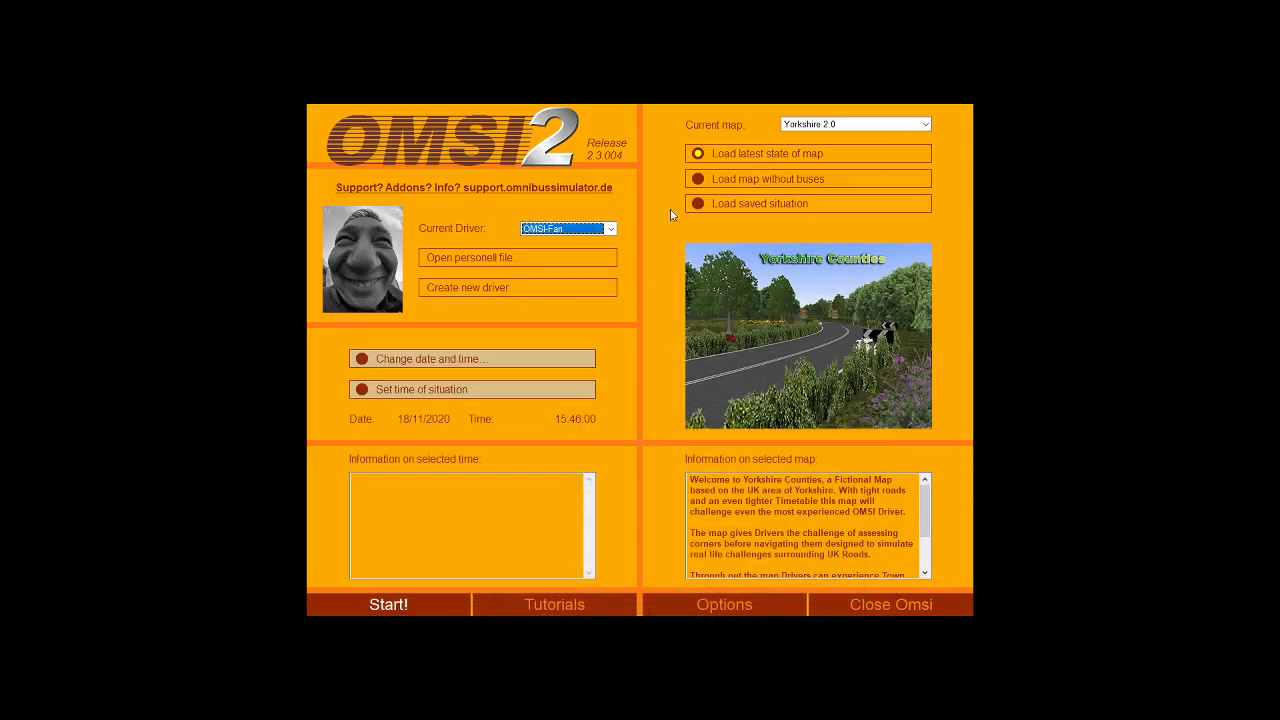
mouse_move(730, 362)
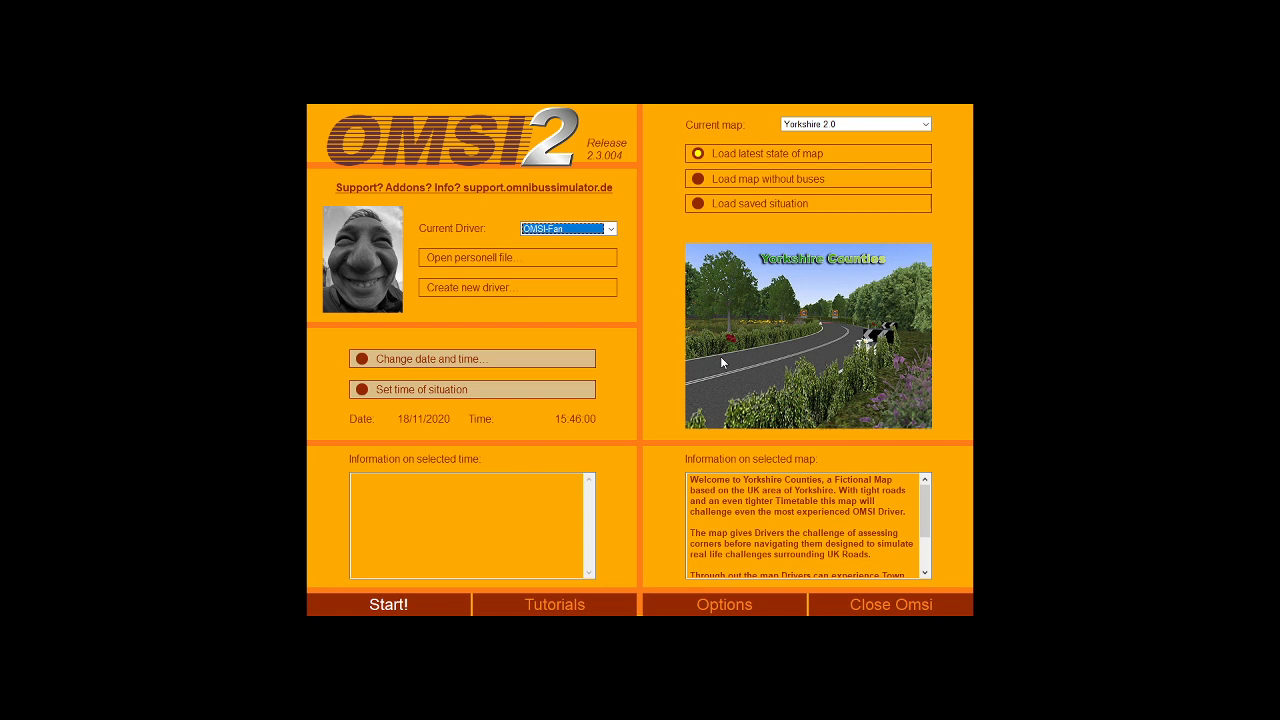
mouse_move(589, 379)
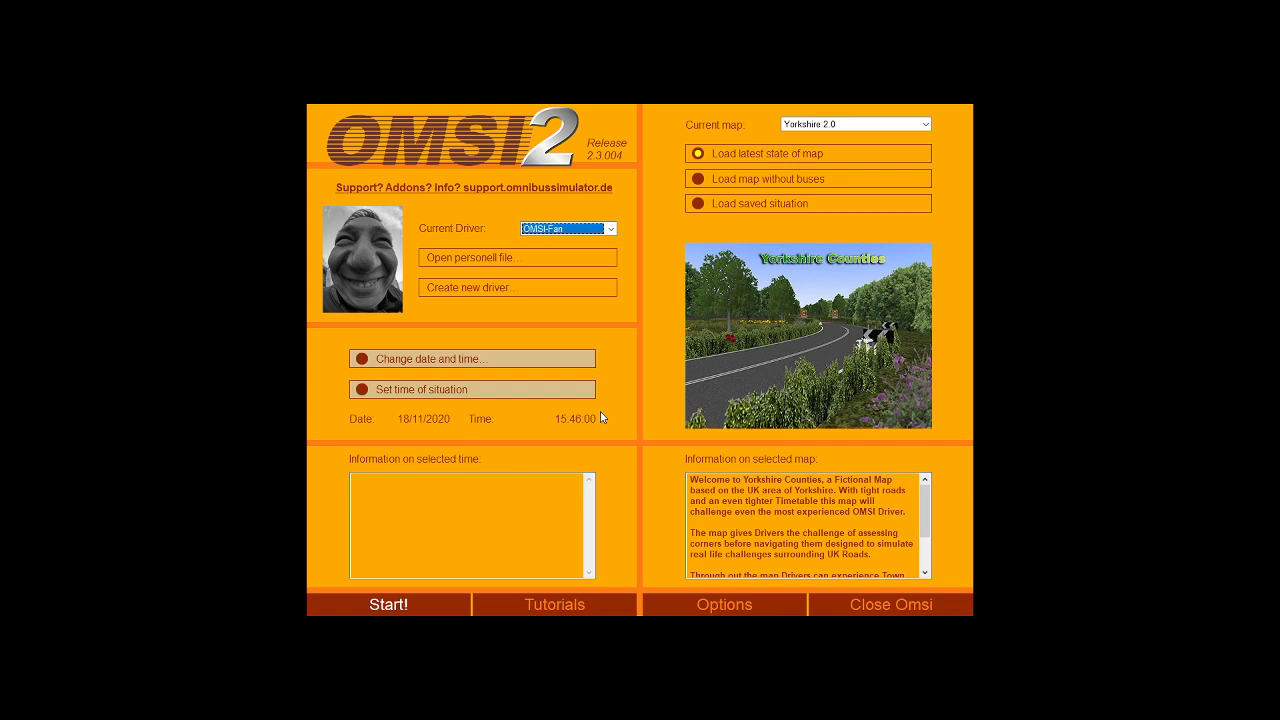
mouse_move(599, 419)
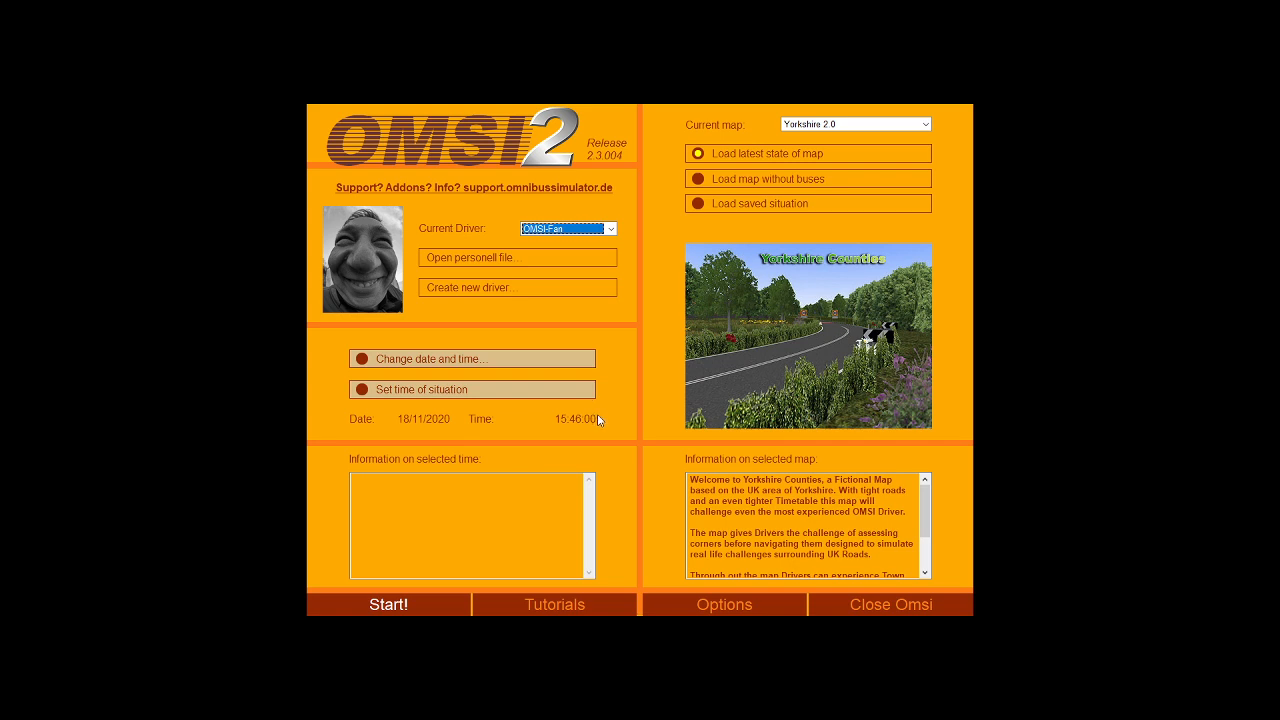
mouse_move(610, 273)
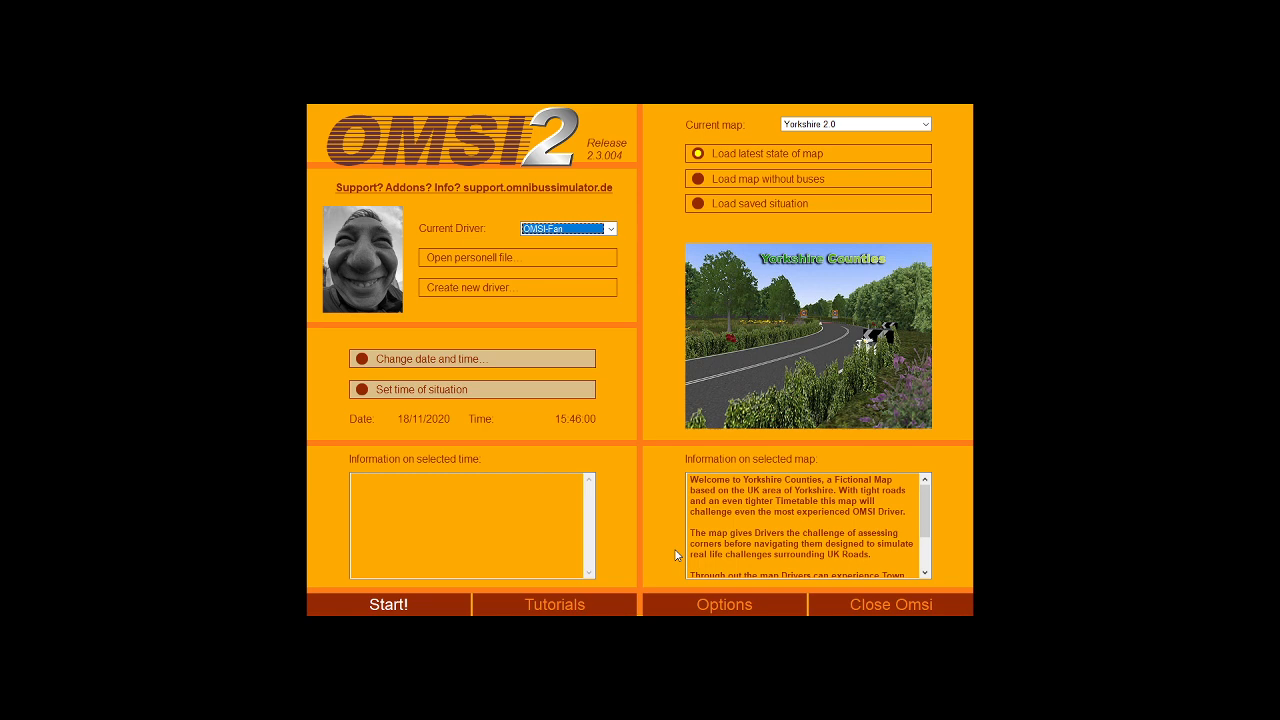
mouse_move(658, 530)
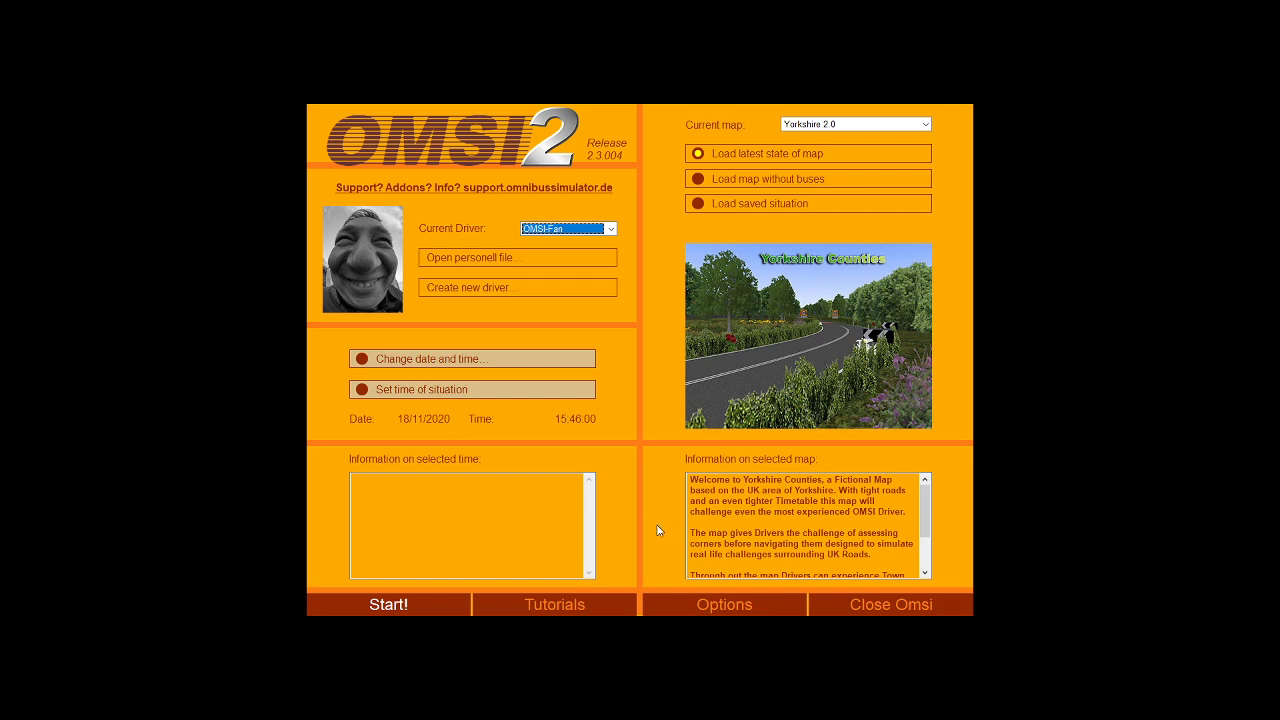
mouse_move(723, 604)
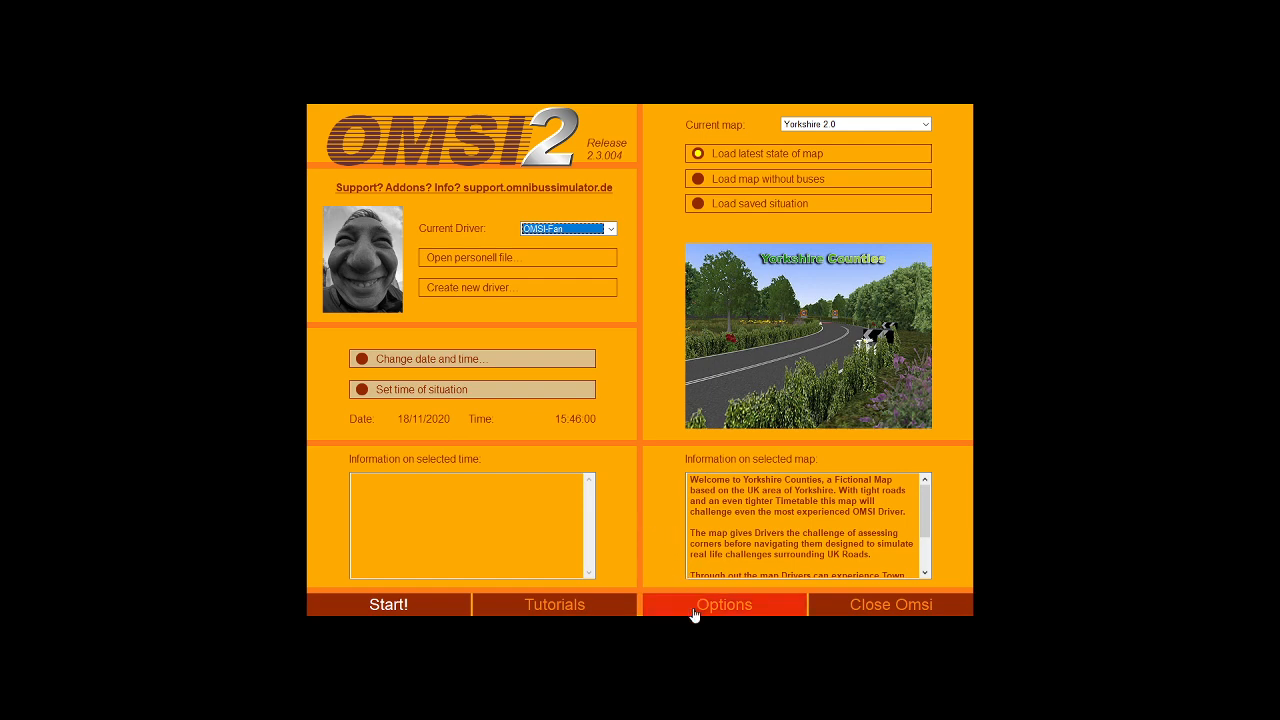
- Open Options from the start screen and view the Advanced, then Graphics, pages
click(723, 604)
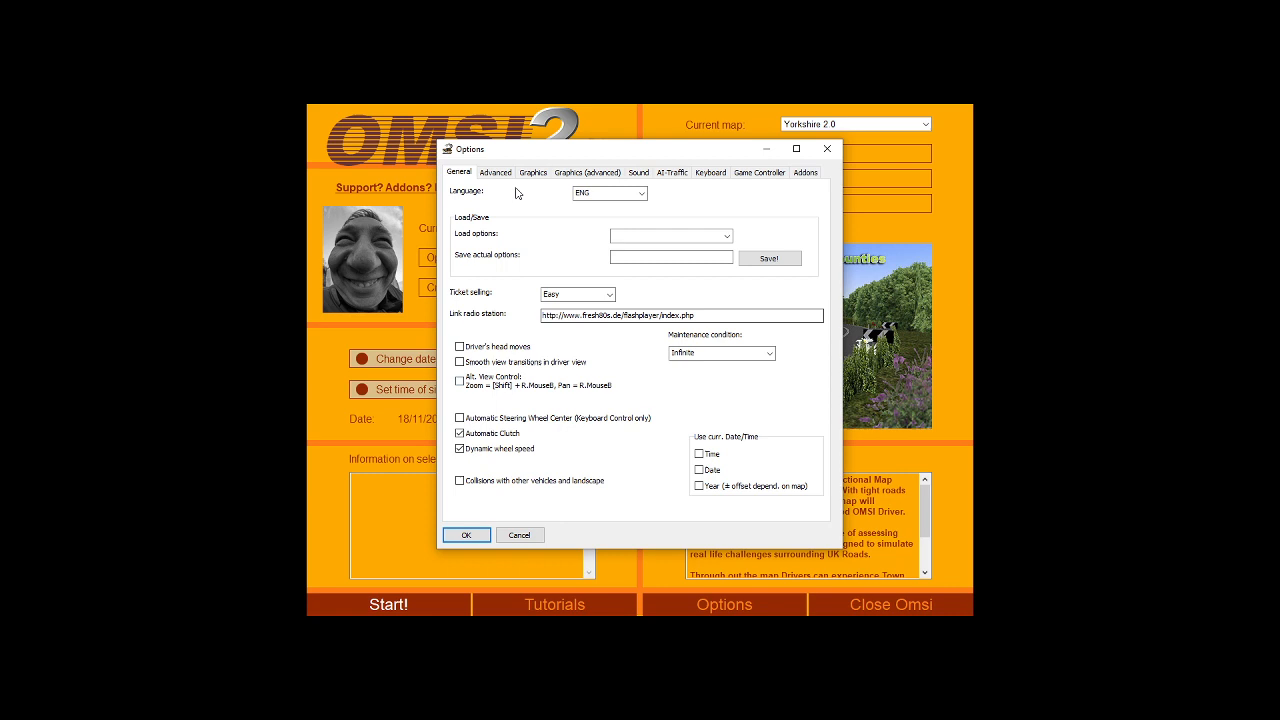
click(495, 172)
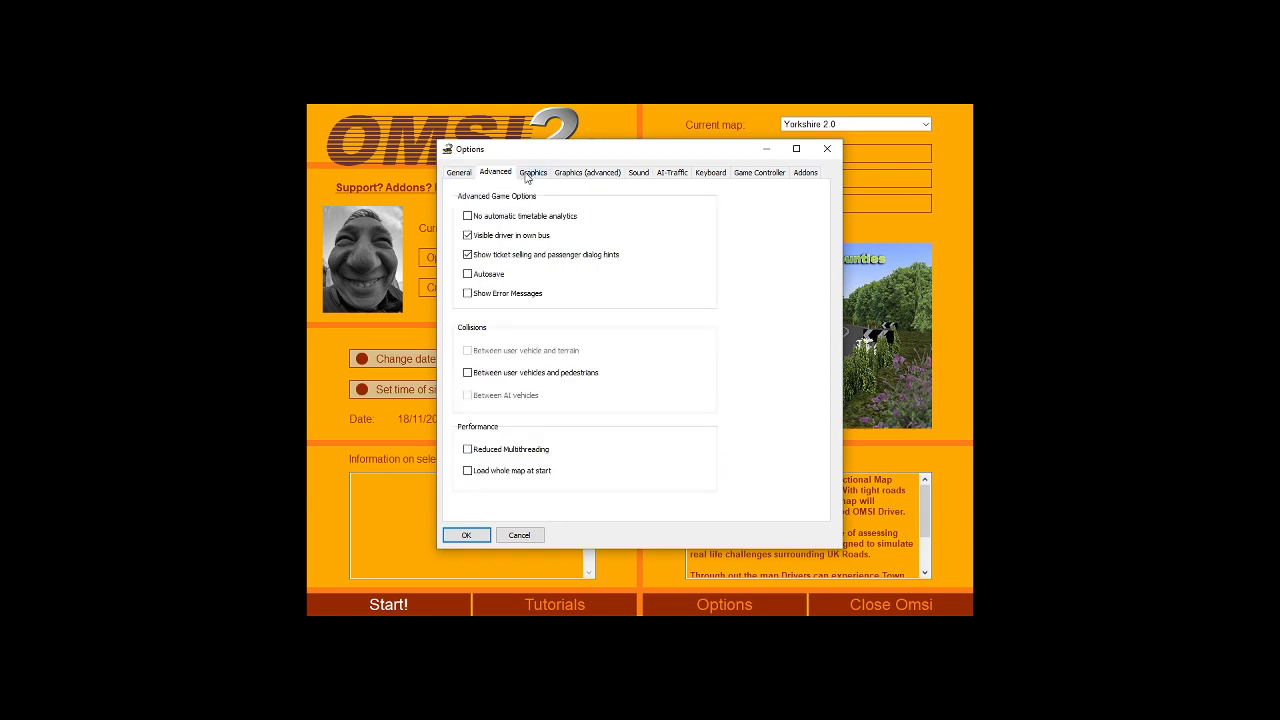
click(533, 172)
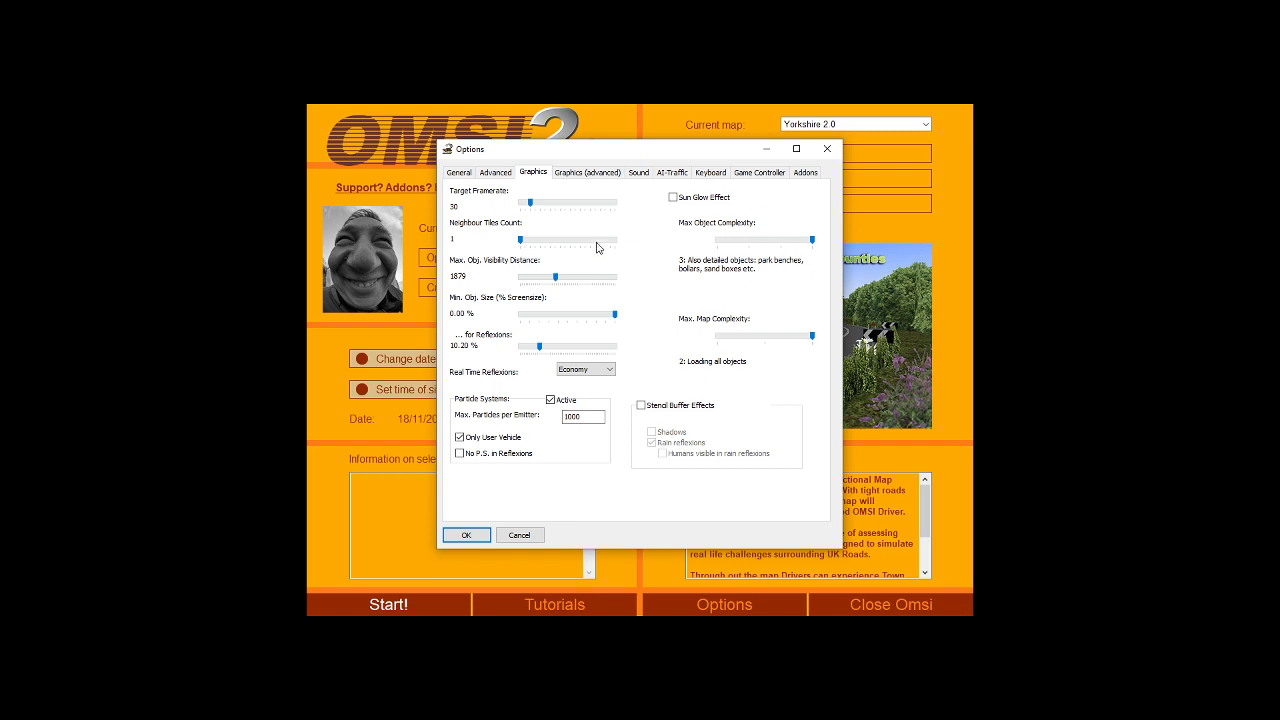
mouse_move(565, 216)
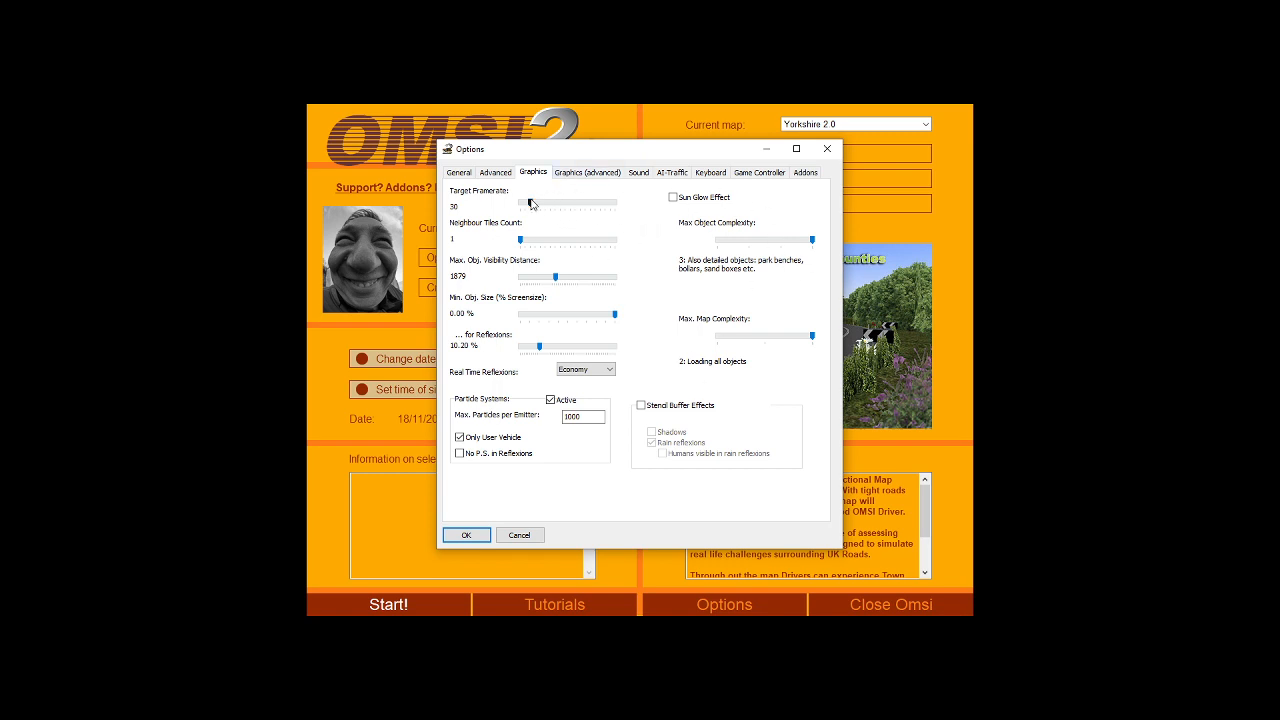
mouse_move(703, 205)
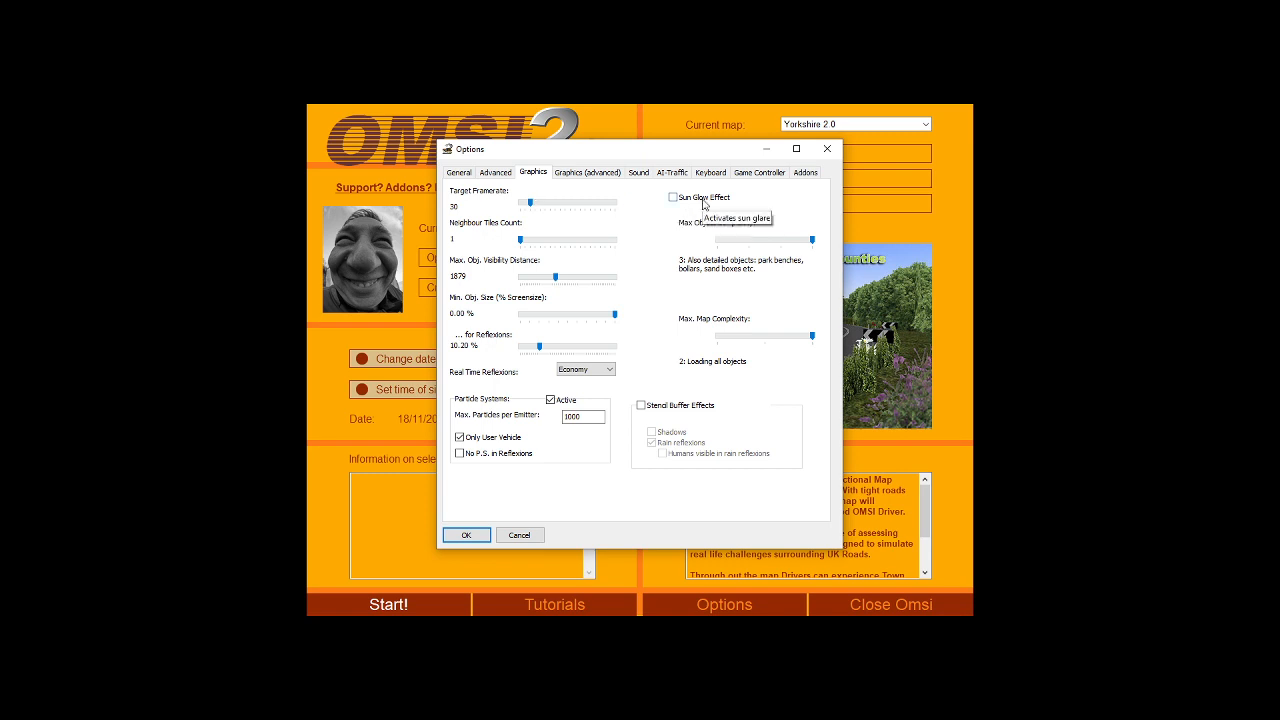
mouse_move(735, 213)
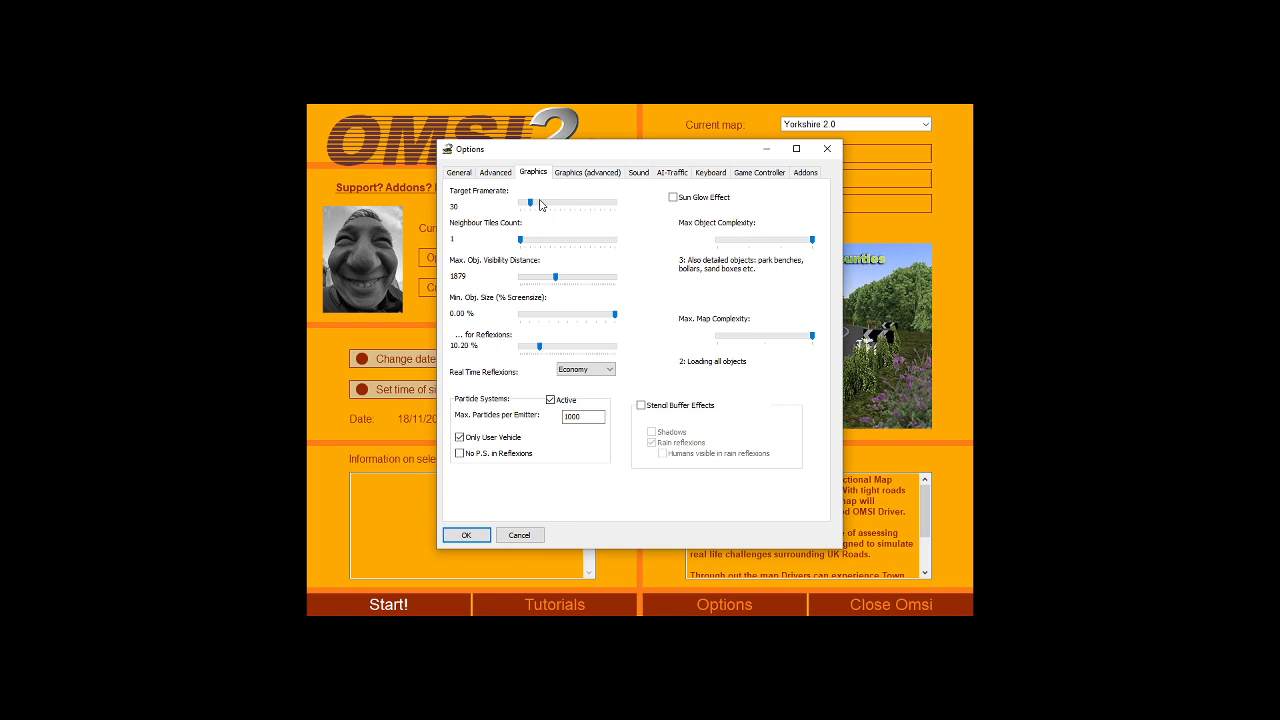
mouse_move(591, 203)
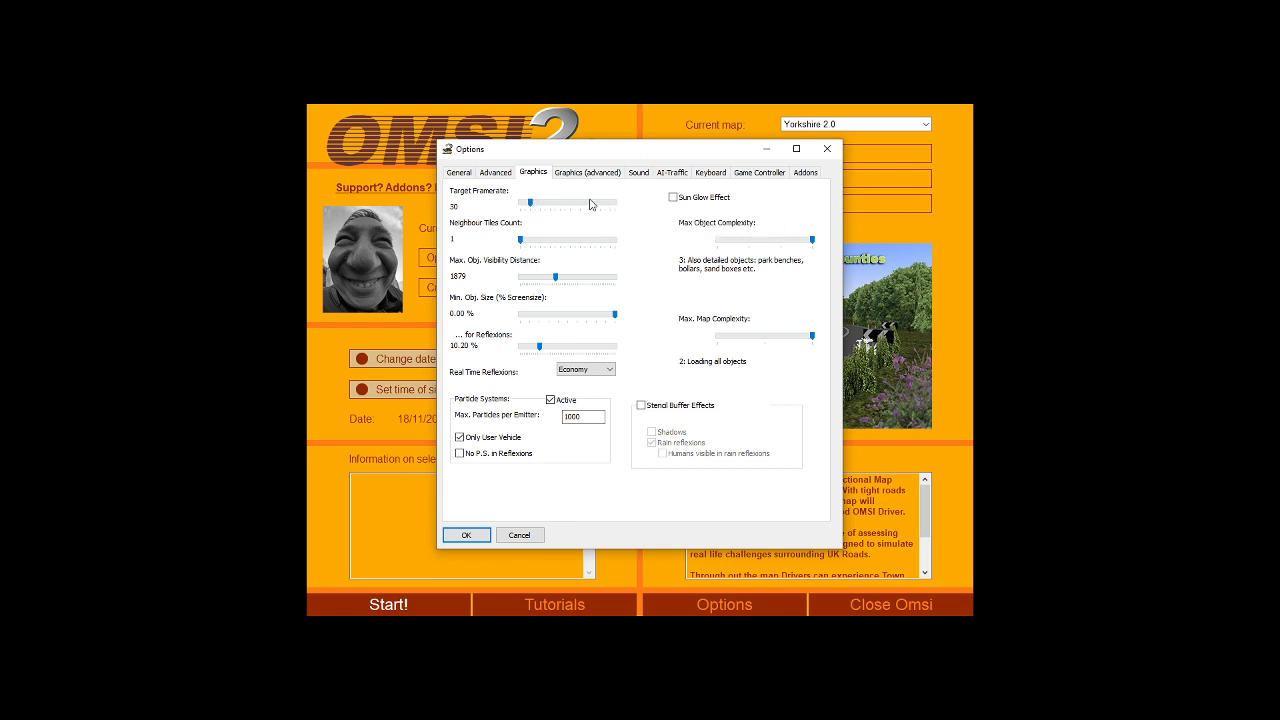
mouse_move(610, 205)
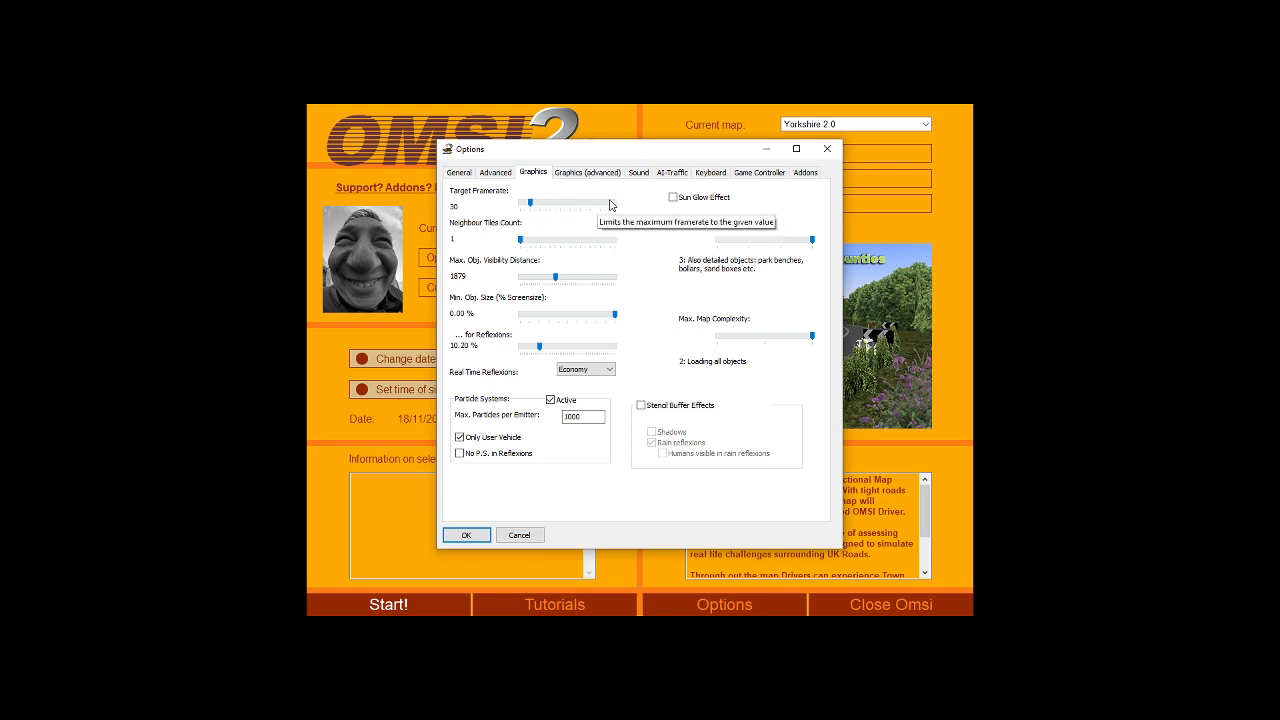
mouse_move(561, 218)
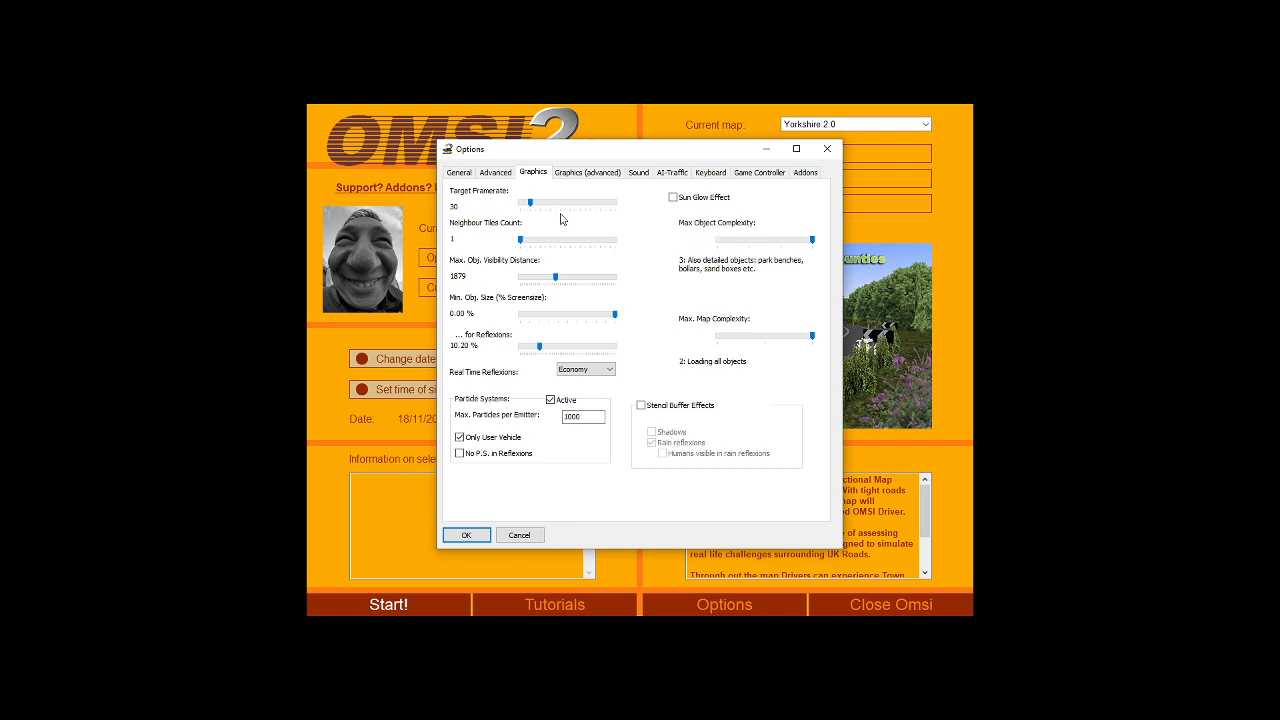
mouse_move(534, 242)
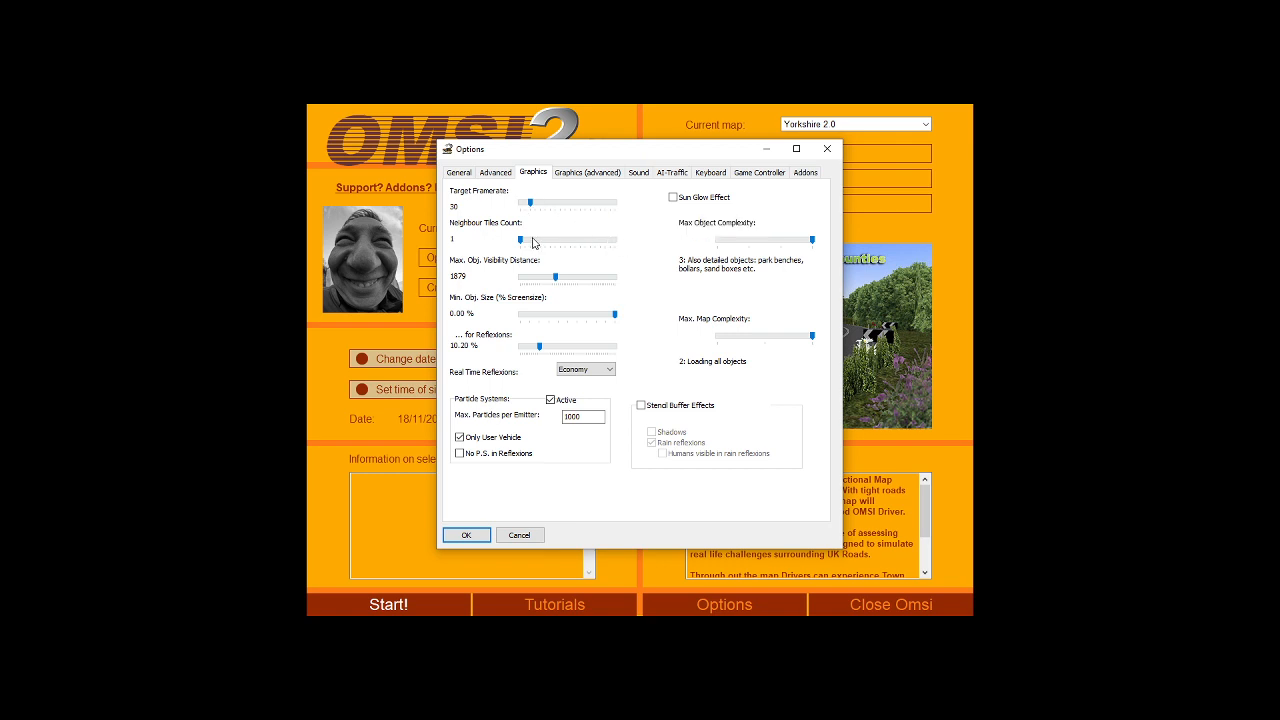
mouse_move(533, 241)
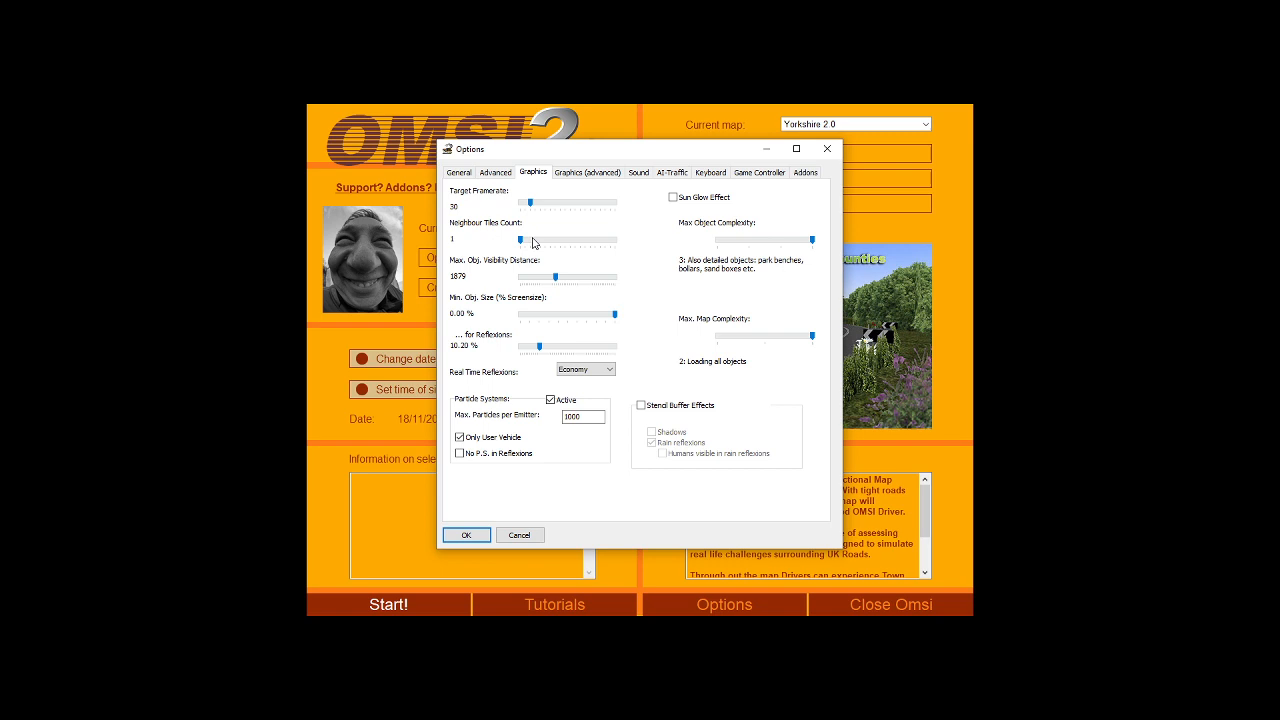
mouse_move(759, 172)
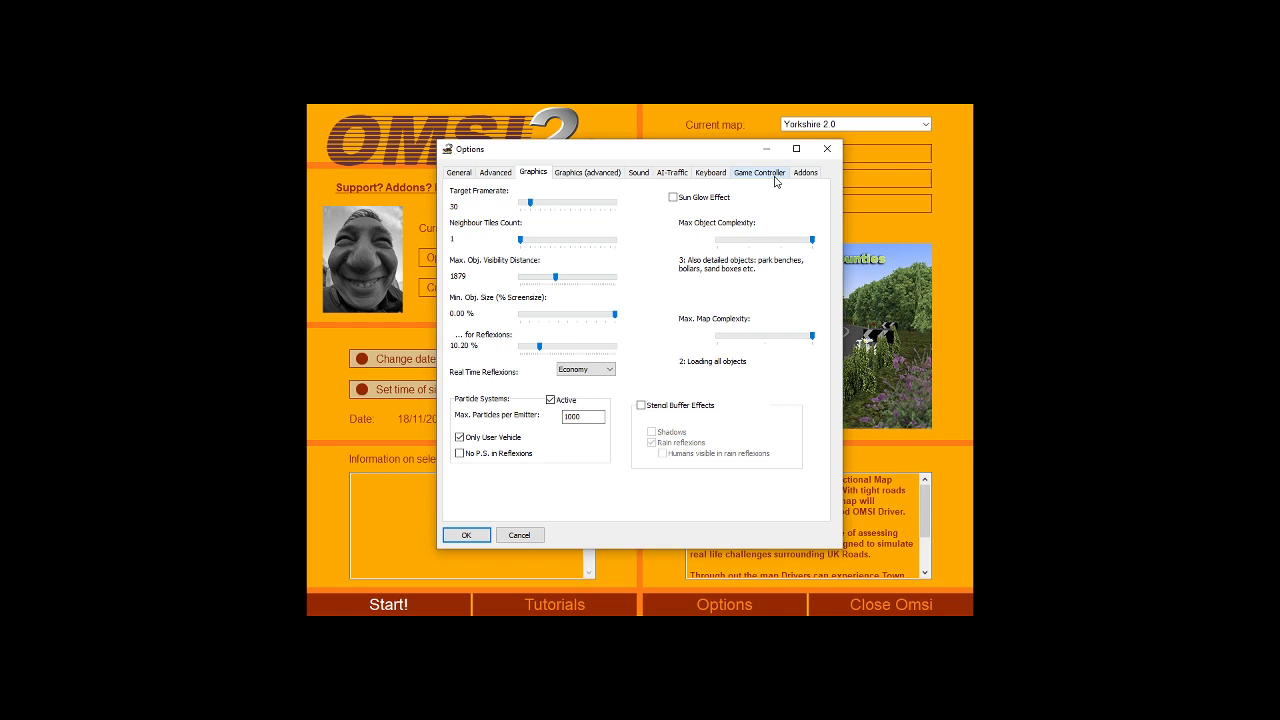
mouse_move(593, 219)
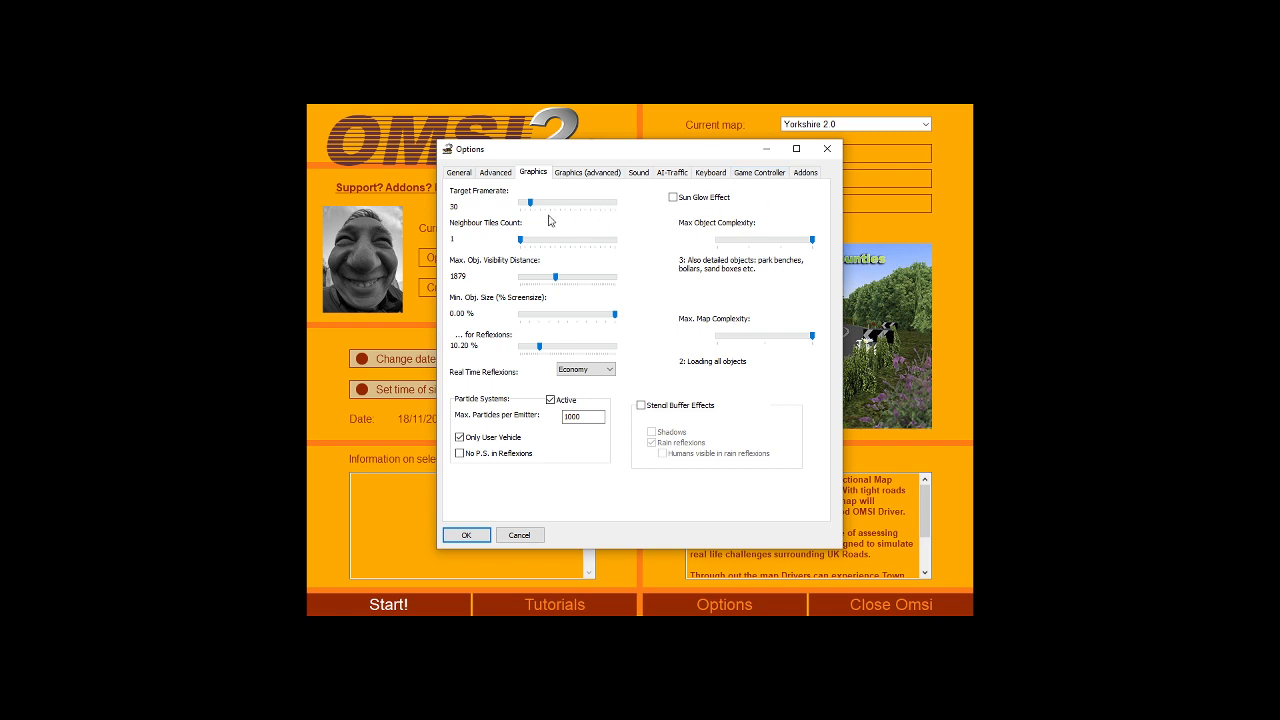
- Glance at the Advanced tab again, then return to the Graphics settings unchanged
click(495, 172)
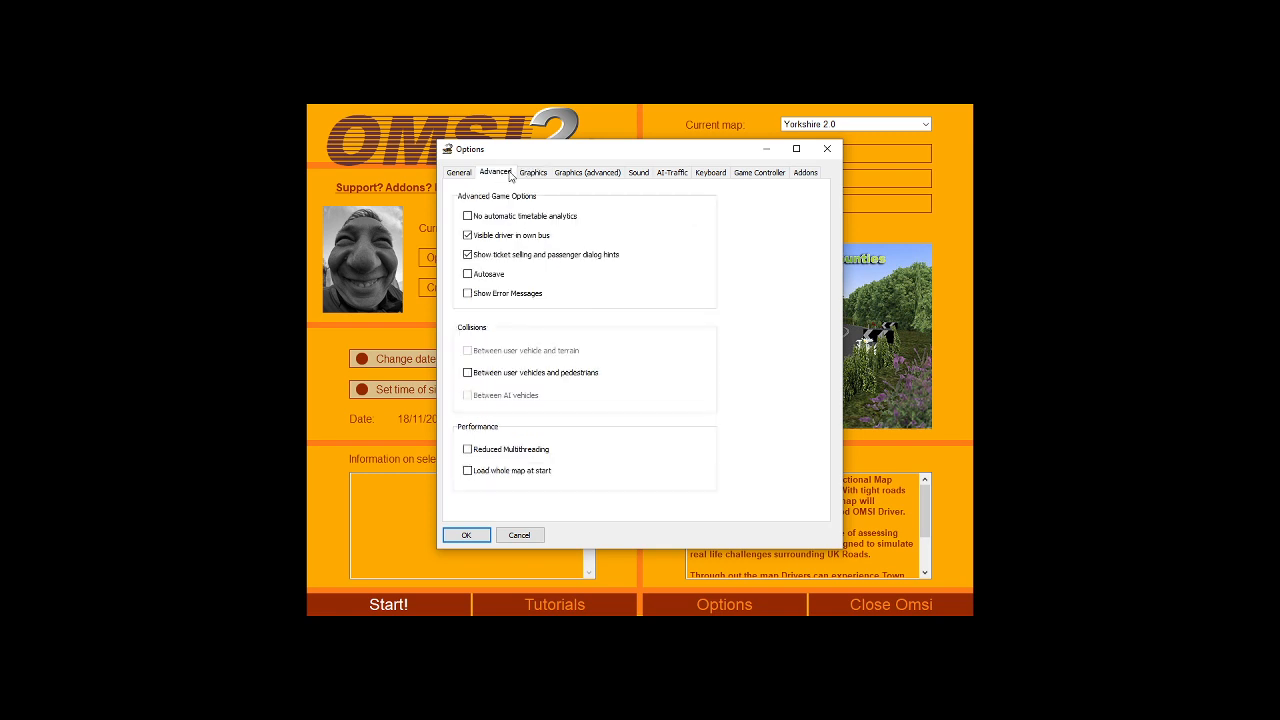
click(533, 172)
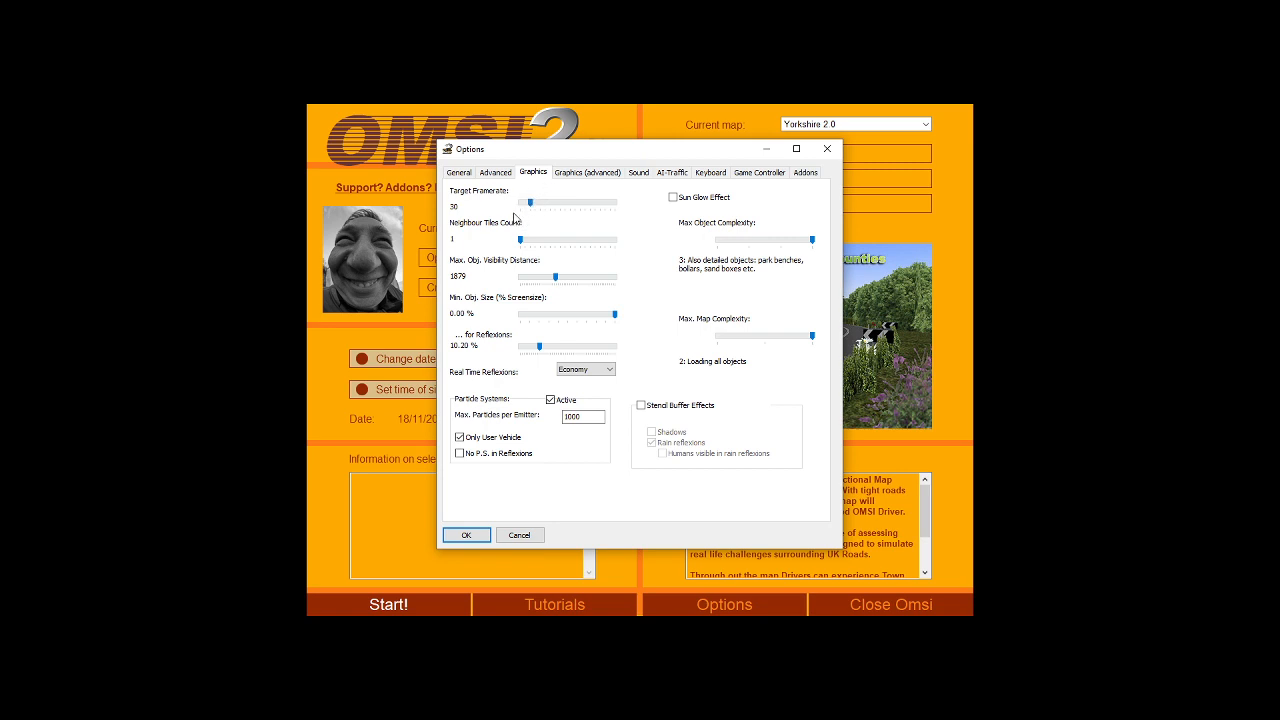
mouse_move(612, 199)
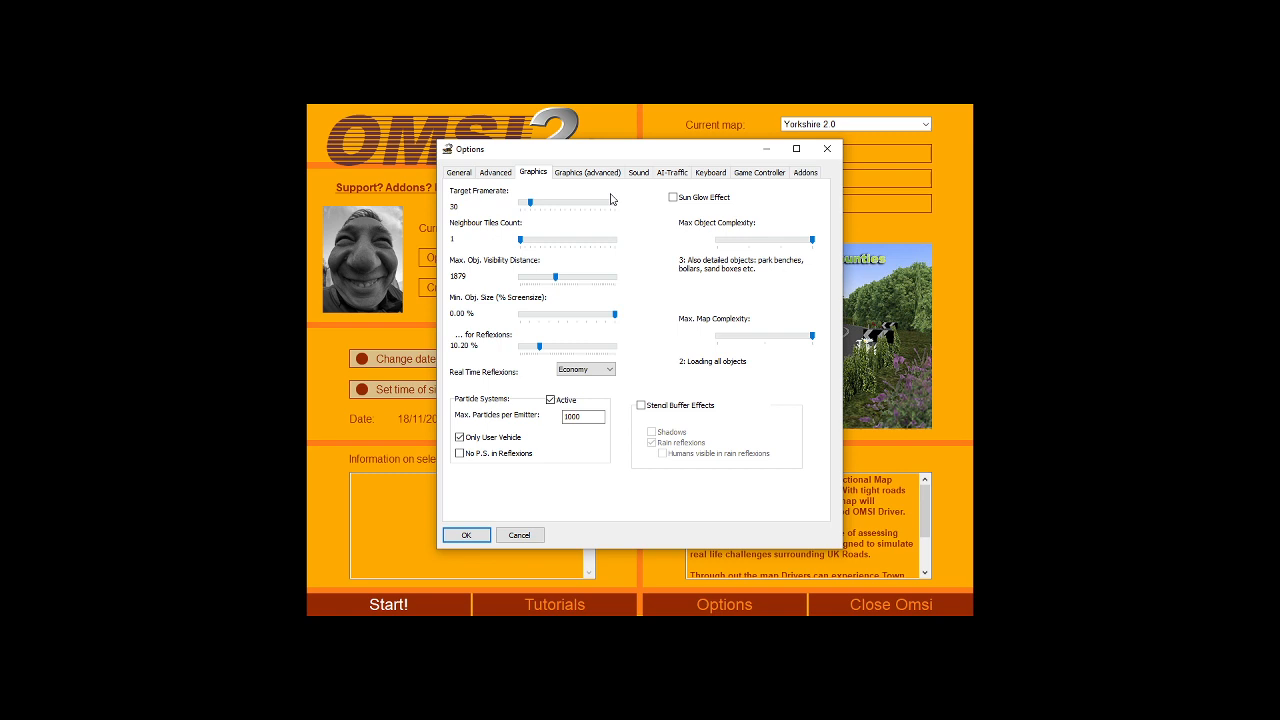
mouse_move(533, 213)
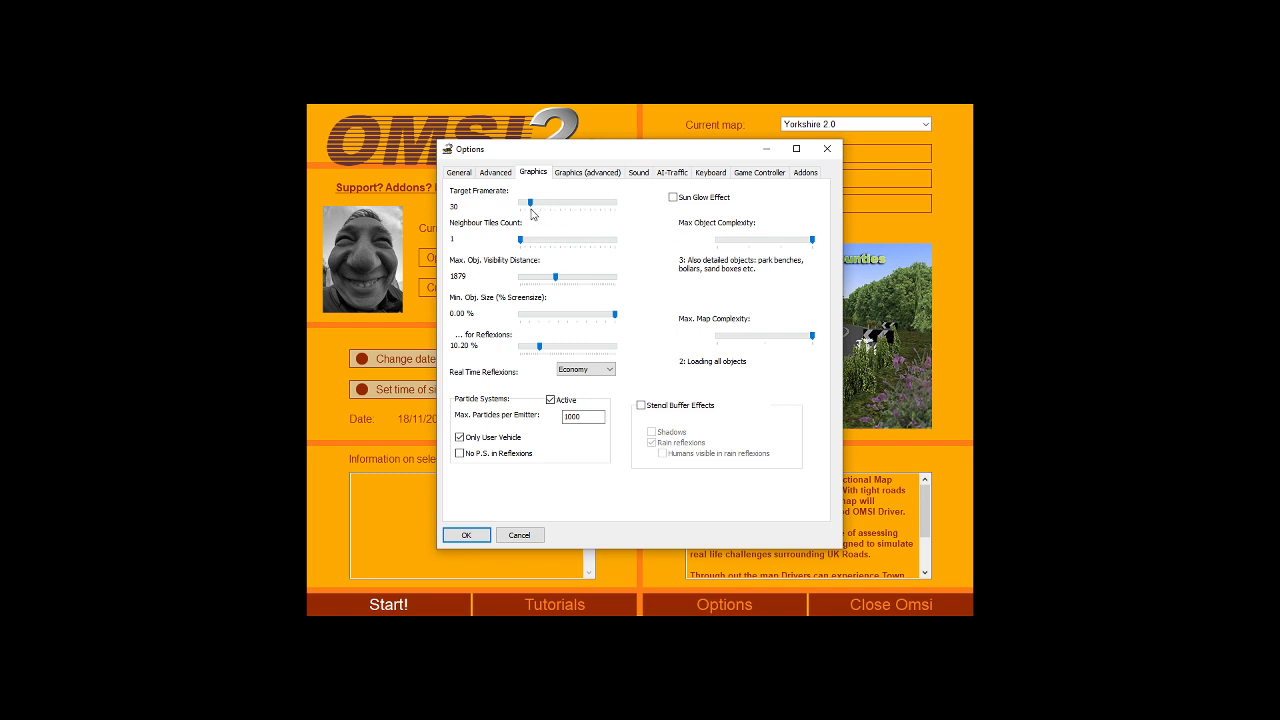
mouse_move(531, 196)
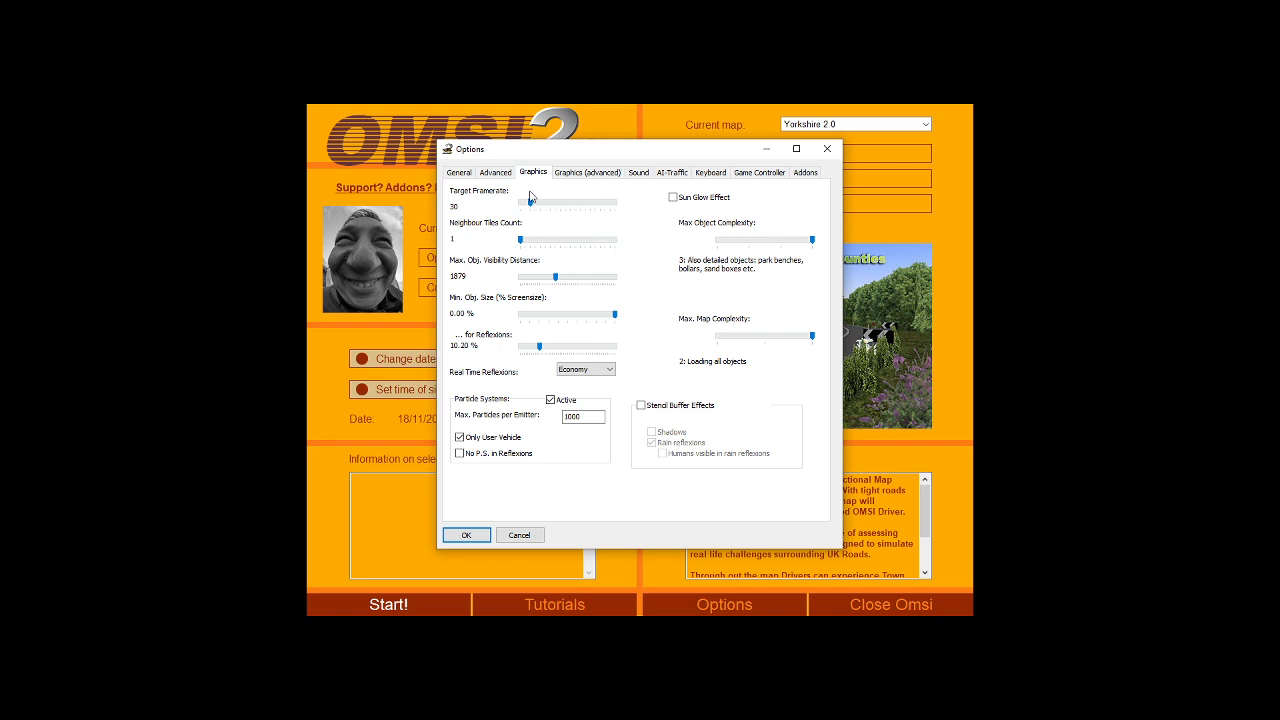
mouse_move(530, 210)
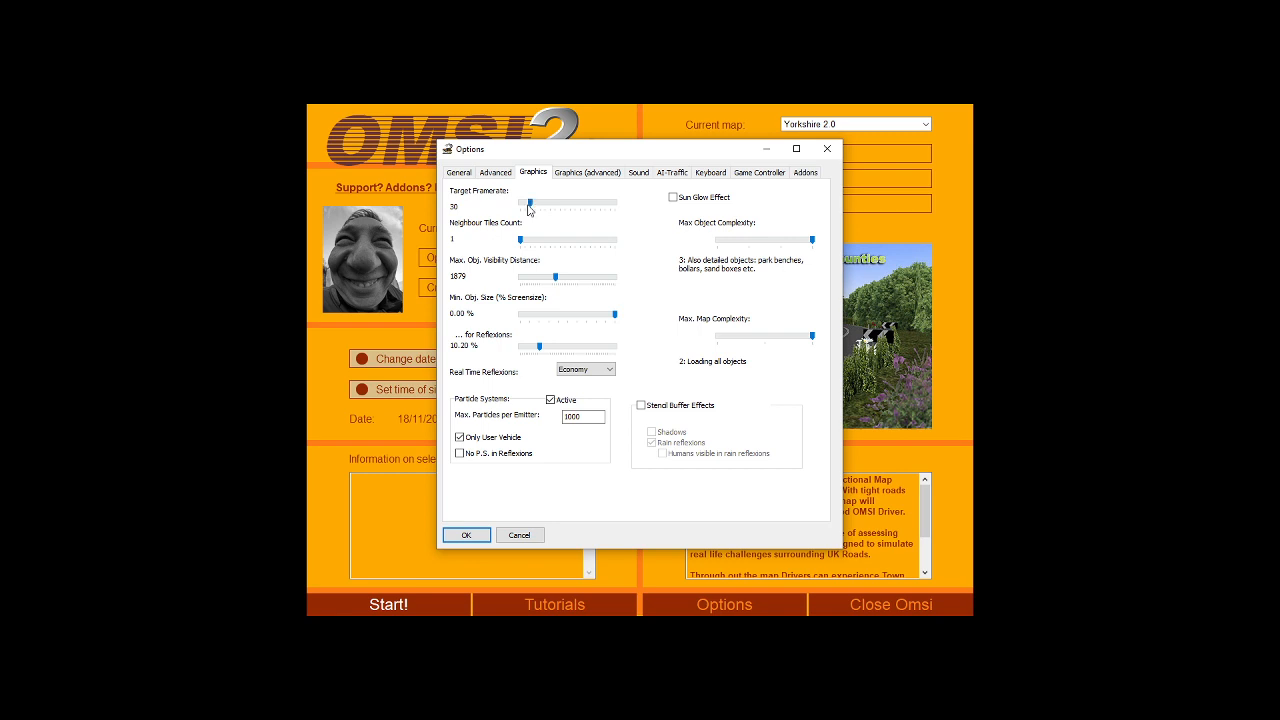
mouse_move(510, 232)
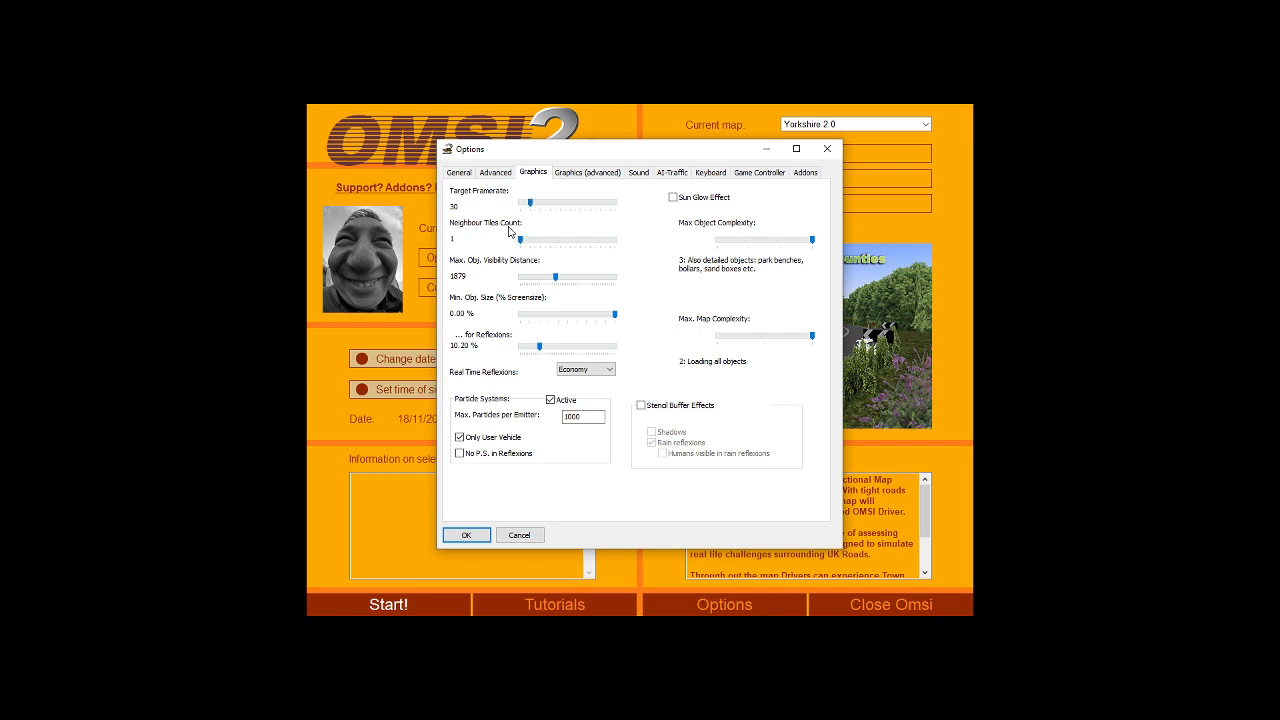
mouse_move(518, 240)
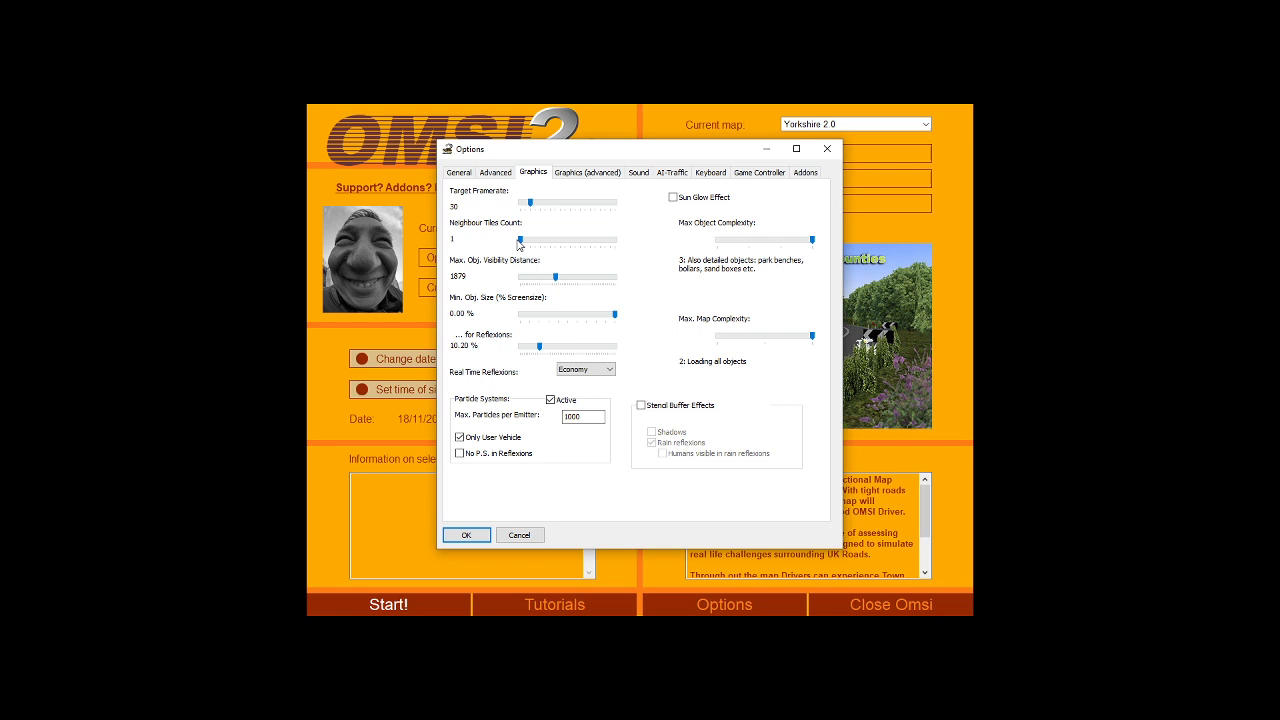
drag(520, 240, 550, 240)
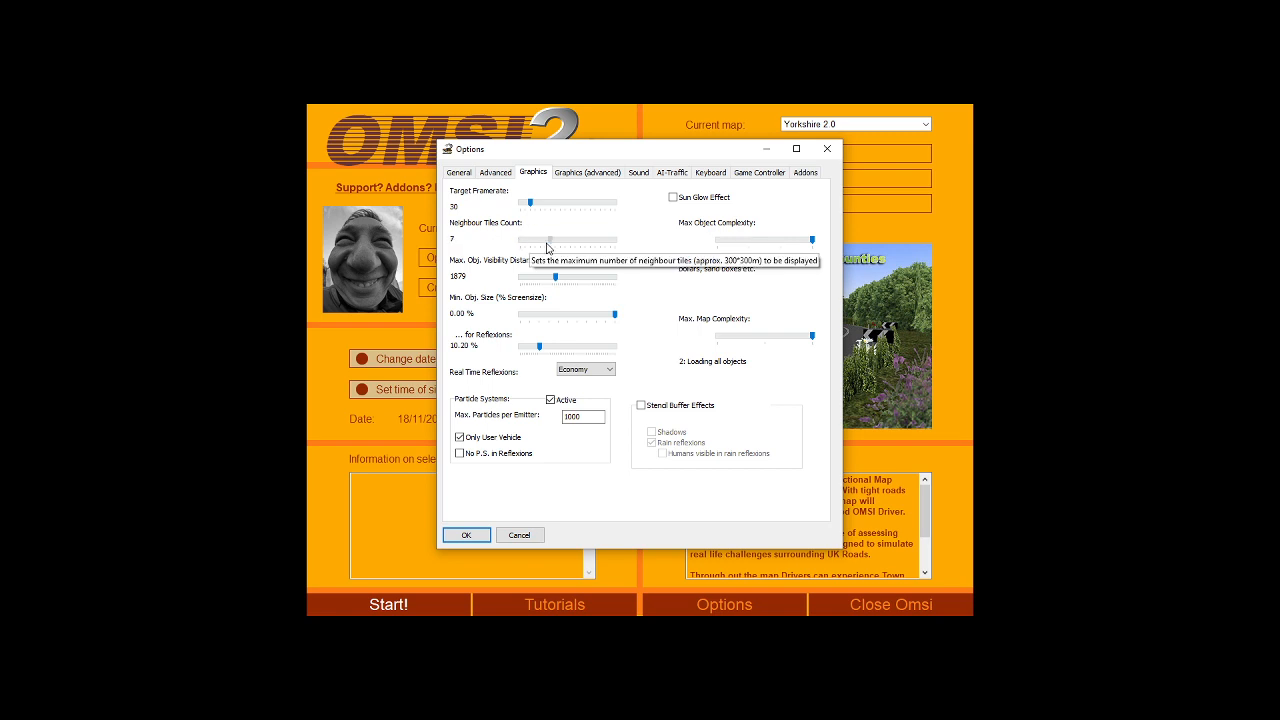
drag(549, 243, 455, 243)
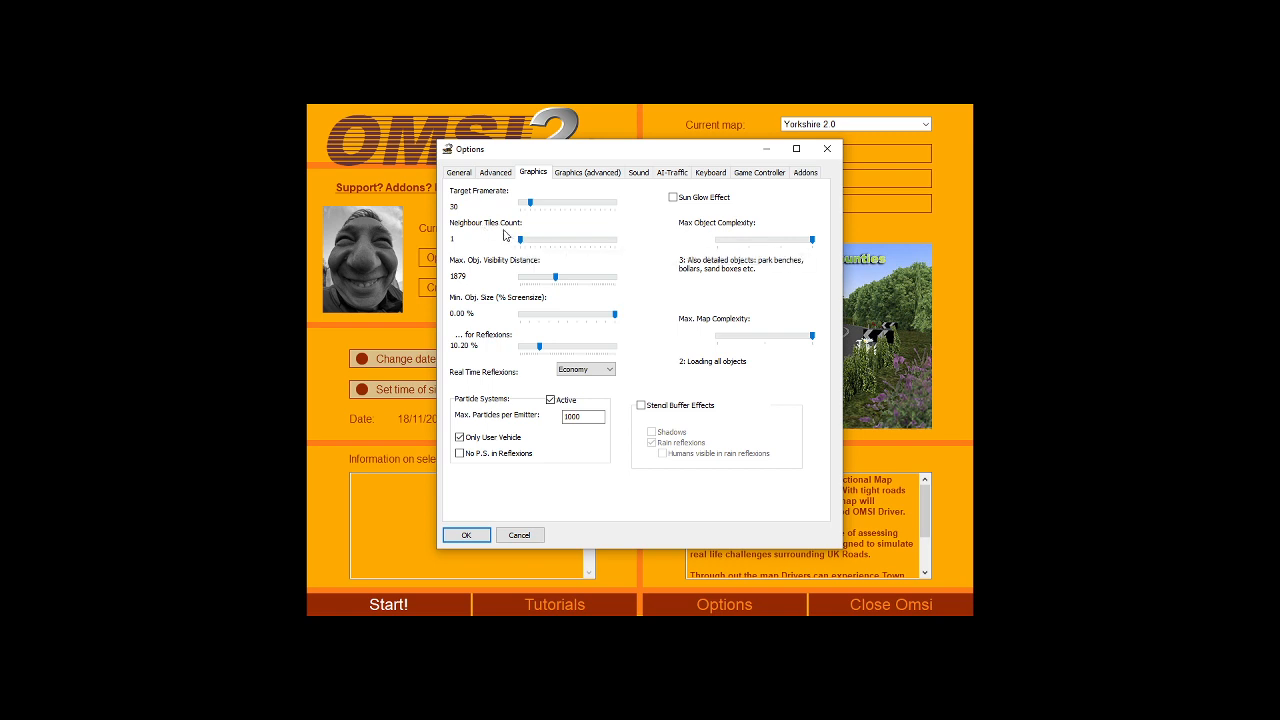
mouse_move(520, 250)
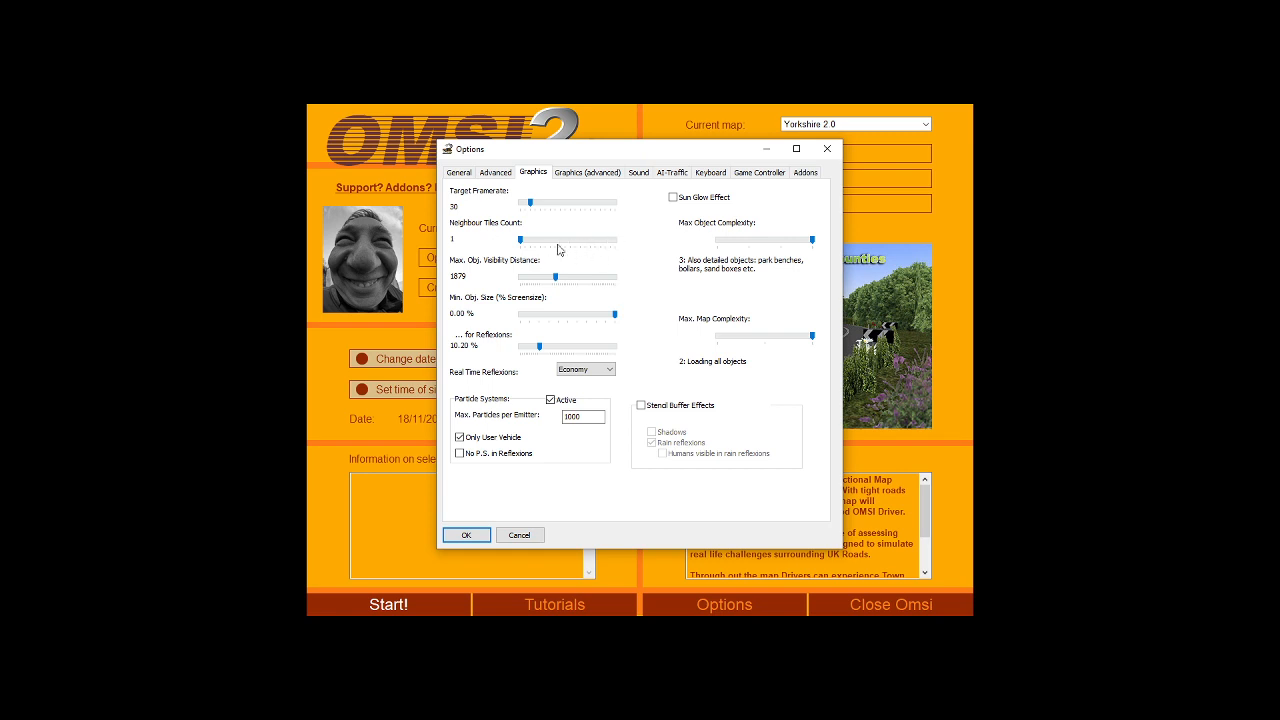
mouse_move(673, 245)
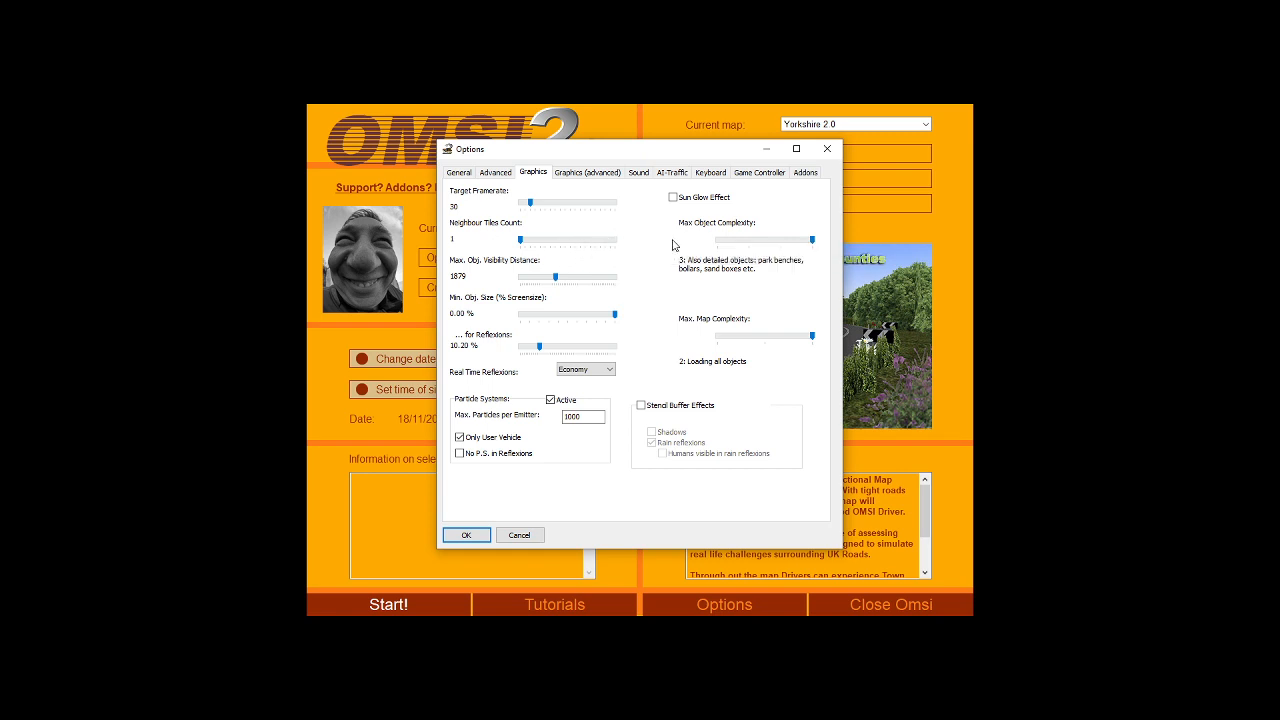
mouse_move(732, 244)
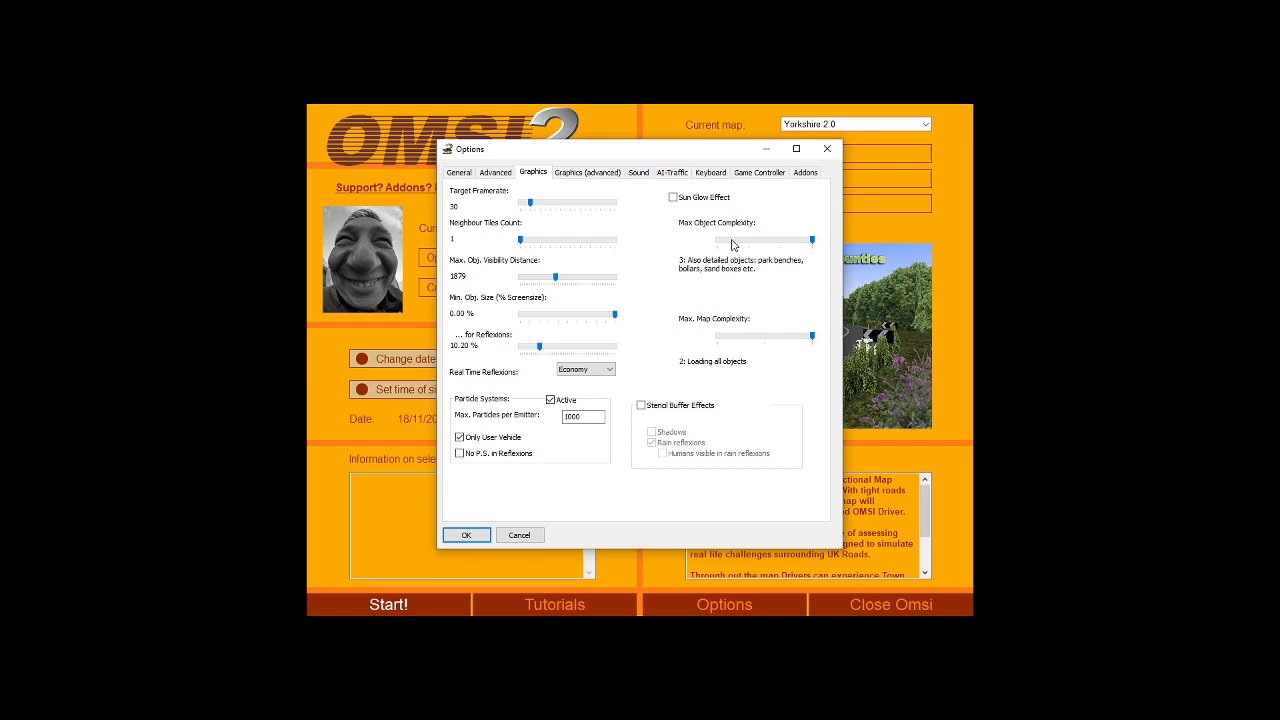
mouse_move(673, 197)
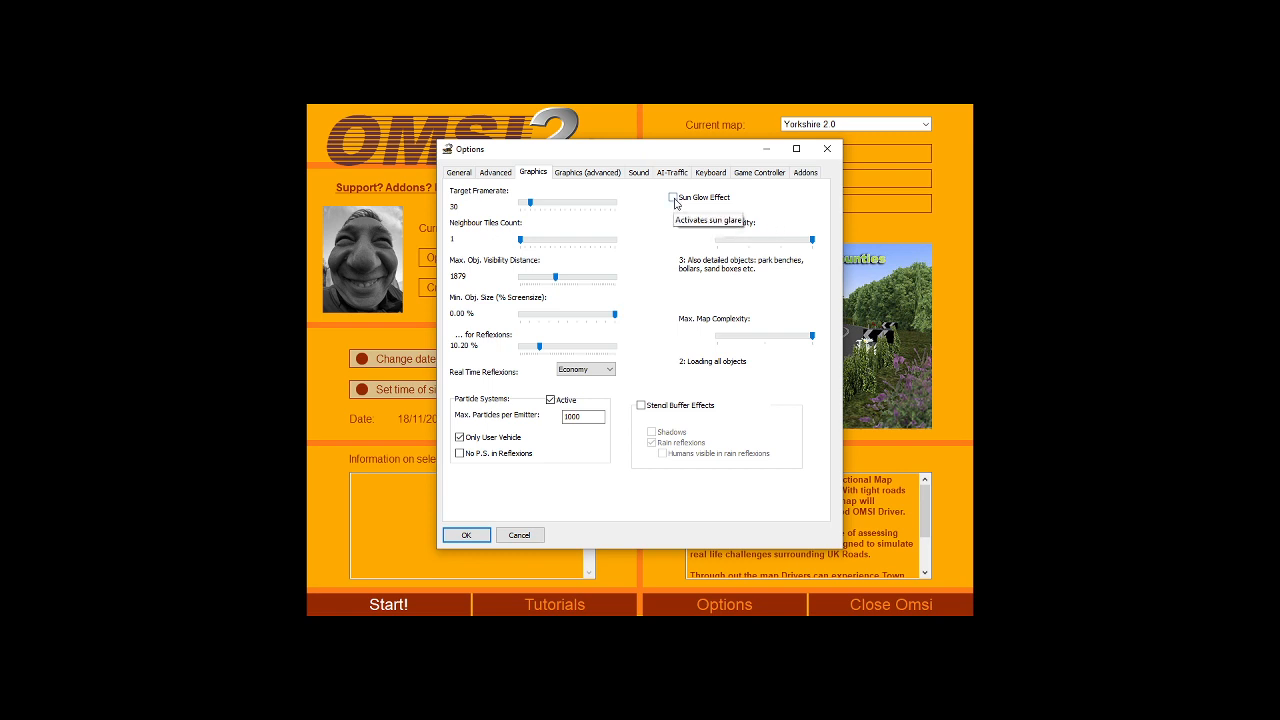
mouse_move(654, 210)
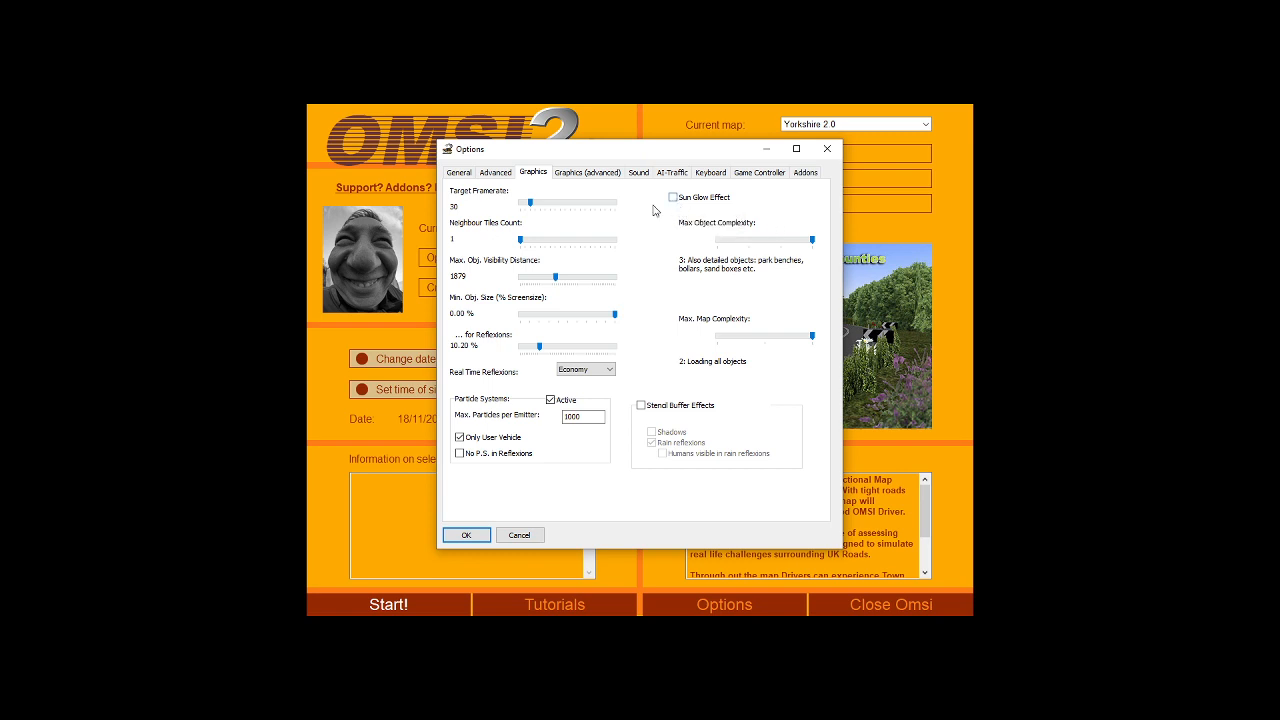
mouse_move(700, 228)
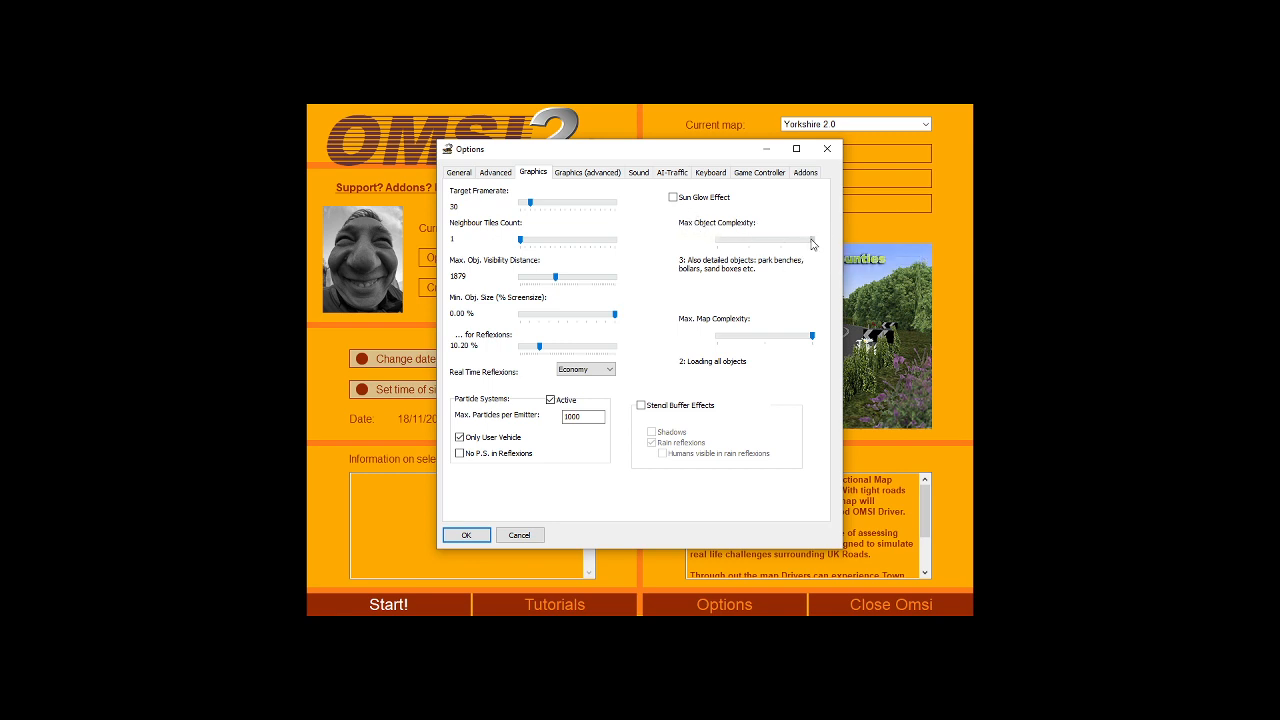
mouse_move(803, 231)
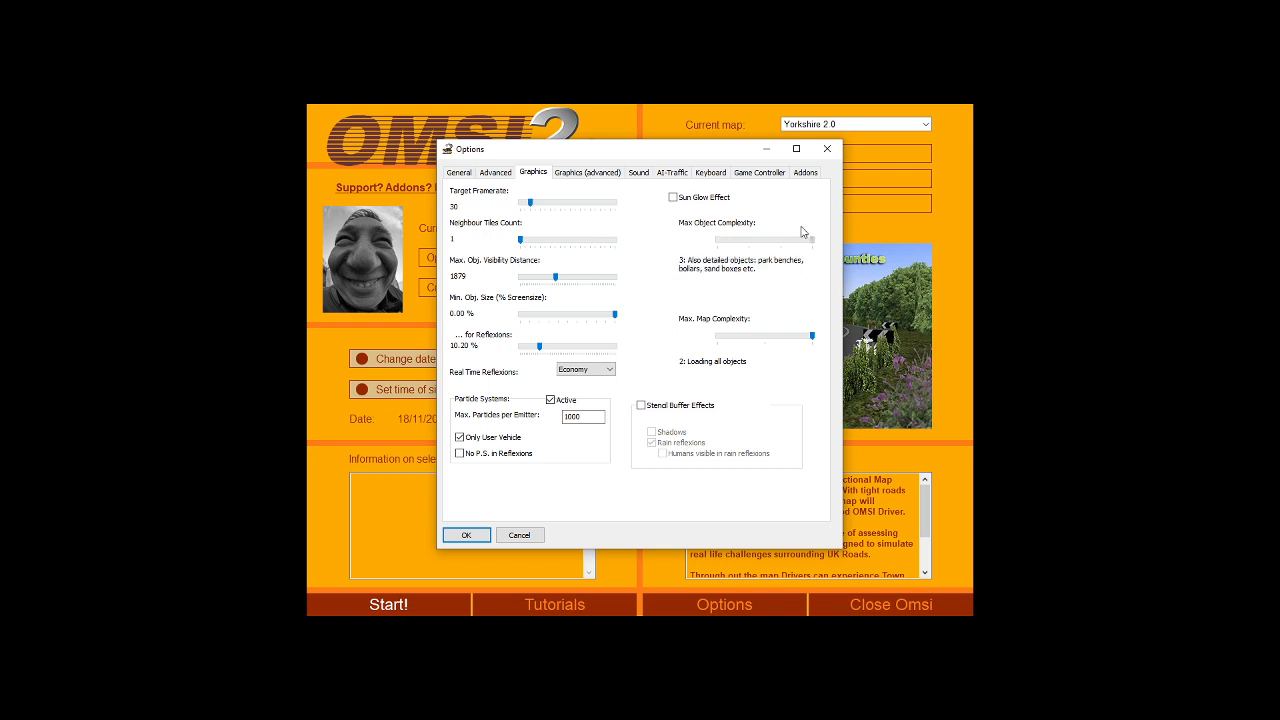
drag(813, 243, 755, 243)
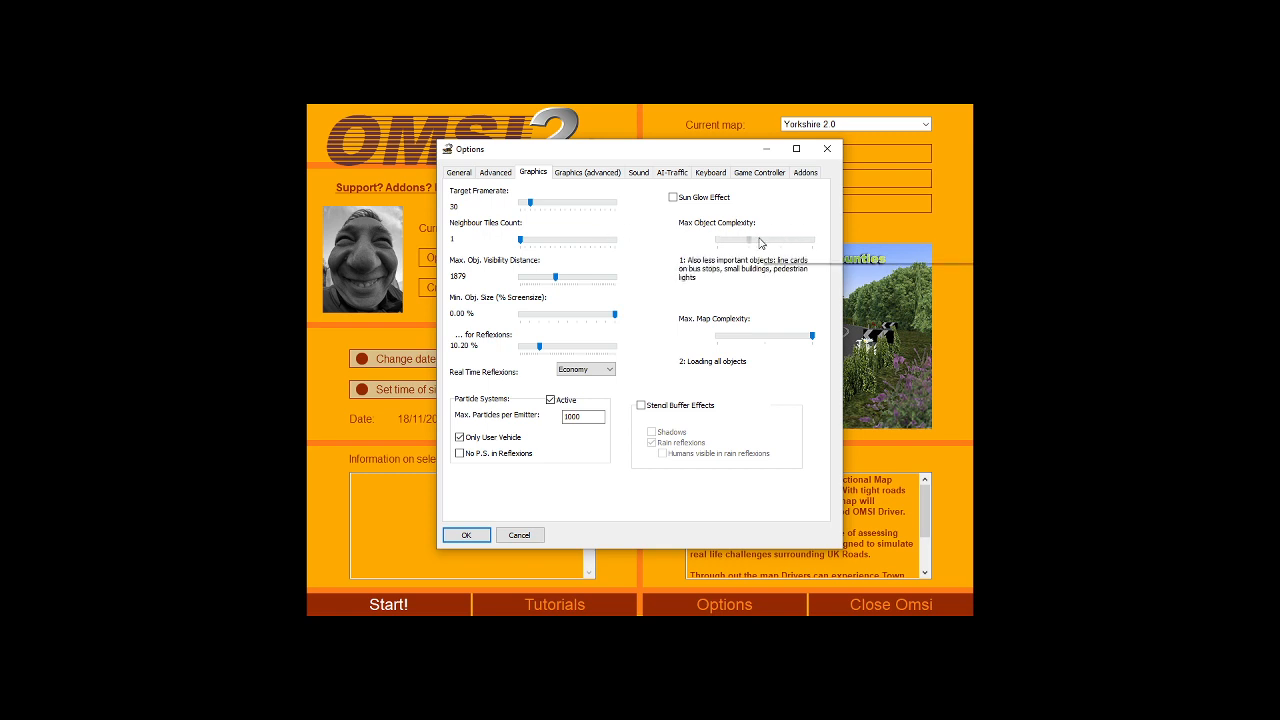
drag(762, 240, 722, 240)
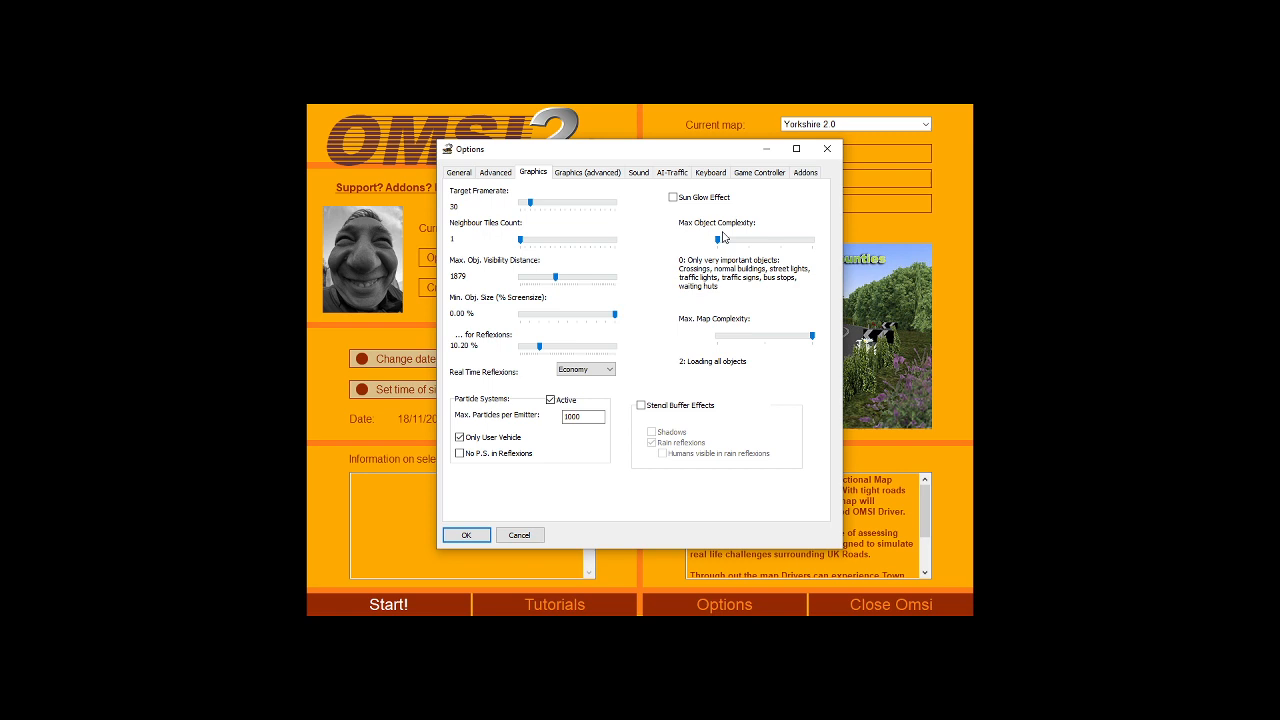
mouse_move(731, 241)
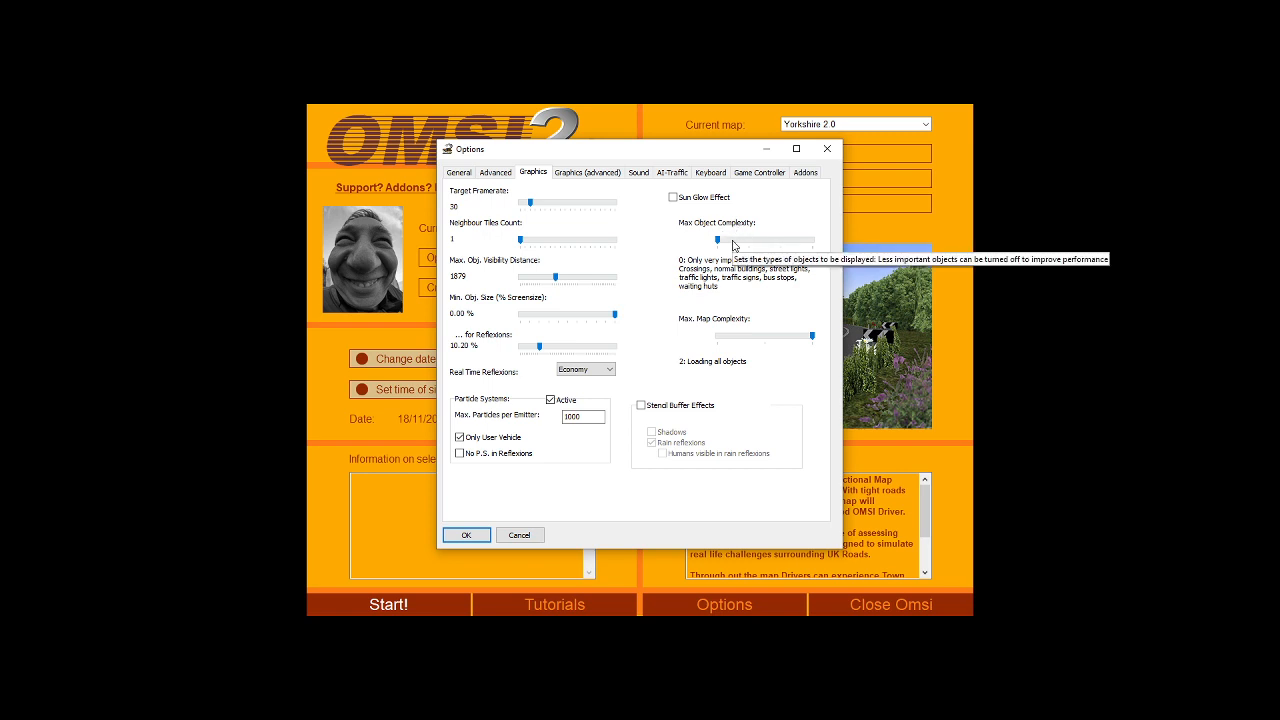
drag(717, 242, 766, 242)
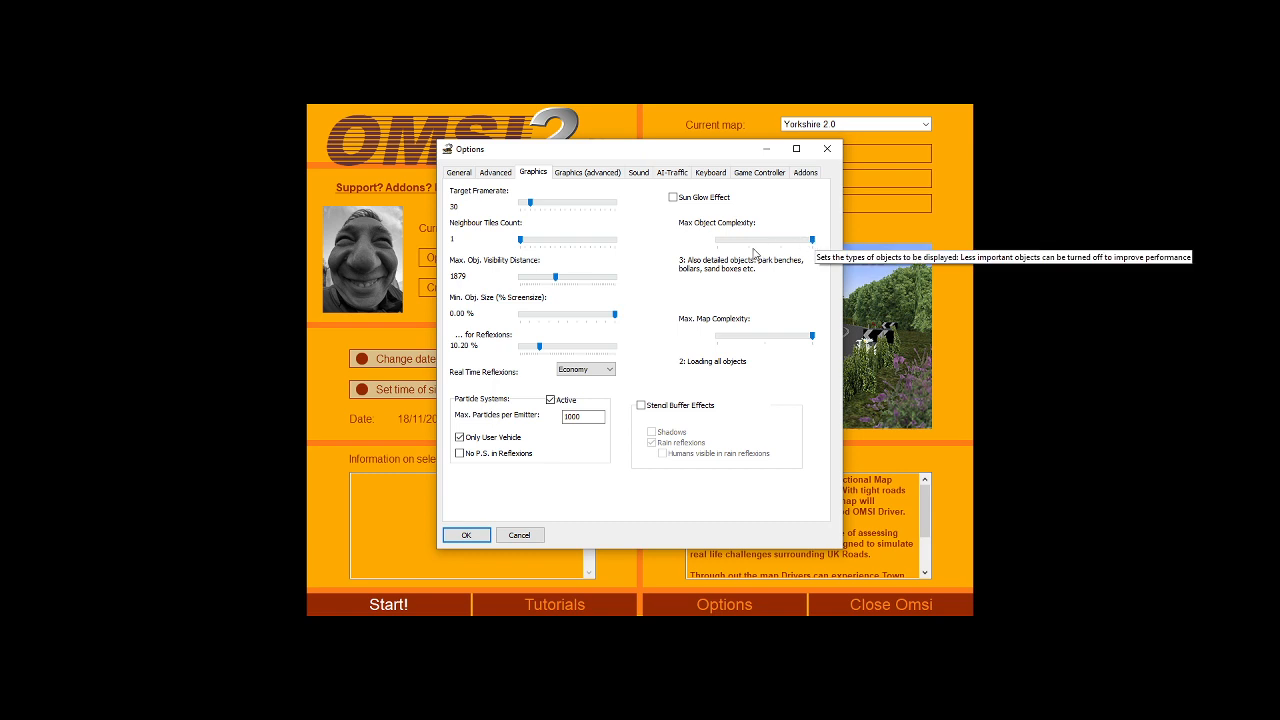
drag(812, 240, 770, 240)
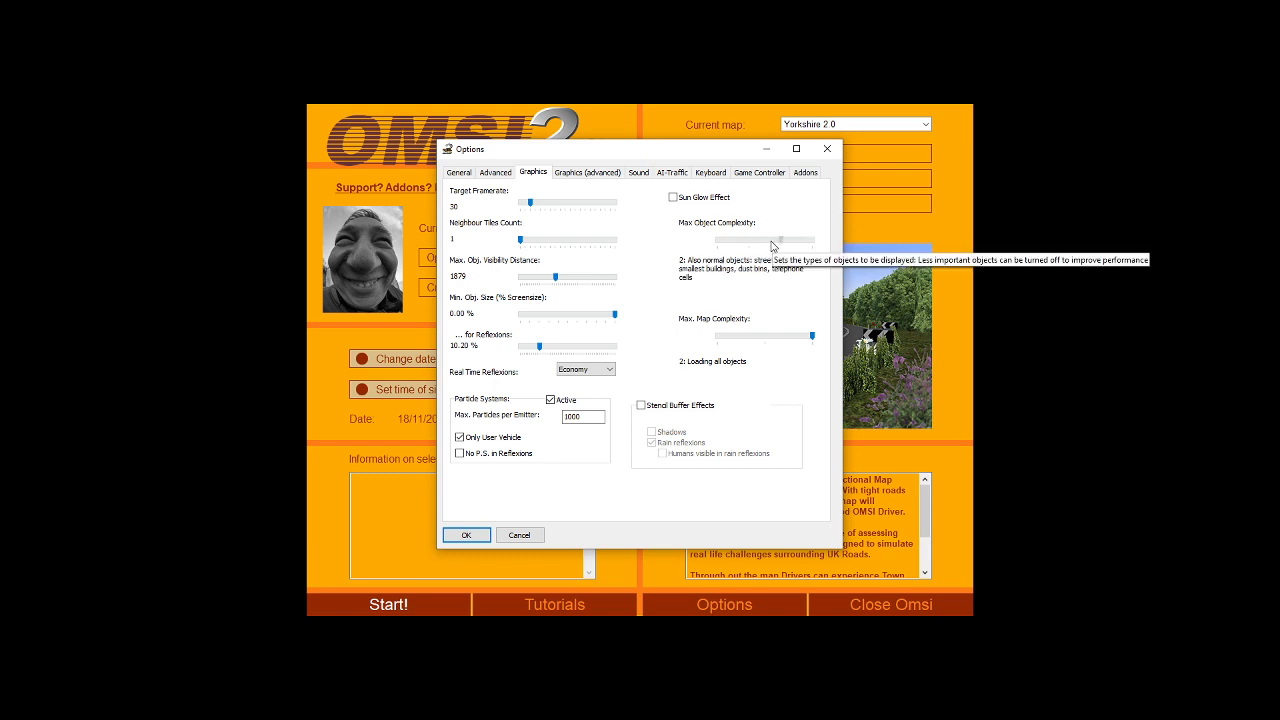
drag(775, 244, 770, 244)
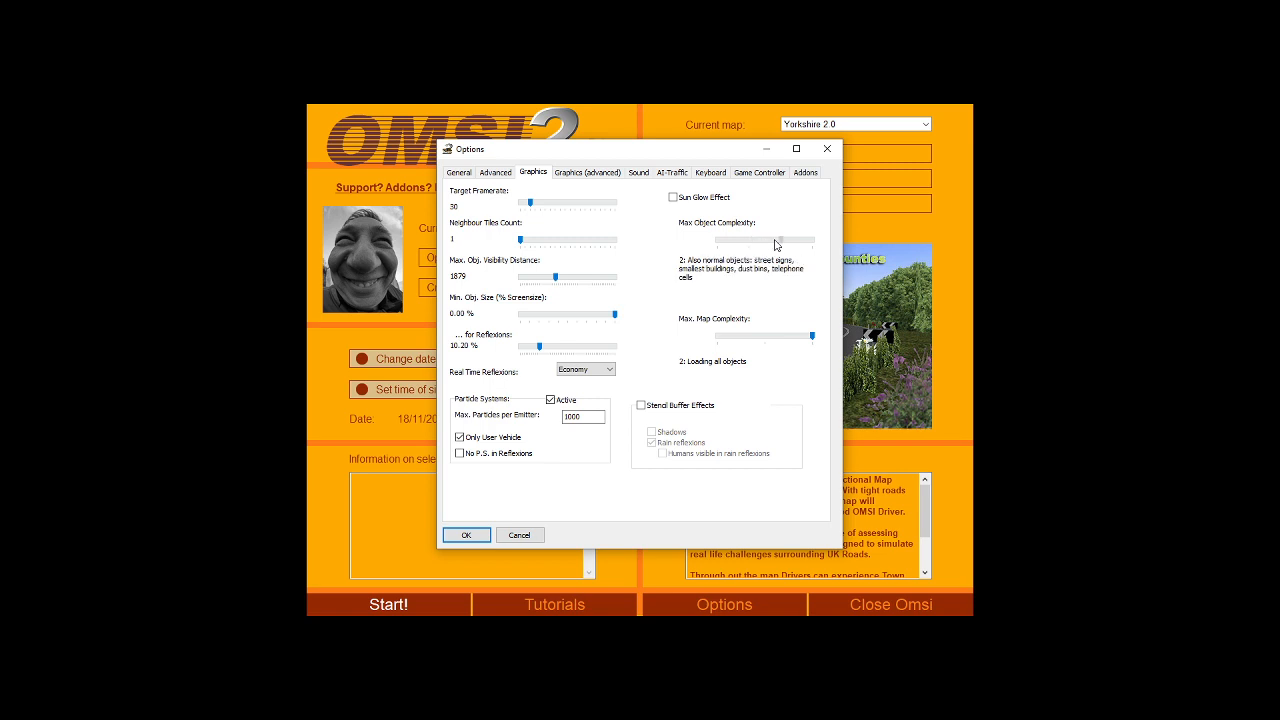
mouse_move(787, 245)
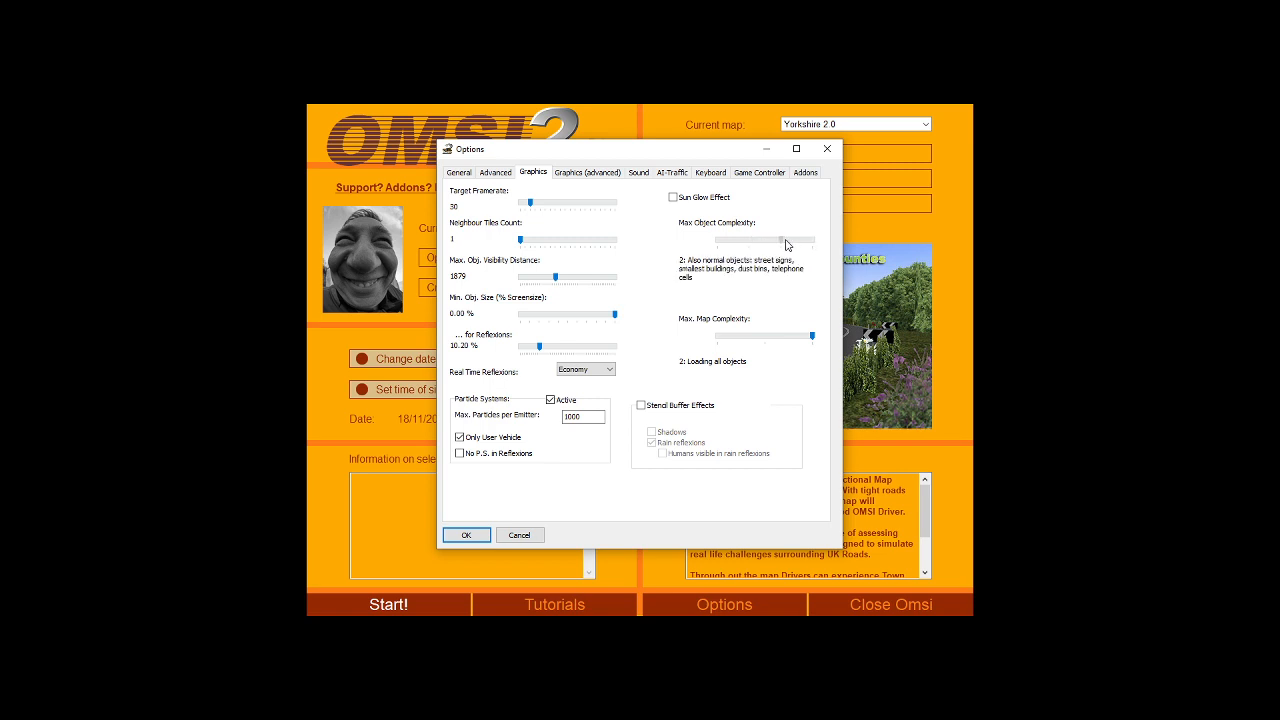
drag(780, 243, 790, 243)
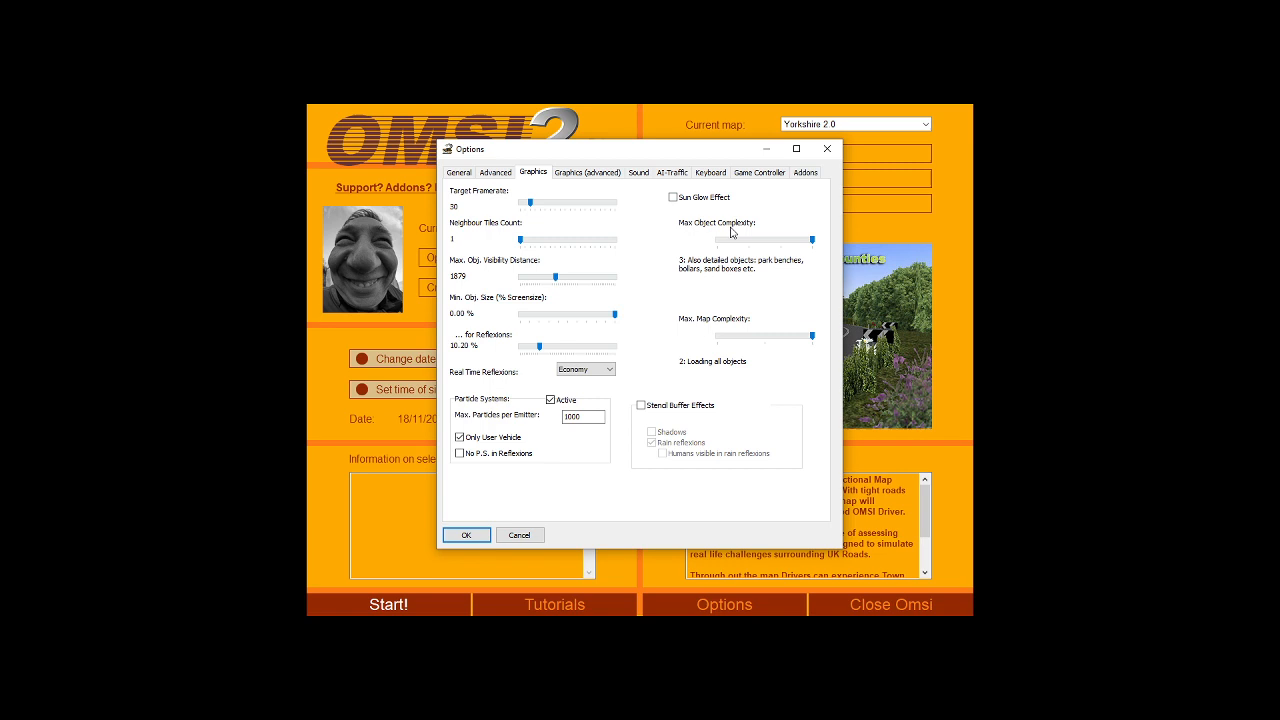
mouse_move(644, 252)
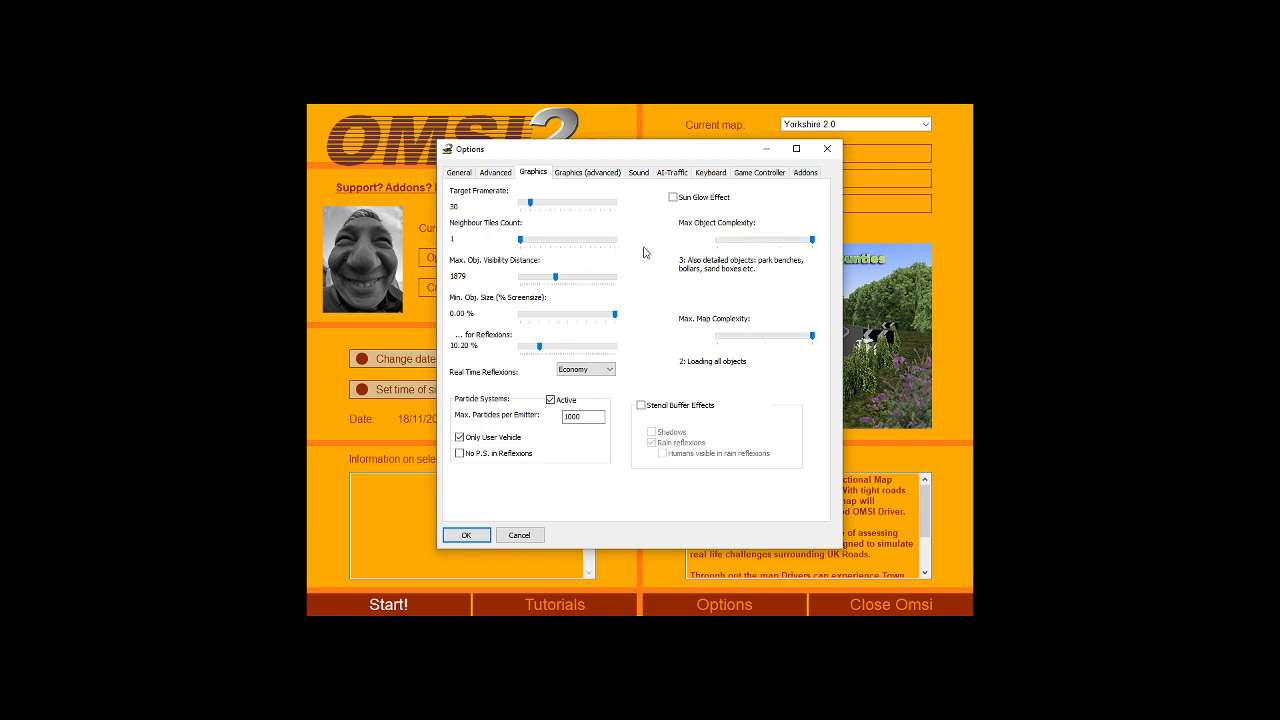
mouse_move(500, 271)
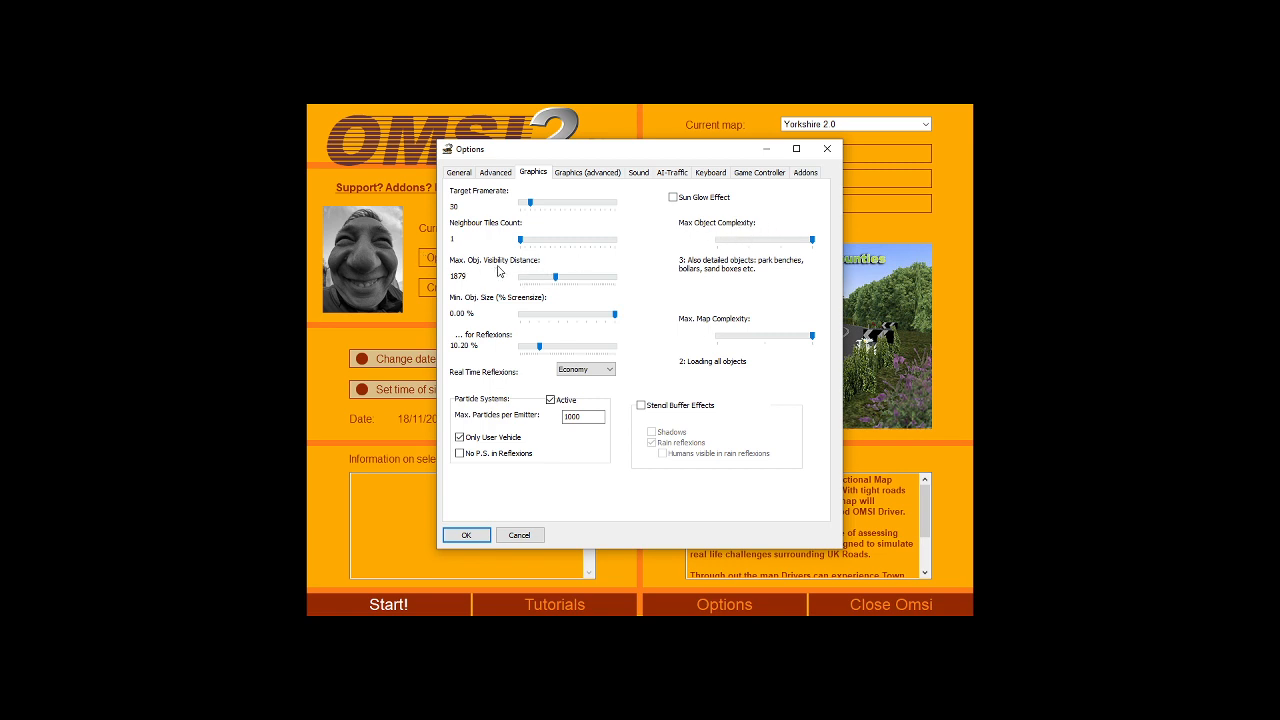
mouse_move(570, 260)
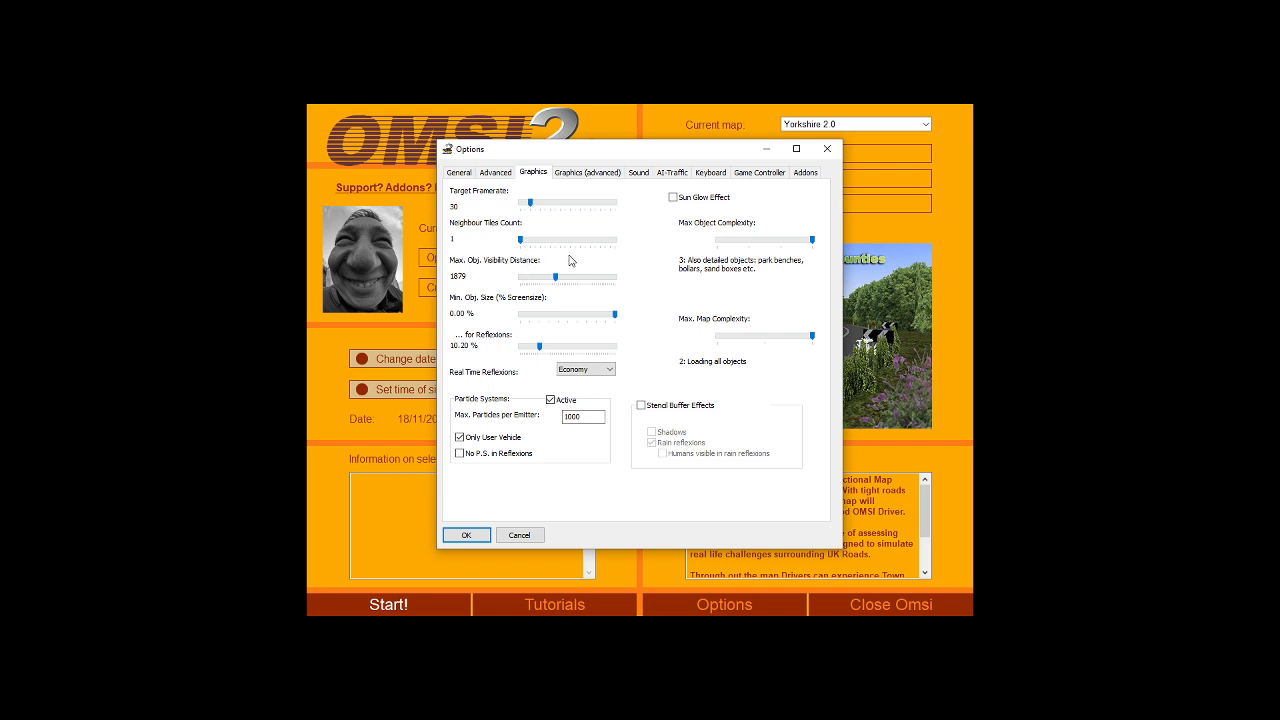
mouse_move(875, 96)
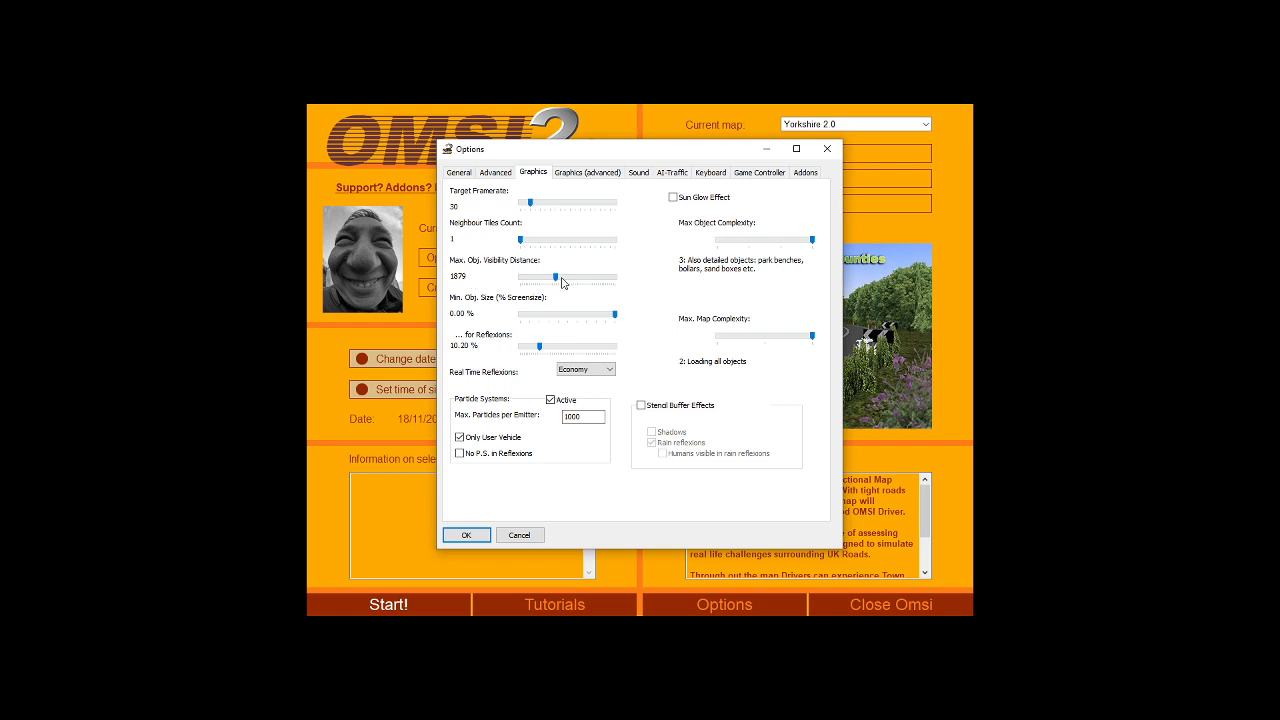
mouse_move(550, 280)
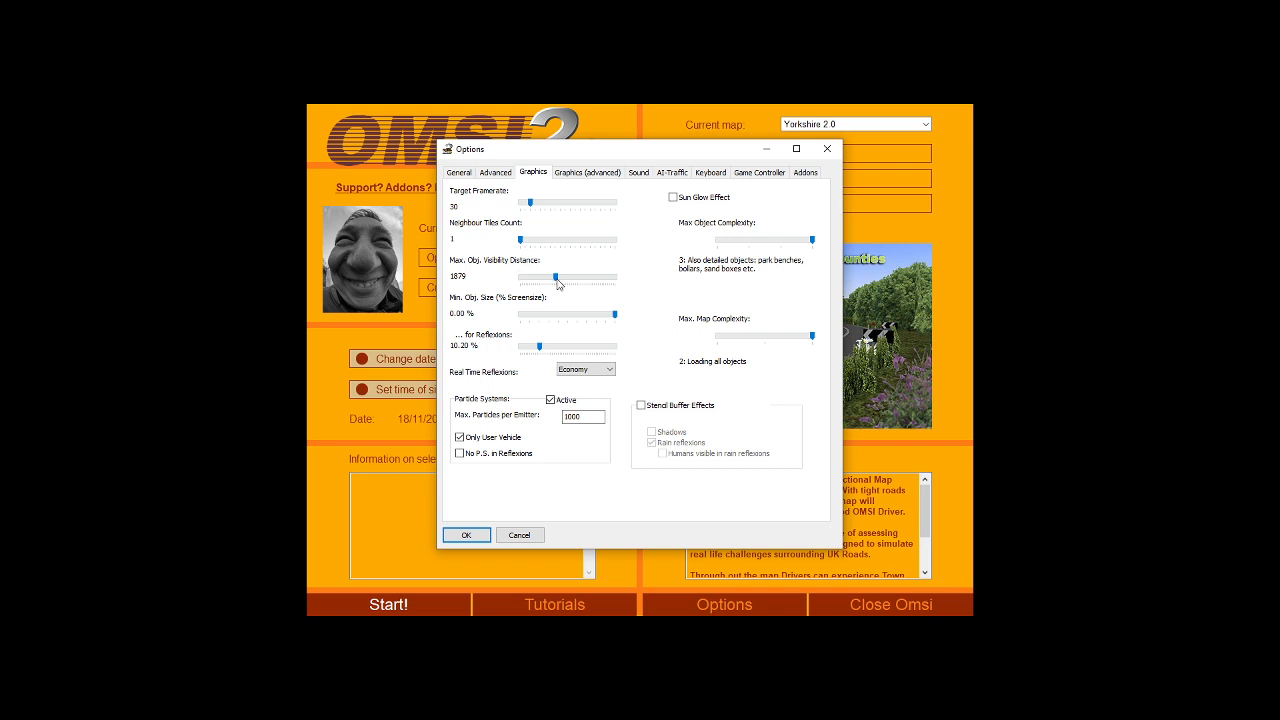
mouse_move(598, 283)
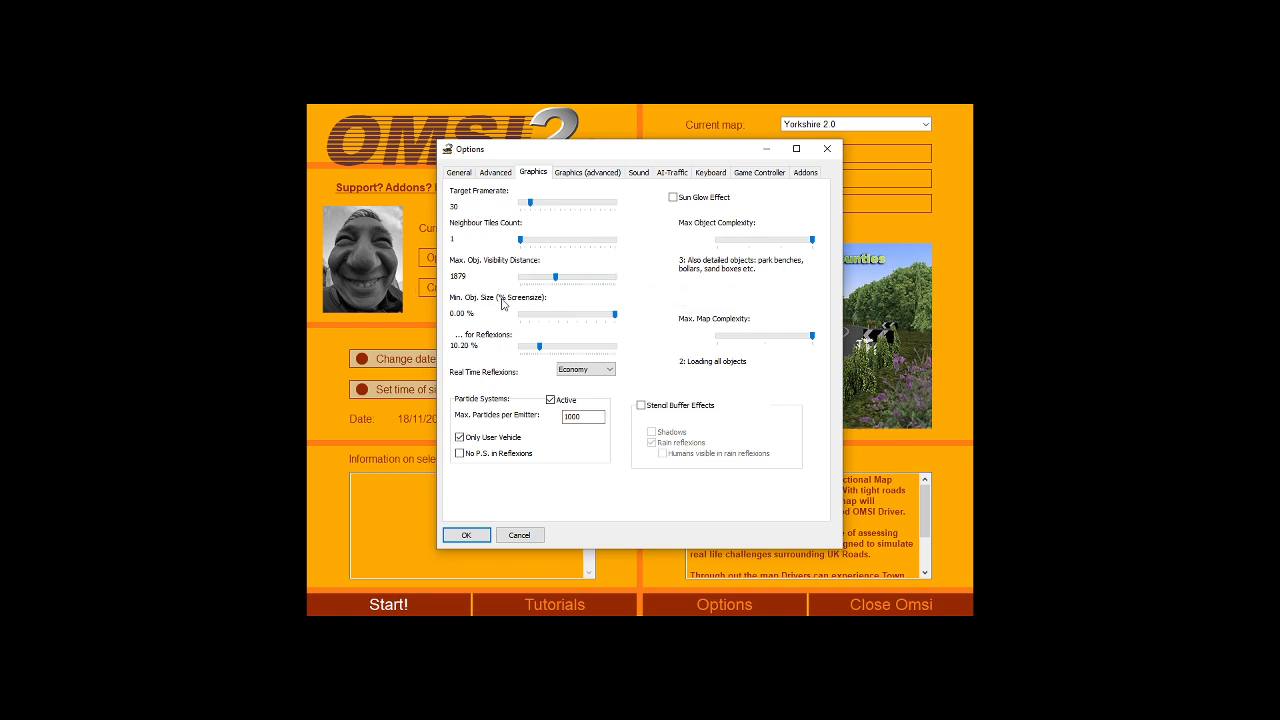
mouse_move(617, 311)
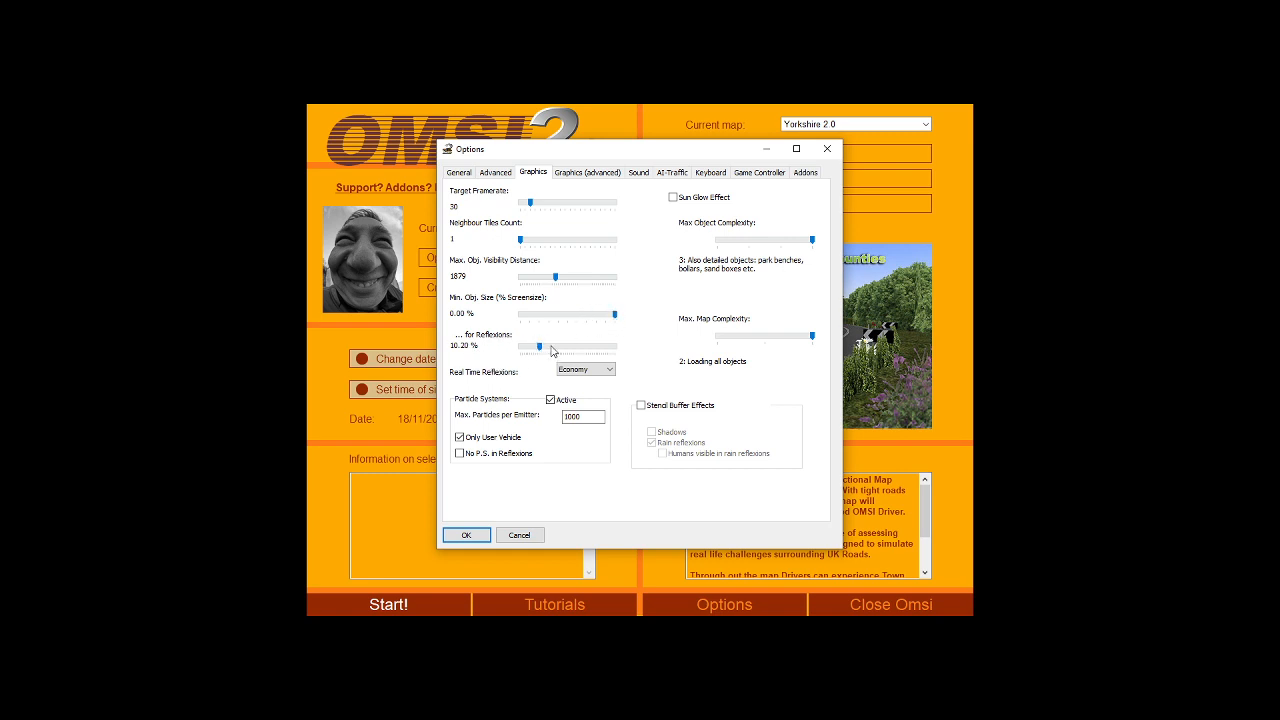
mouse_move(502, 351)
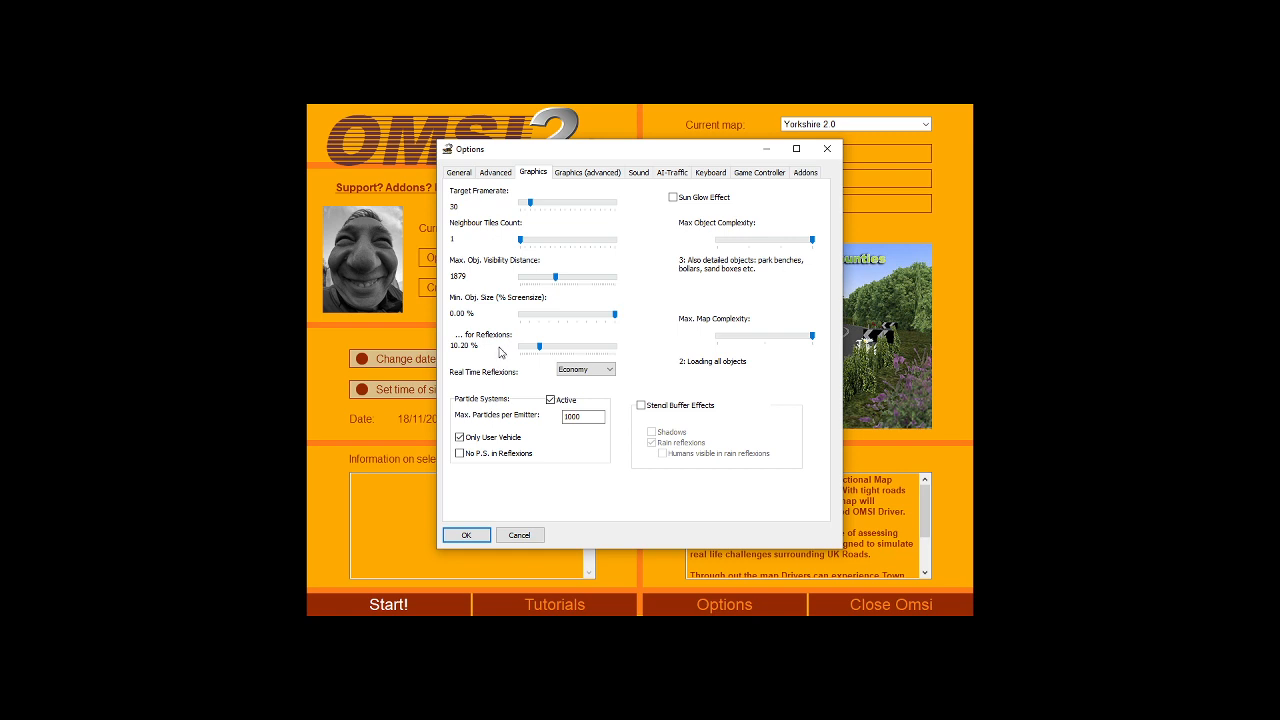
mouse_move(478, 345)
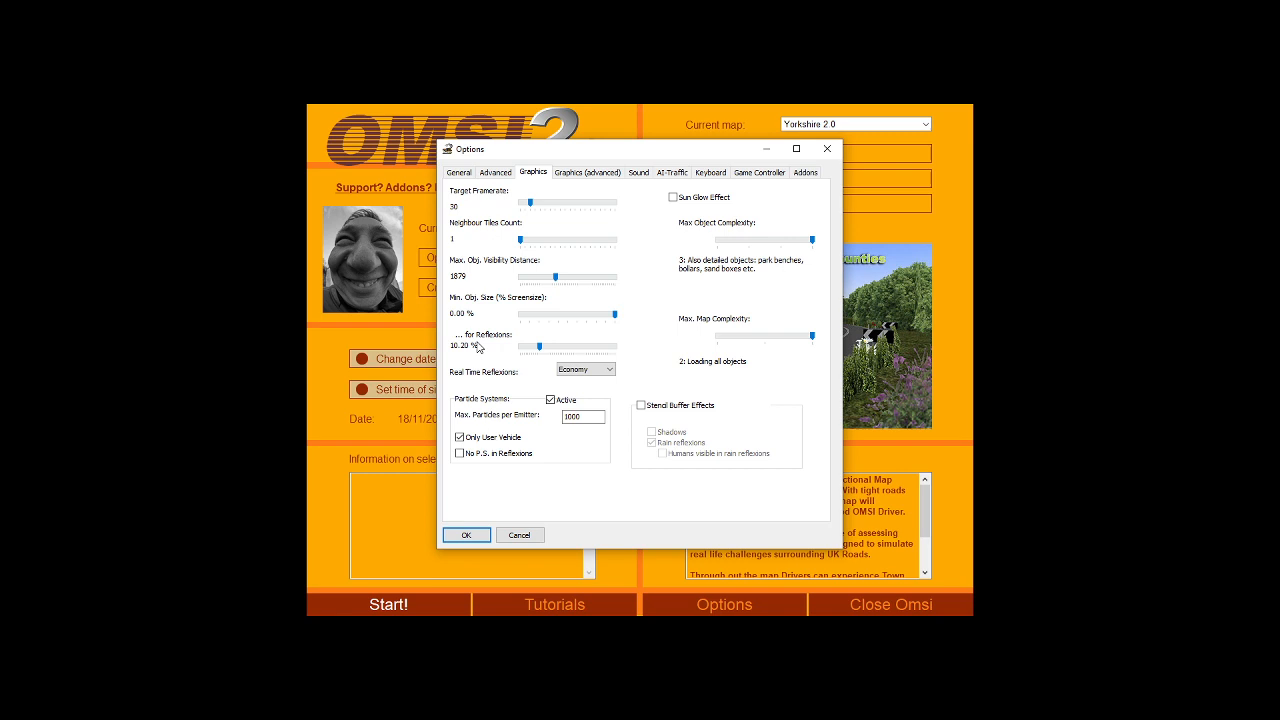
mouse_move(540, 347)
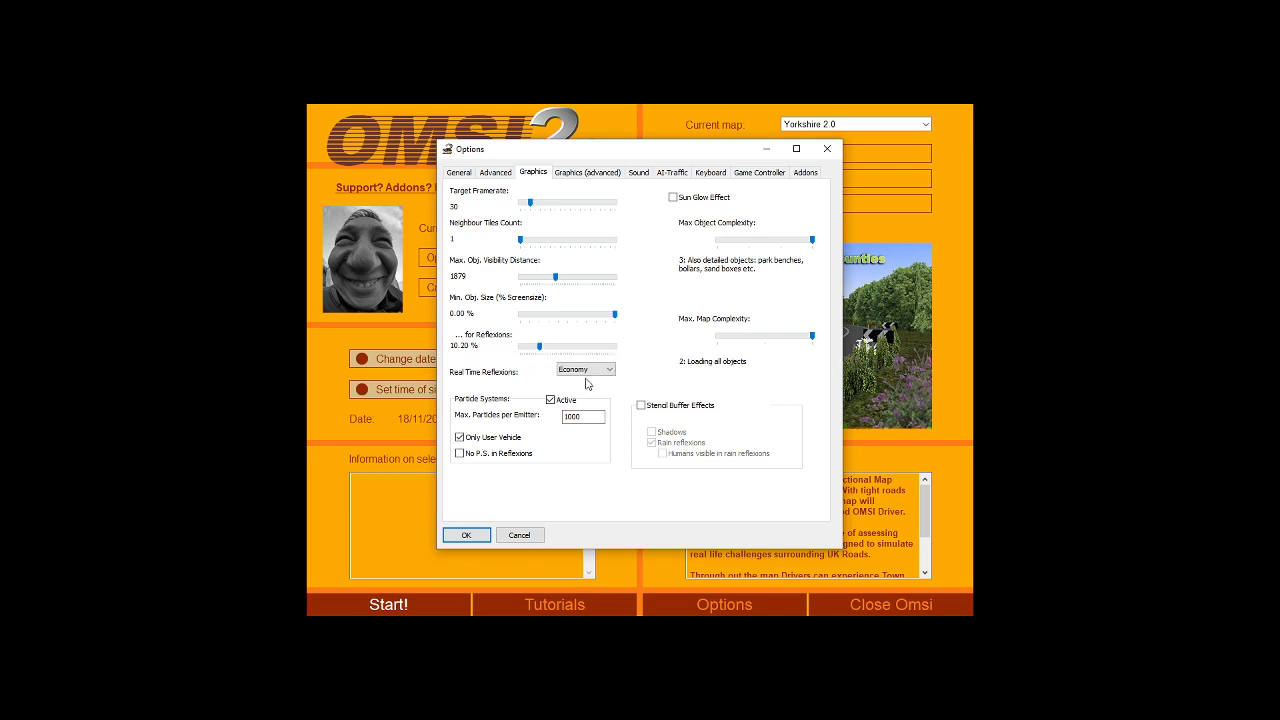
click(600, 369)
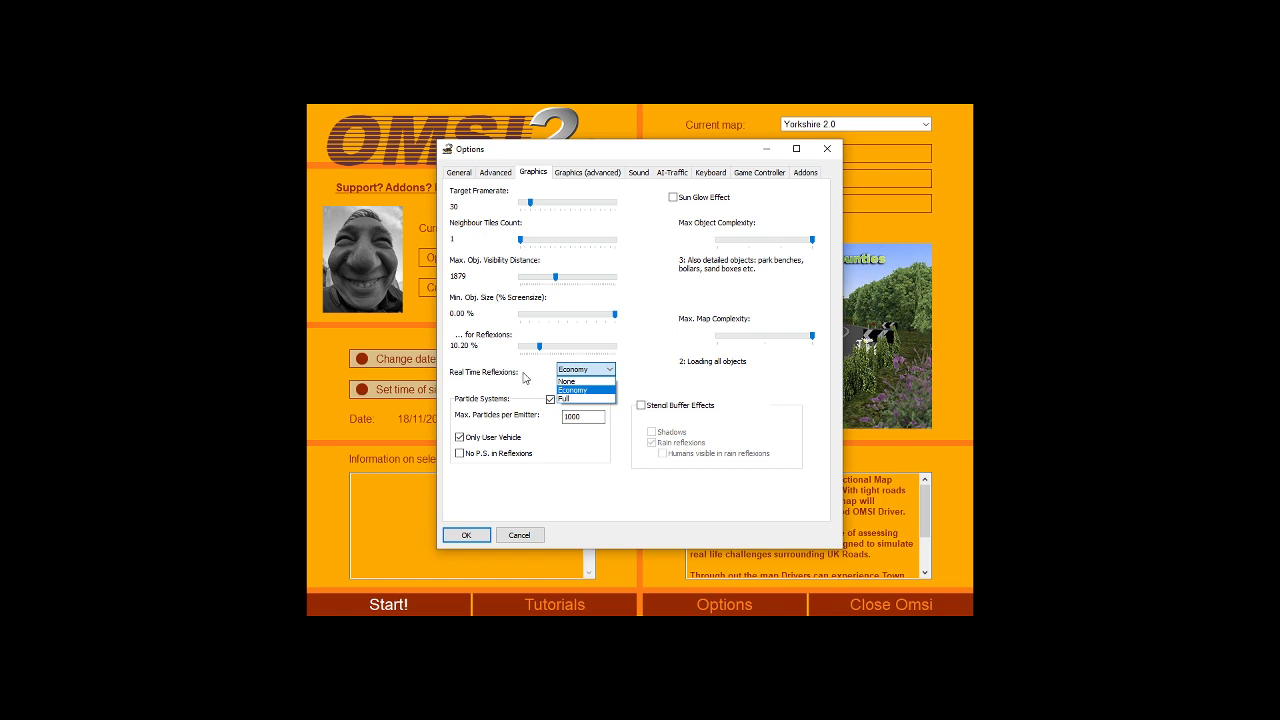
mouse_move(549, 389)
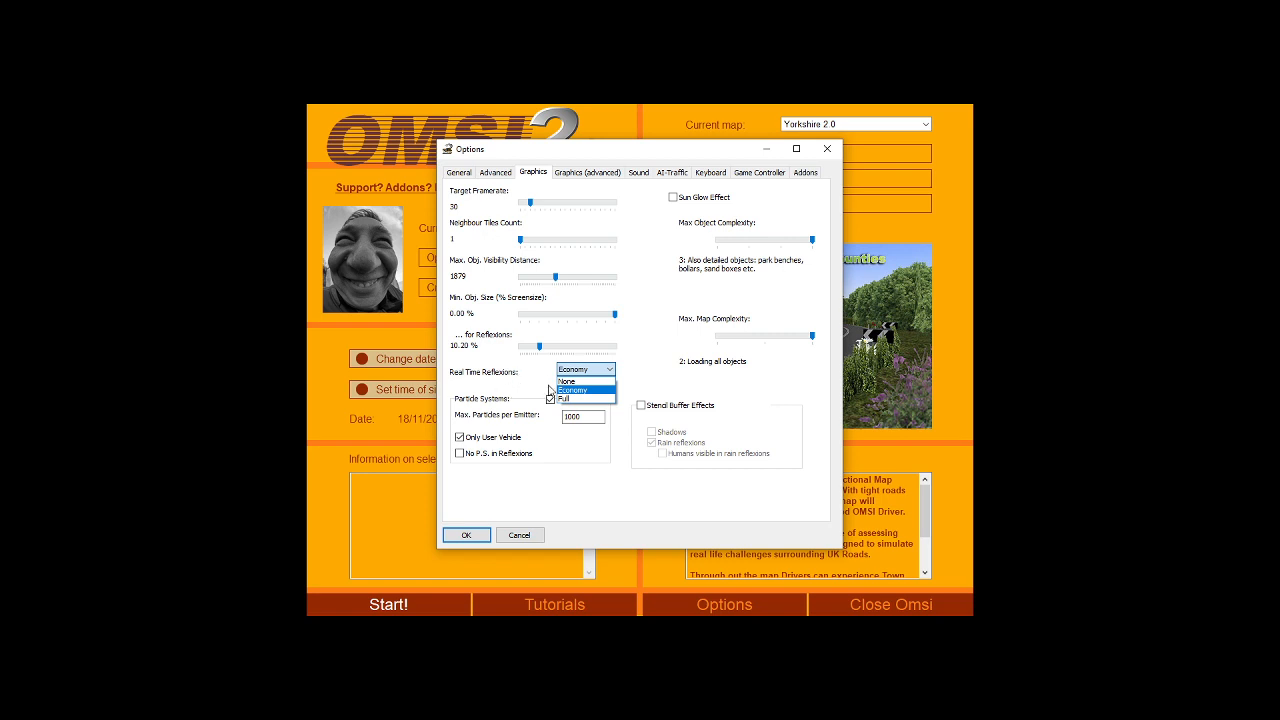
mouse_move(543, 391)
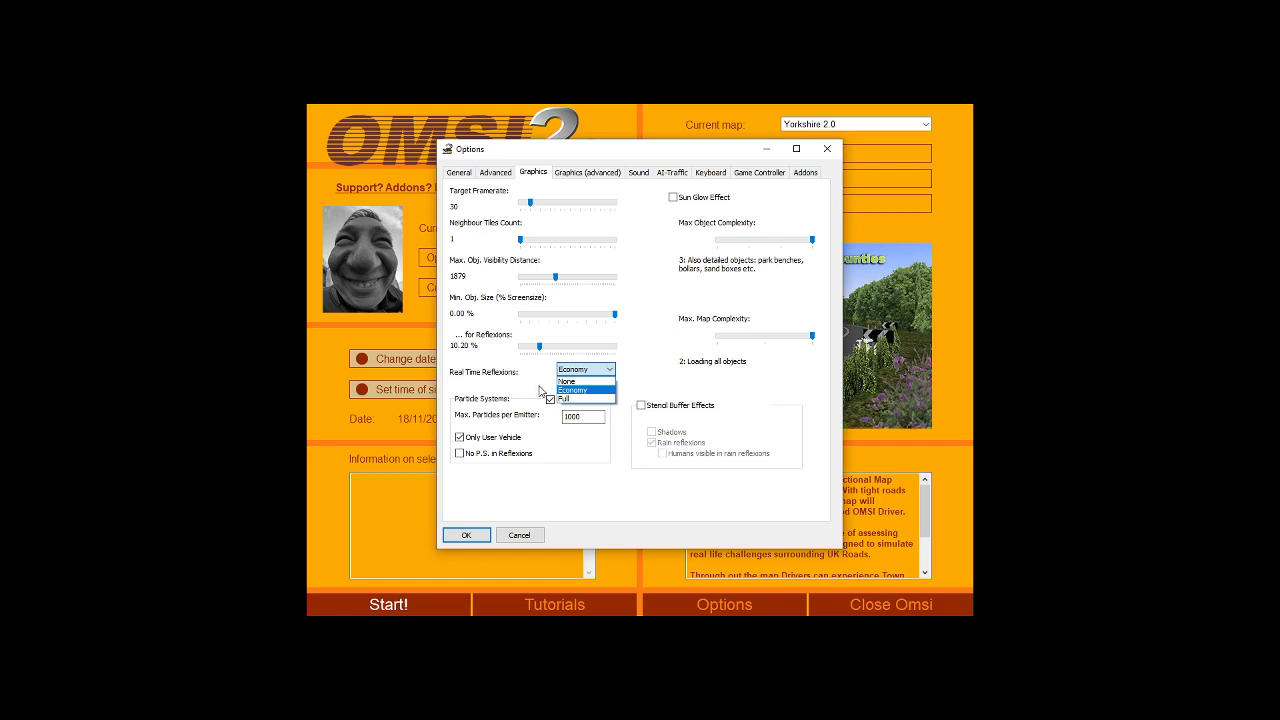
click(572, 391)
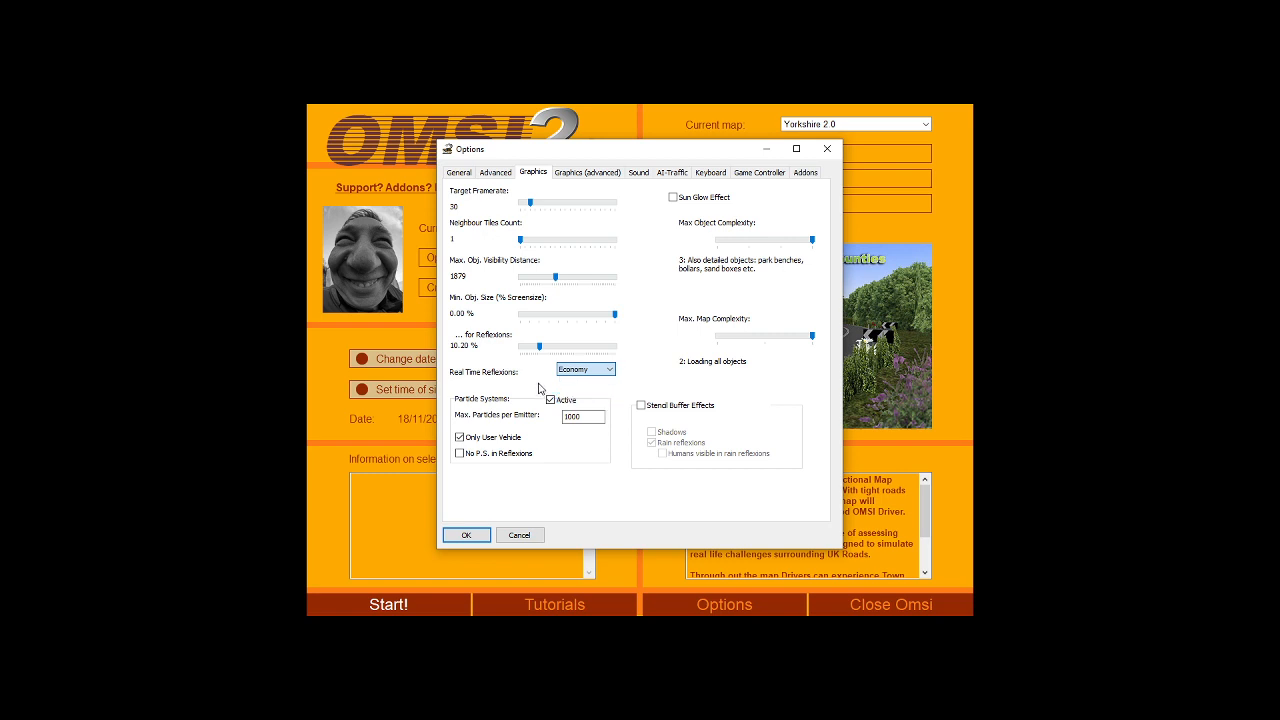
click(605, 369)
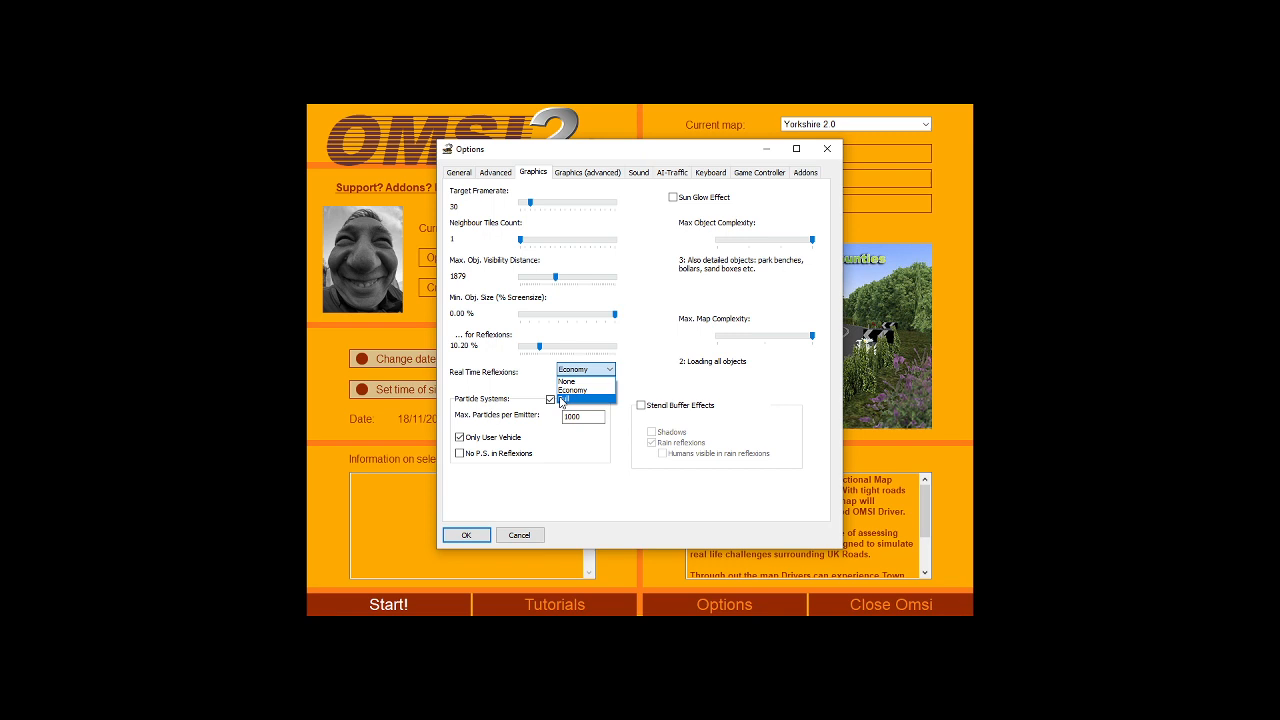
click(573, 390)
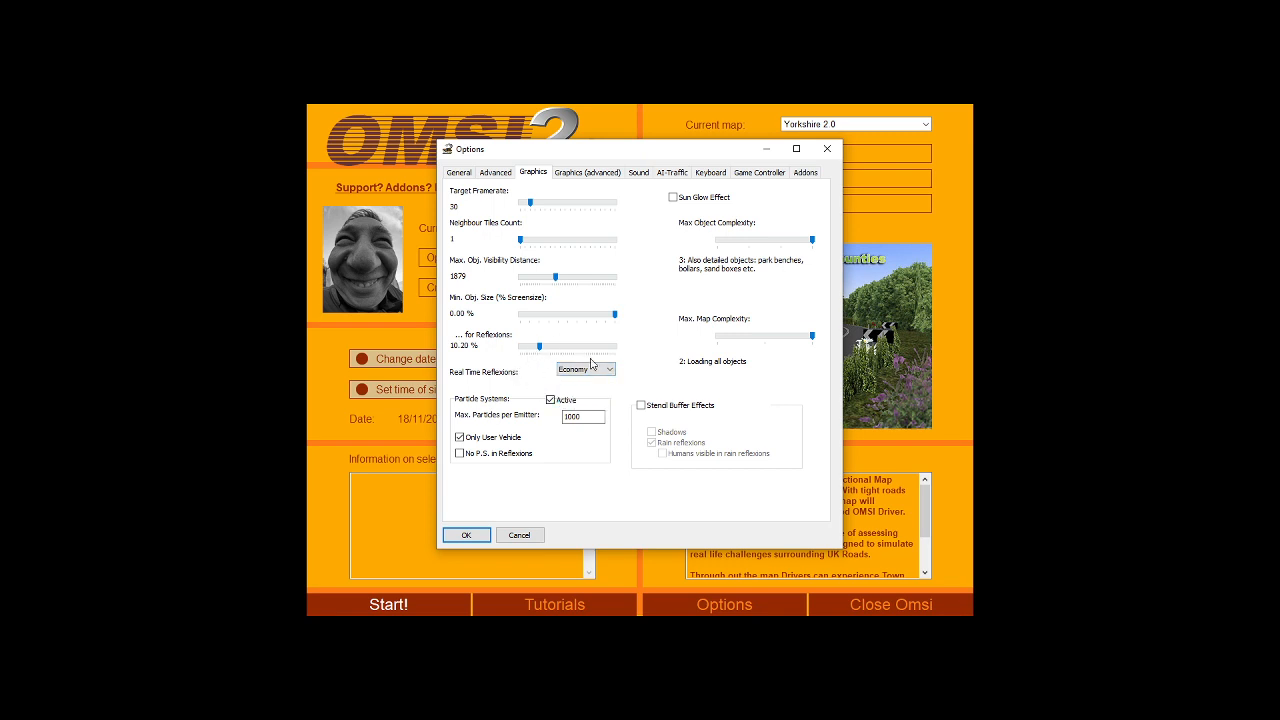
mouse_move(536, 362)
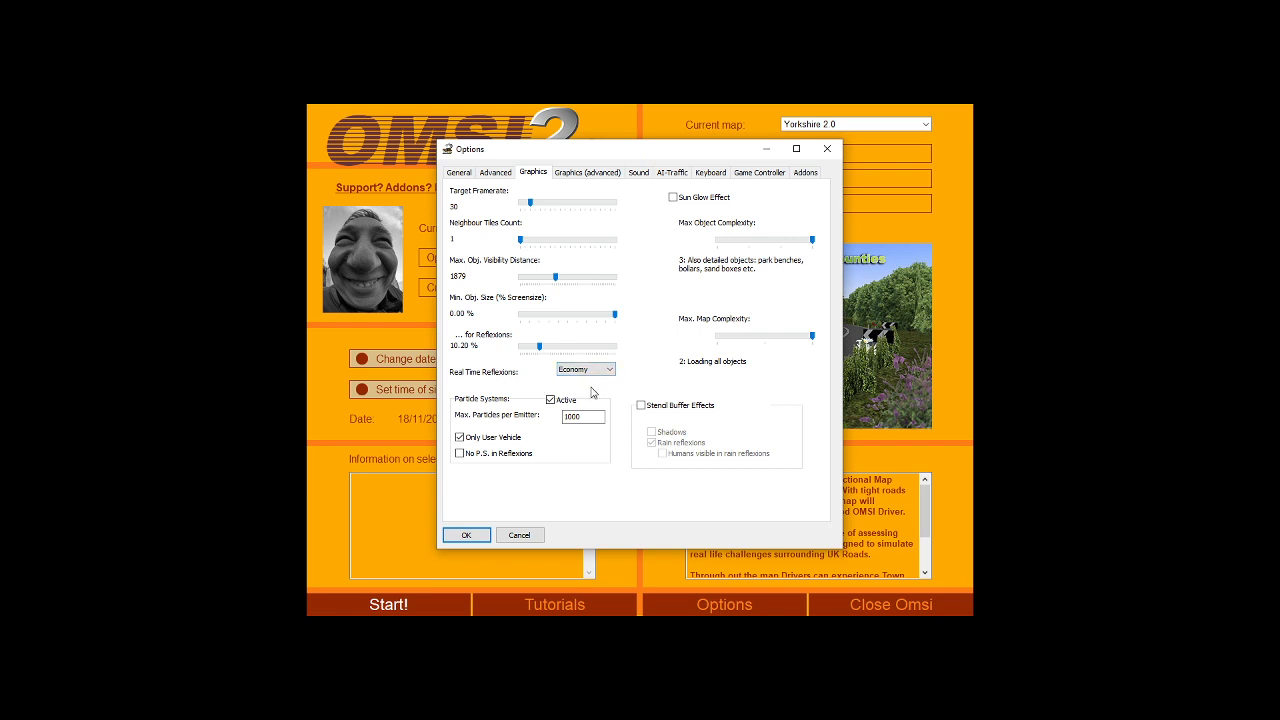
mouse_move(576, 381)
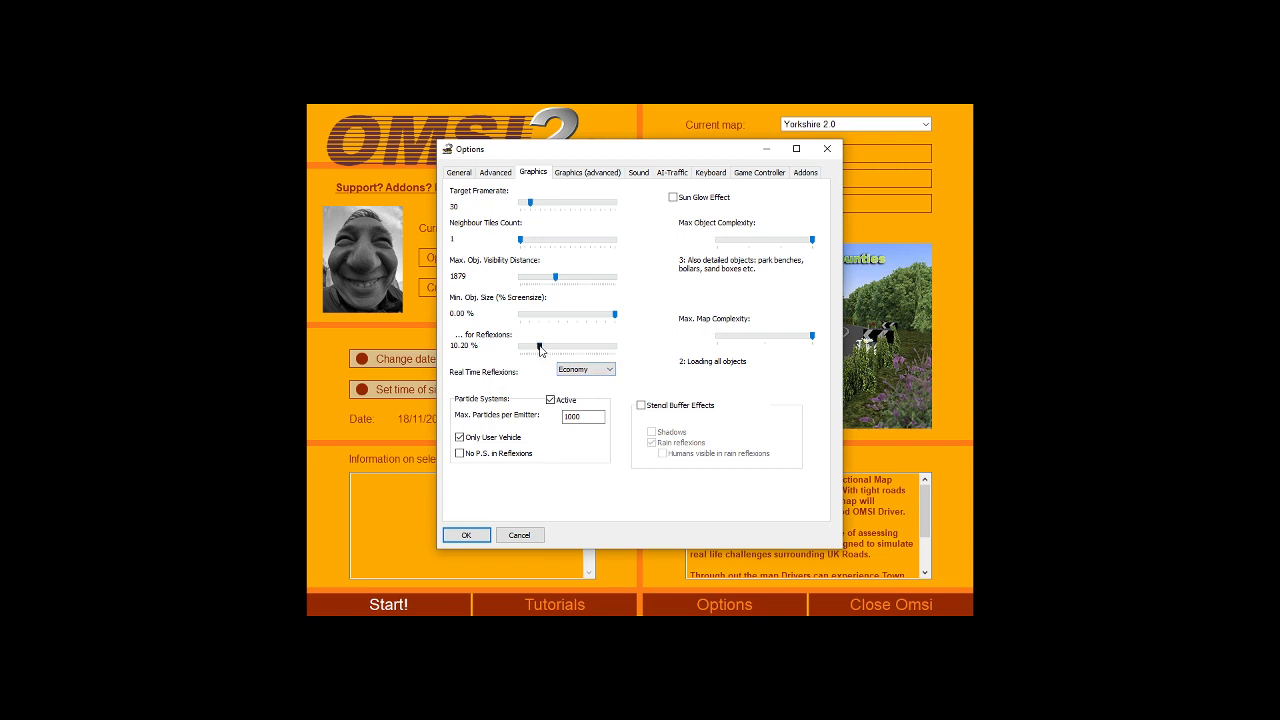
mouse_move(539, 347)
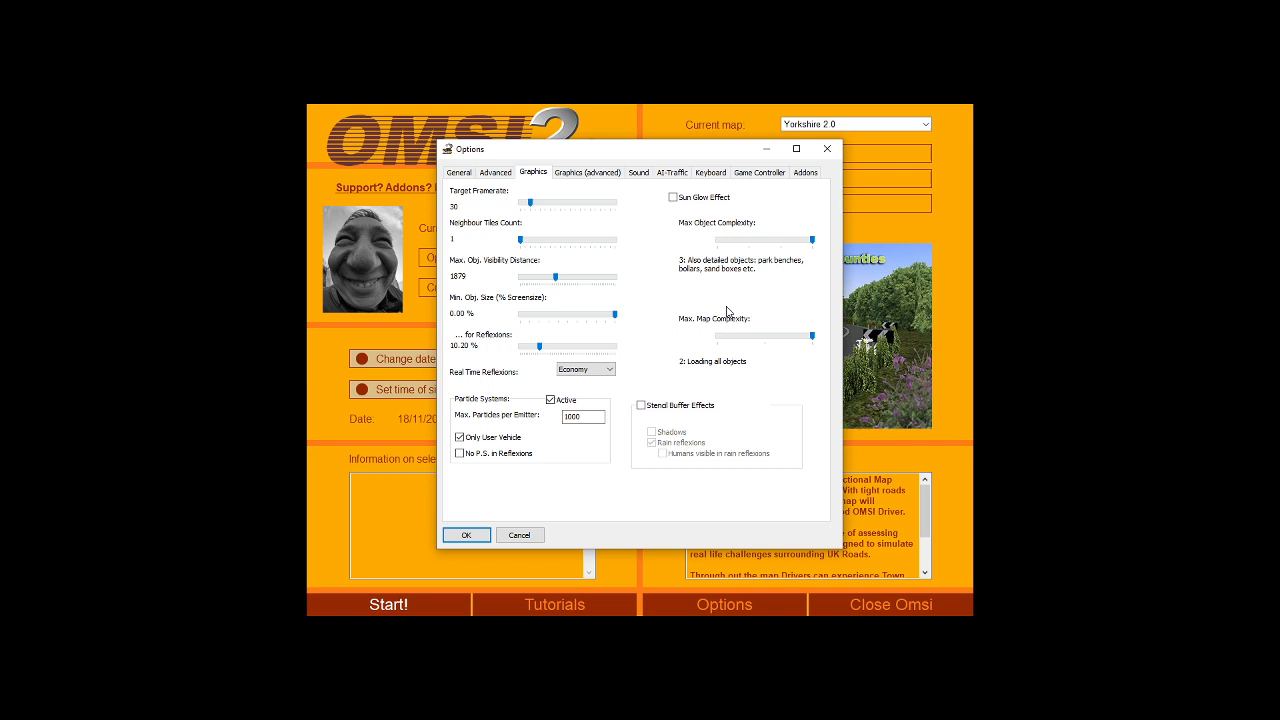
mouse_move(632, 347)
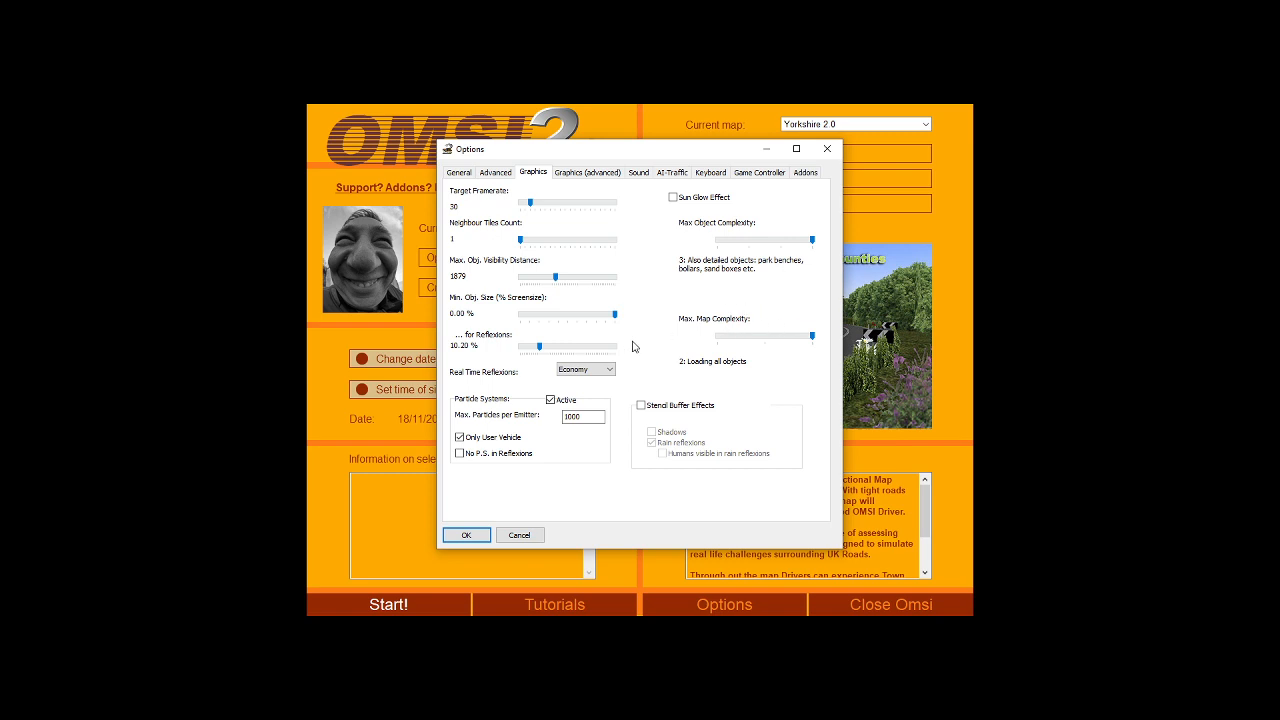
mouse_move(809, 339)
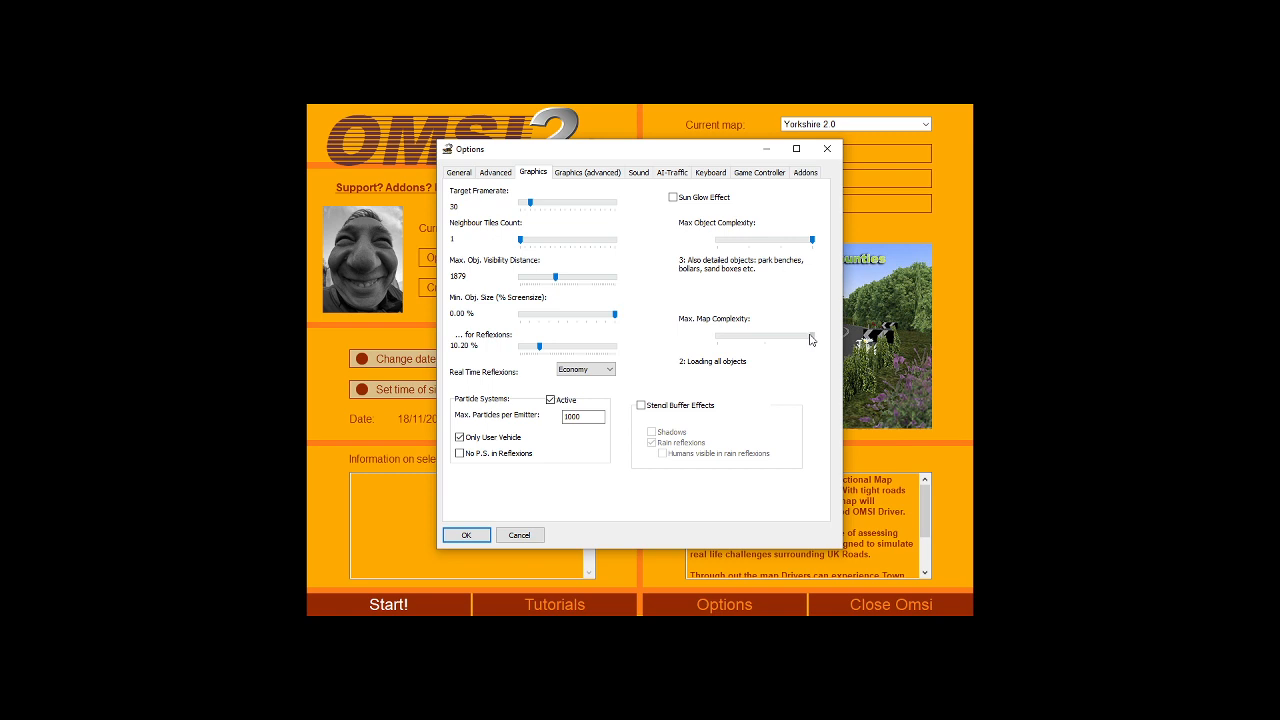
- Drop Max. Map Complexity to 1, restore it to 2, then view advanced graphics
drag(810, 337, 767, 337)
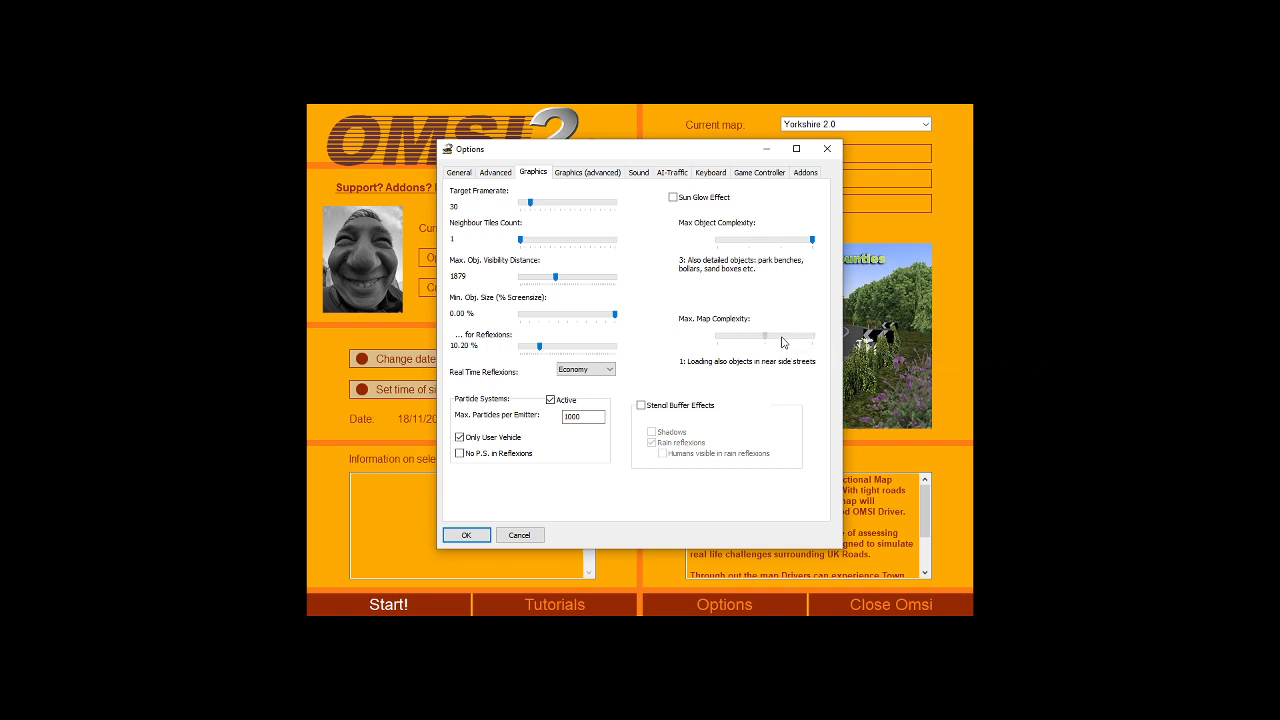
mouse_move(760, 343)
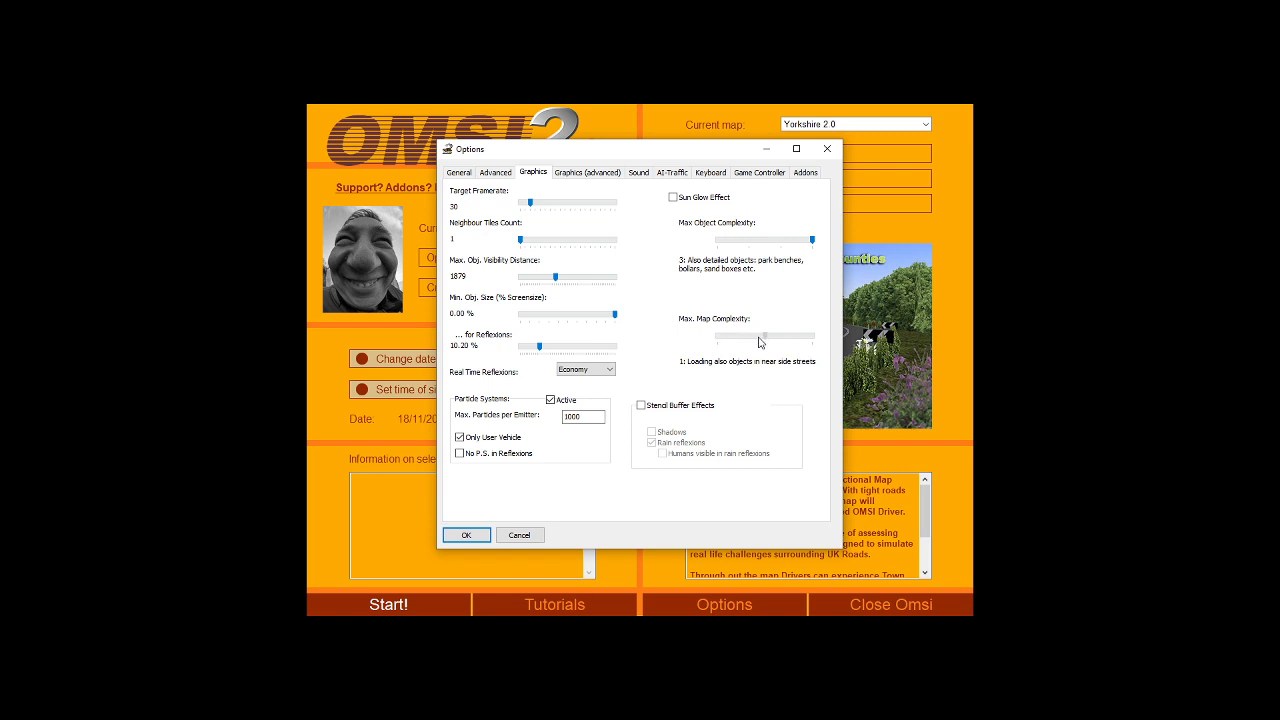
mouse_move(743, 344)
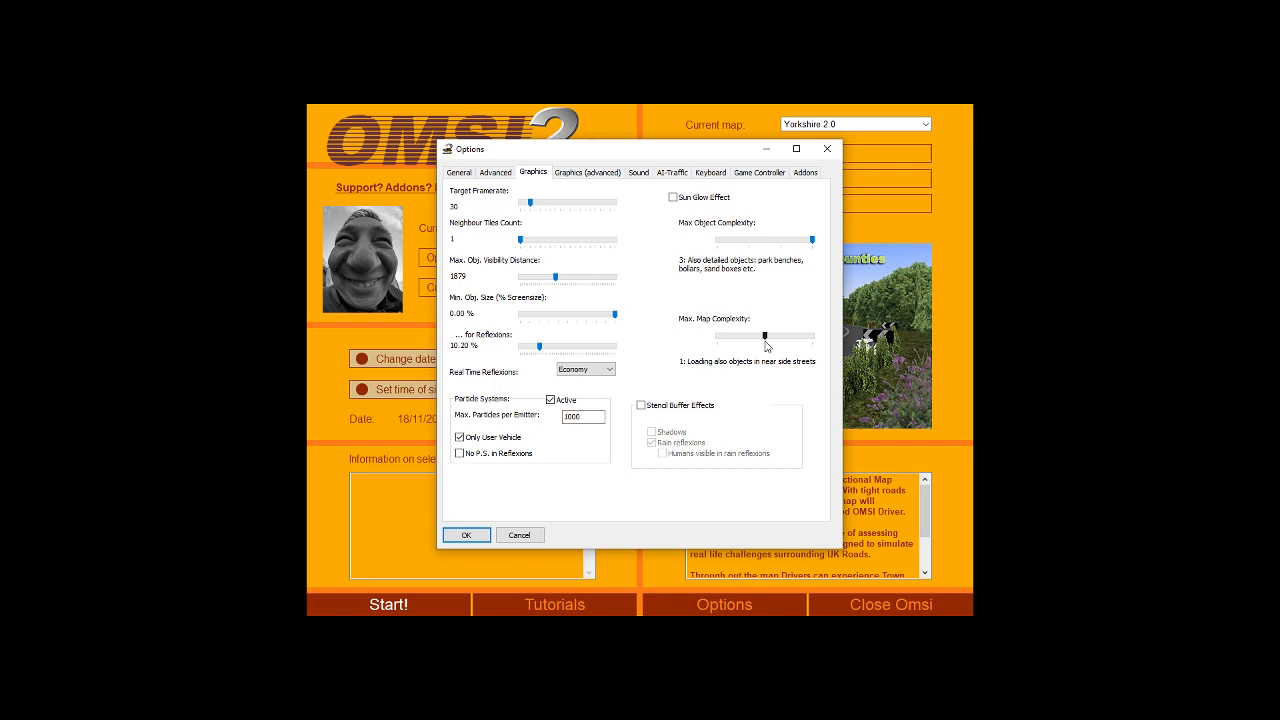
mouse_move(765, 338)
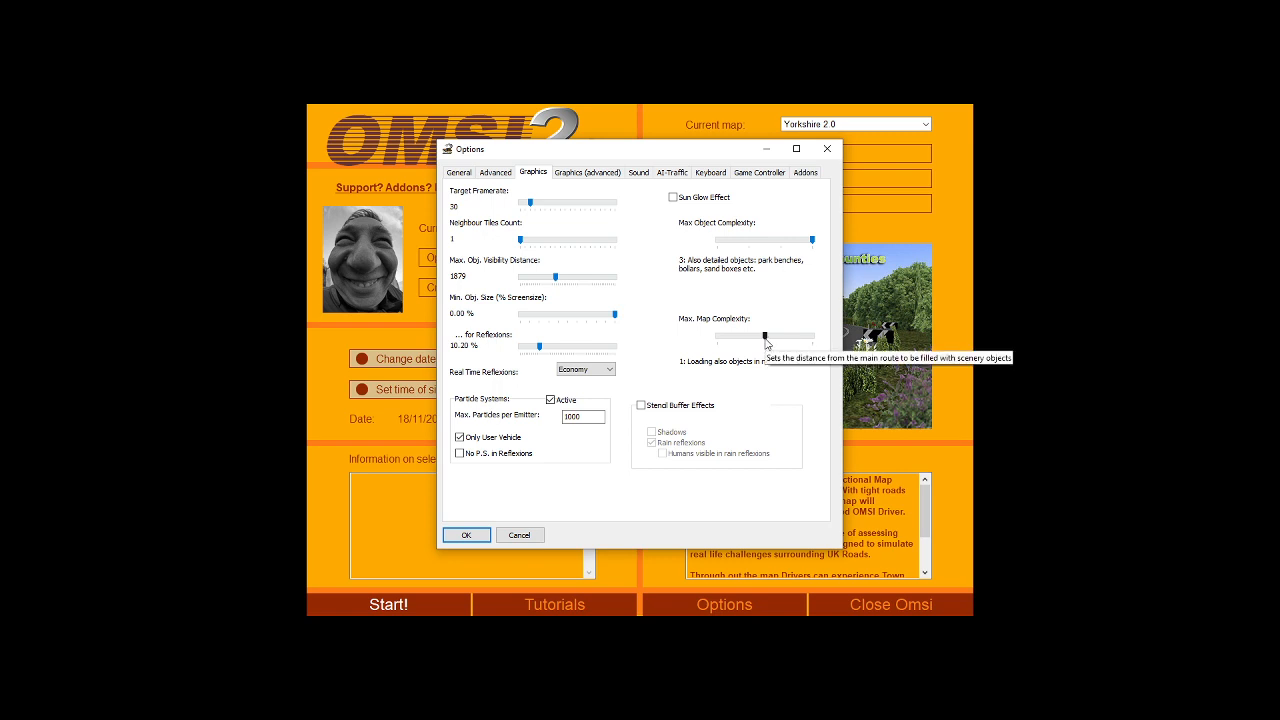
drag(764, 337, 735, 337)
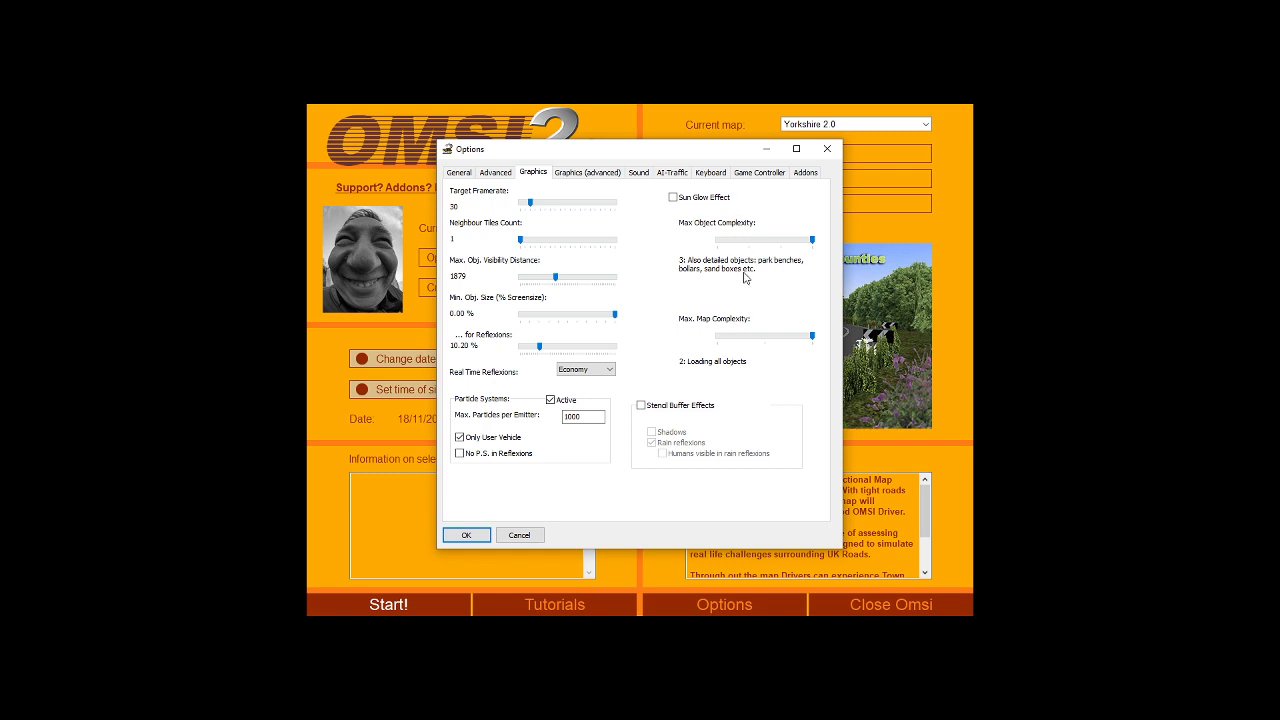
mouse_move(915, 408)
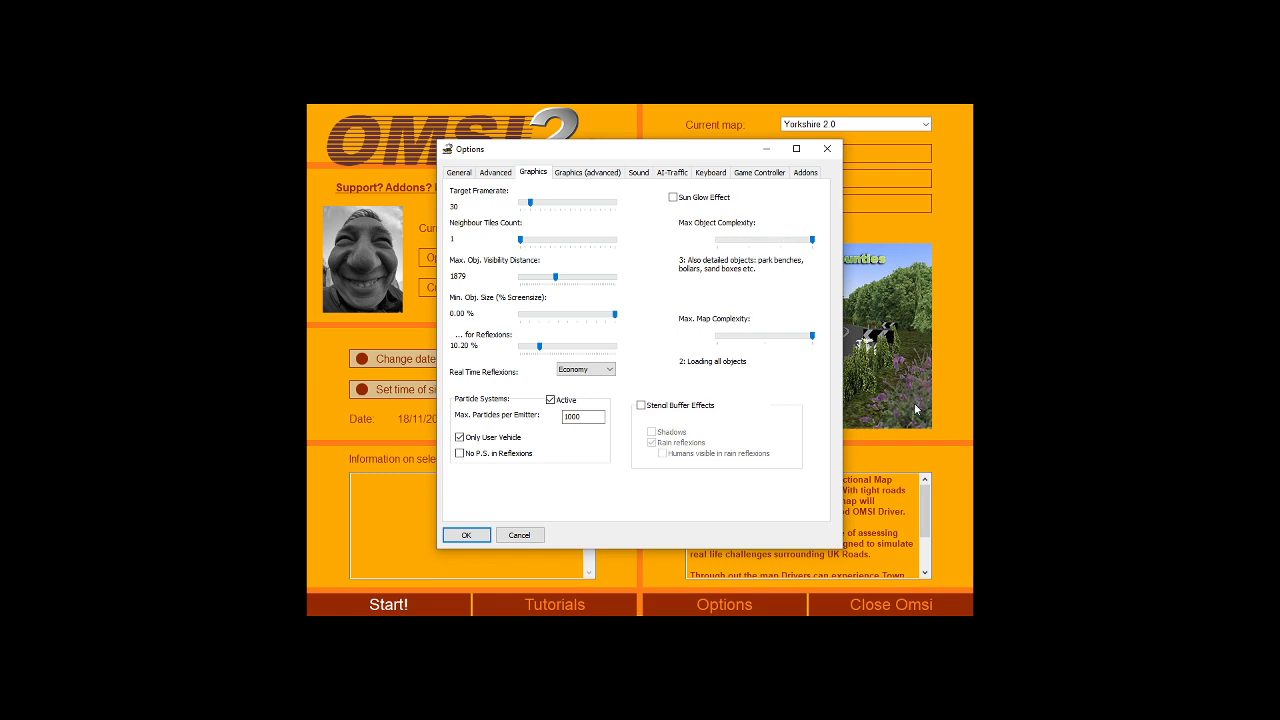
mouse_move(755, 370)
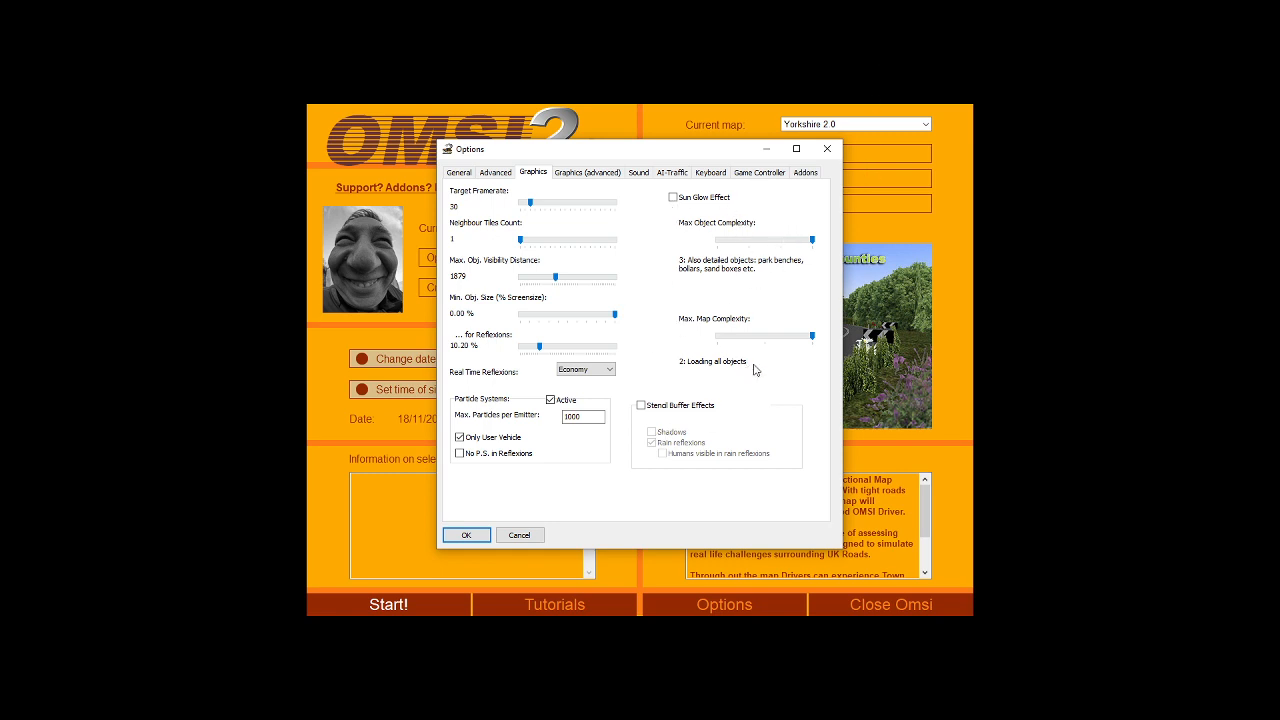
mouse_move(593, 403)
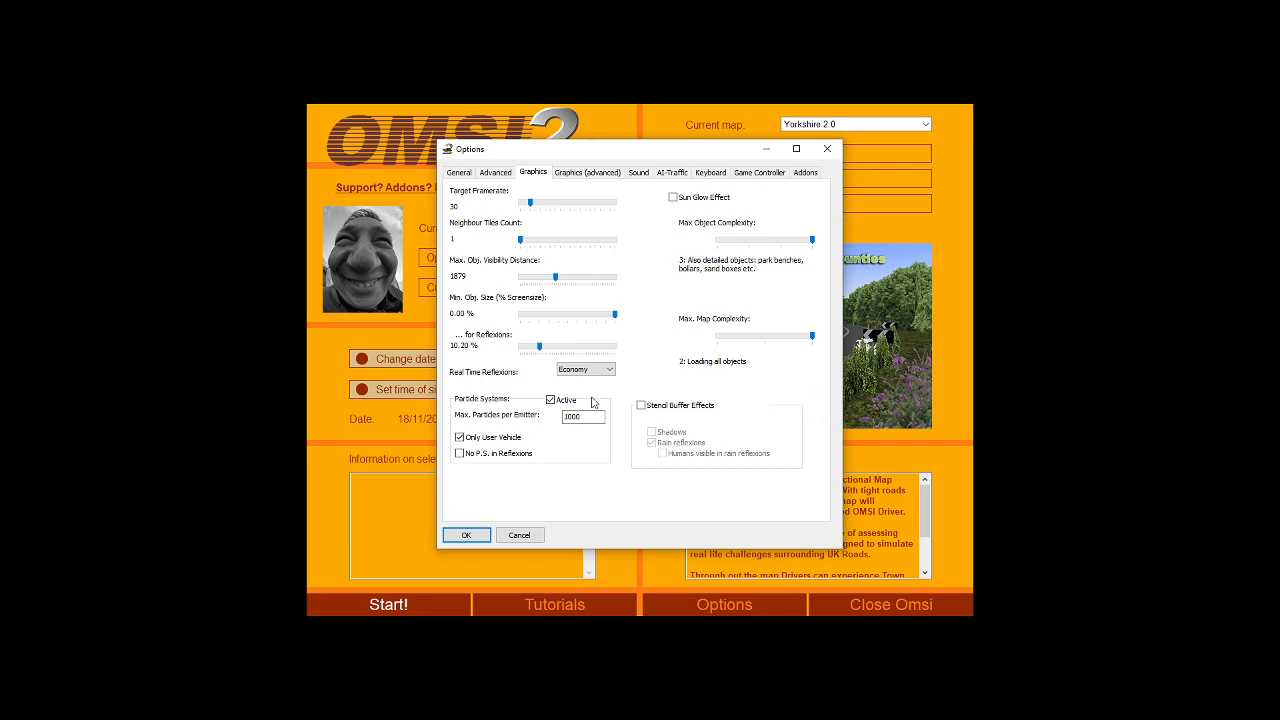
mouse_move(595, 123)
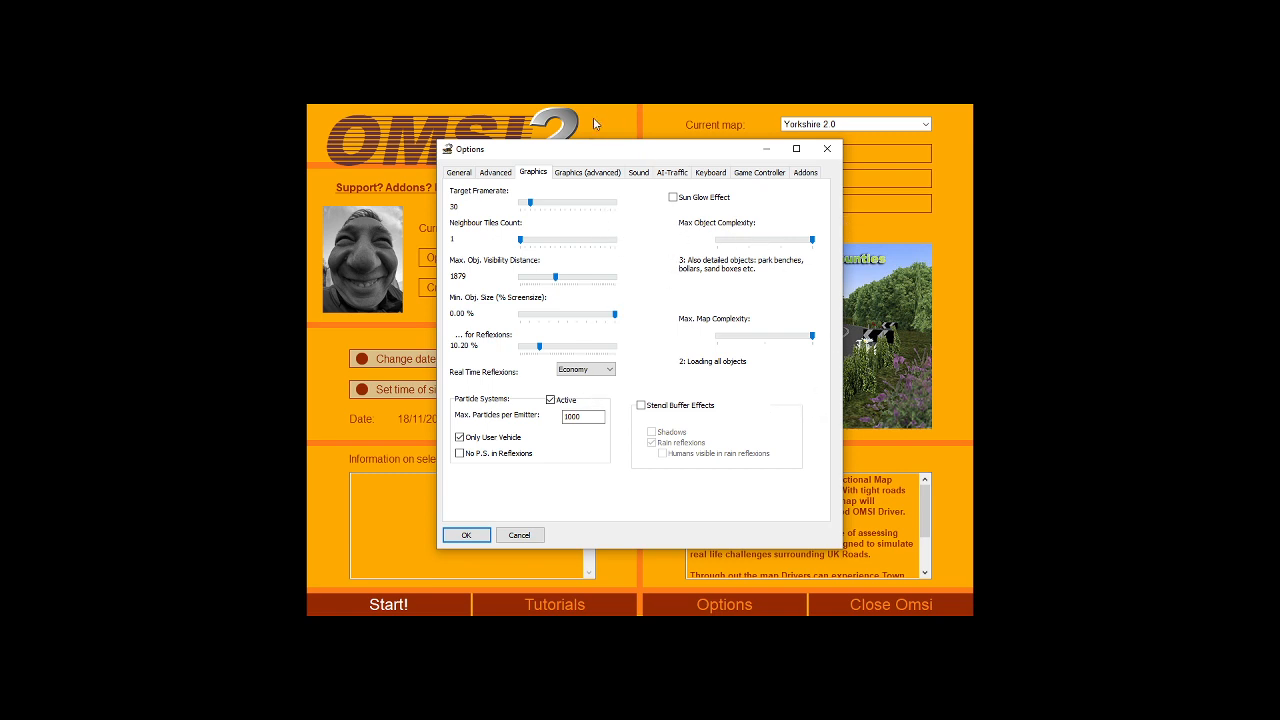
click(587, 172)
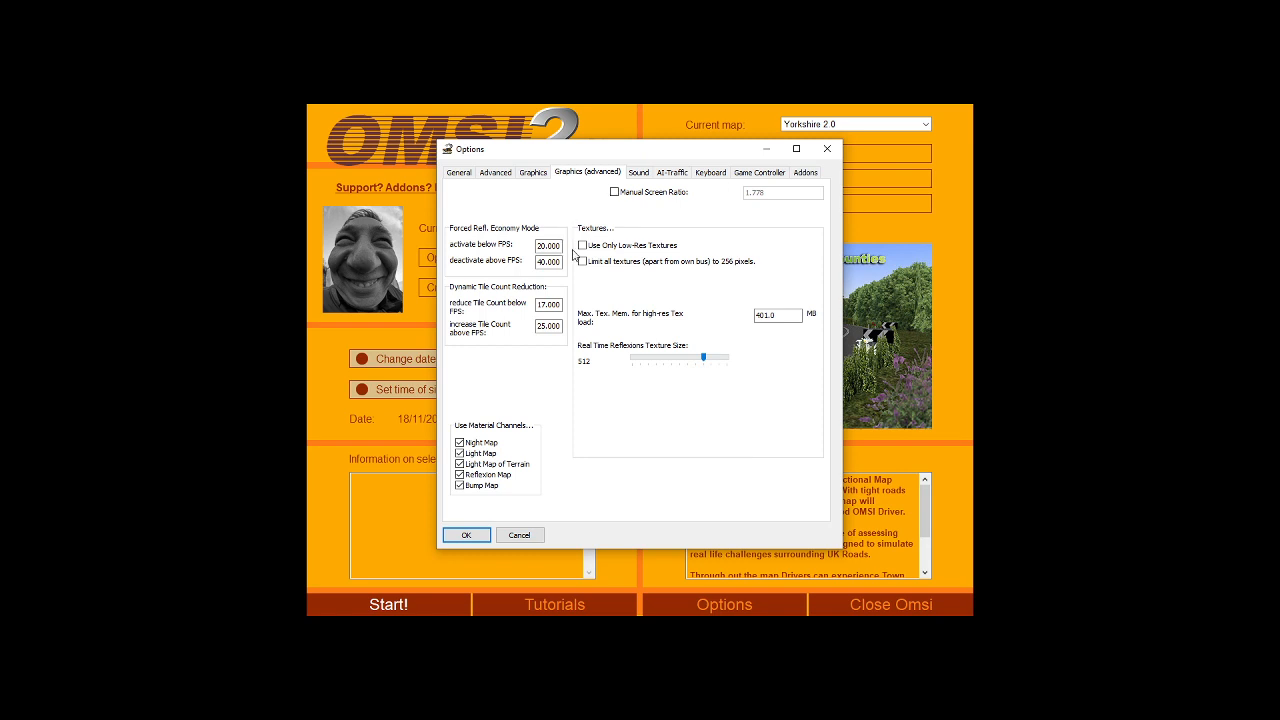
mouse_move(508, 248)
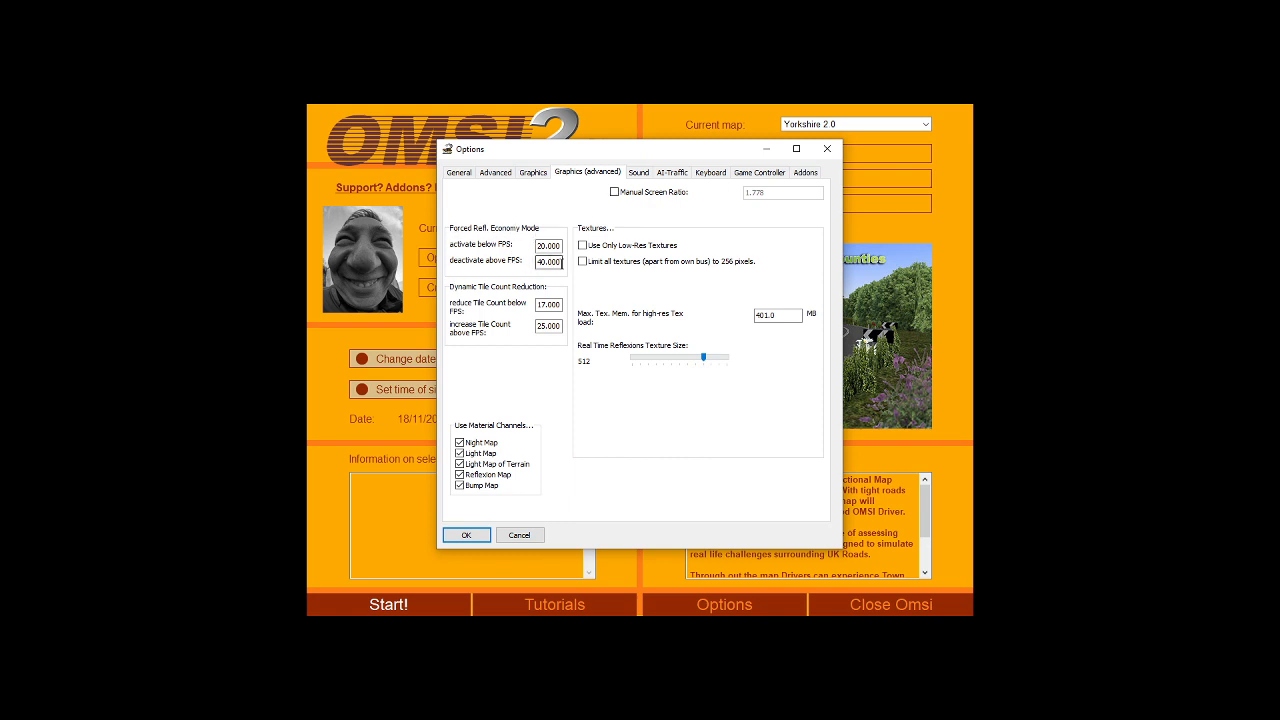
- Browse the advanced graphics settings unchanged, then move to the Advanced game options page
click(548, 246)
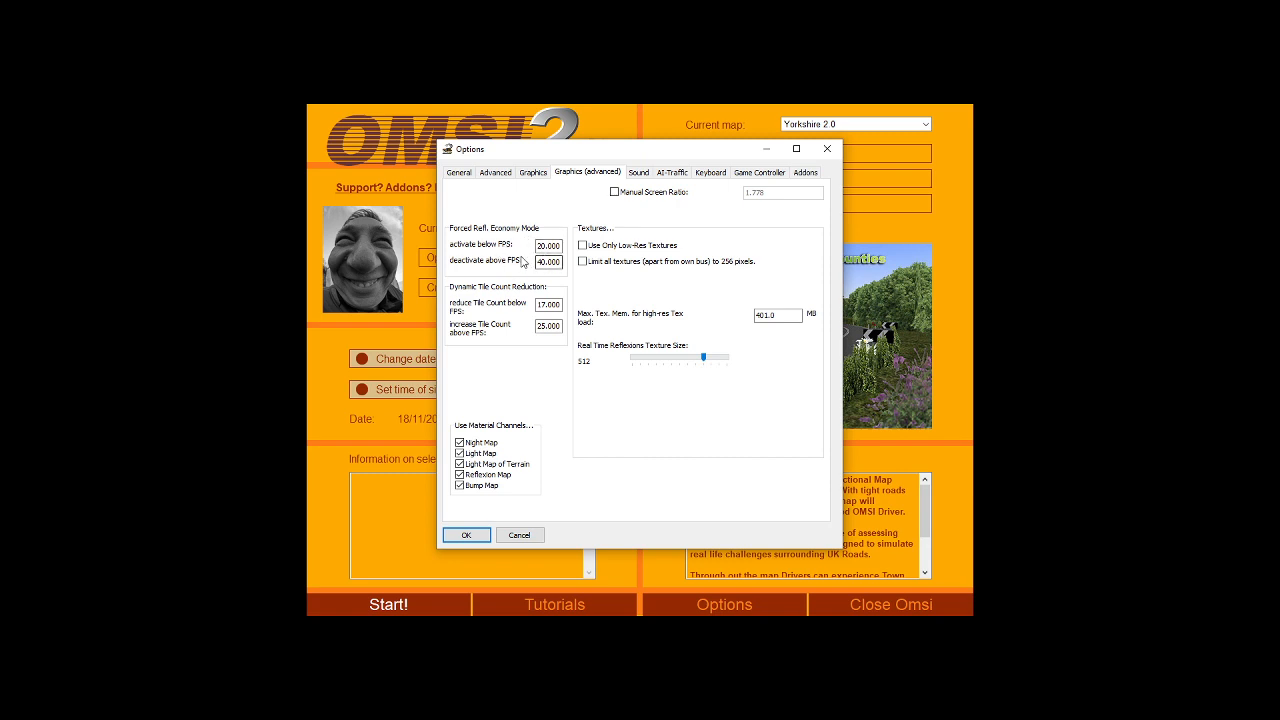
mouse_move(560, 226)
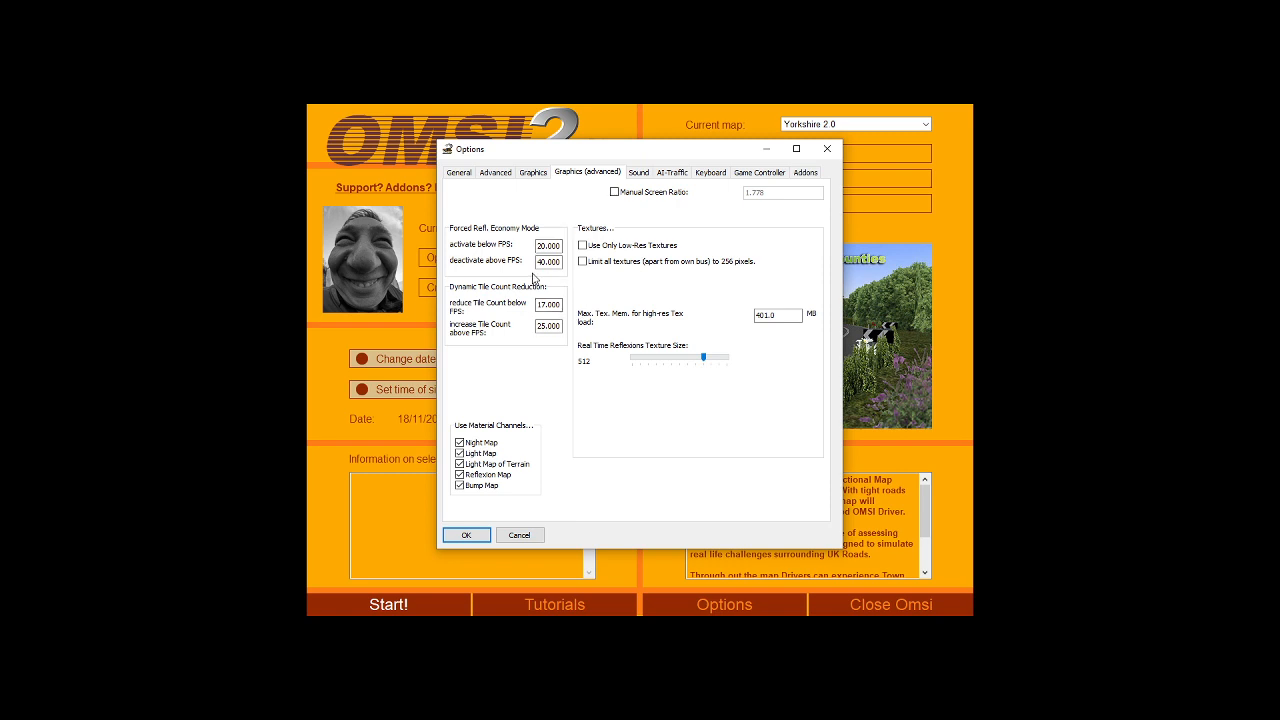
mouse_move(604, 248)
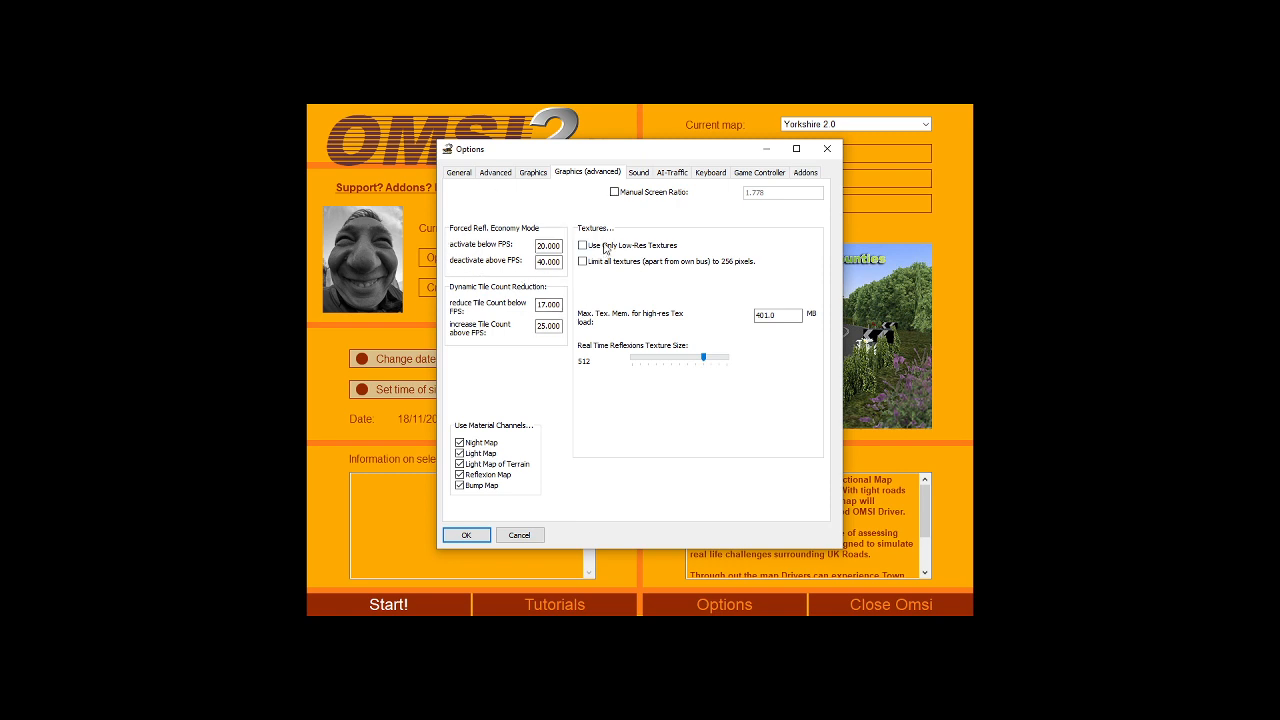
mouse_move(510, 265)
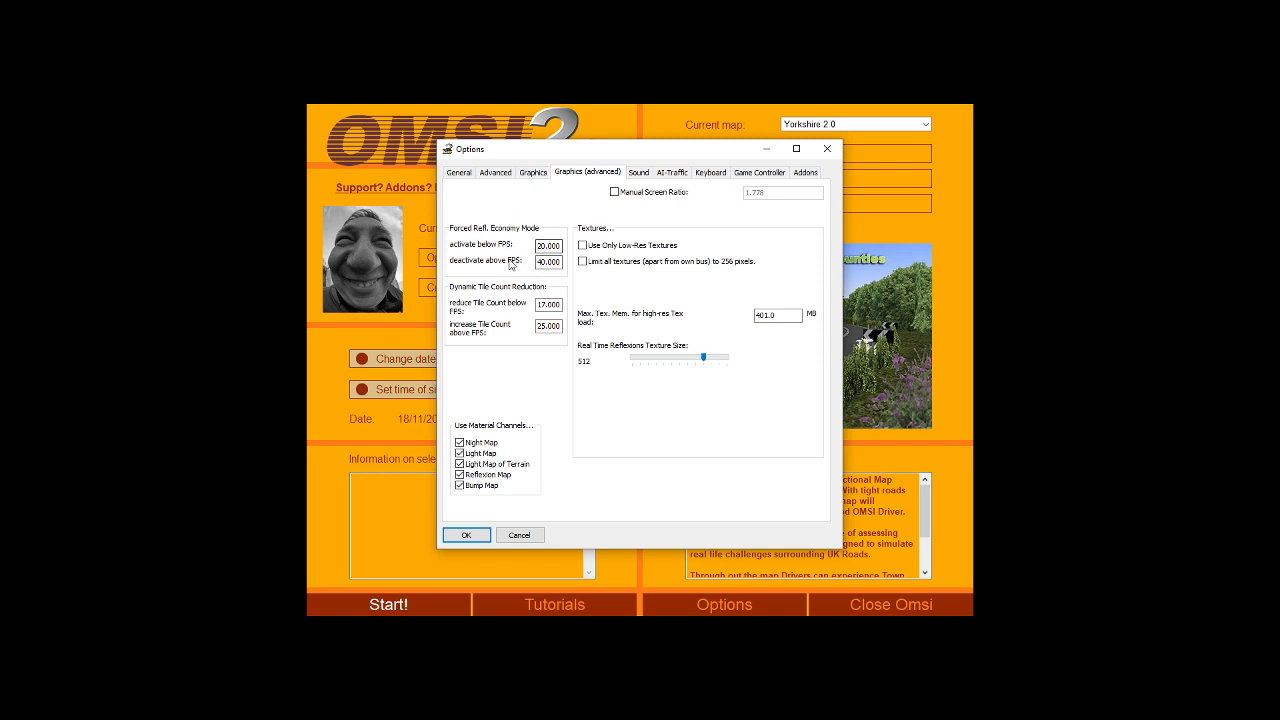
mouse_move(396, 312)
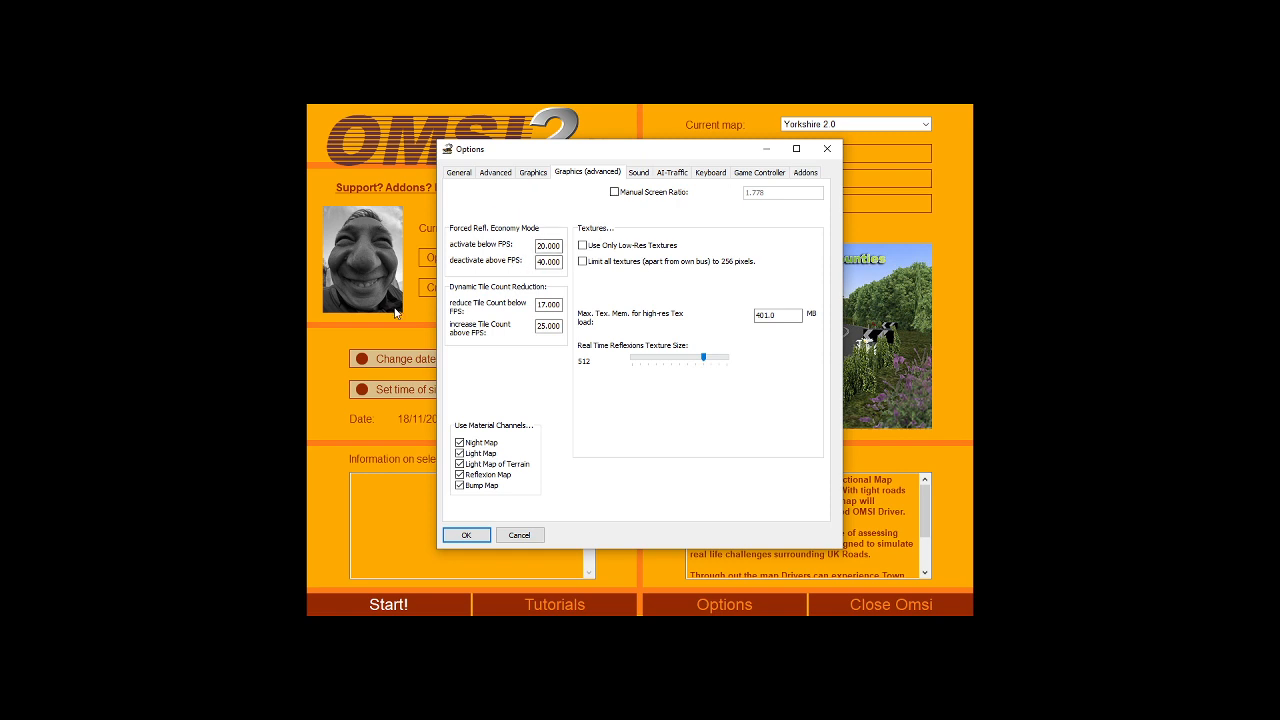
mouse_move(490, 320)
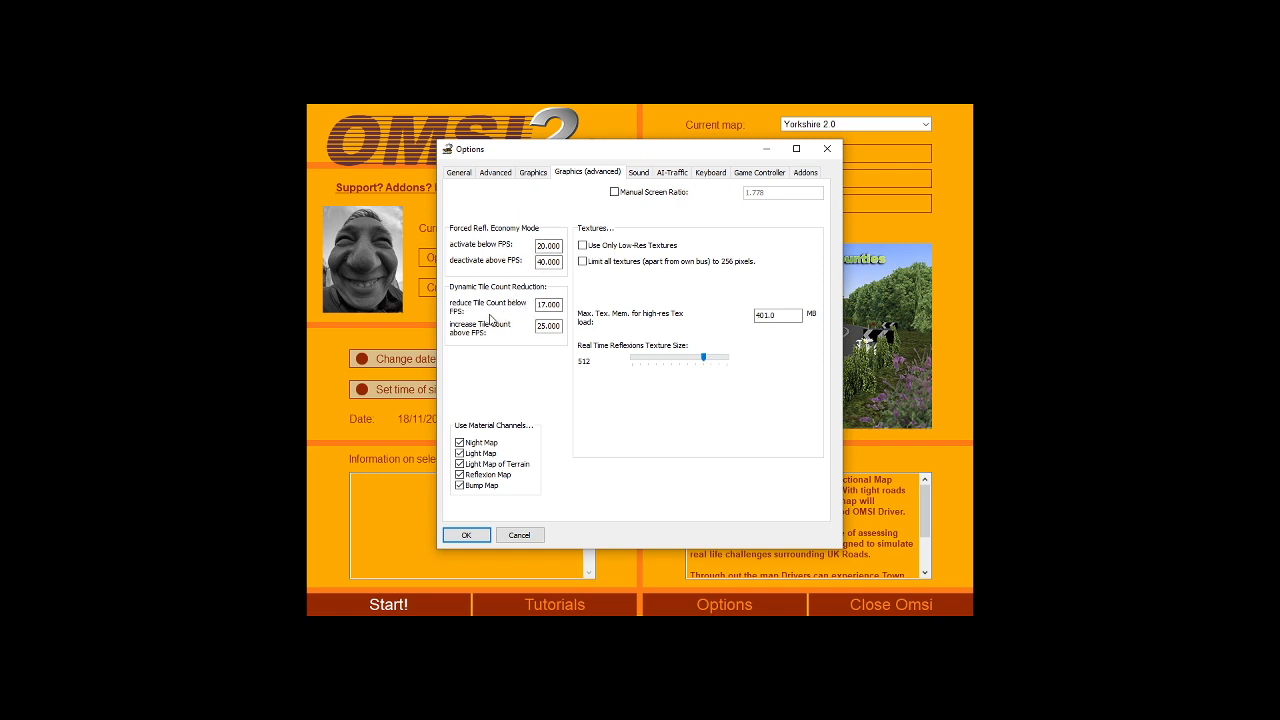
mouse_move(440, 318)
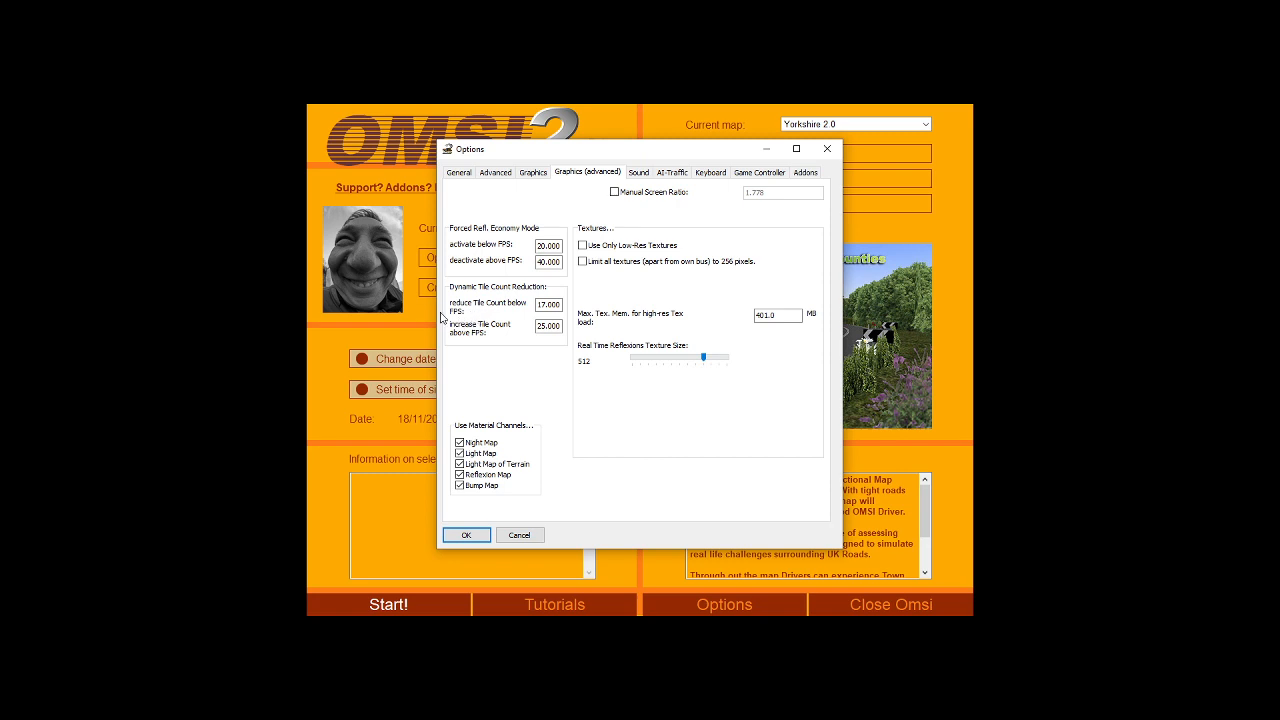
mouse_move(484, 291)
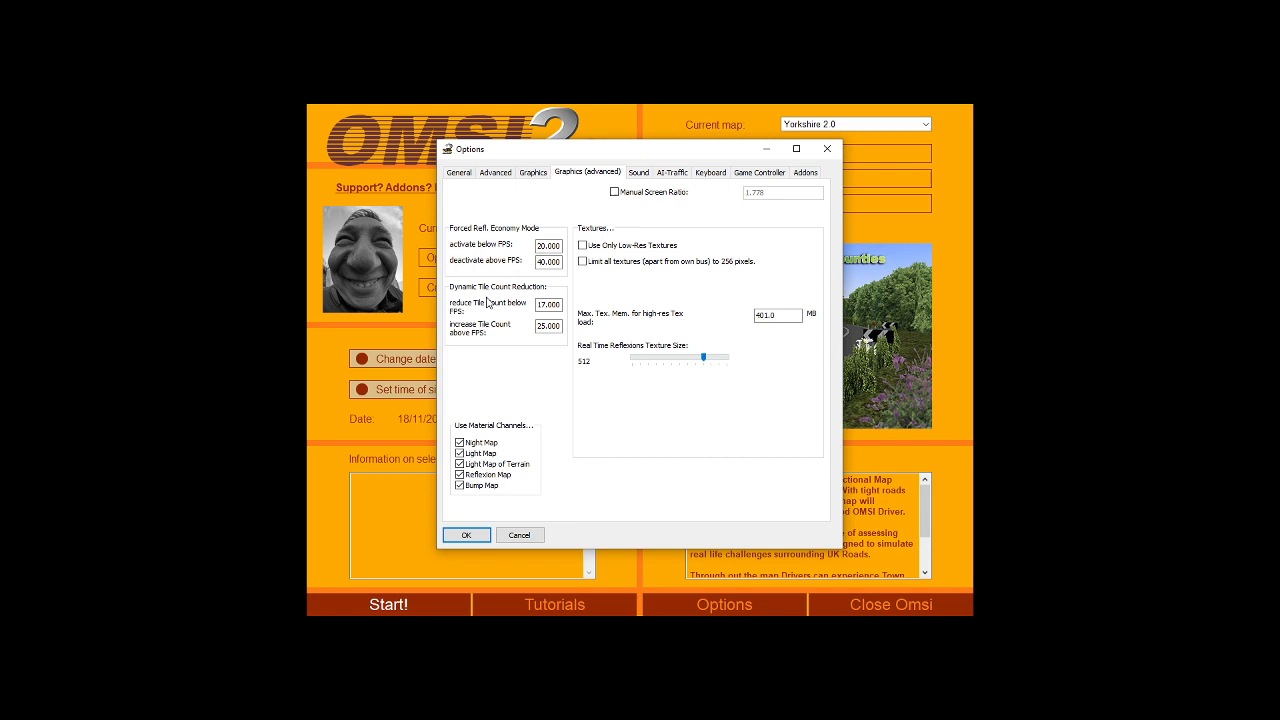
click(495, 172)
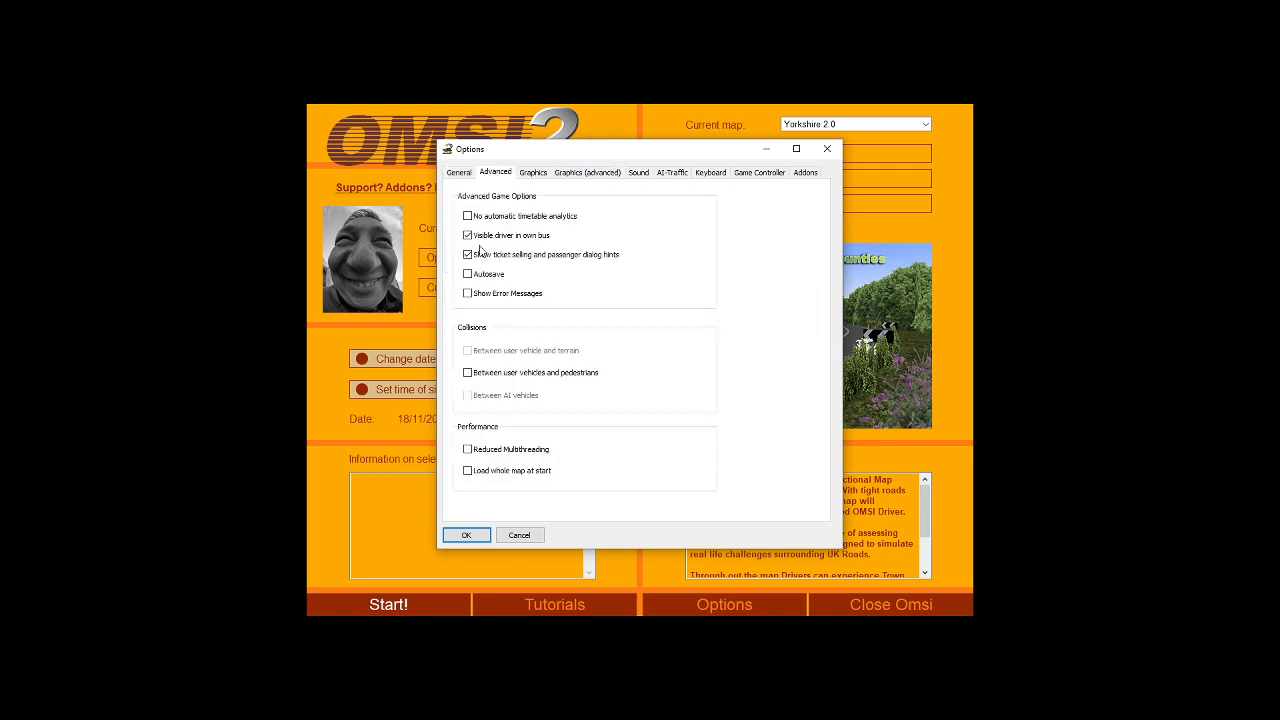
- Go back to the Graphics (advanced) page with textures, FPS thresholds and material channels
click(588, 172)
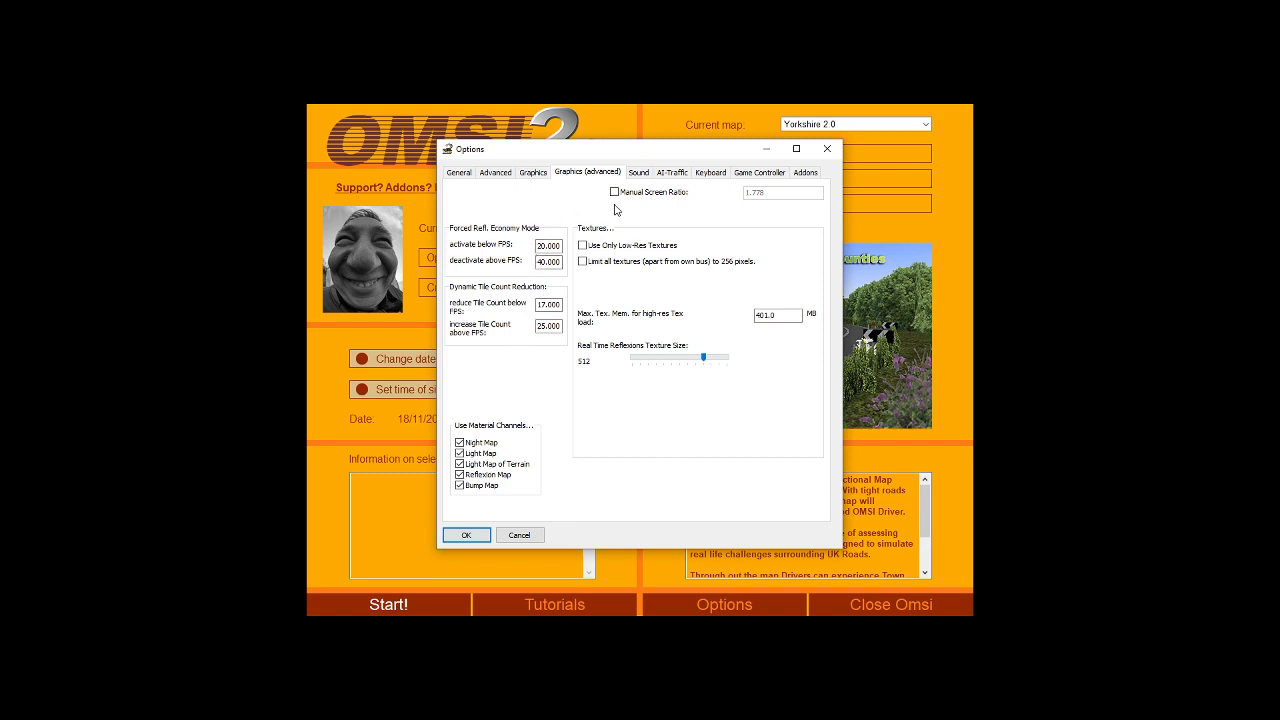
mouse_move(603, 288)
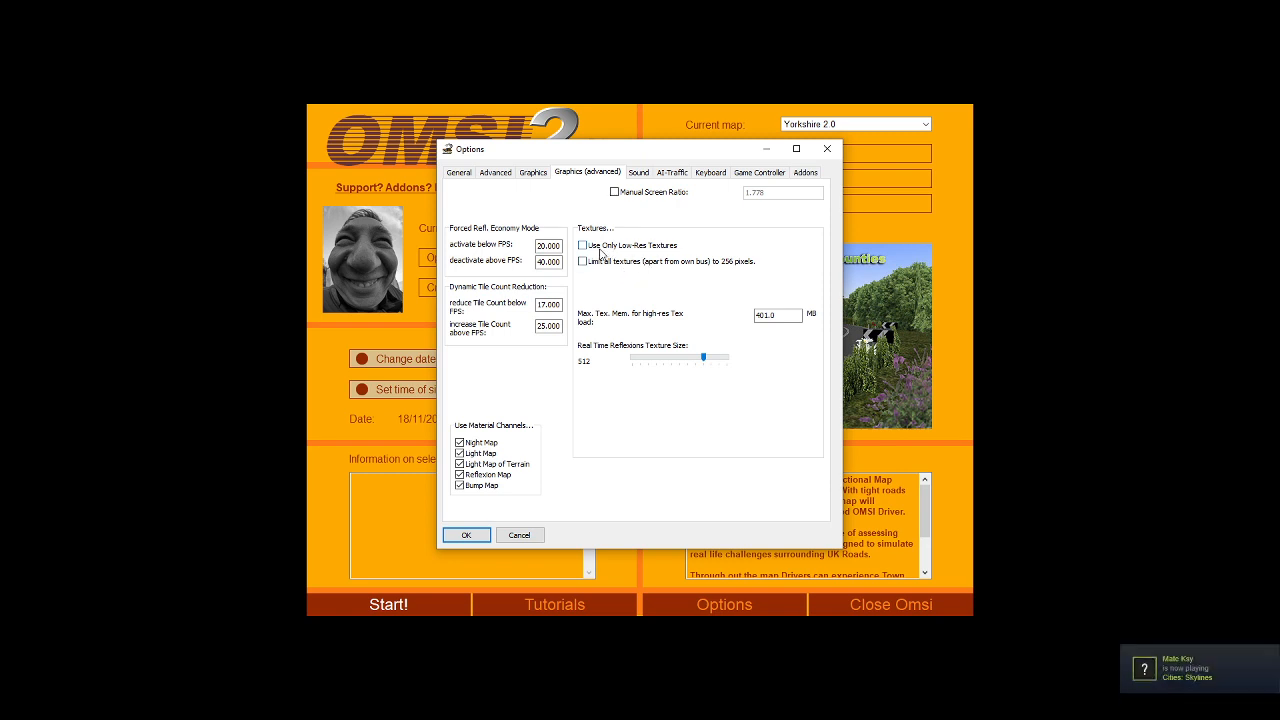
mouse_move(623, 255)
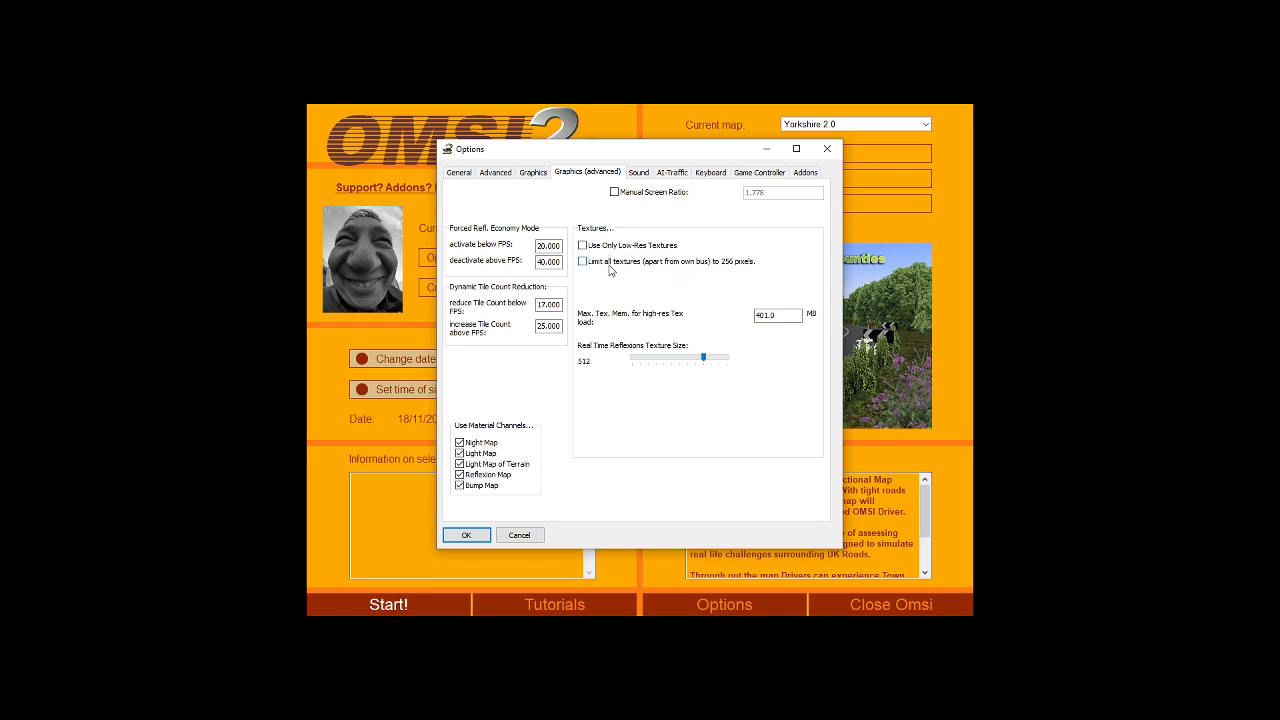
mouse_move(583, 261)
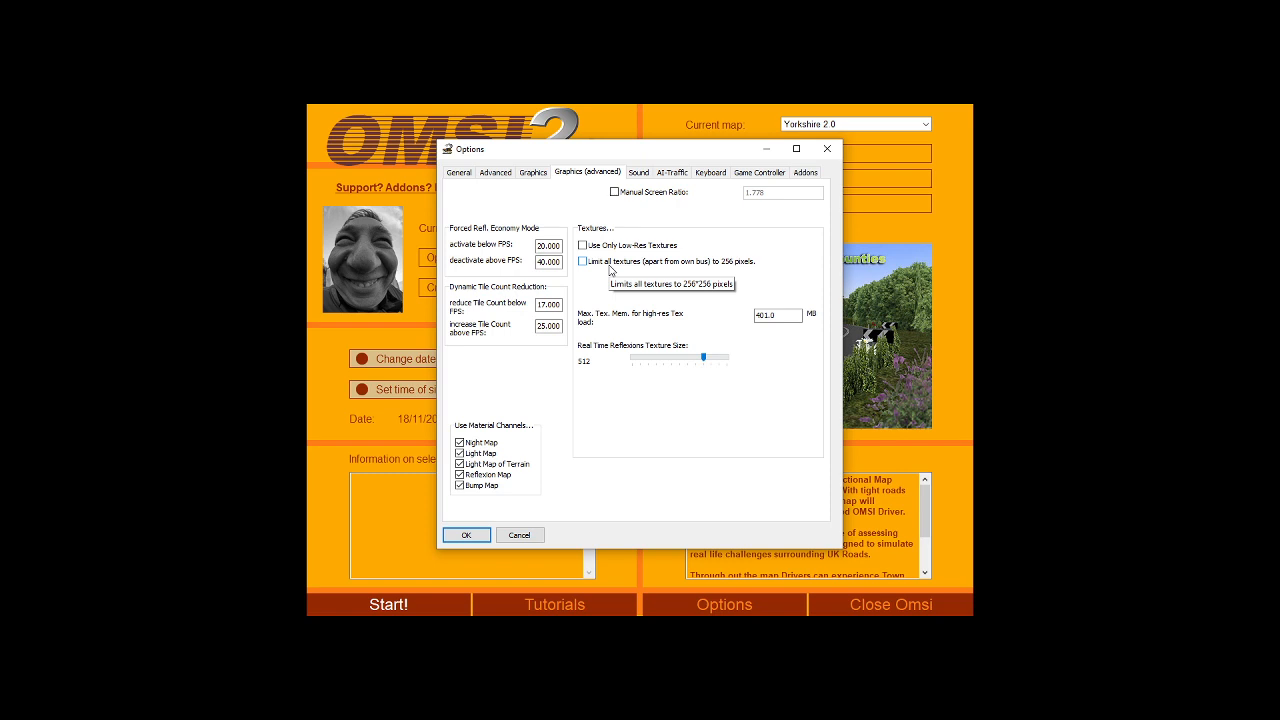
mouse_move(612, 268)
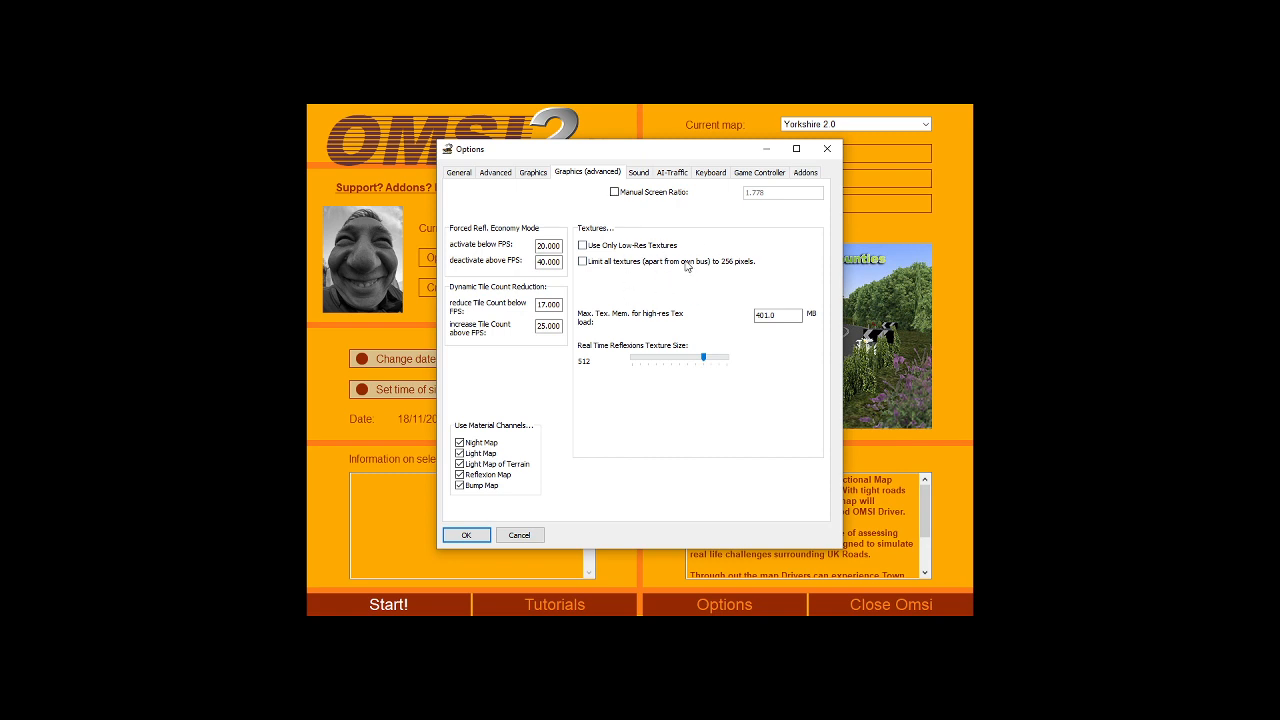
mouse_move(585, 276)
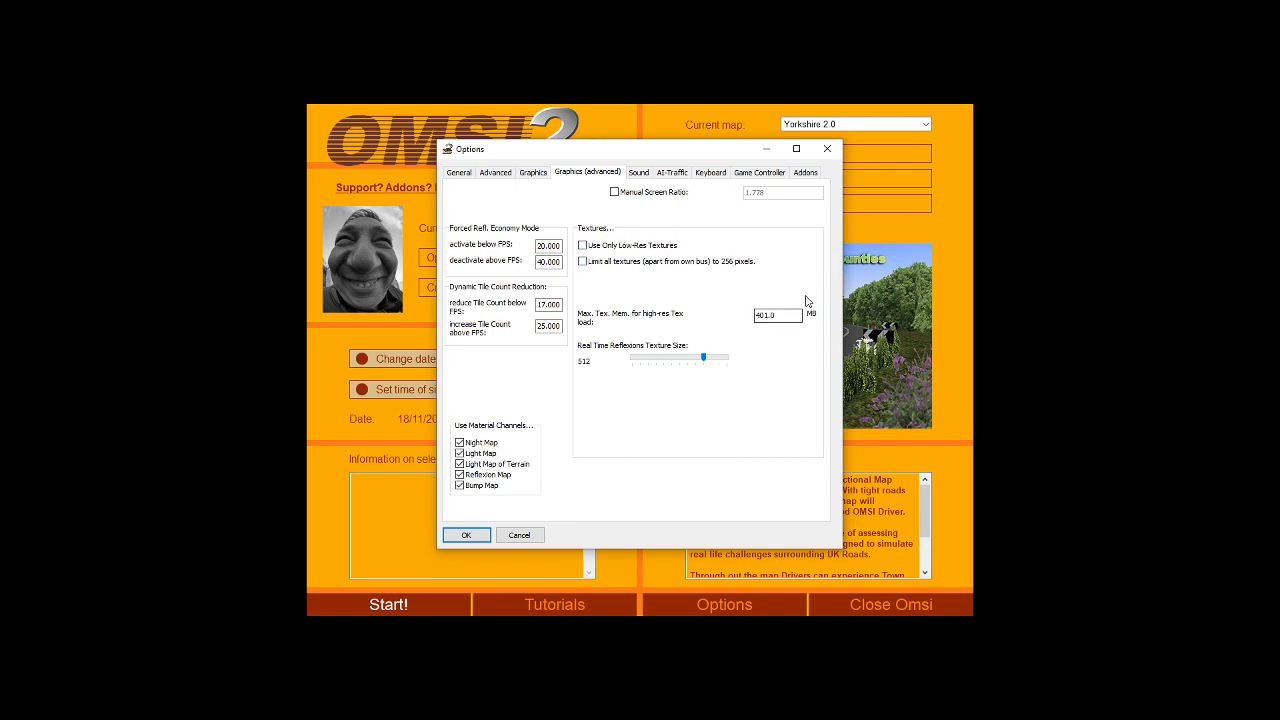
mouse_move(754, 366)
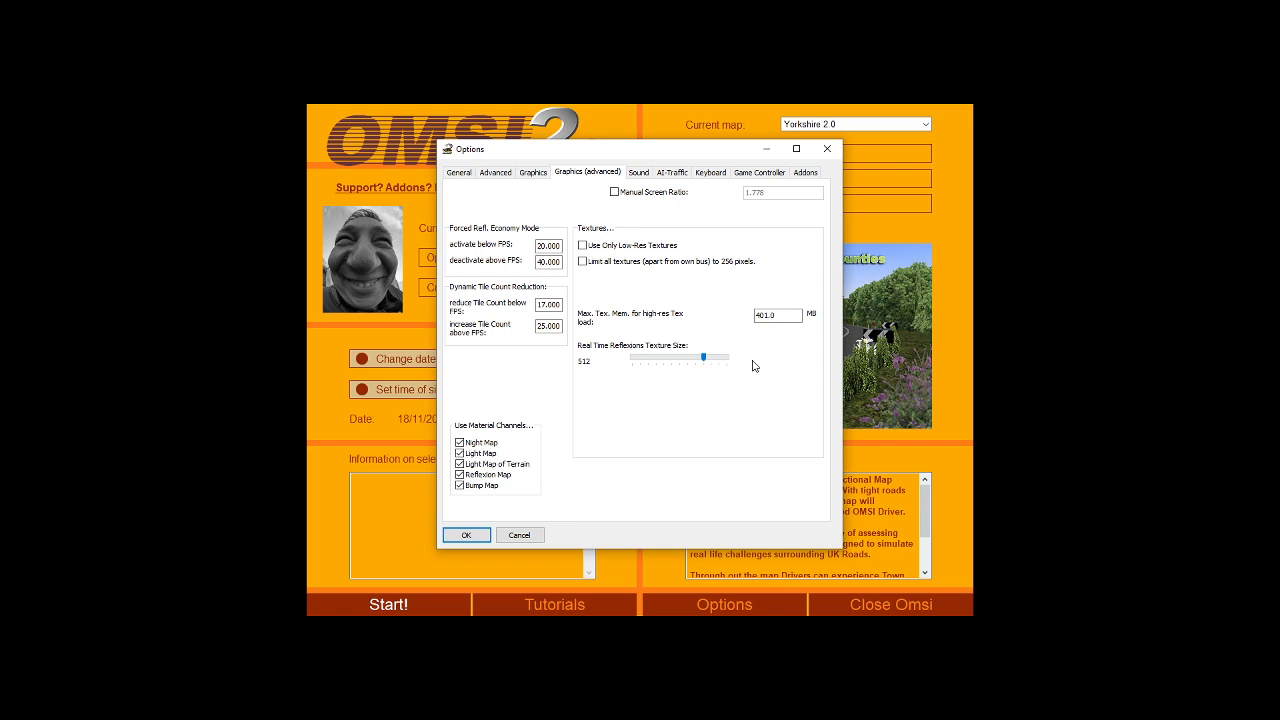
mouse_move(630, 333)
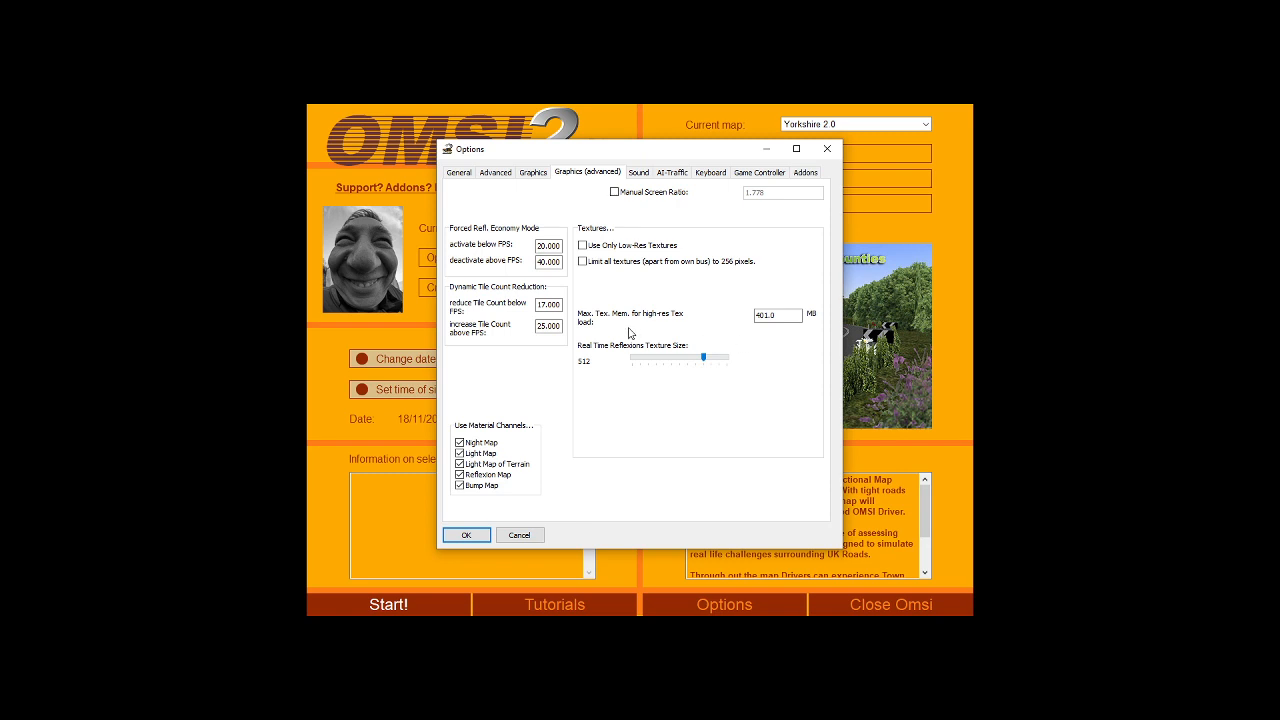
mouse_move(664, 320)
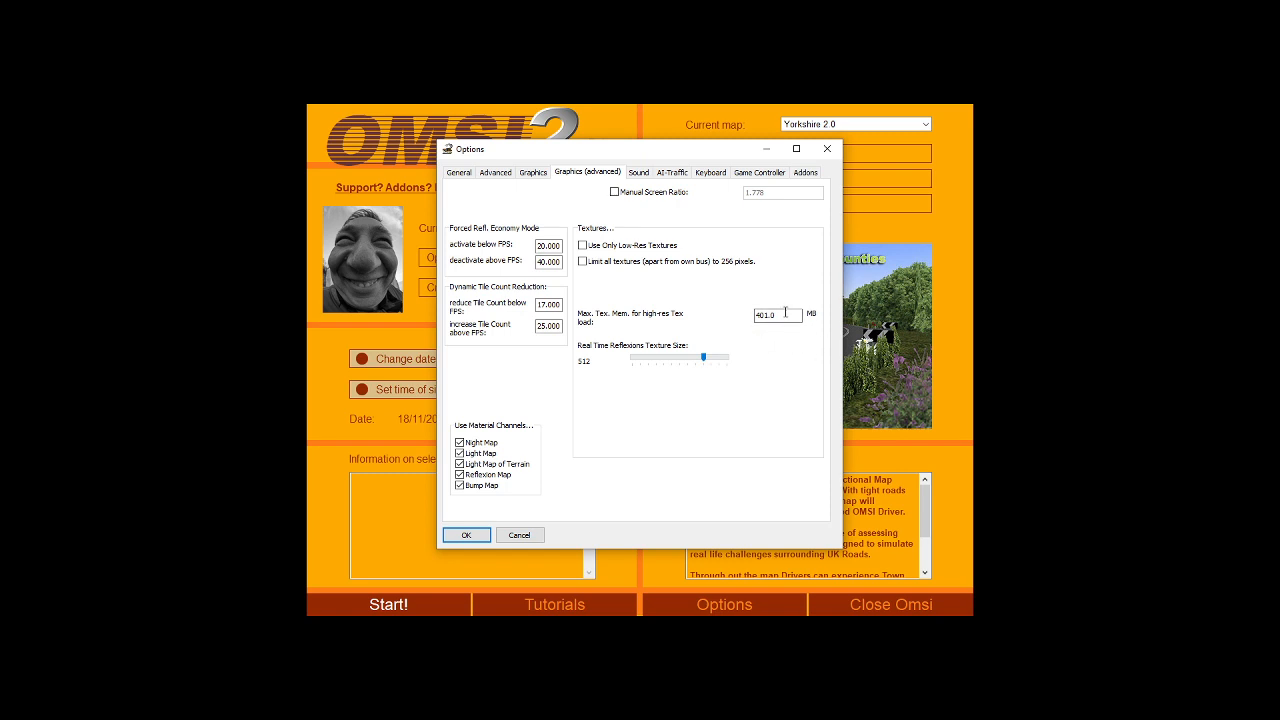
mouse_move(587, 369)
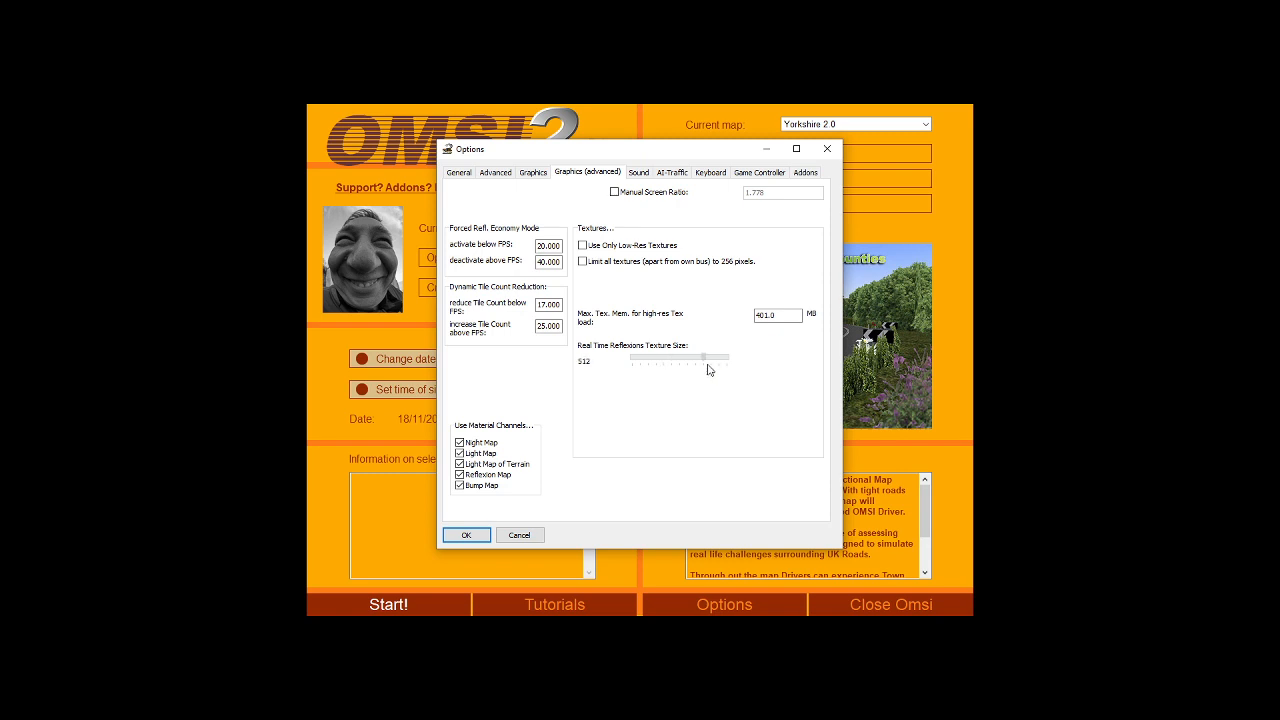
mouse_move(705, 363)
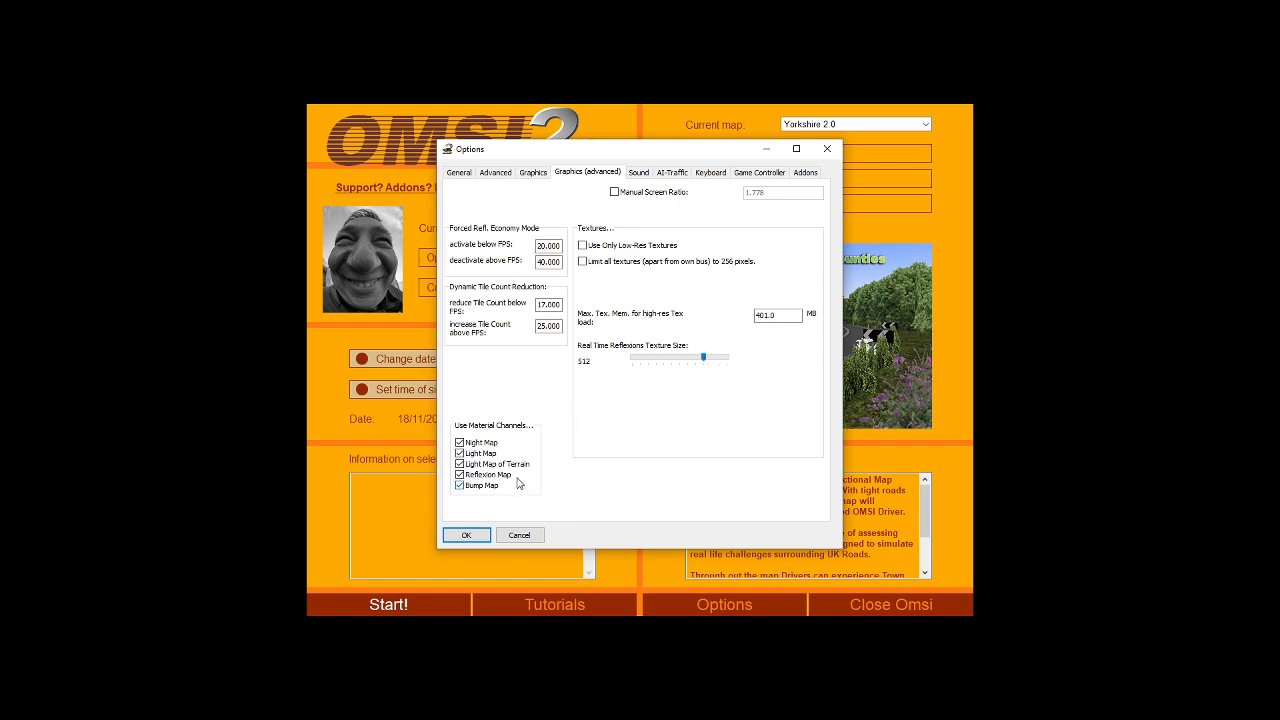
mouse_move(668, 251)
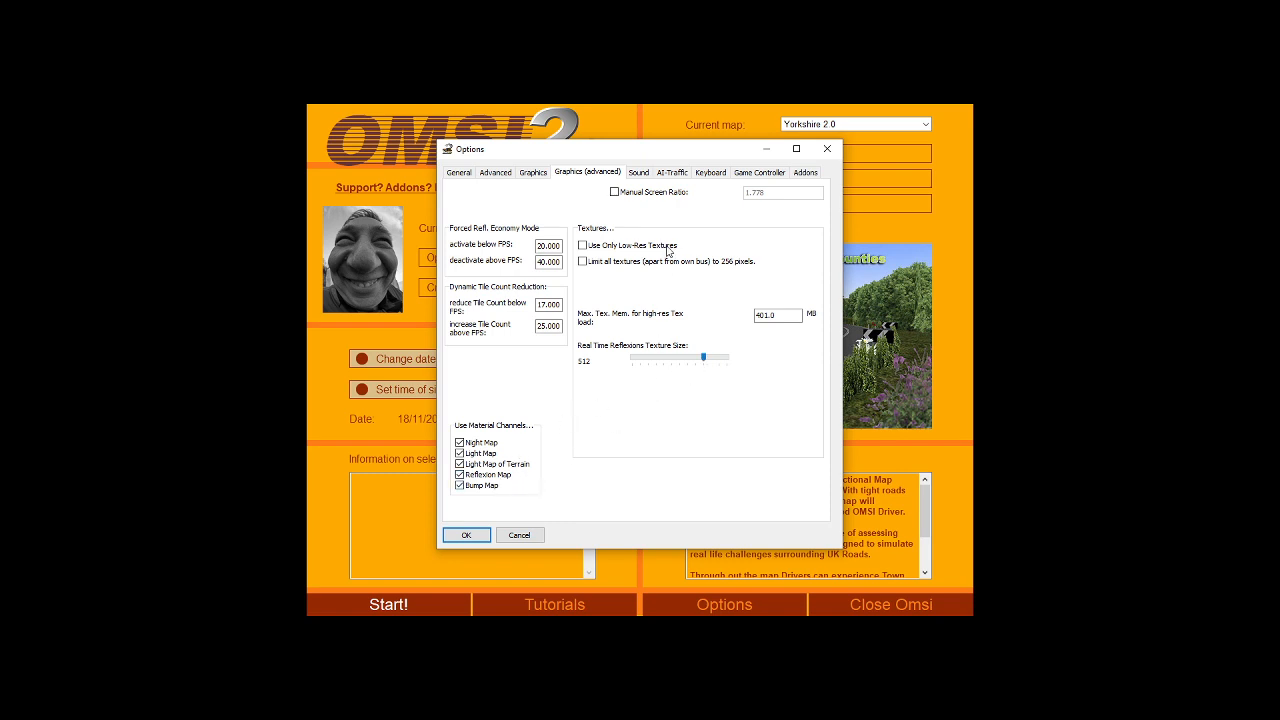
- Show the Sound page with volume, stereo effect and maximum sound count
click(638, 172)
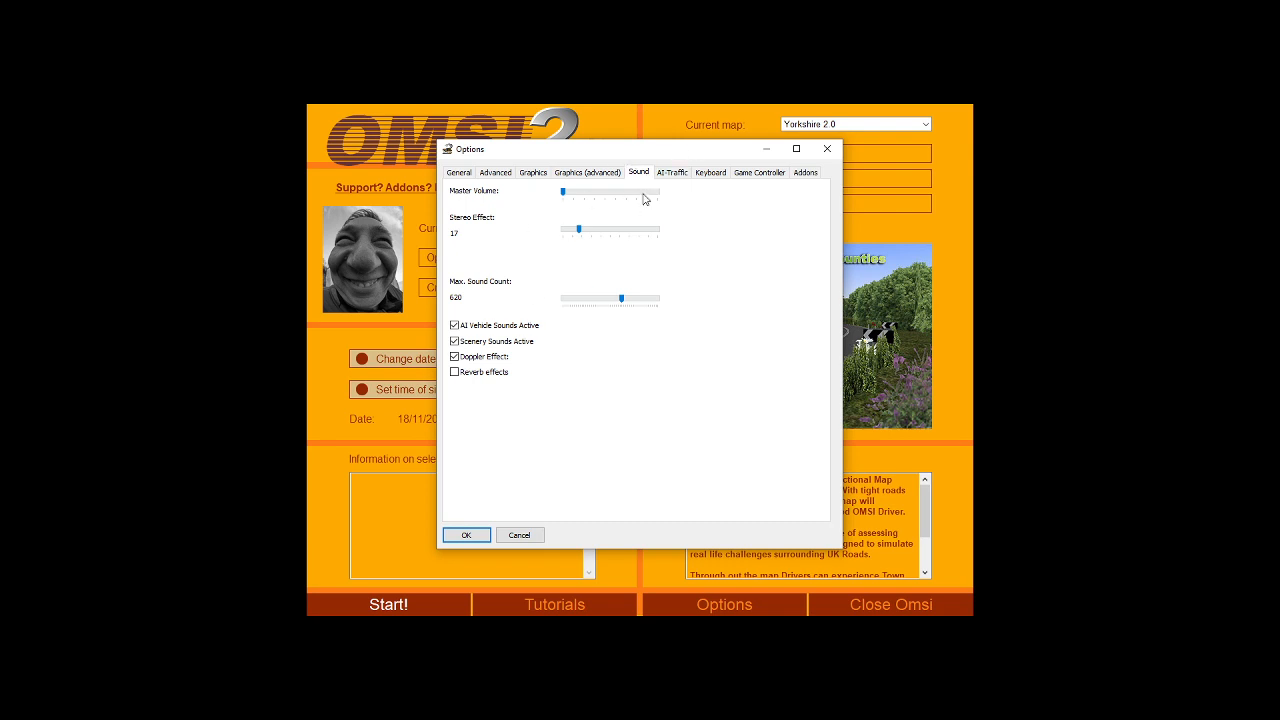
- Show AI-Traffic settings: road traffic max 92, parked cars 30%, humans max 100
click(672, 172)
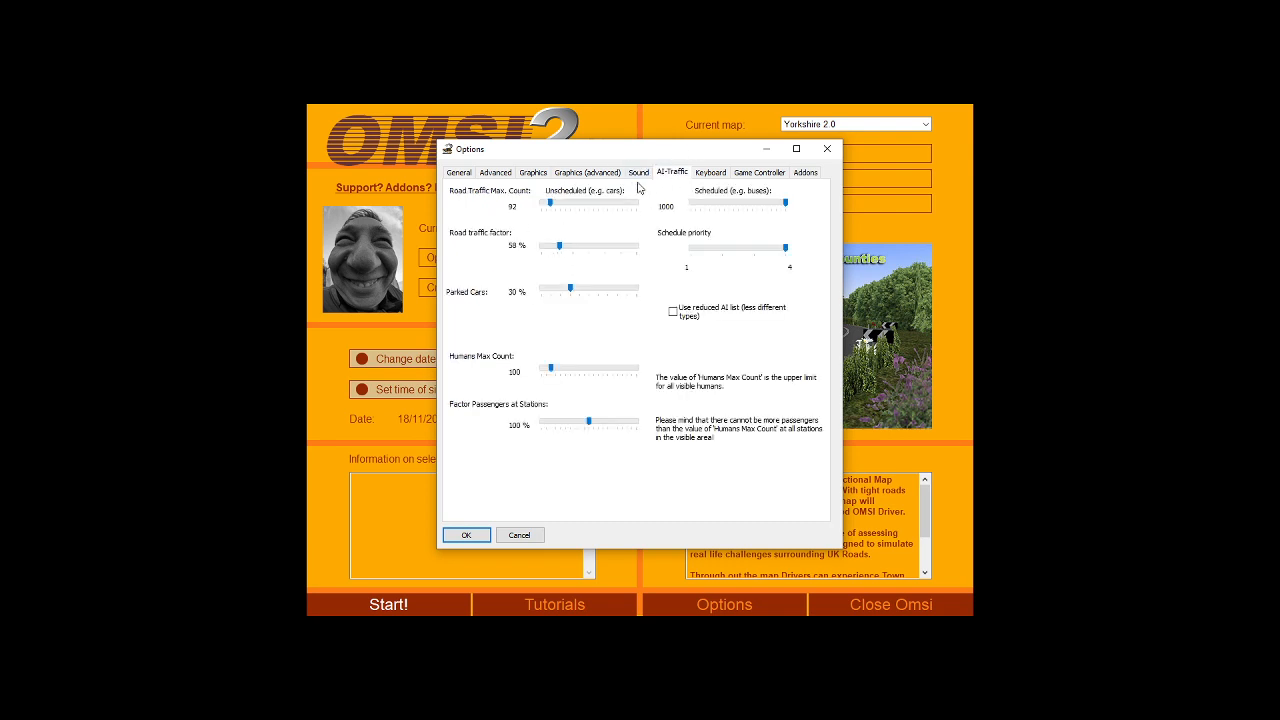
mouse_move(550, 203)
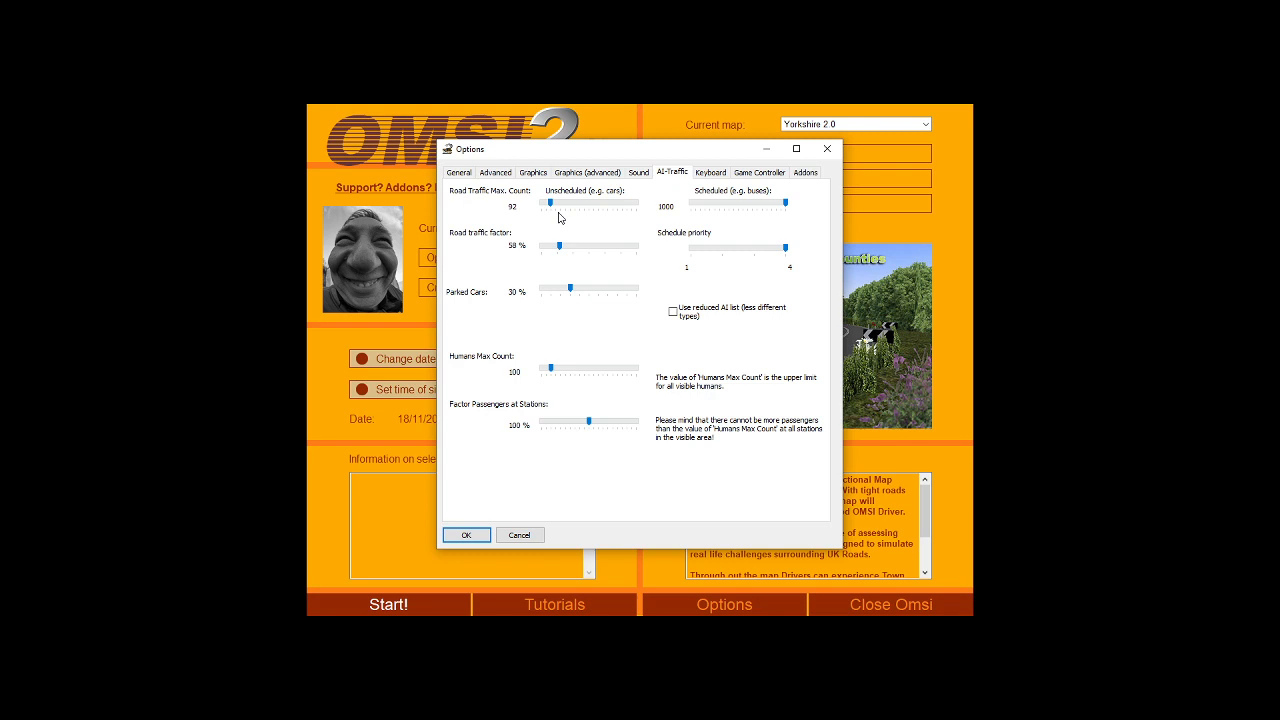
mouse_move(575, 214)
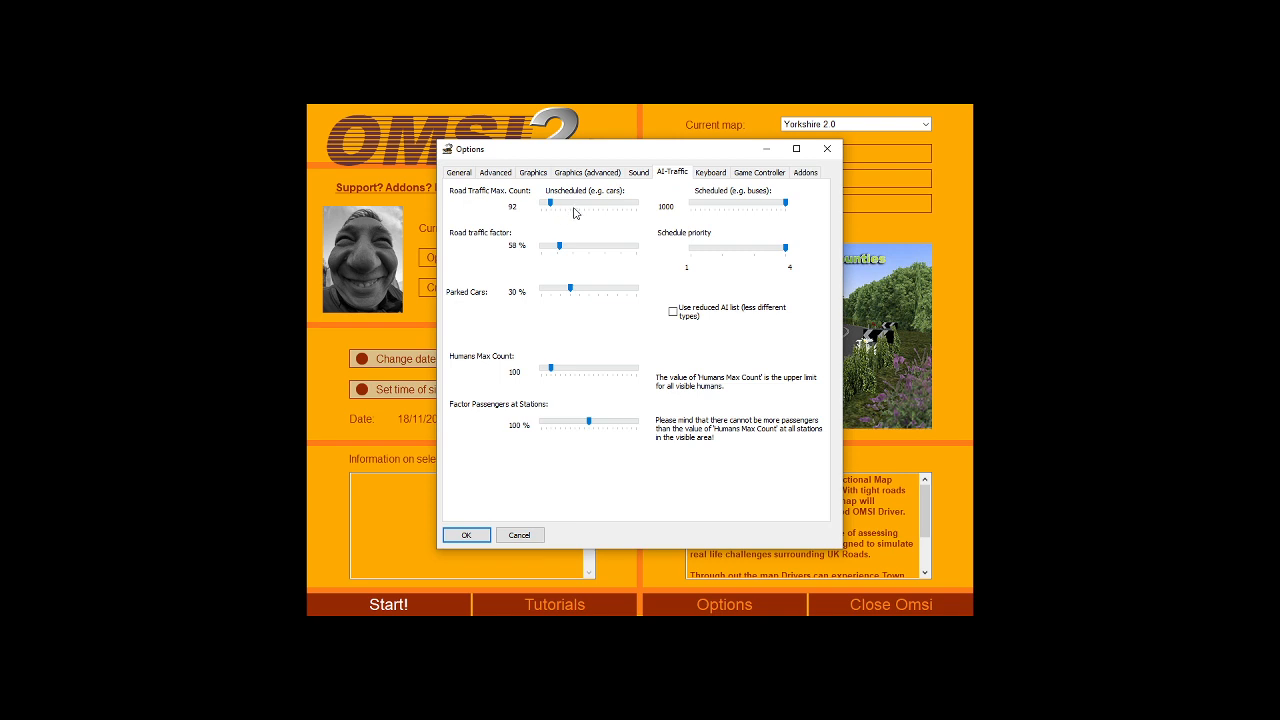
mouse_move(565, 203)
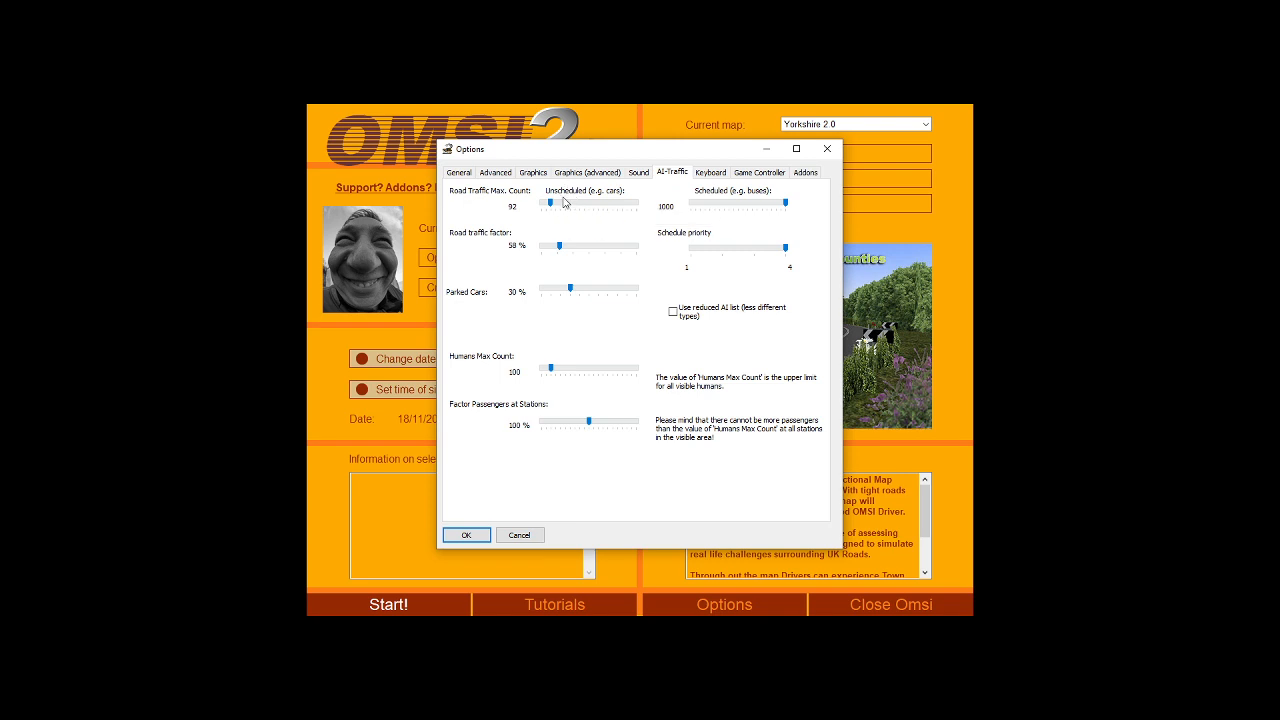
mouse_move(564, 205)
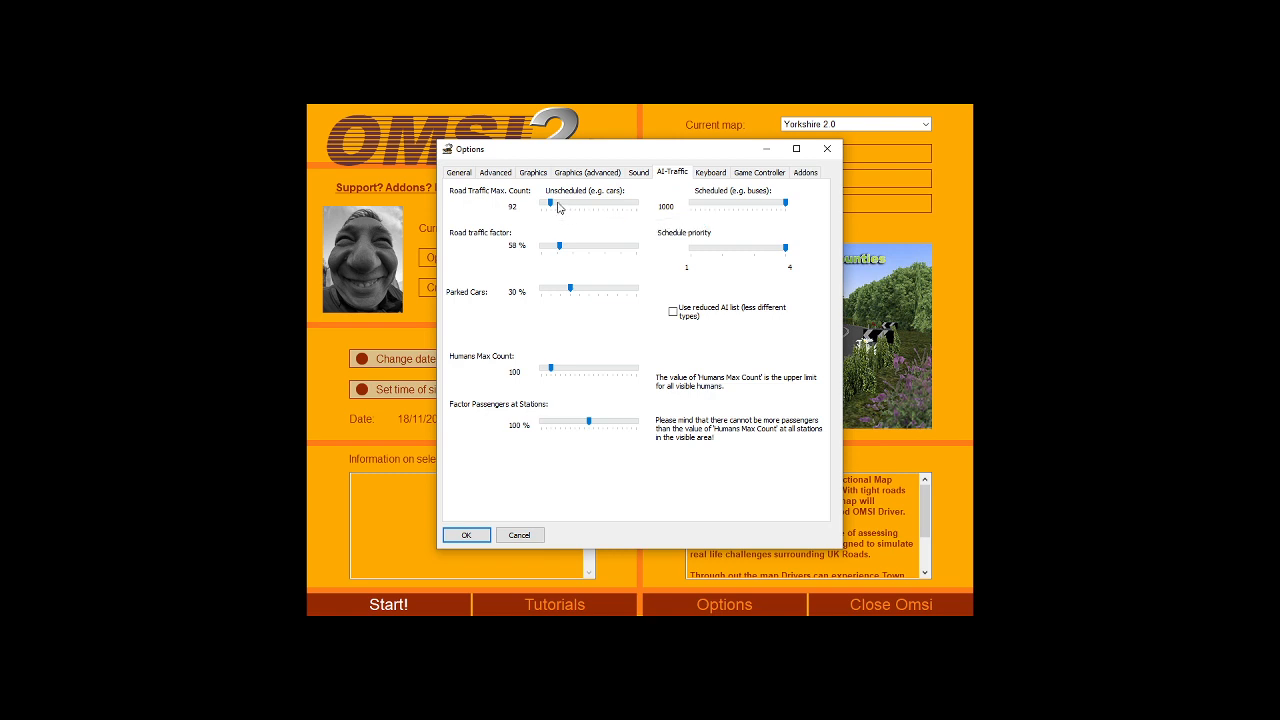
mouse_move(705, 240)
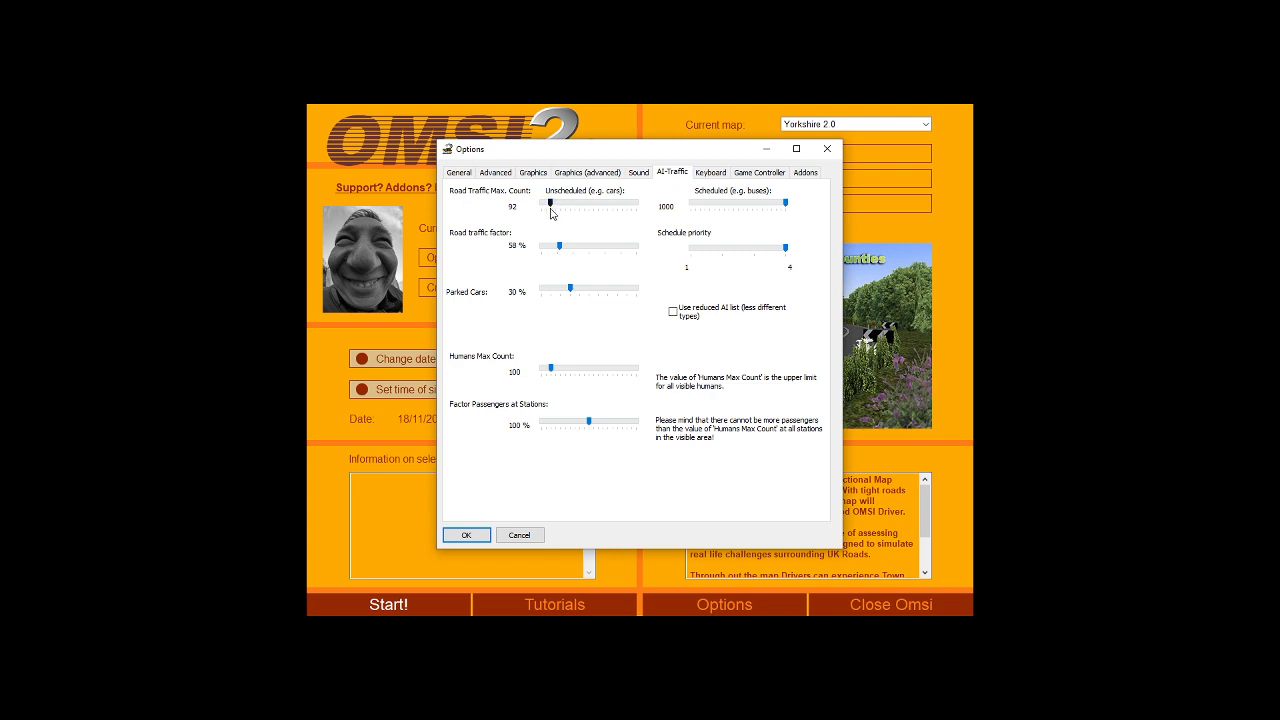
mouse_move(551, 207)
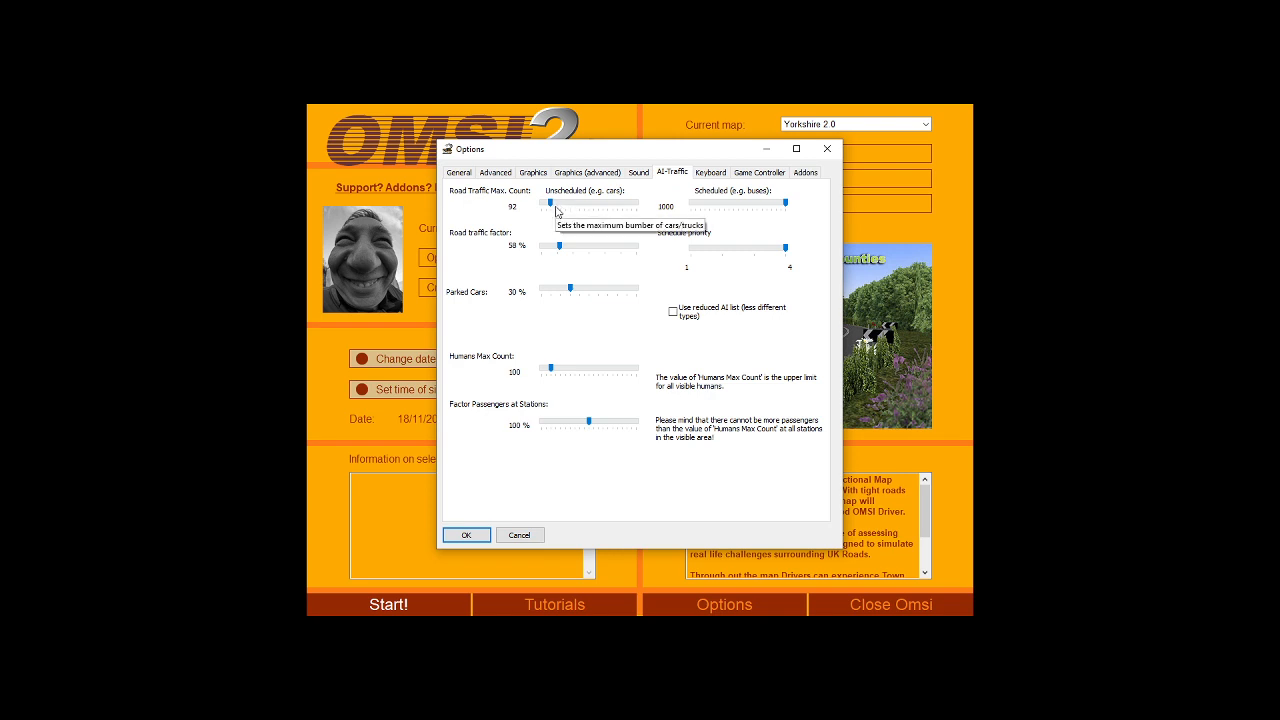
mouse_move(588, 195)
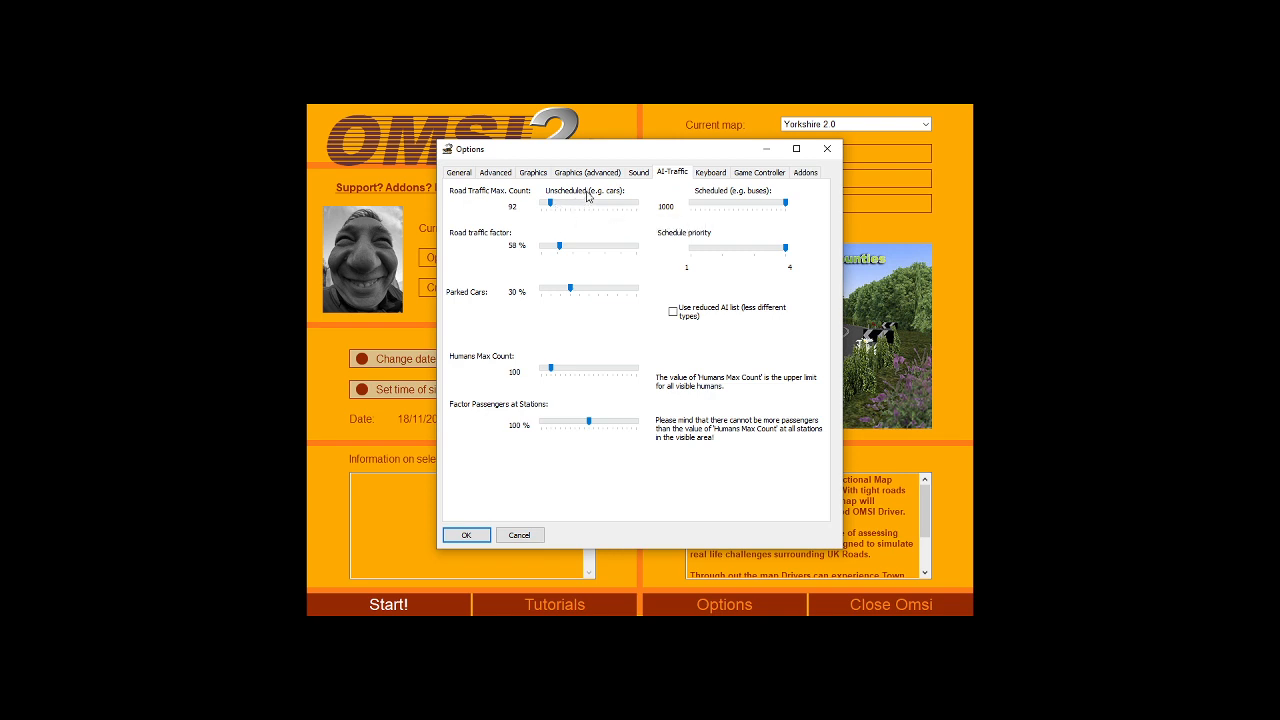
mouse_move(355, 202)
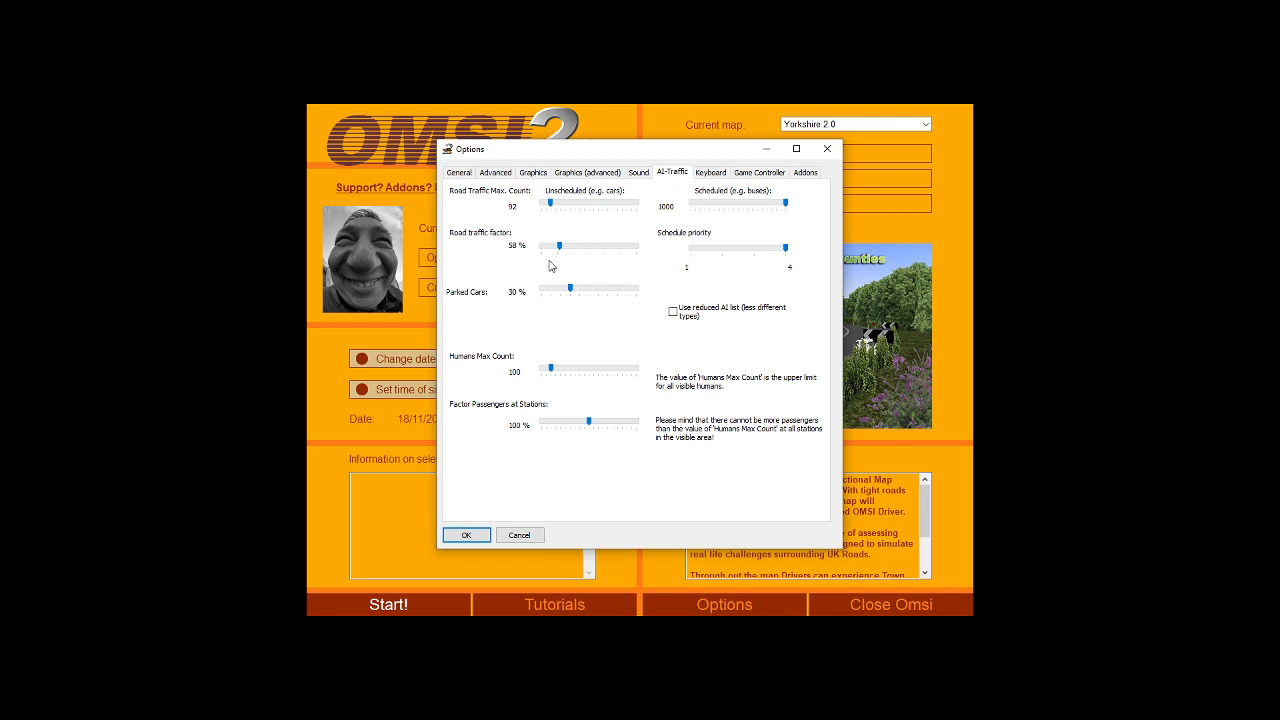
mouse_move(529, 268)
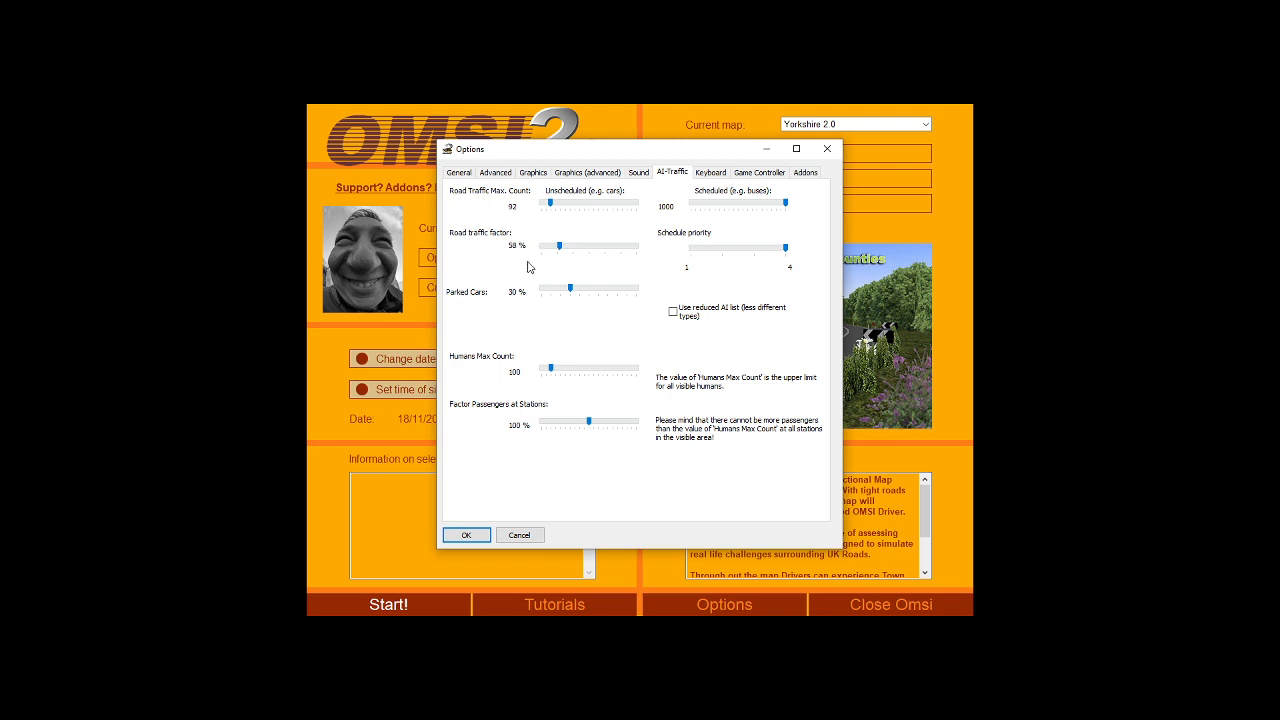
mouse_move(492, 300)
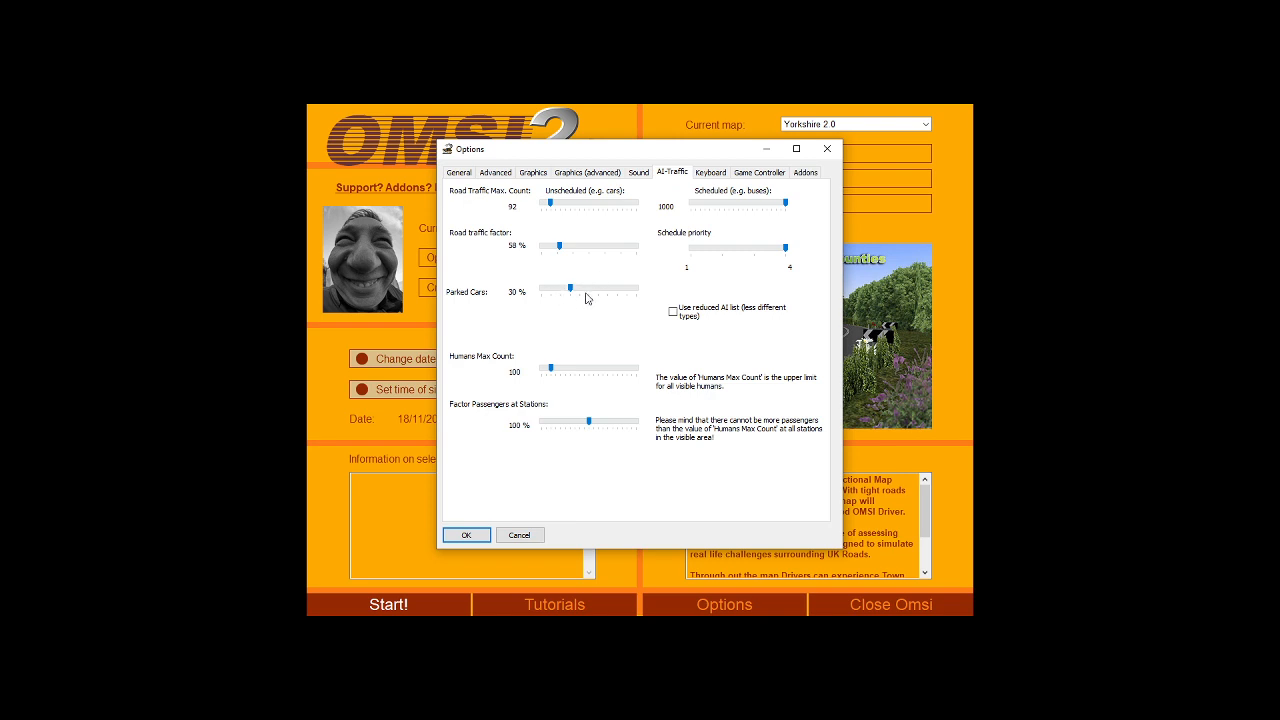
mouse_move(548, 375)
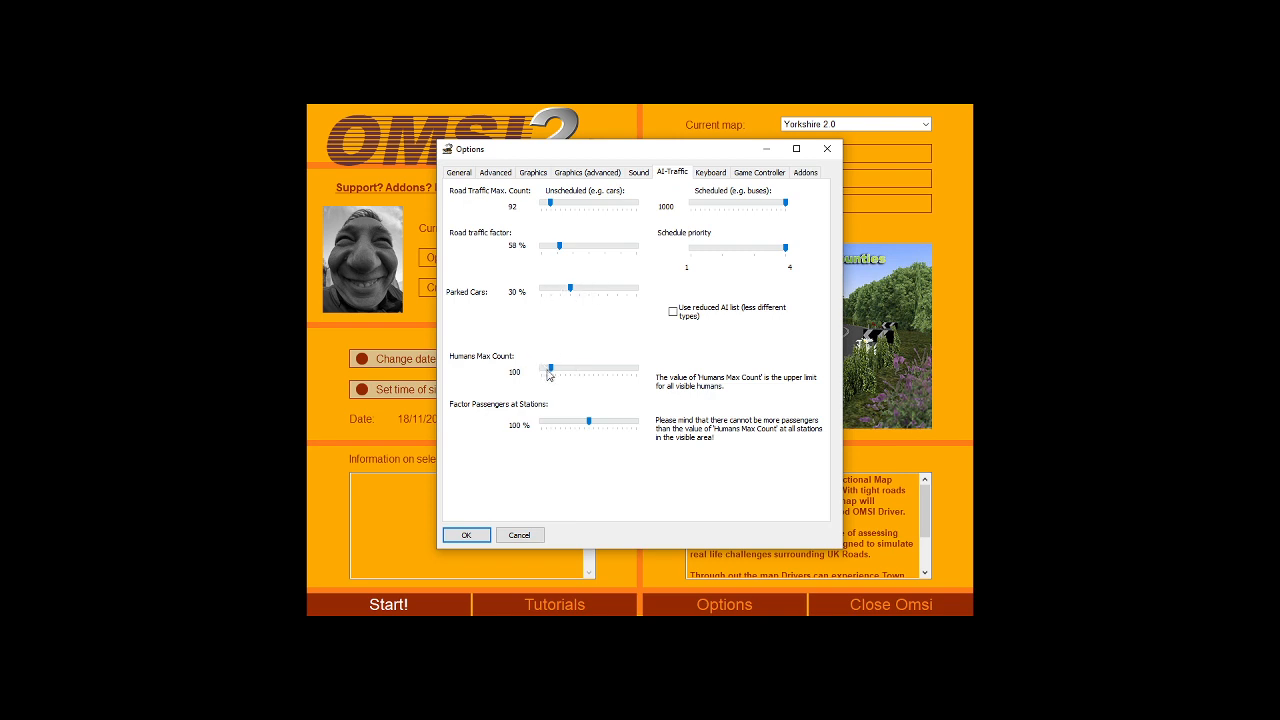
mouse_move(558, 374)
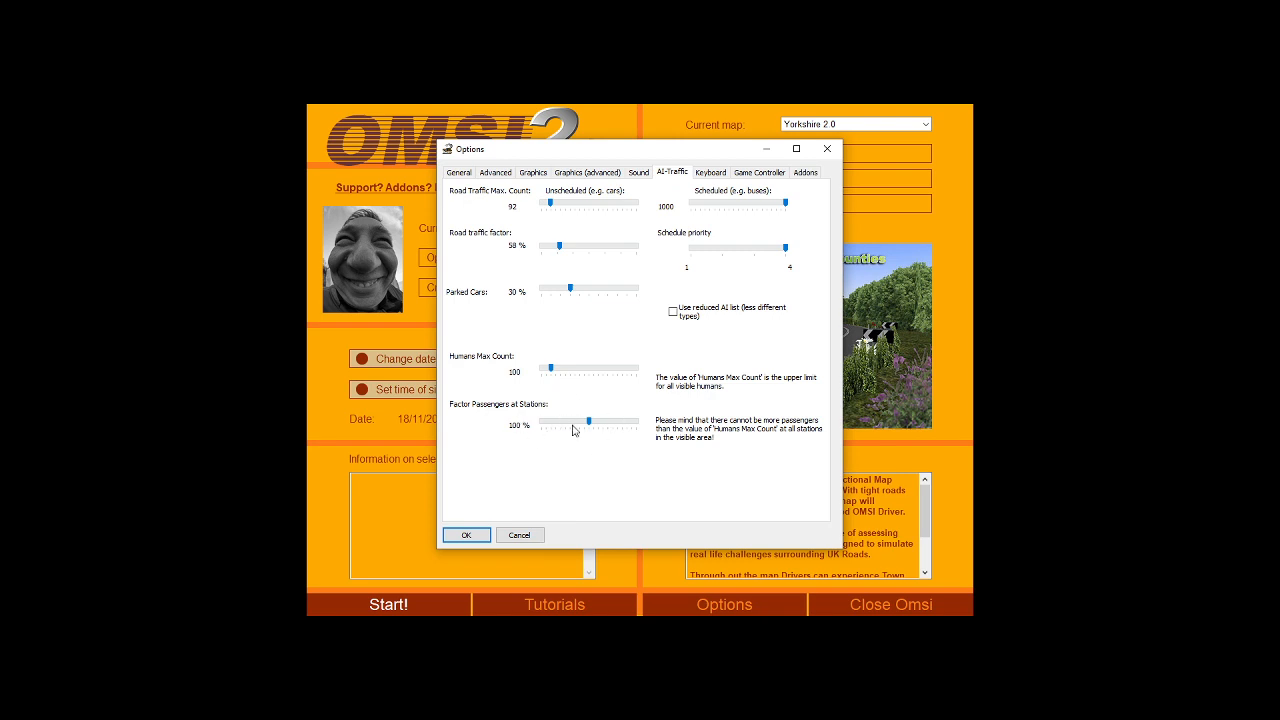
mouse_move(799, 207)
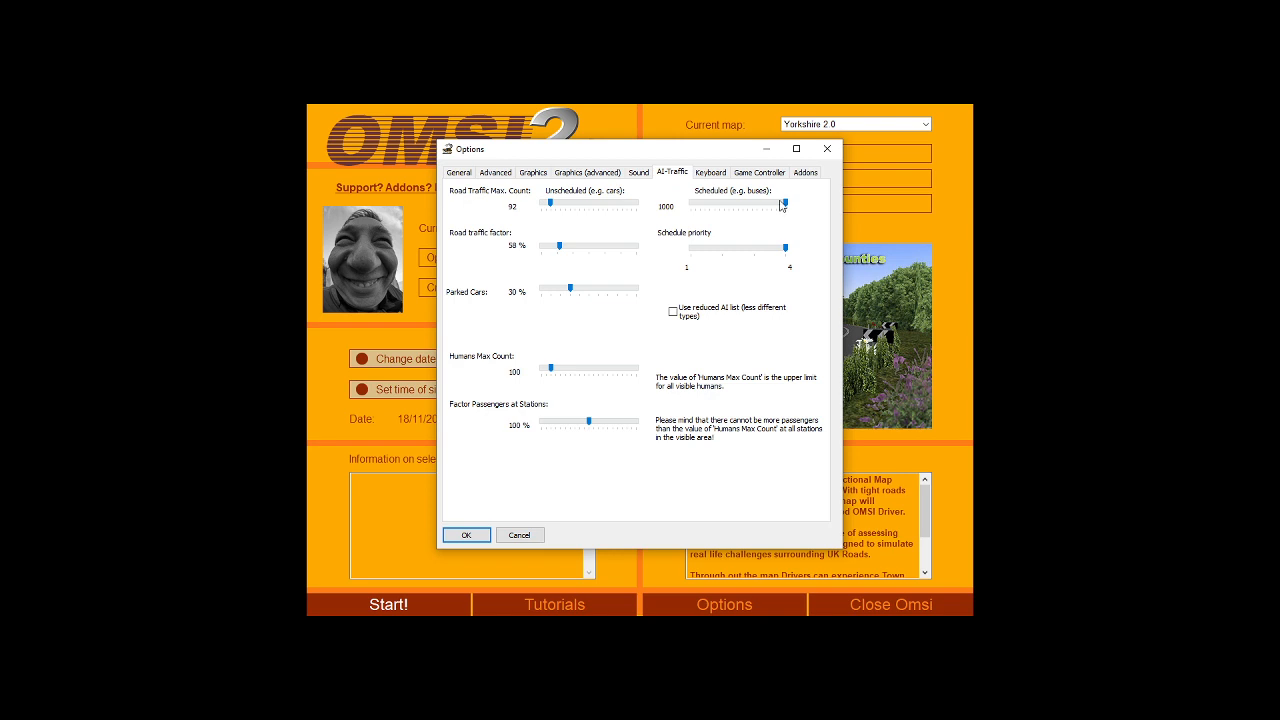
mouse_move(749, 215)
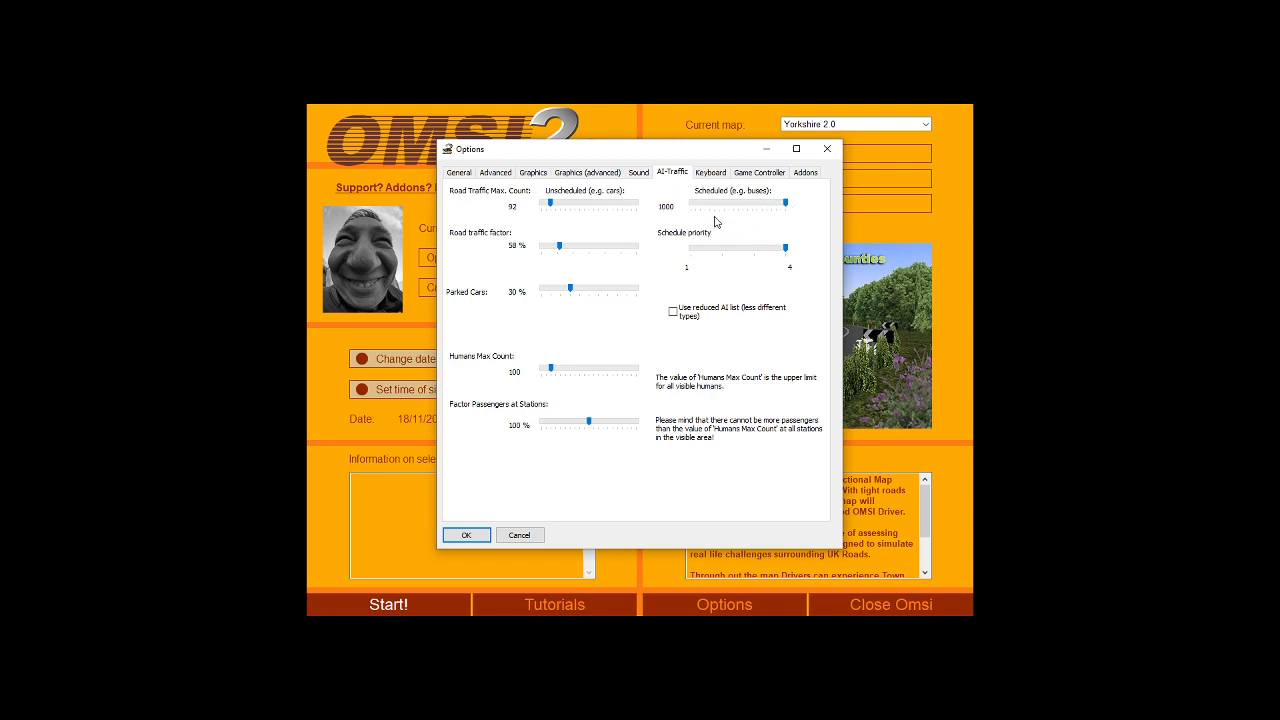
mouse_move(713, 224)
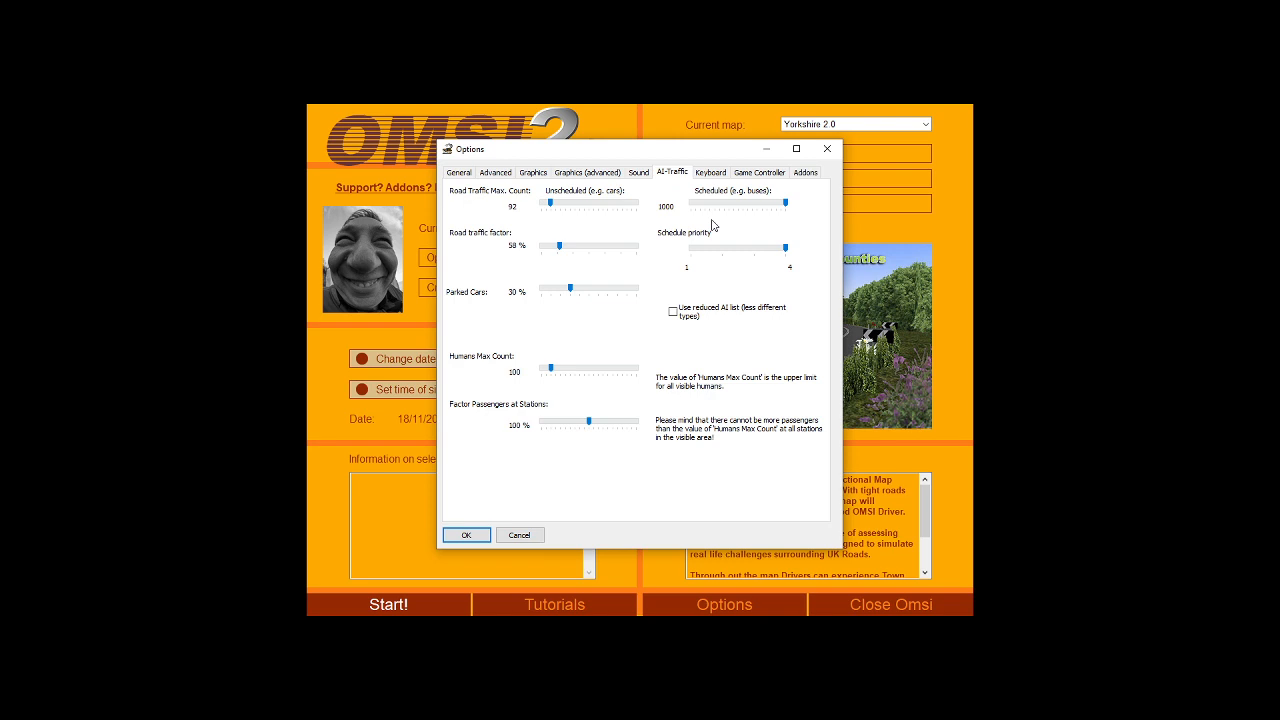
mouse_move(709, 219)
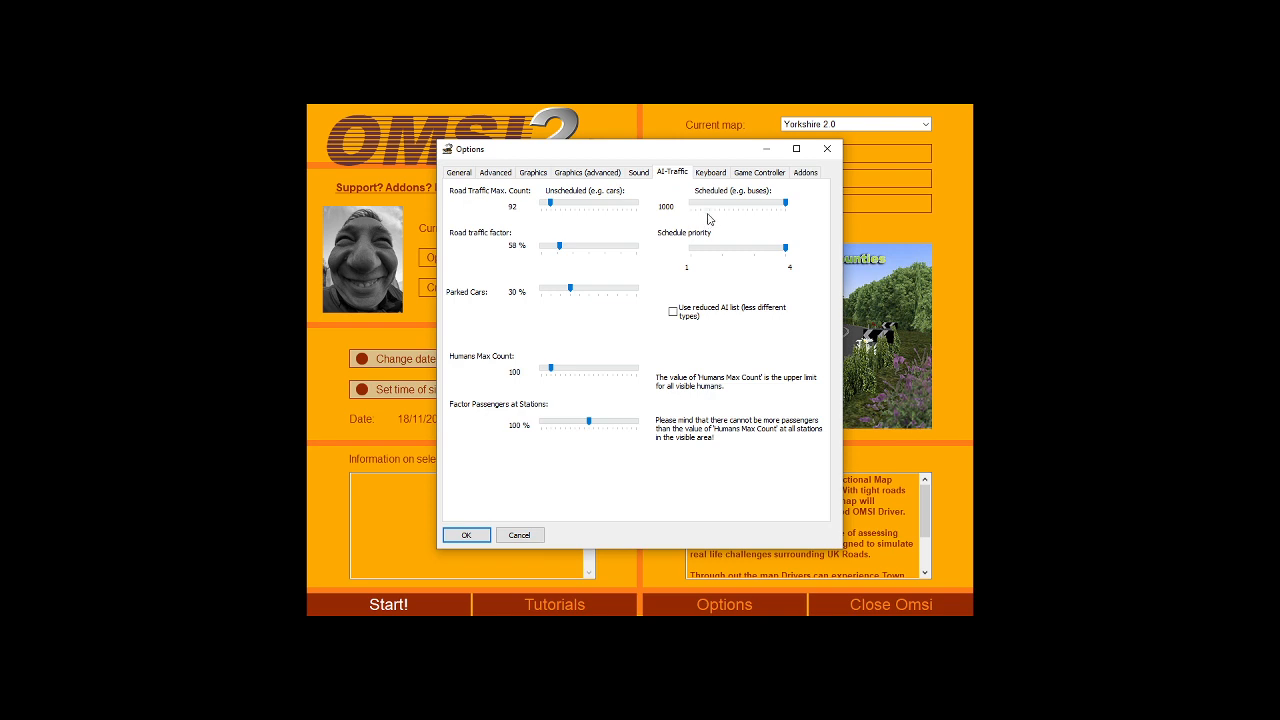
mouse_move(675, 232)
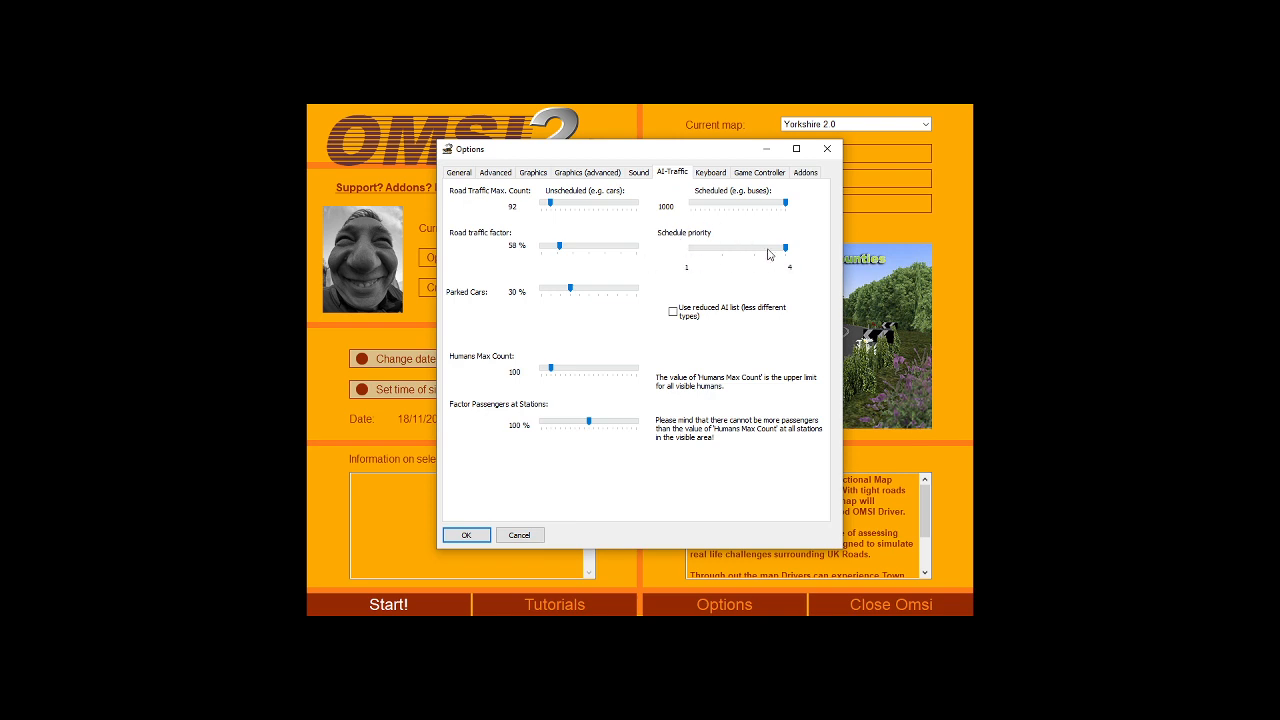
mouse_move(734, 275)
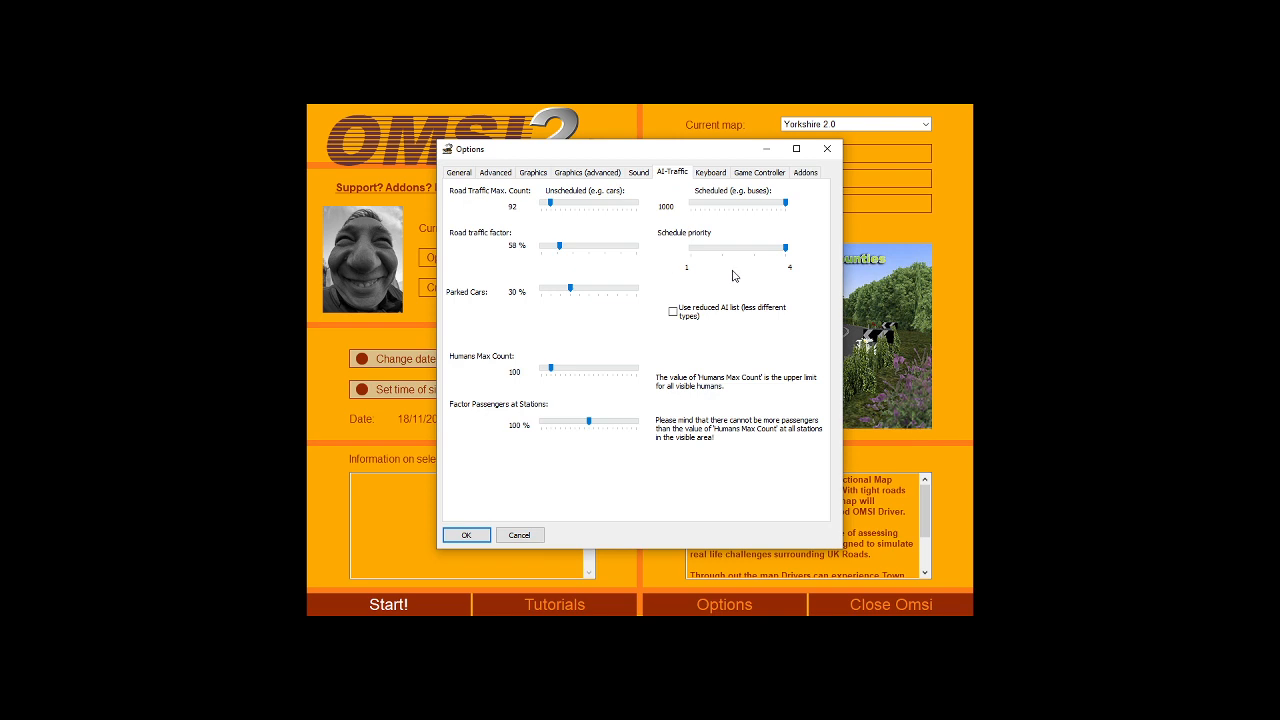
mouse_move(682, 257)
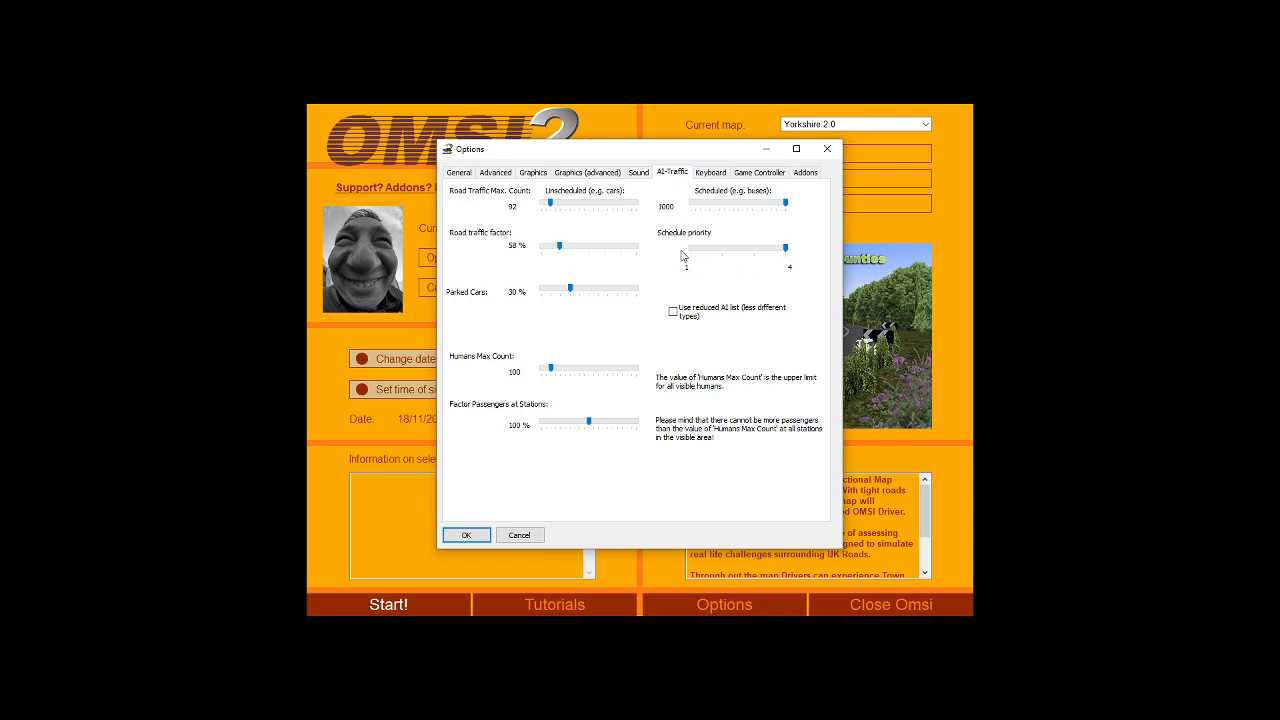
mouse_move(697, 255)
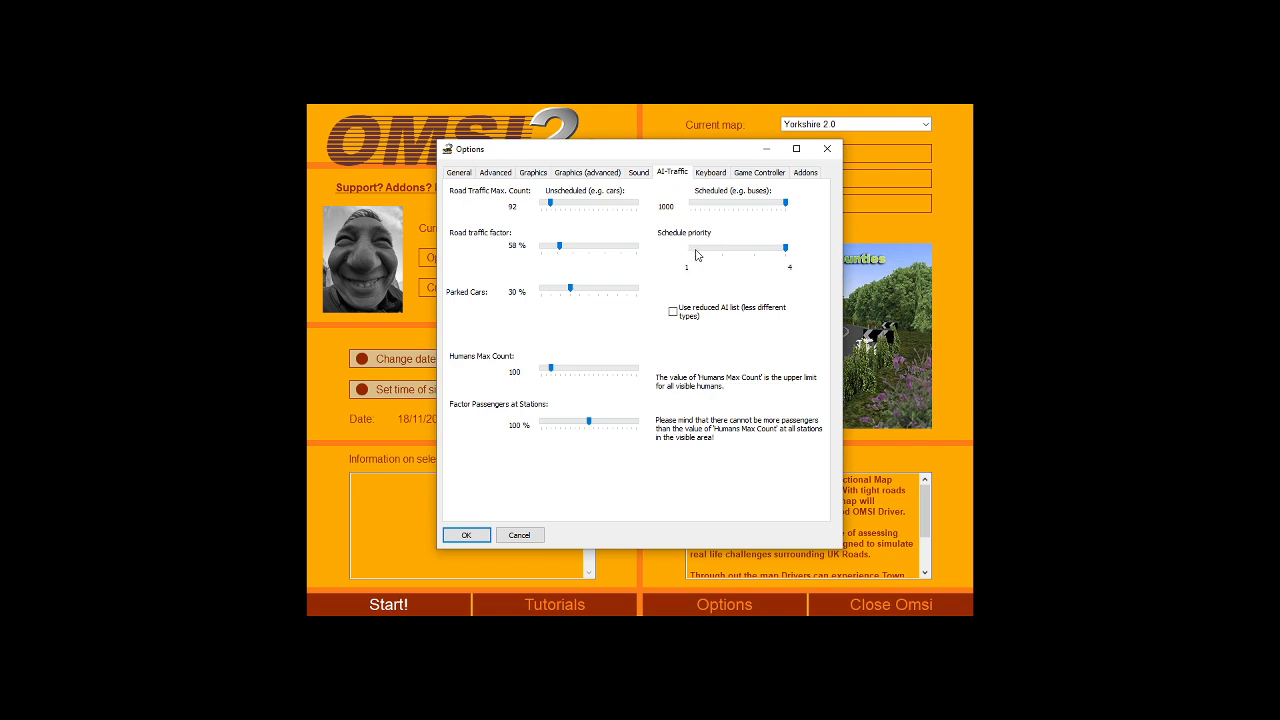
mouse_move(637, 243)
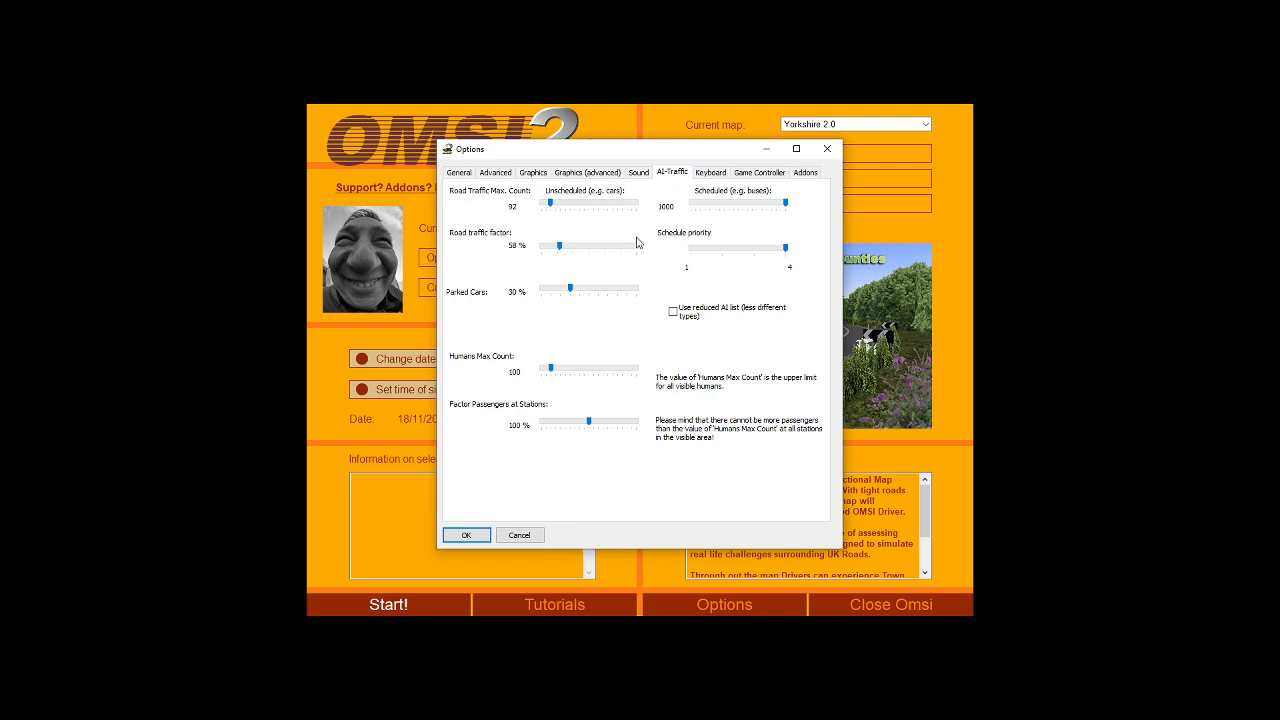
mouse_move(727, 259)
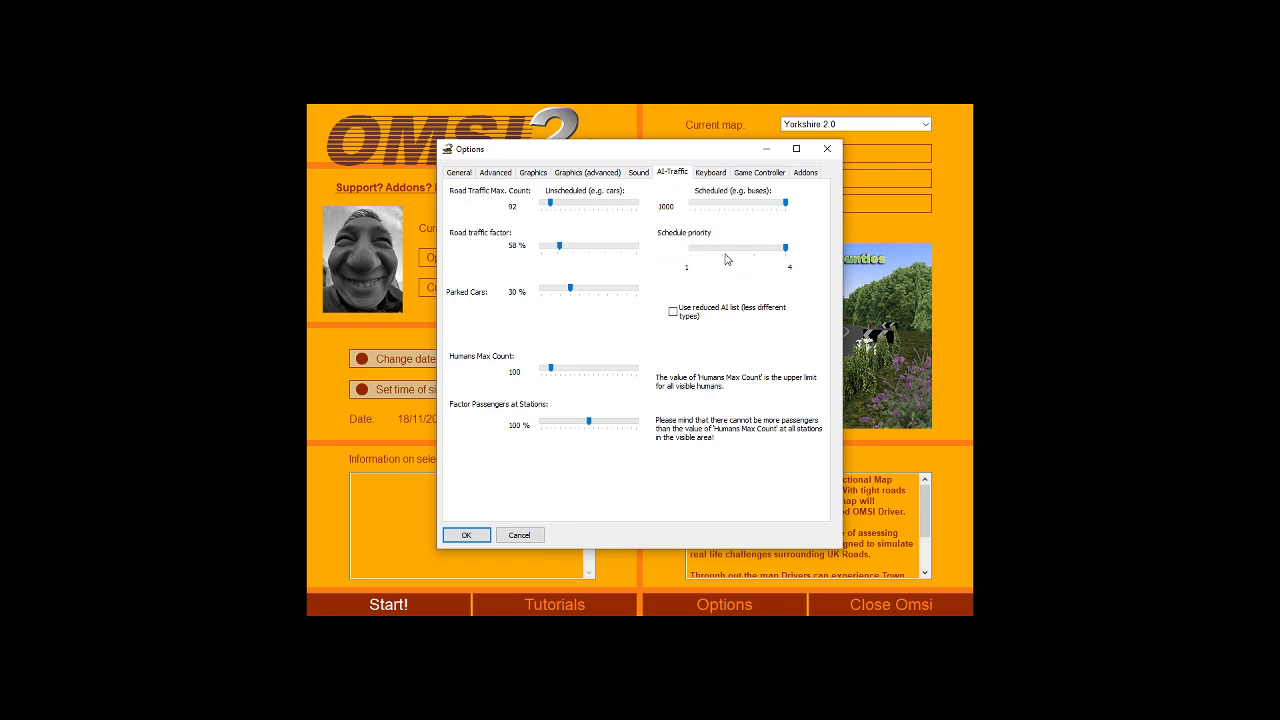
mouse_move(793, 264)
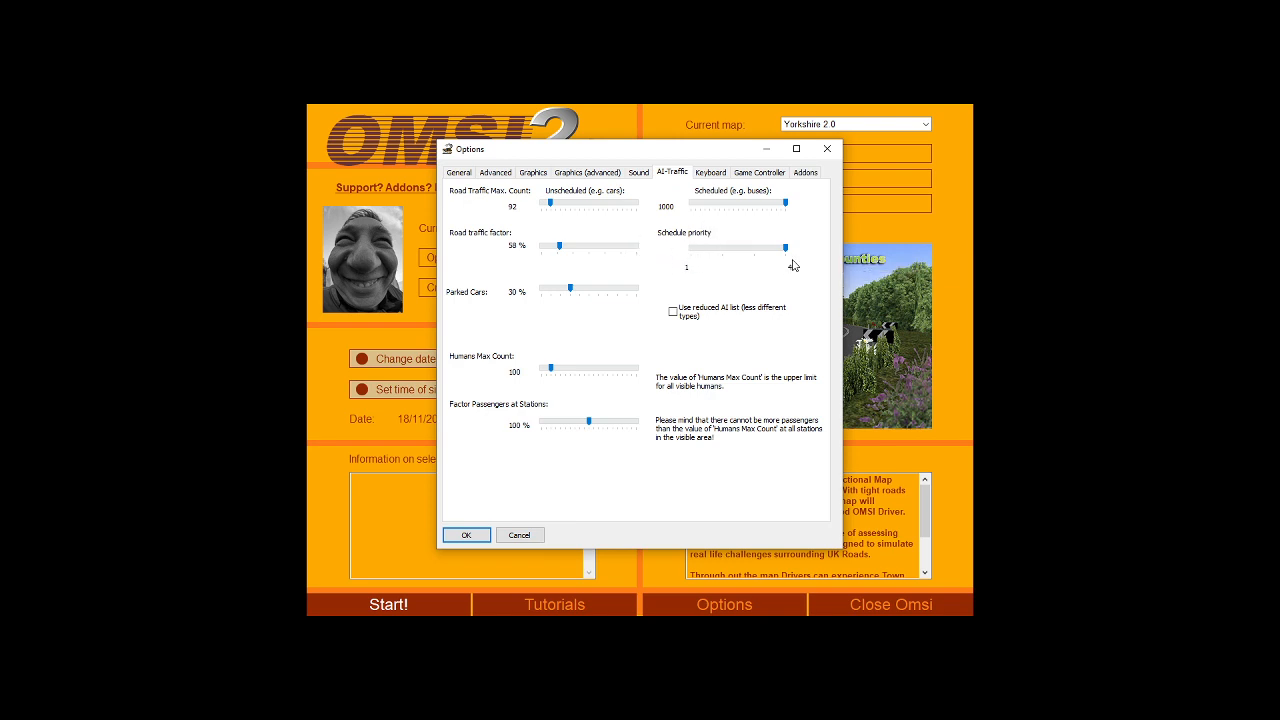
mouse_move(786, 249)
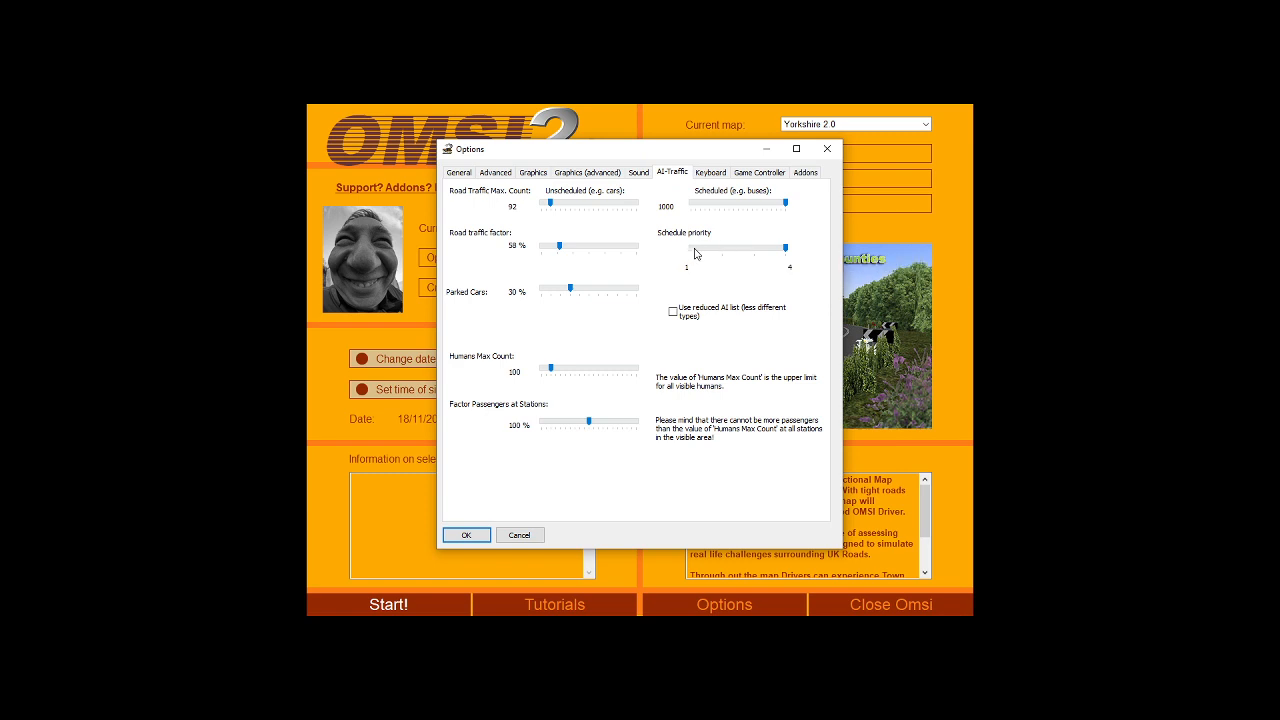
mouse_move(719, 259)
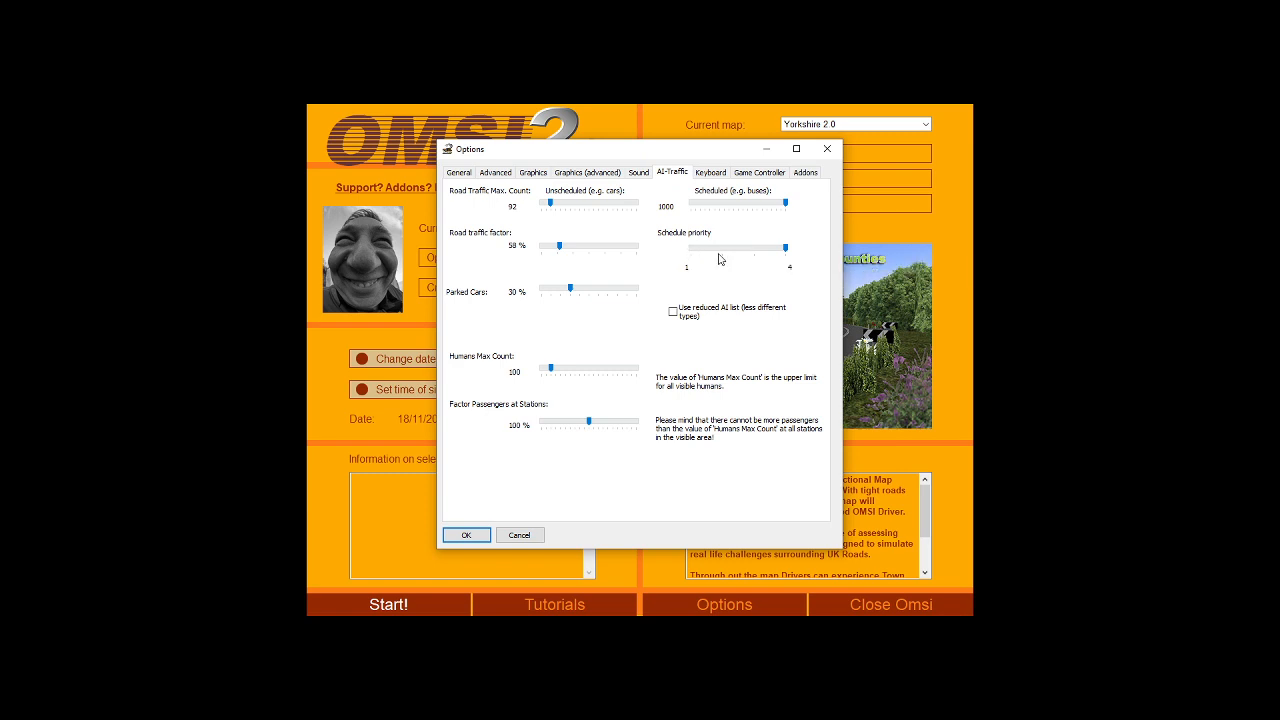
mouse_move(735, 263)
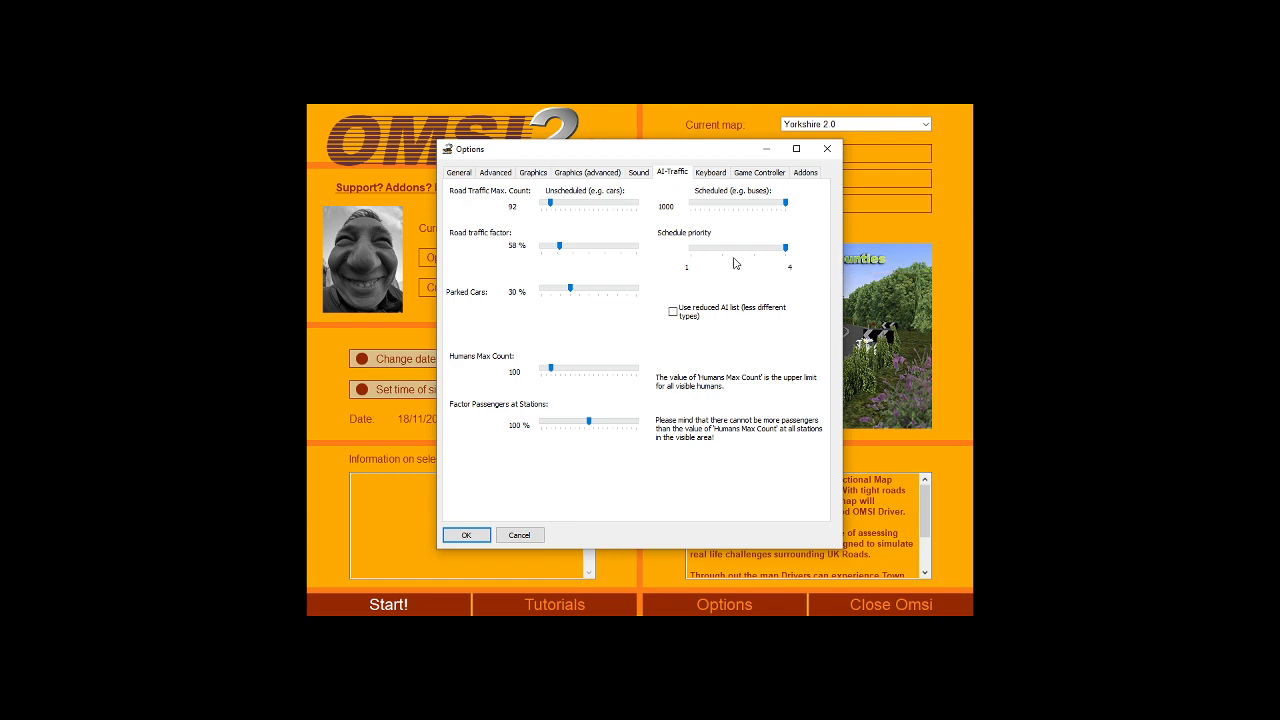
mouse_move(735, 262)
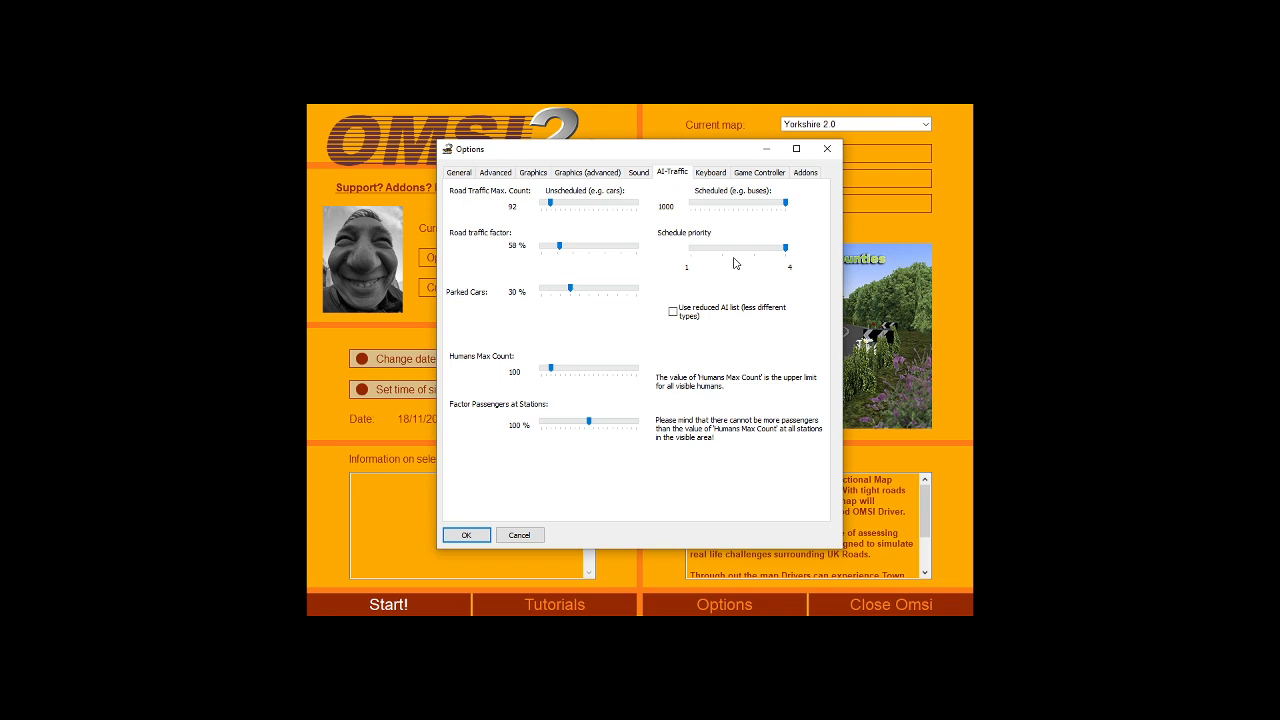
mouse_move(610, 245)
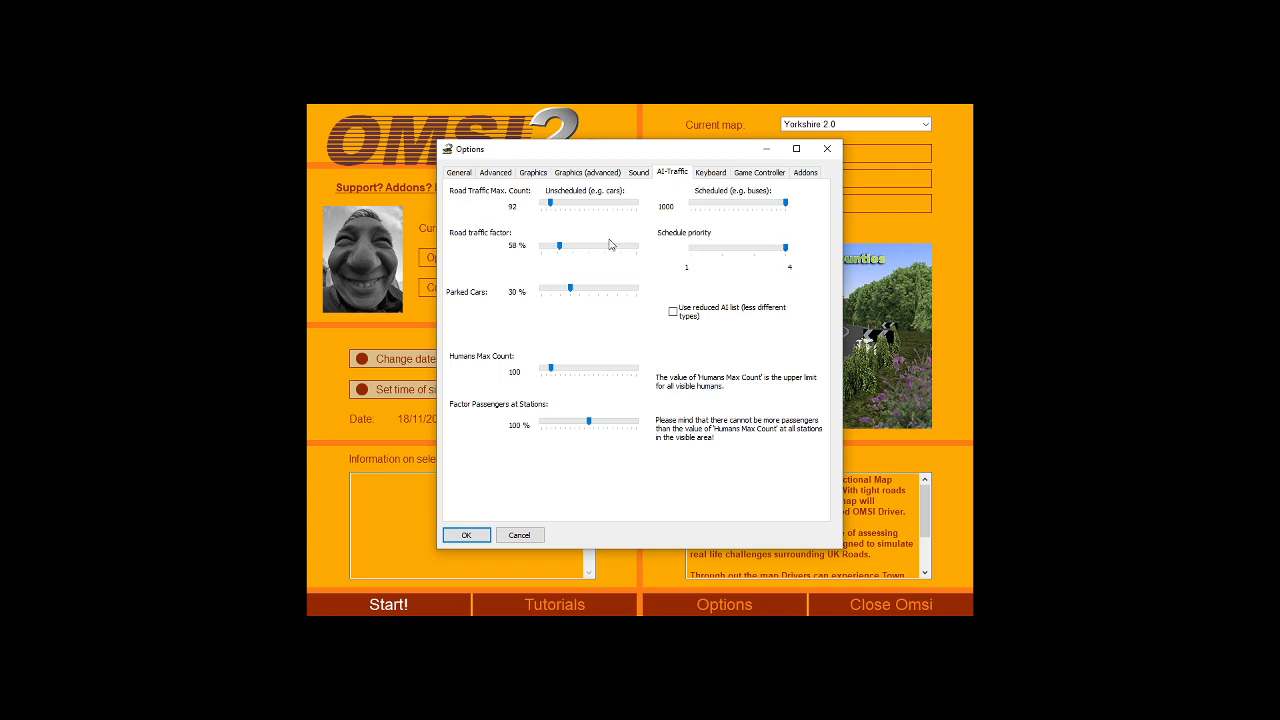
mouse_move(706, 256)
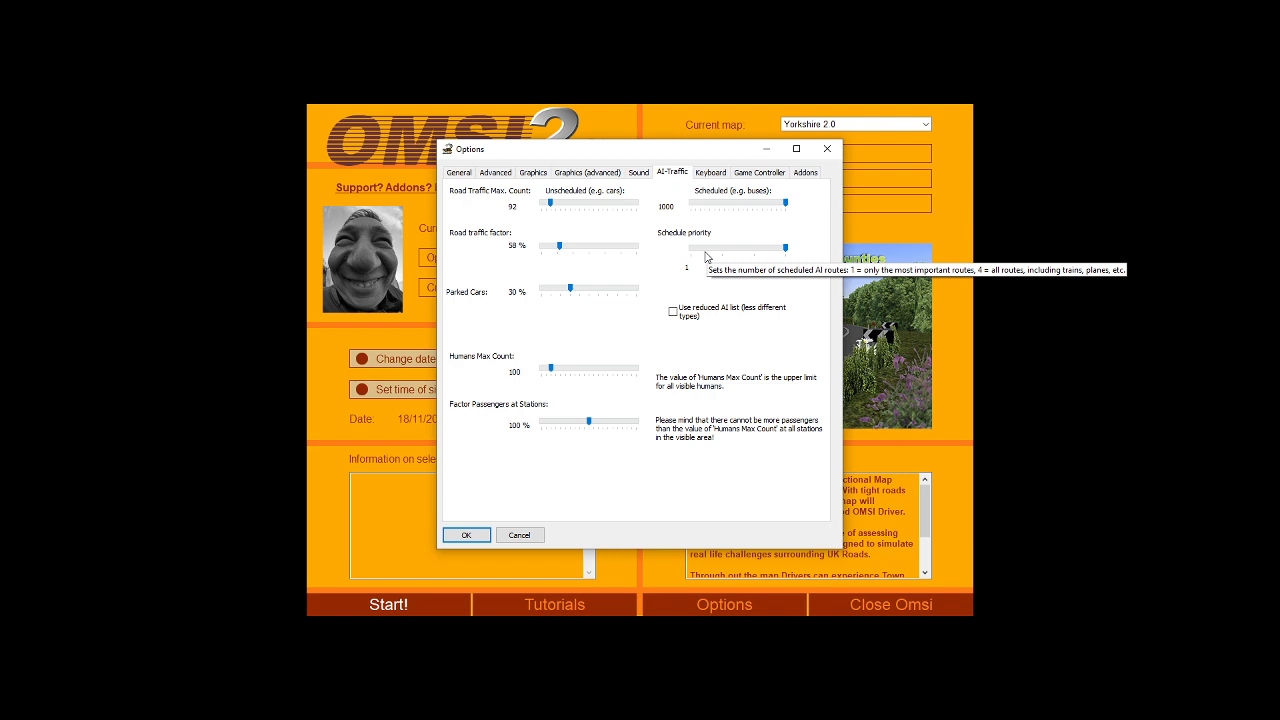
mouse_move(795, 287)
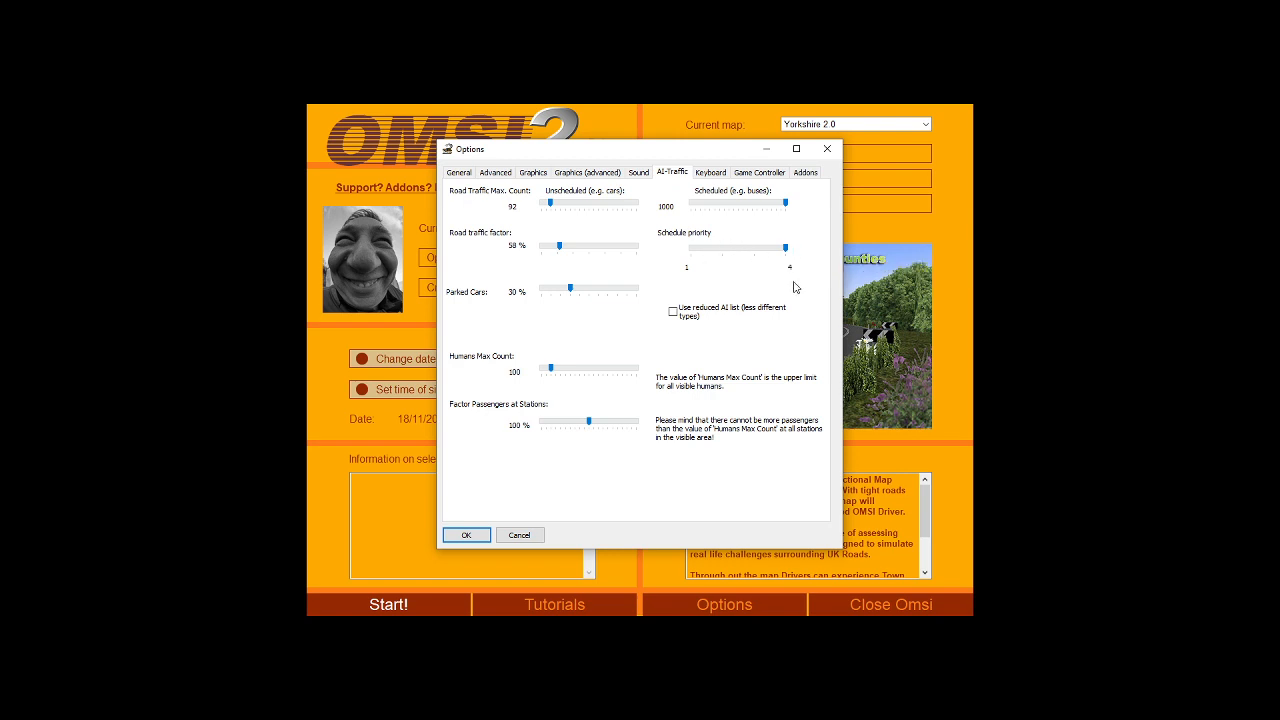
mouse_move(777, 271)
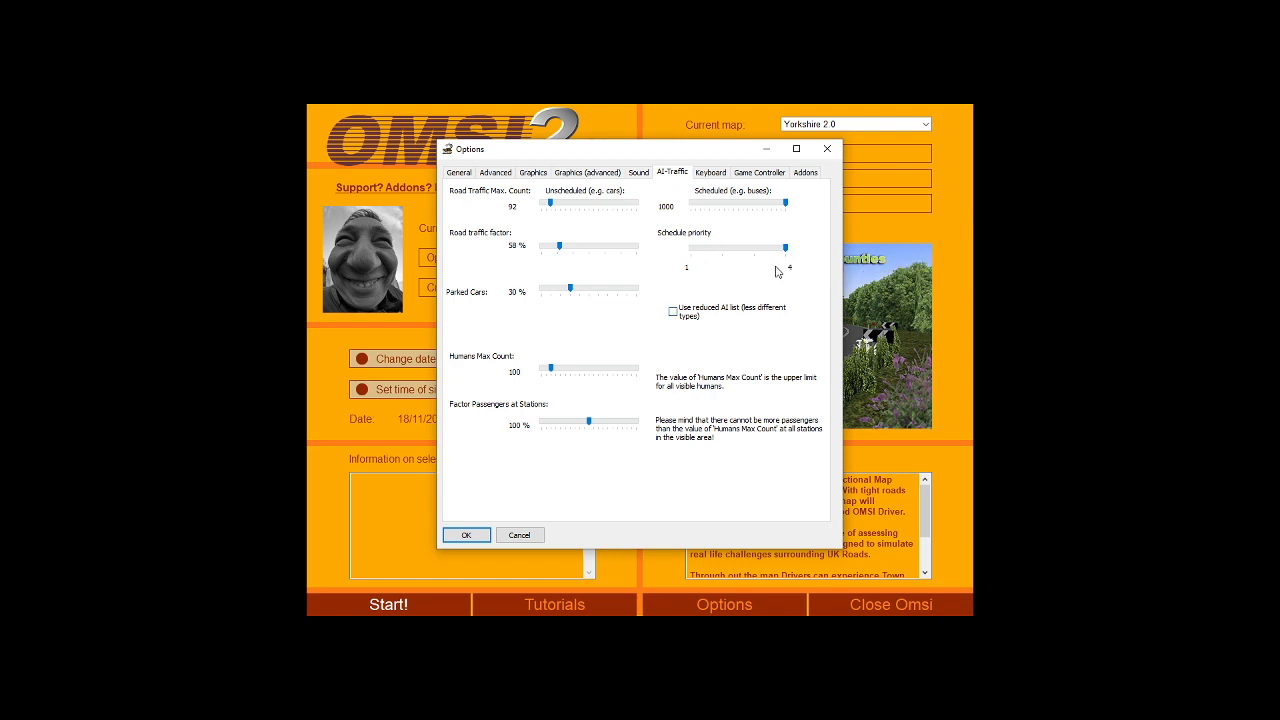
mouse_move(715, 299)
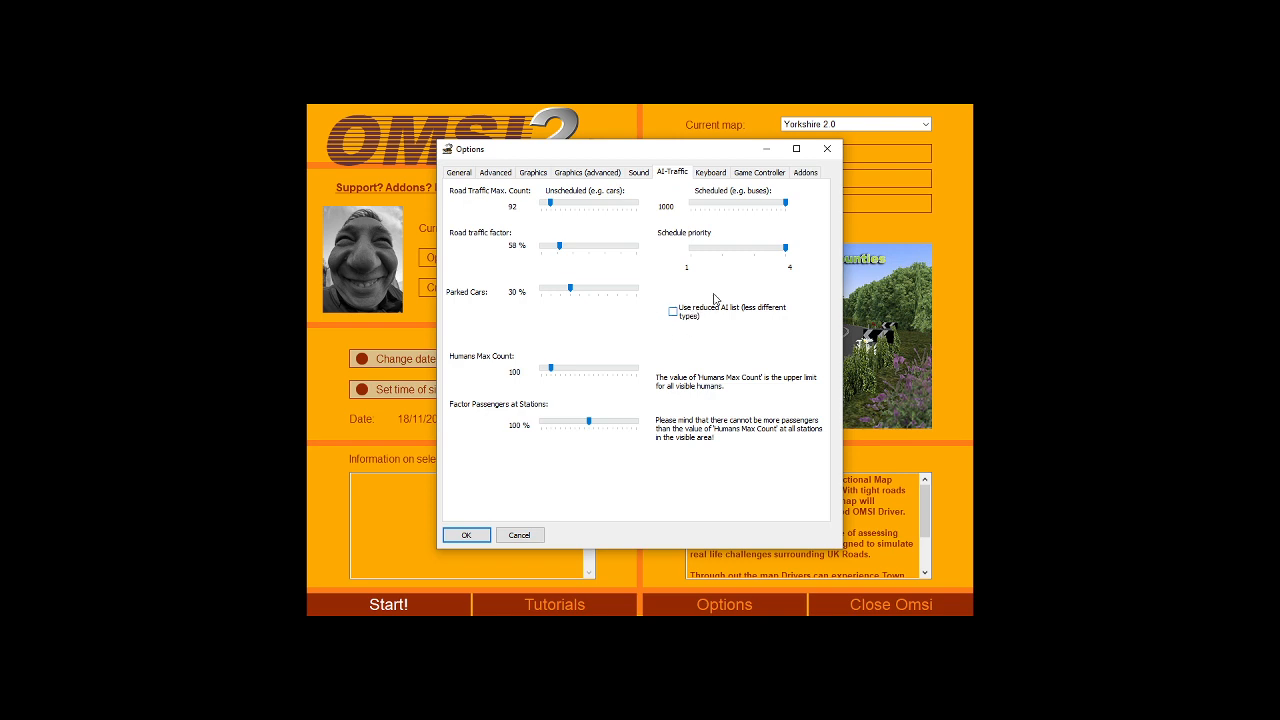
mouse_move(659, 318)
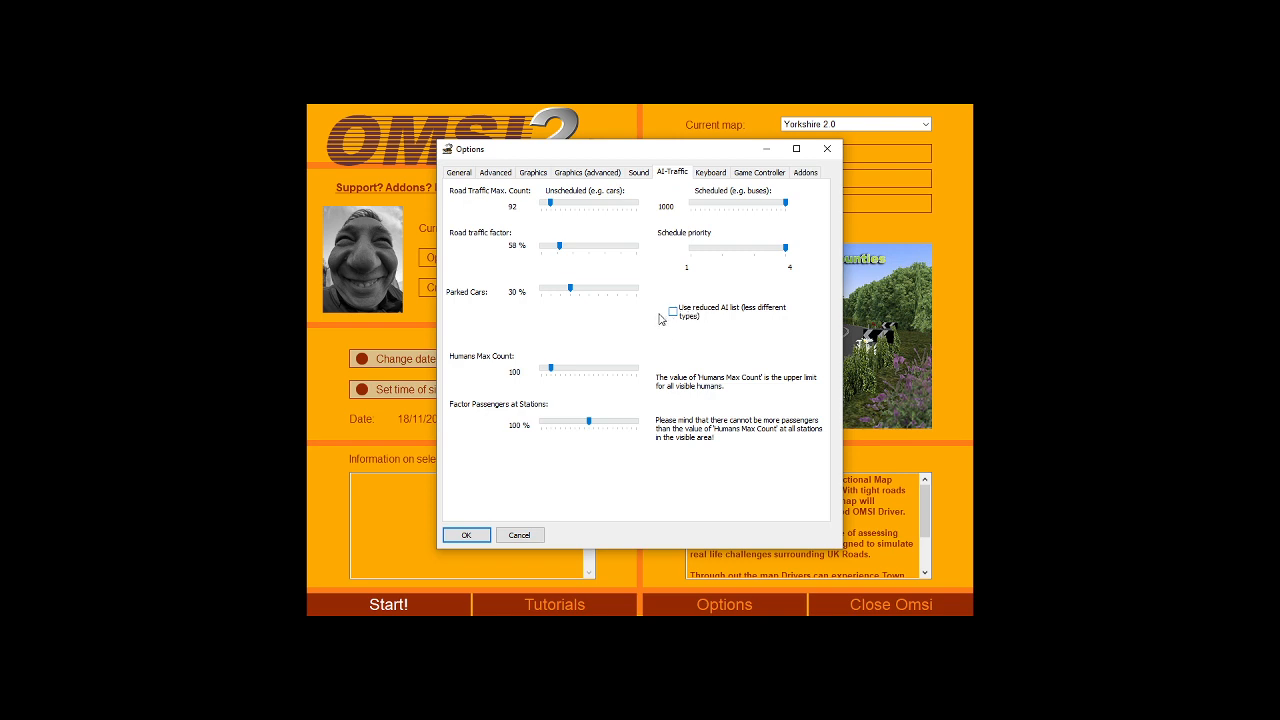
mouse_move(705, 316)
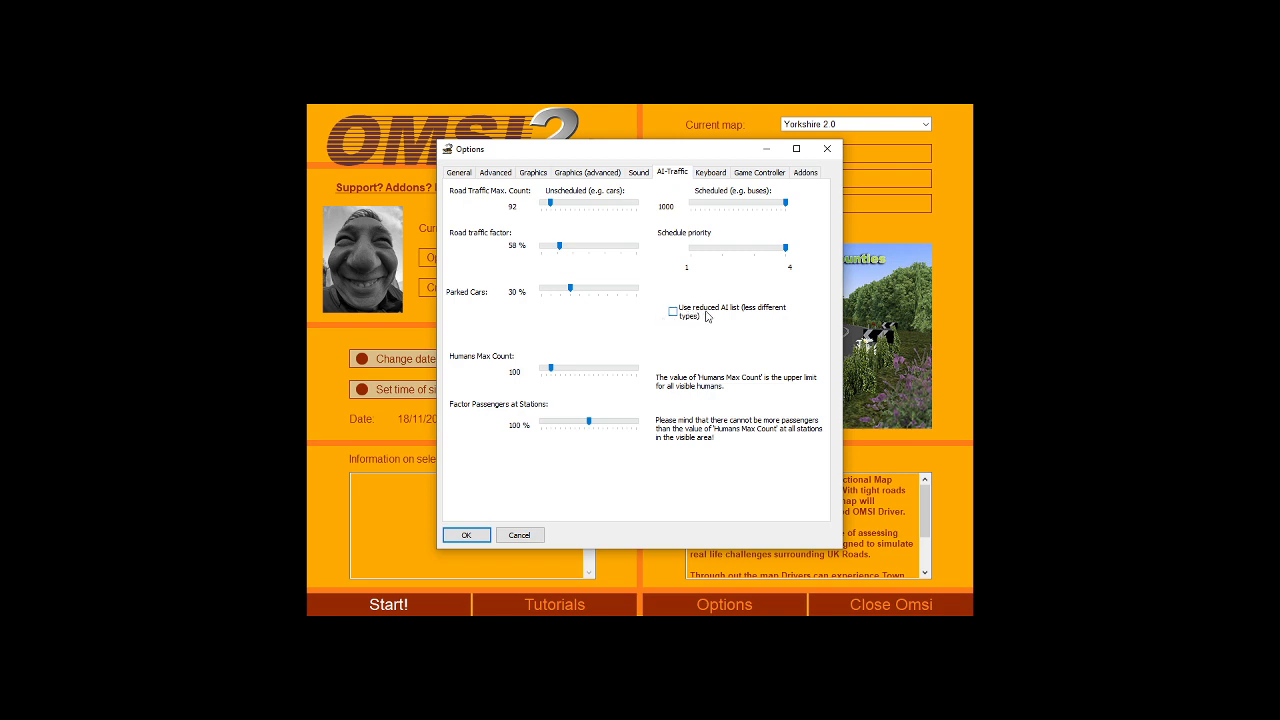
mouse_move(687, 353)
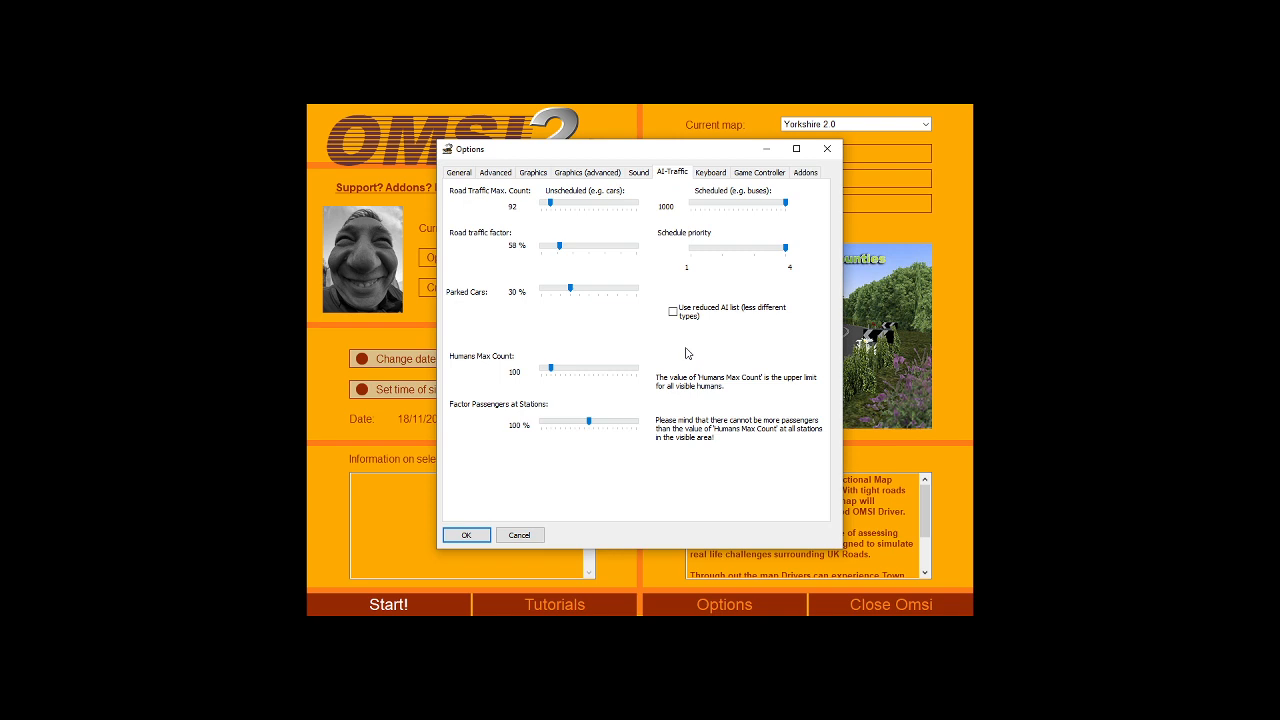
mouse_move(678, 352)
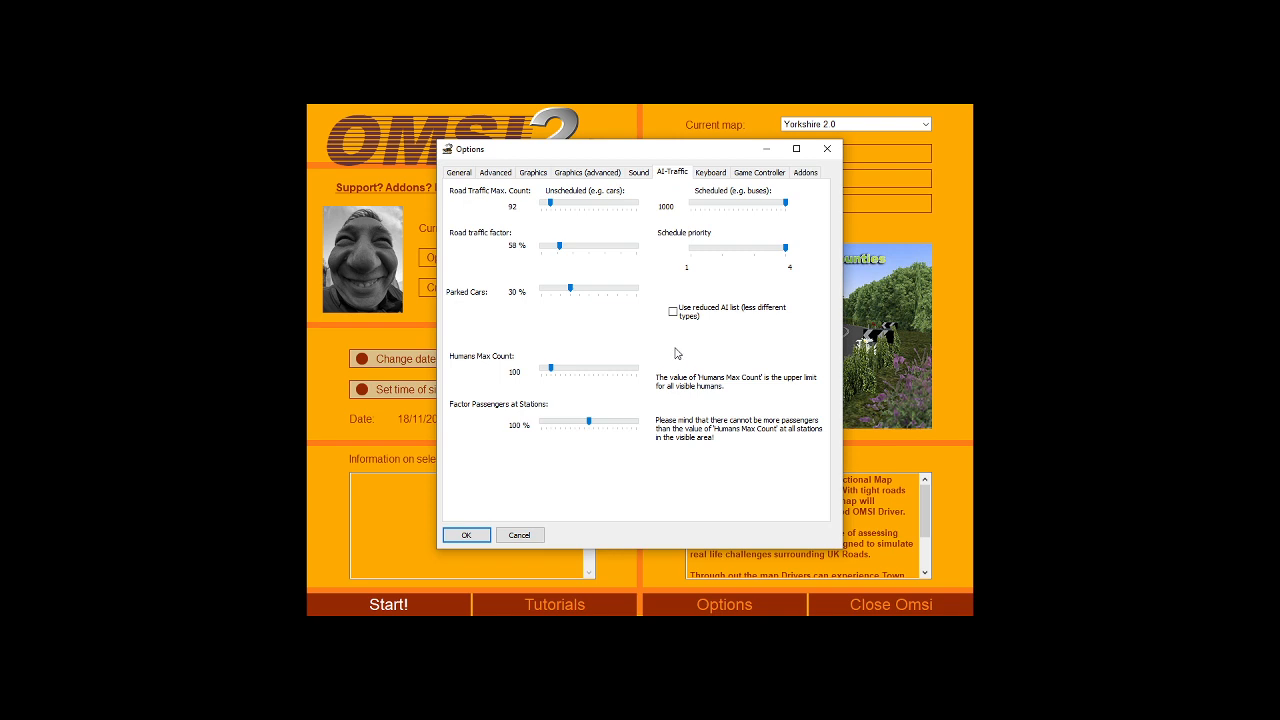
mouse_move(490, 232)
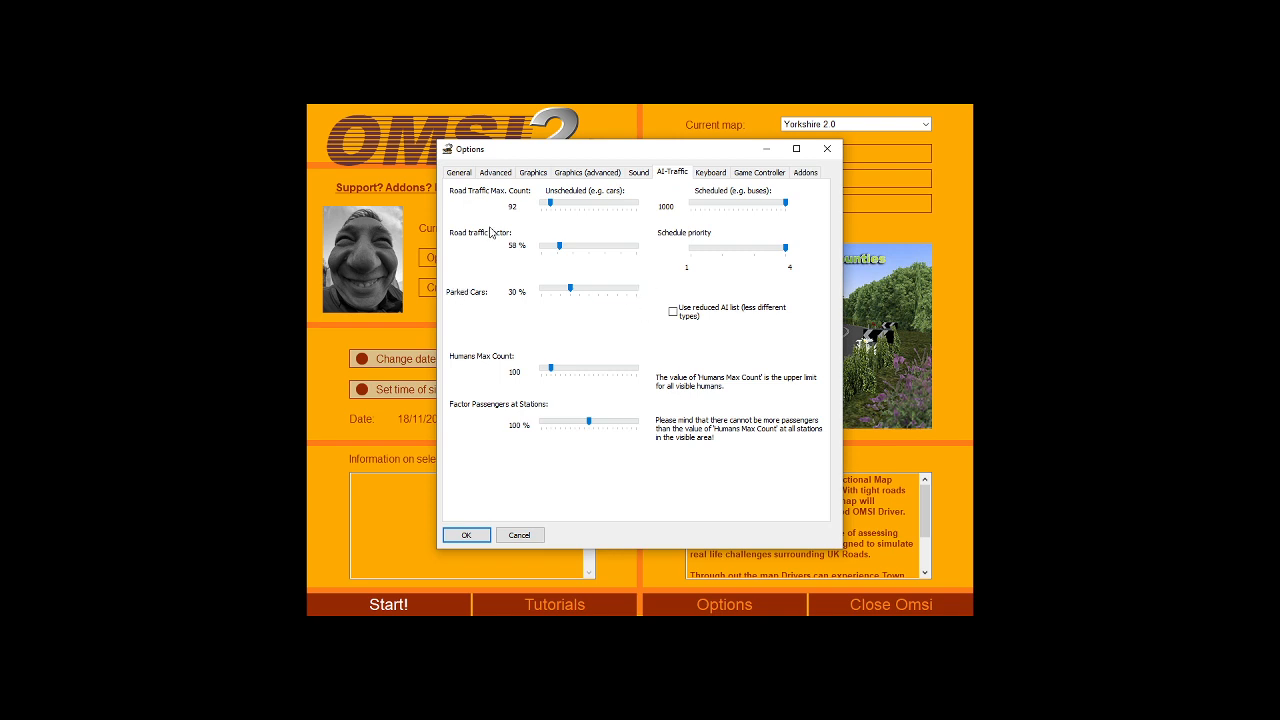
- Flip through the Advanced and General tabs, then confirm the Options dialog with OK
click(495, 172)
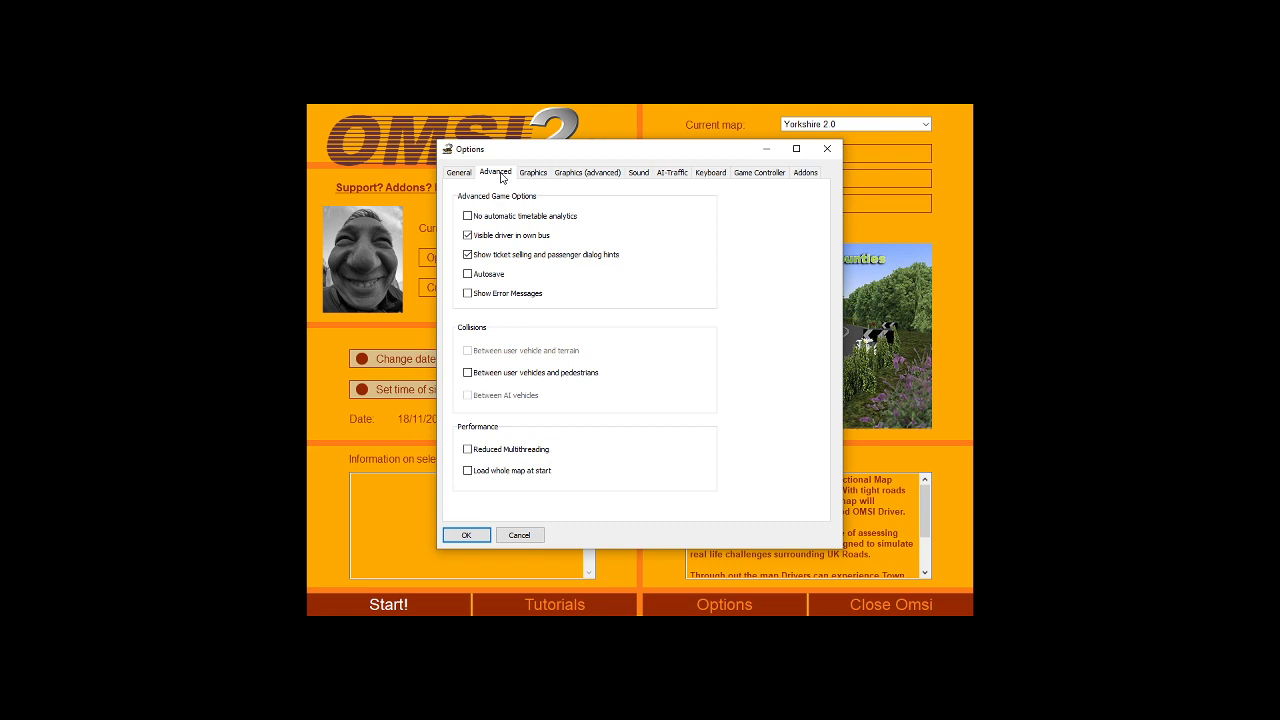
click(458, 172)
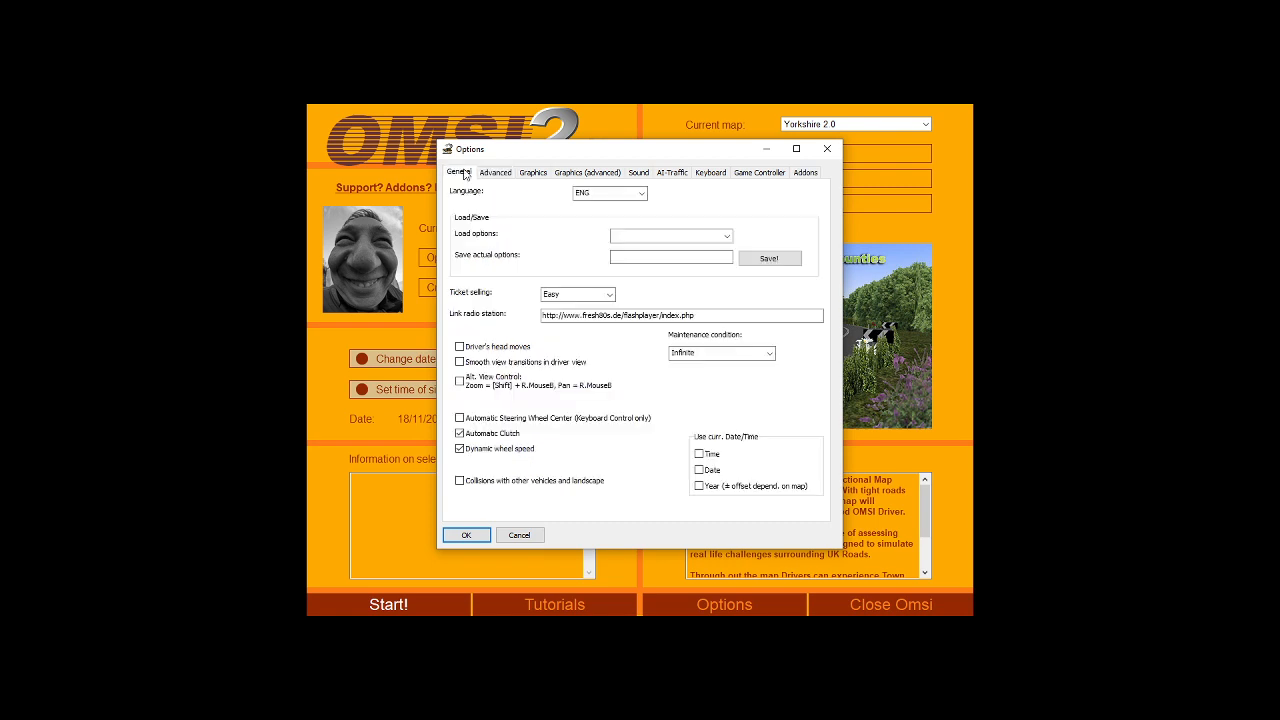
mouse_move(551, 418)
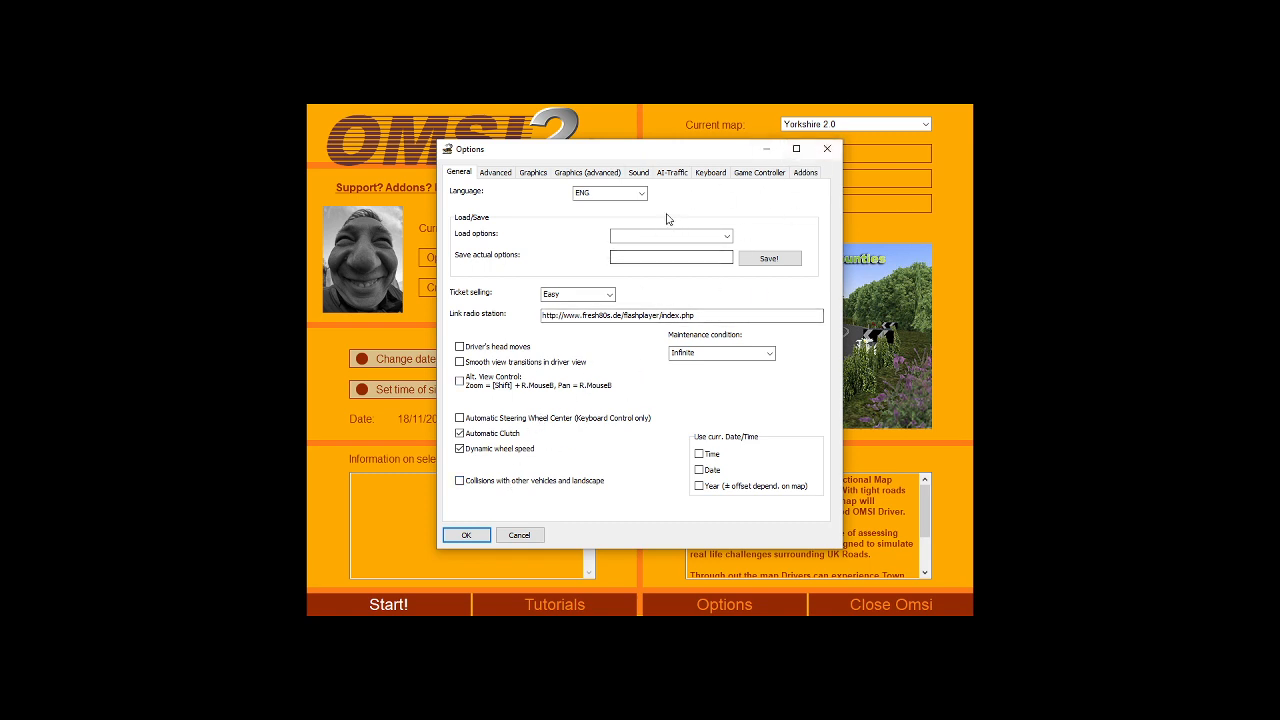
mouse_move(427, 519)
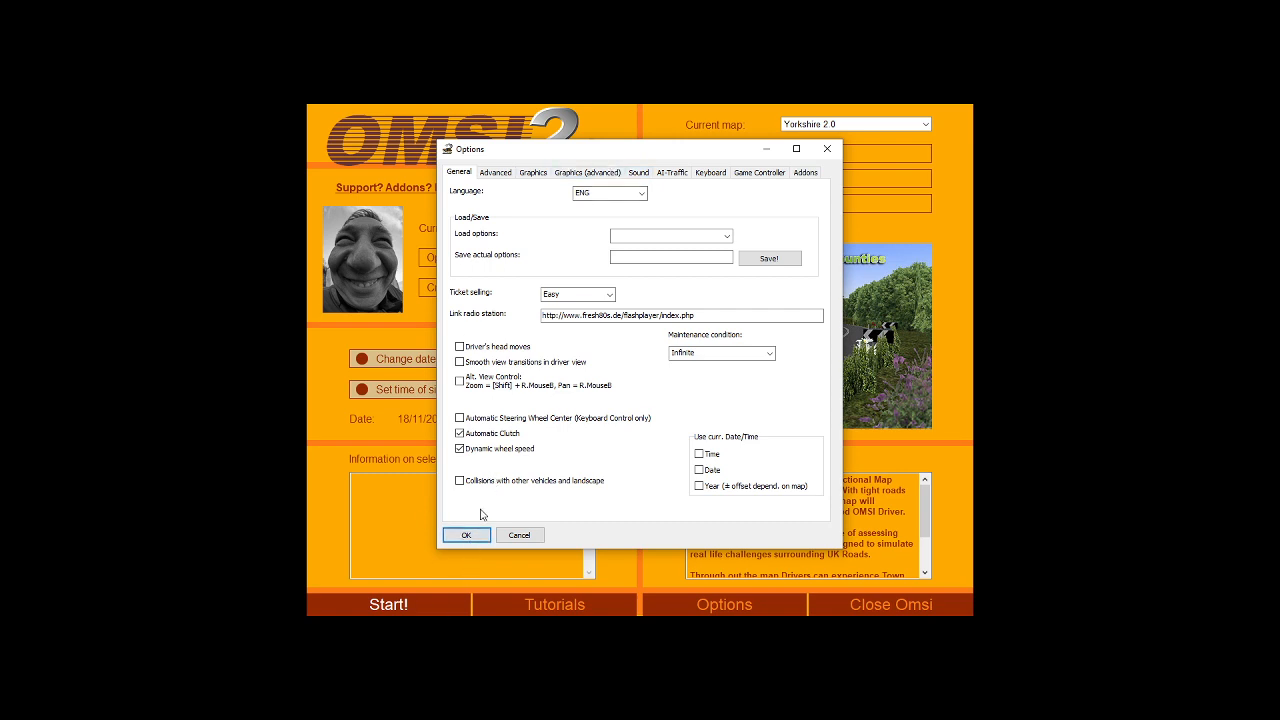
click(533, 172)
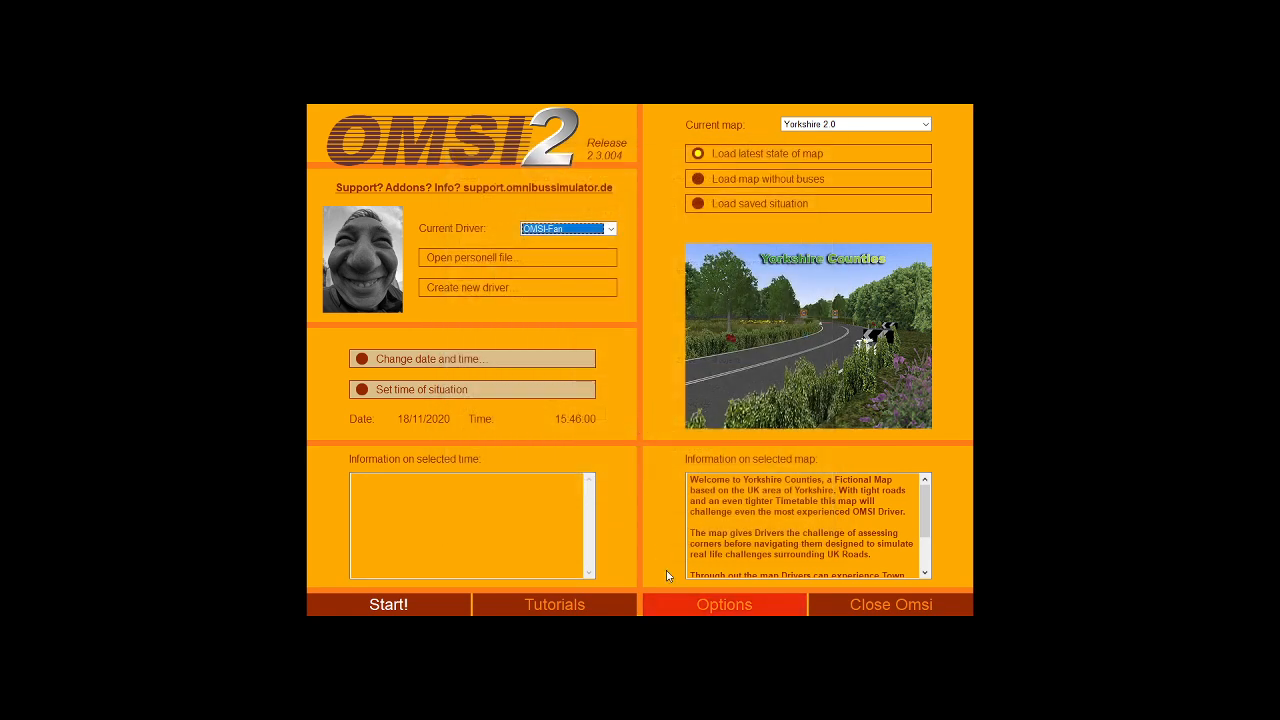
- Open Options and drag Target Framerate down to 30 and adjust Neighbour Tiles Count
click(724, 604)
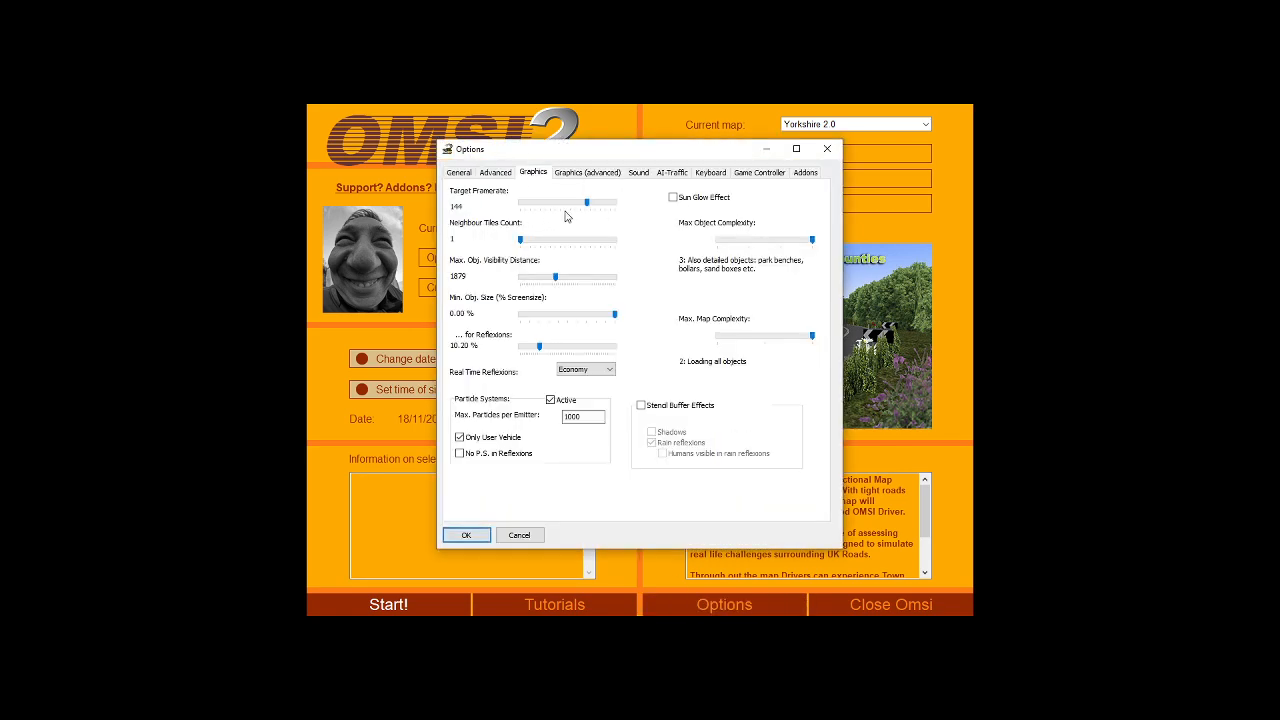
drag(572, 202, 524, 202)
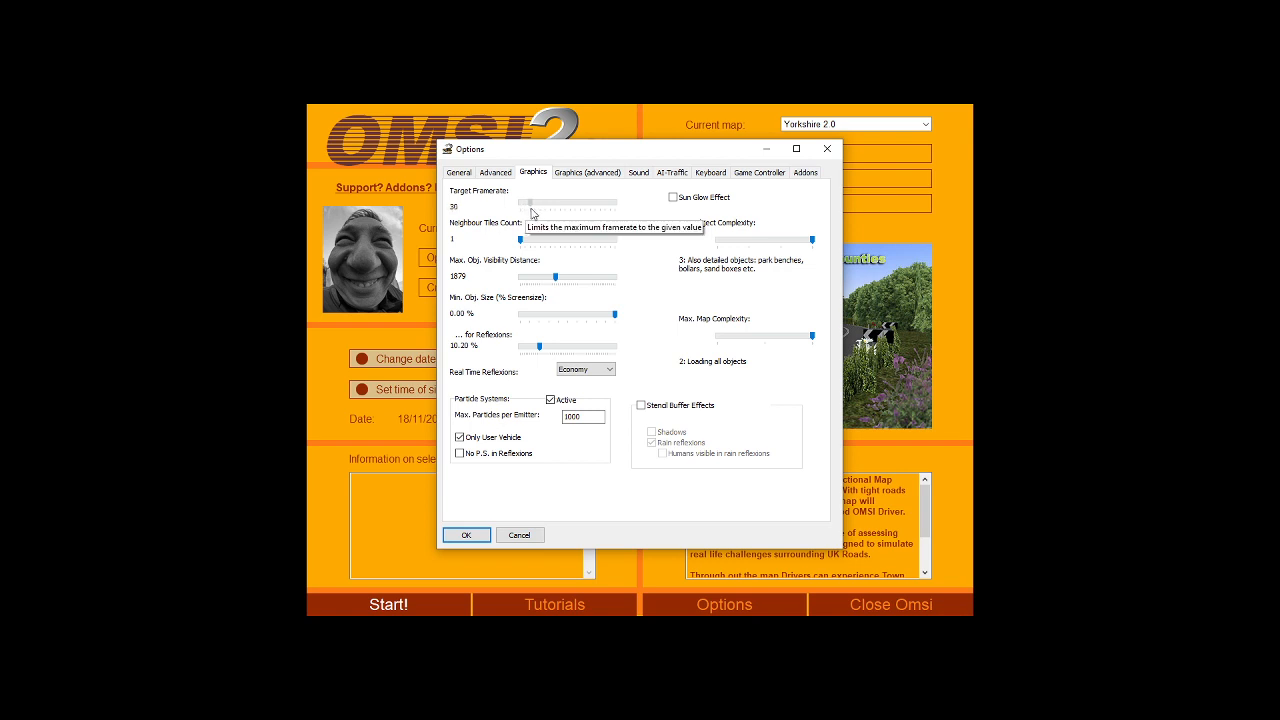
drag(521, 239, 555, 239)
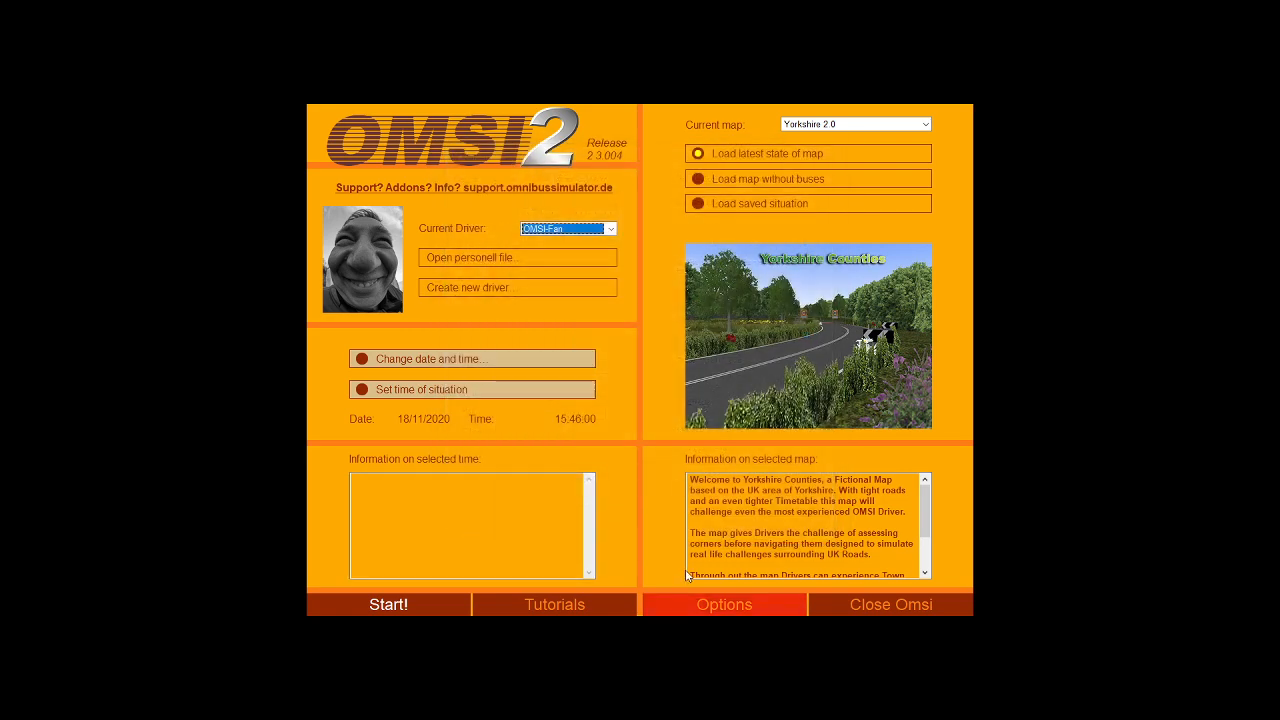
- Reopen Options, check the Graphics and advanced graphics pages, then confirm and close
click(724, 604)
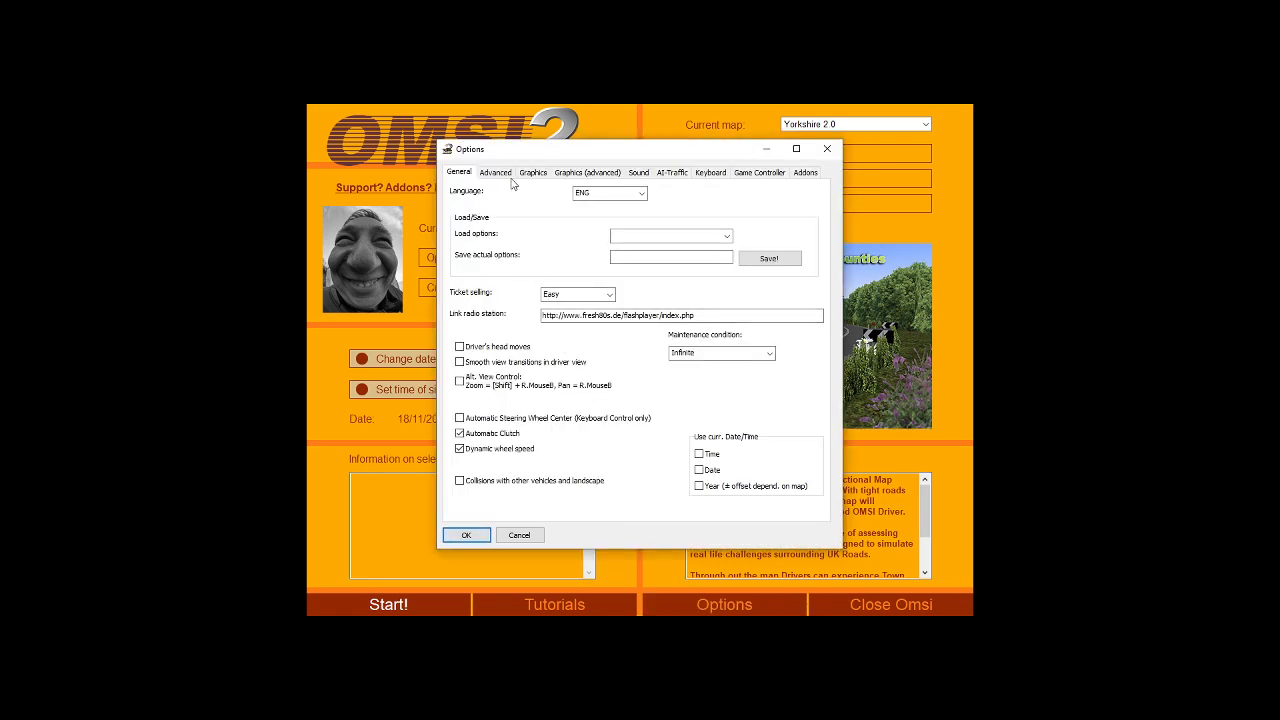
click(532, 172)
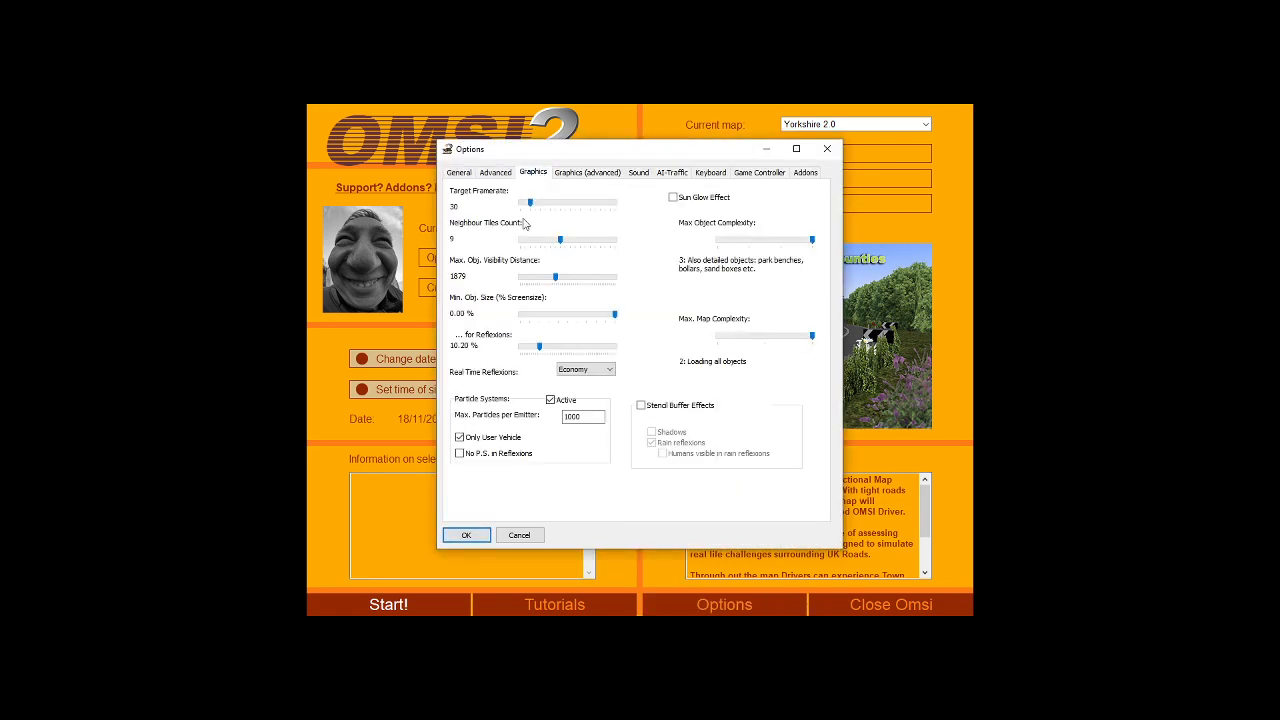
click(587, 172)
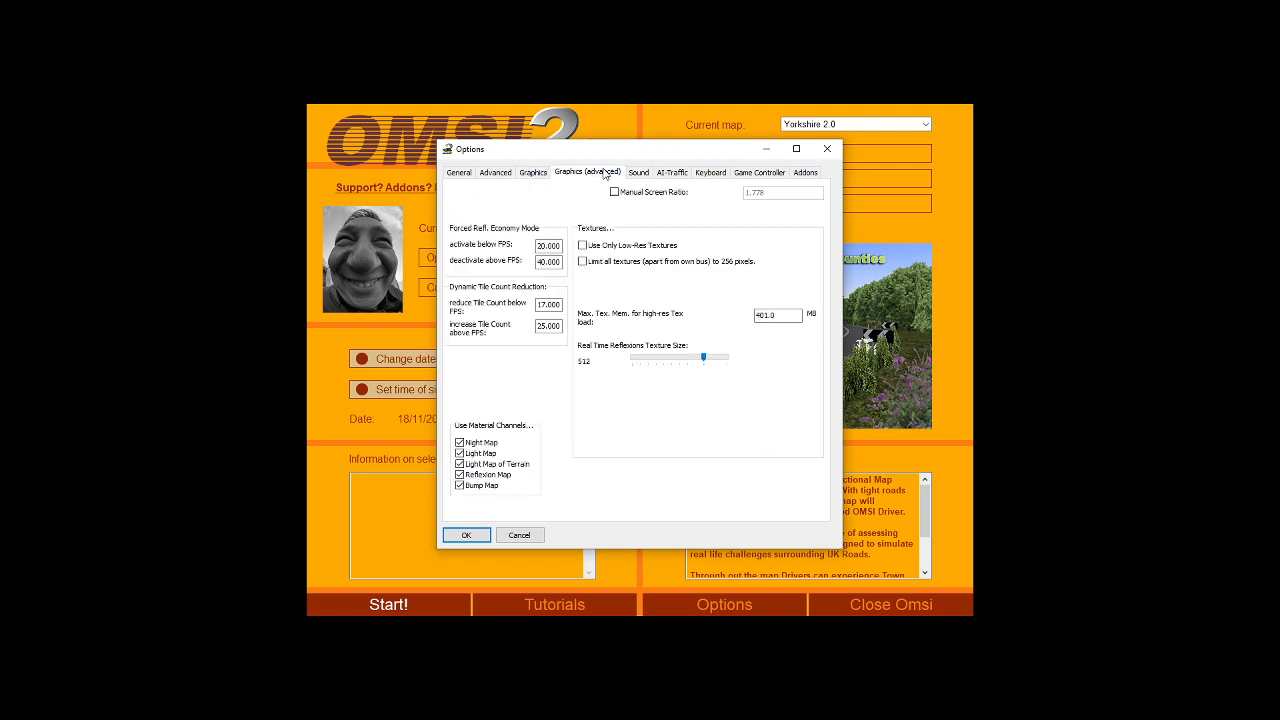
click(672, 172)
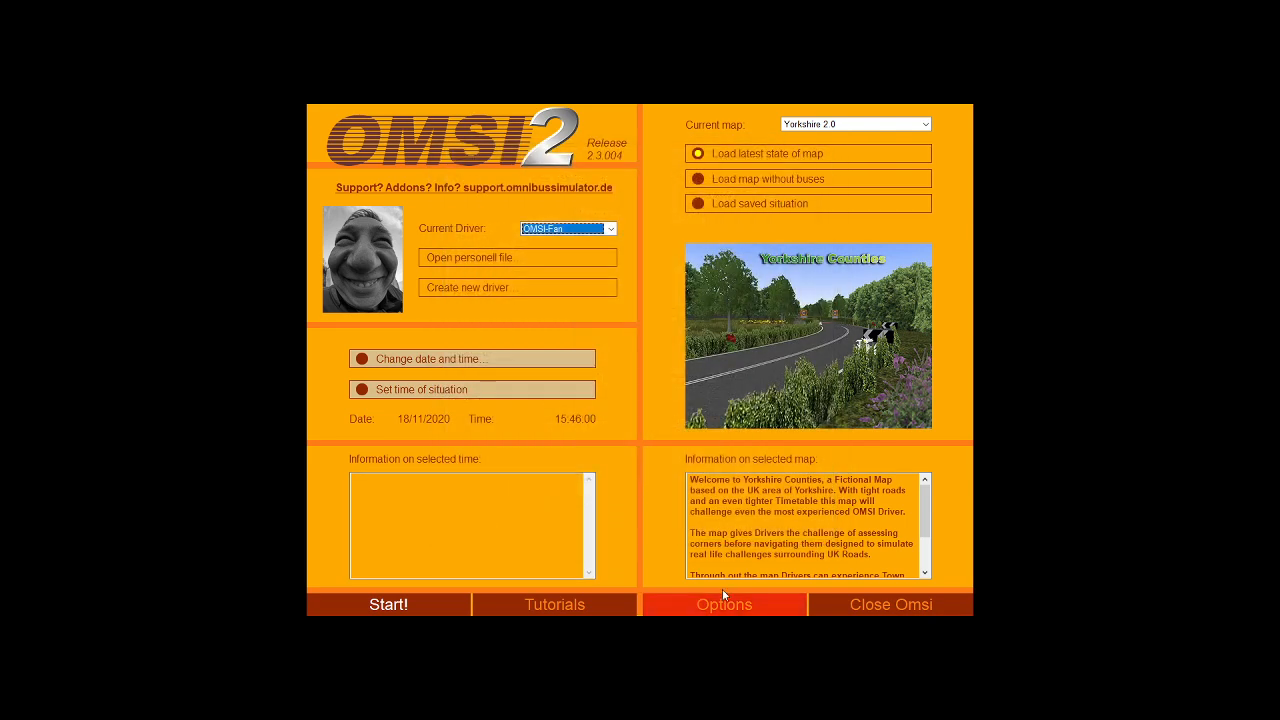
- Reopen Options, lower AI-Traffic Road Traffic Max. Count from 246 to 92, and confirm
click(724, 604)
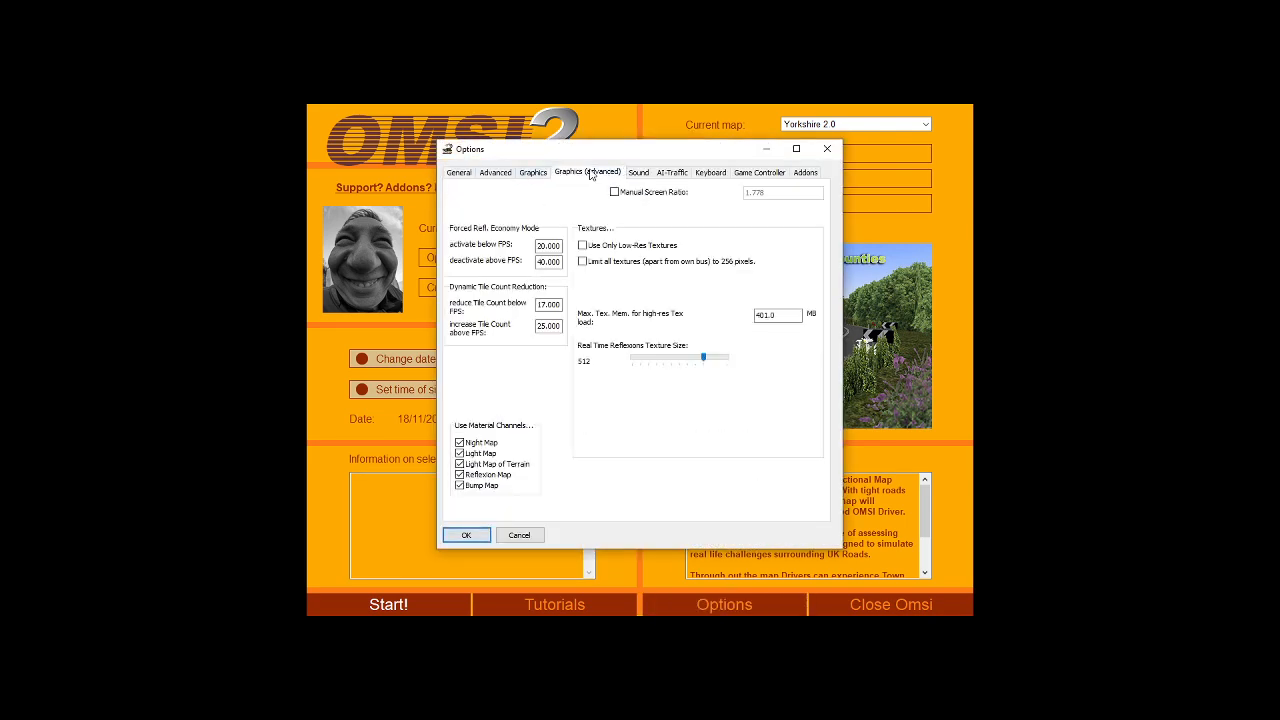
click(638, 172)
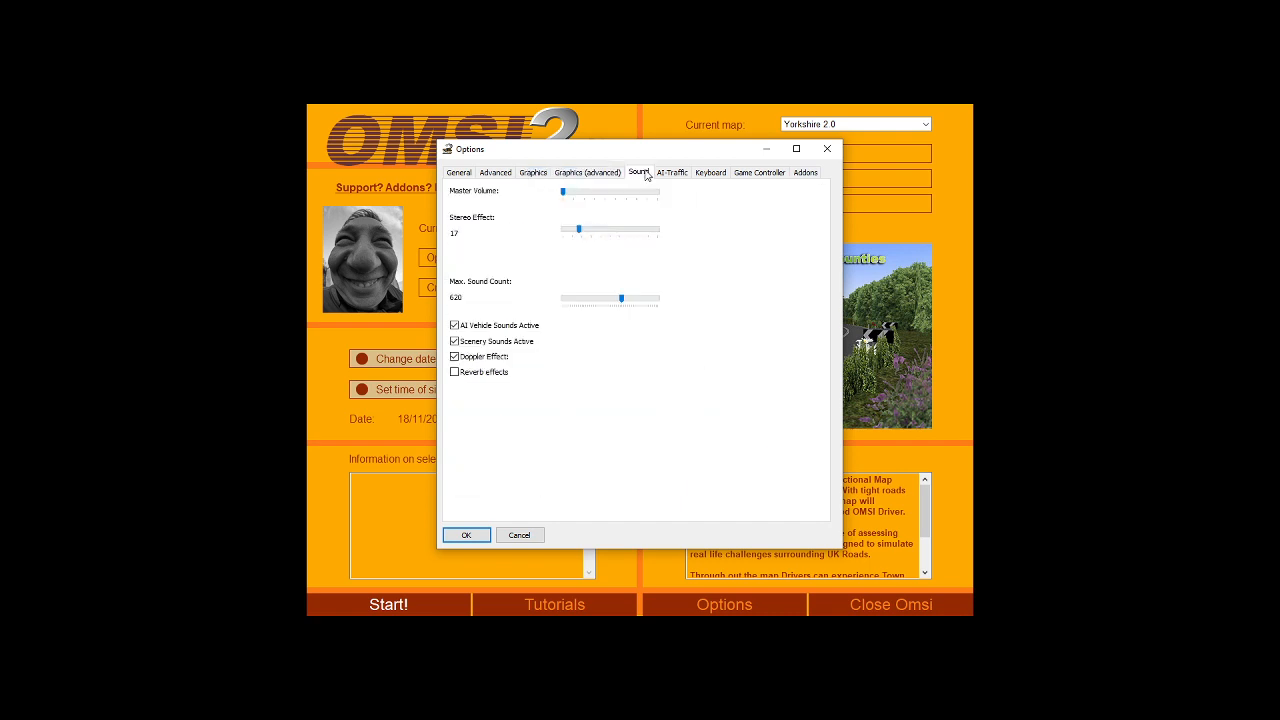
click(671, 172)
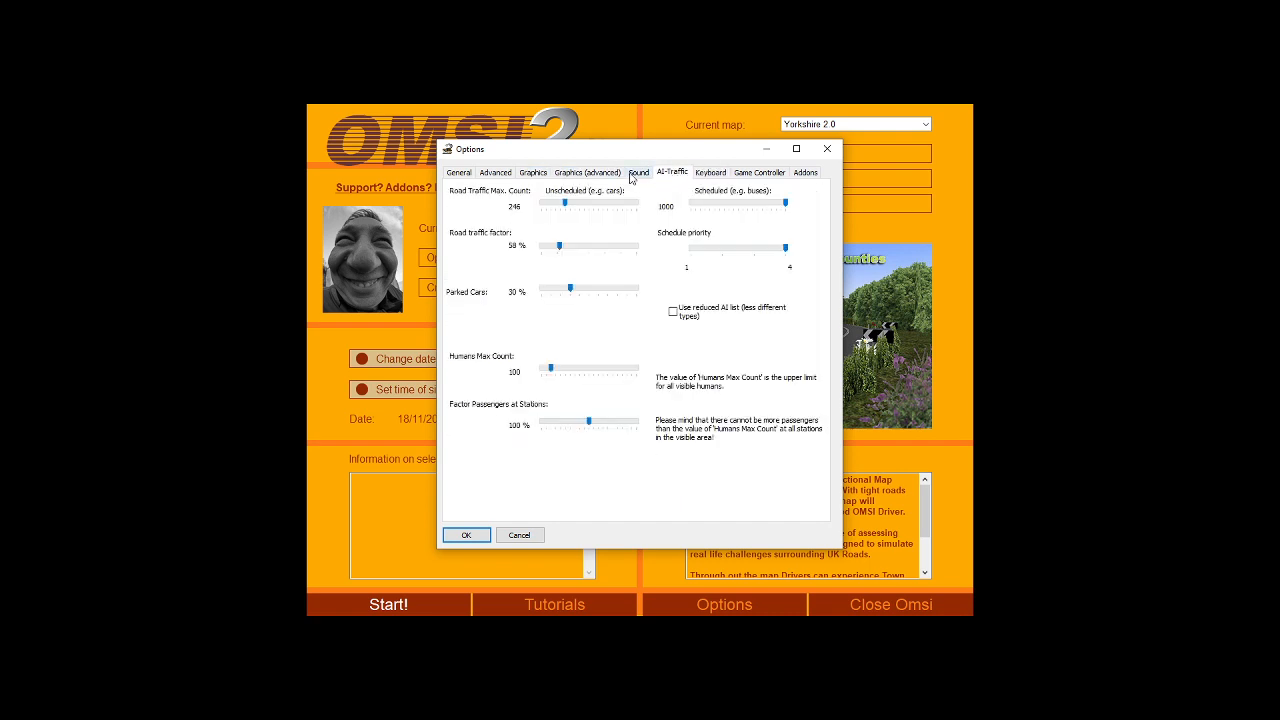
click(587, 172)
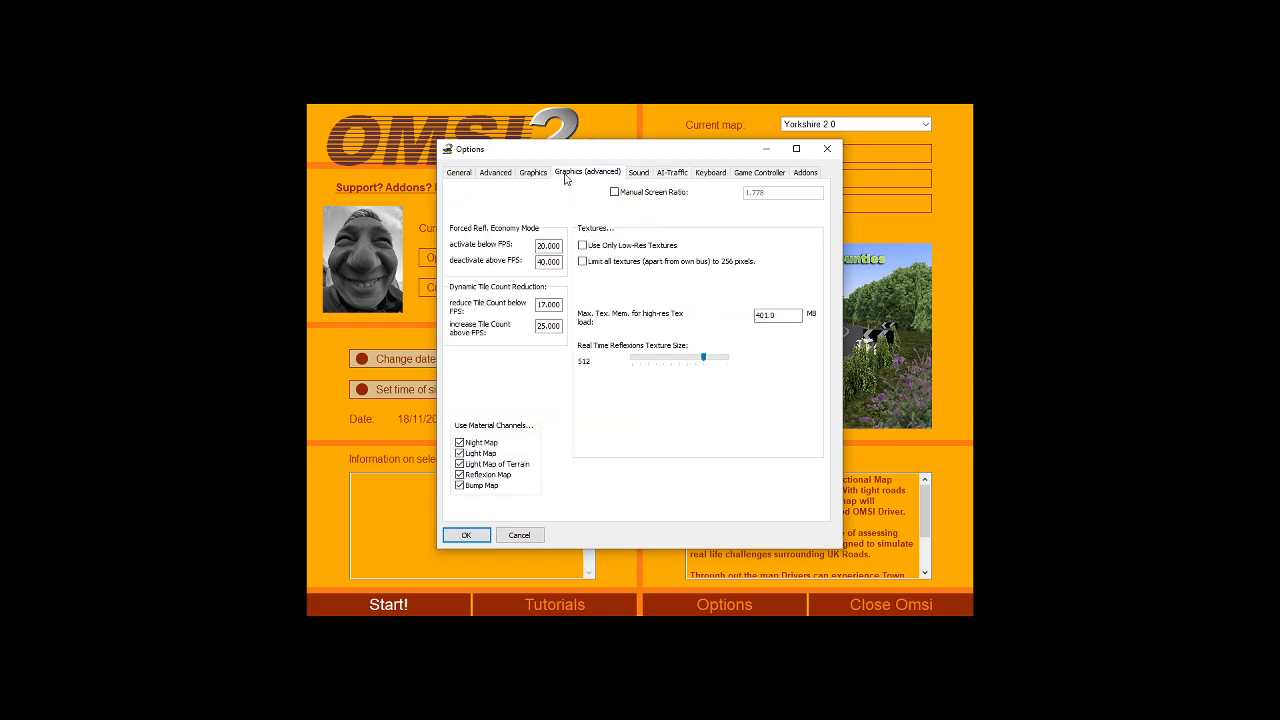
click(672, 172)
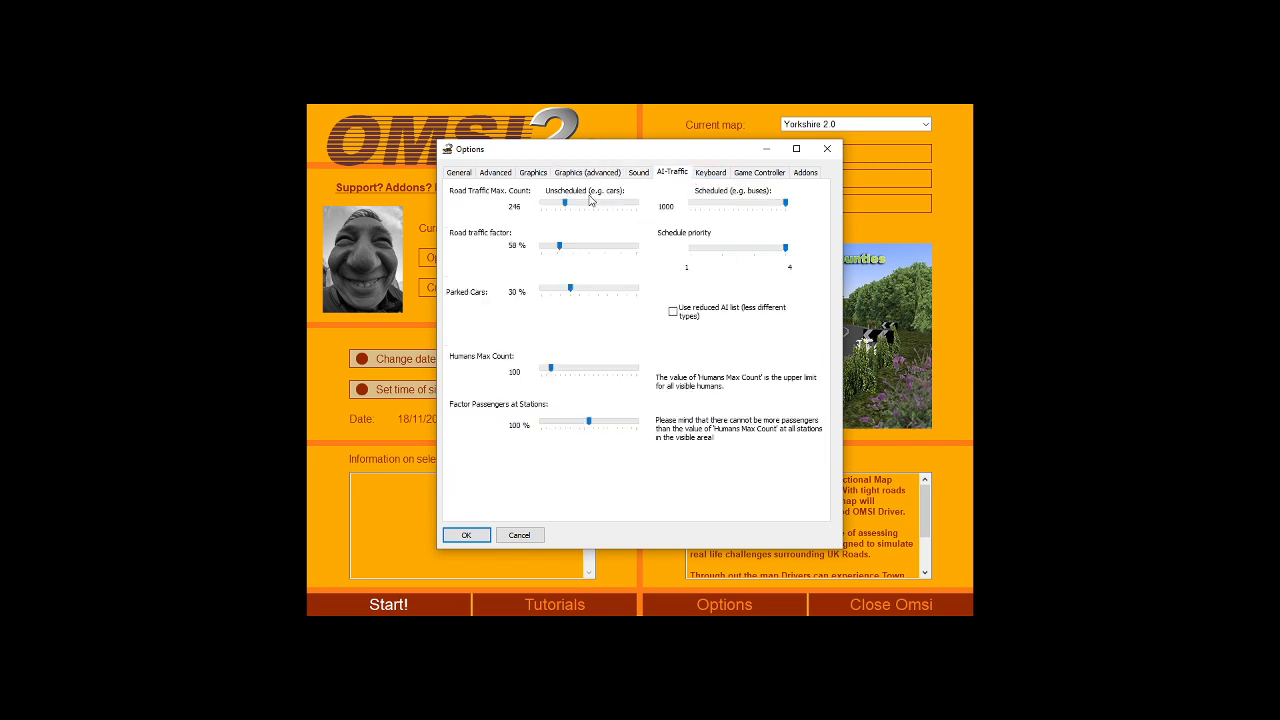
drag(570, 203, 548, 203)
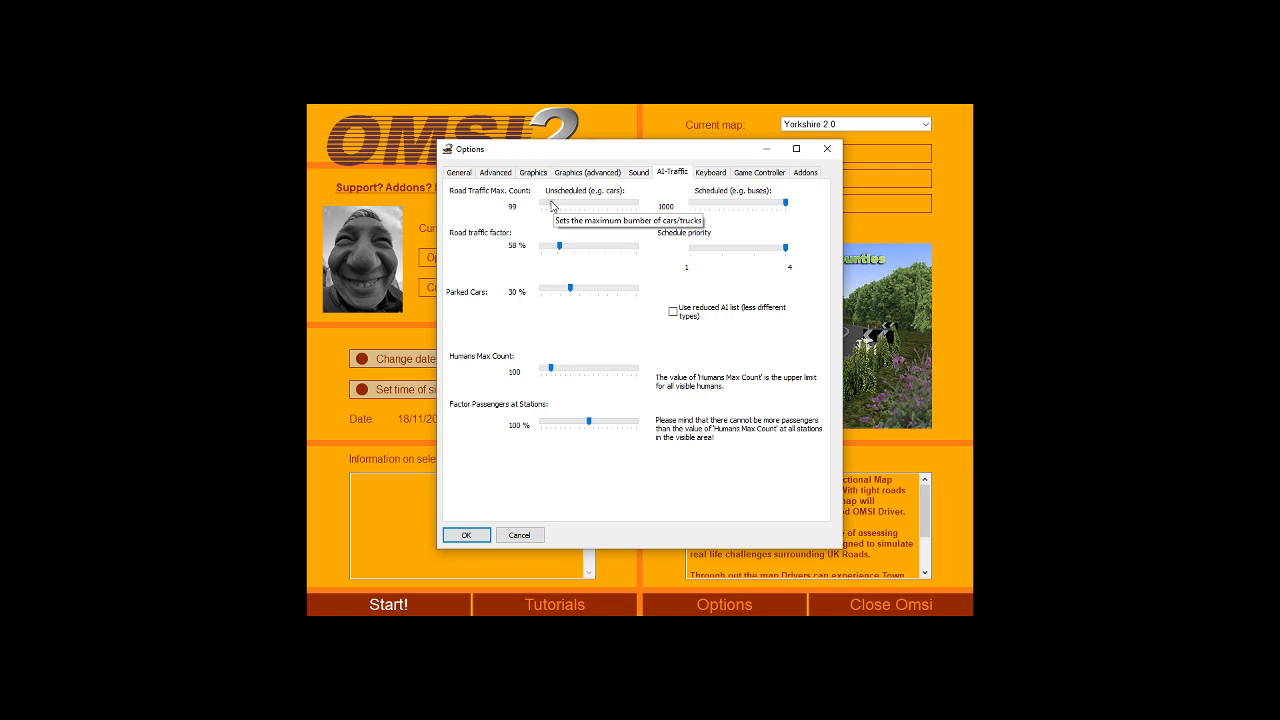
mouse_move(550, 205)
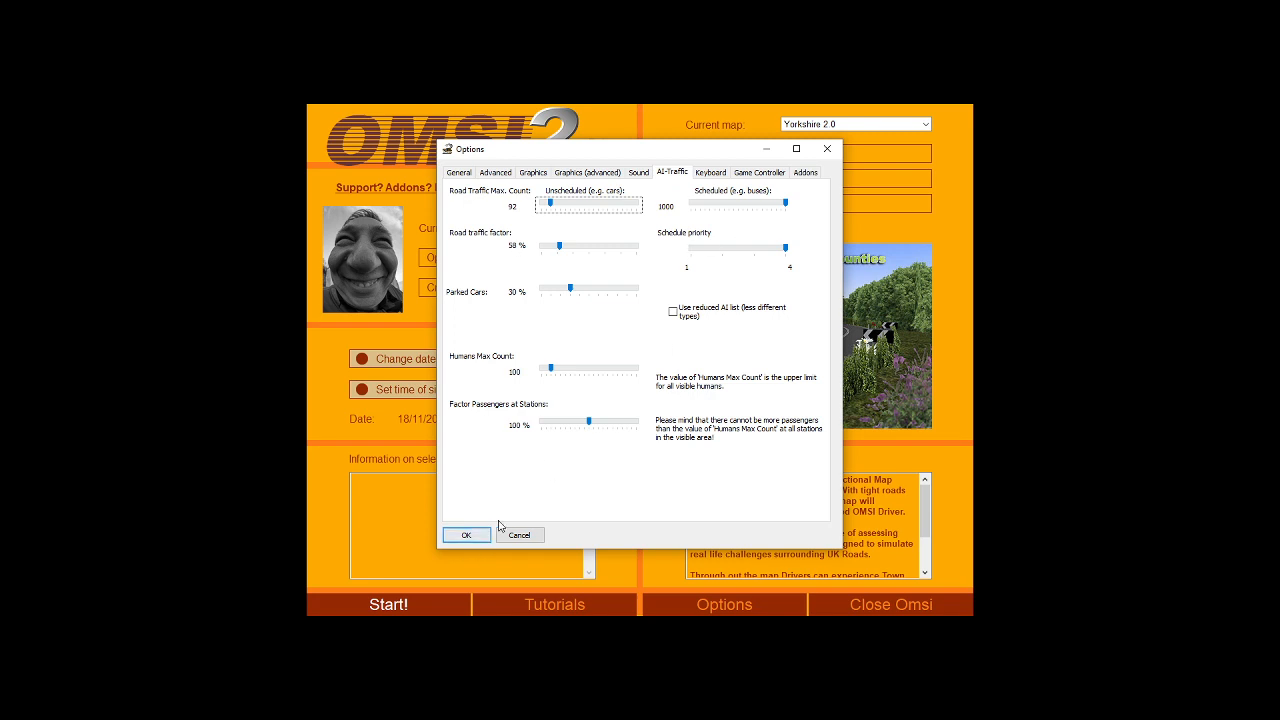
click(466, 534)
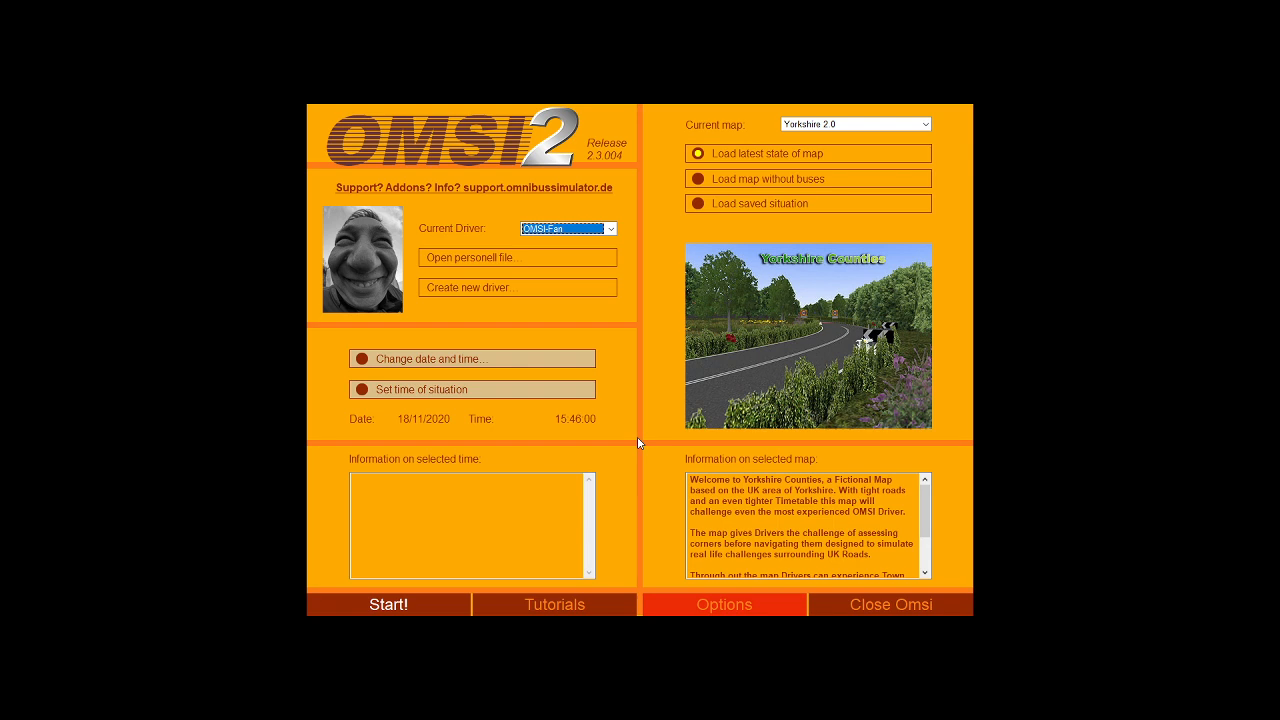
mouse_move(710, 413)
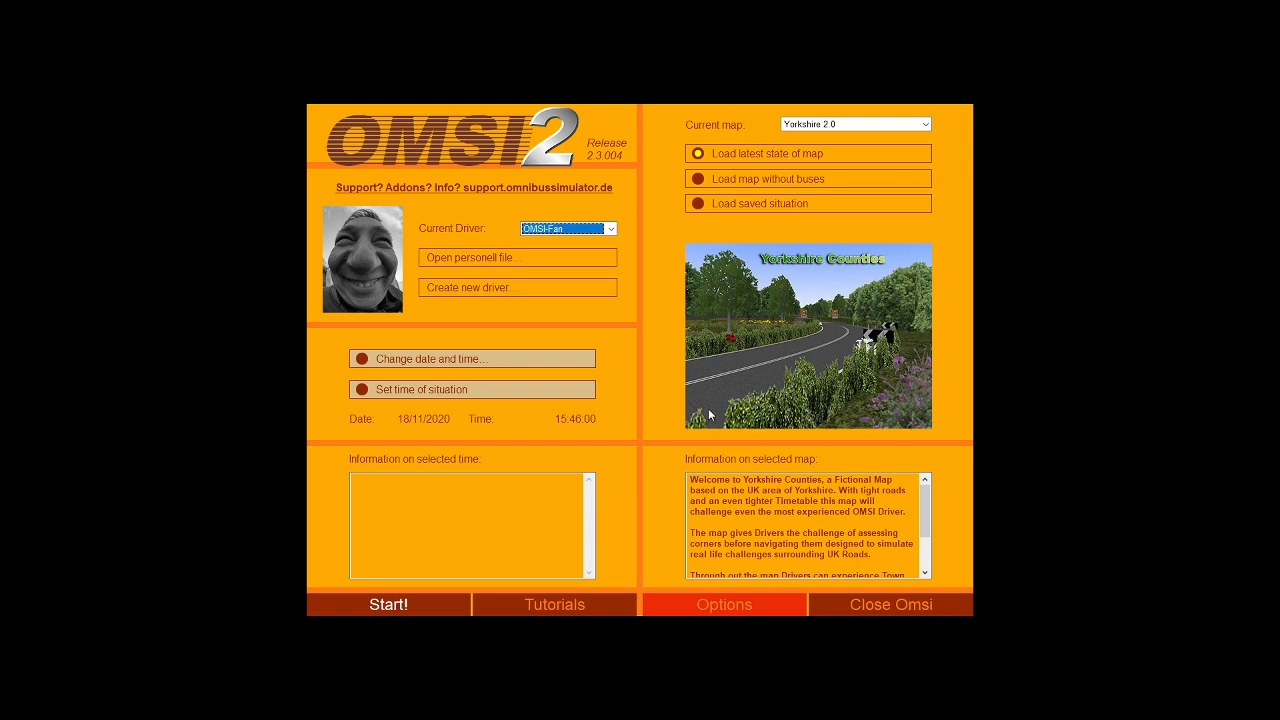
mouse_move(693, 416)
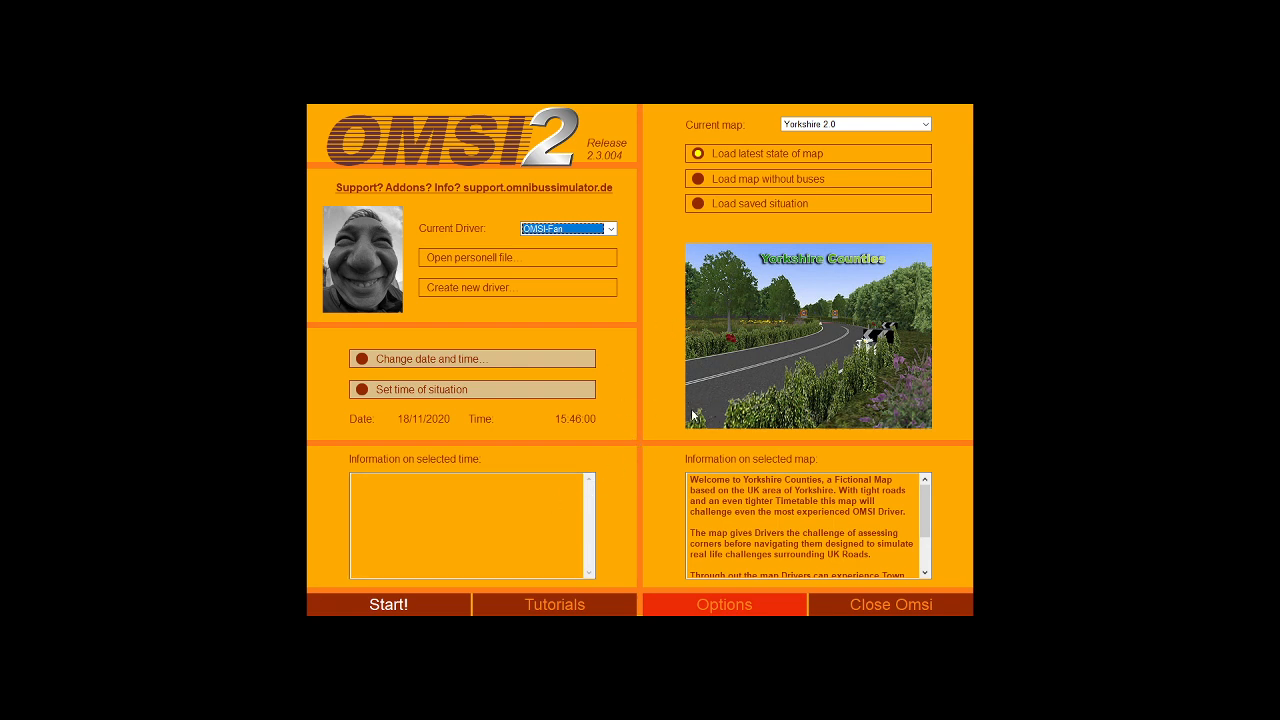
mouse_move(582, 379)
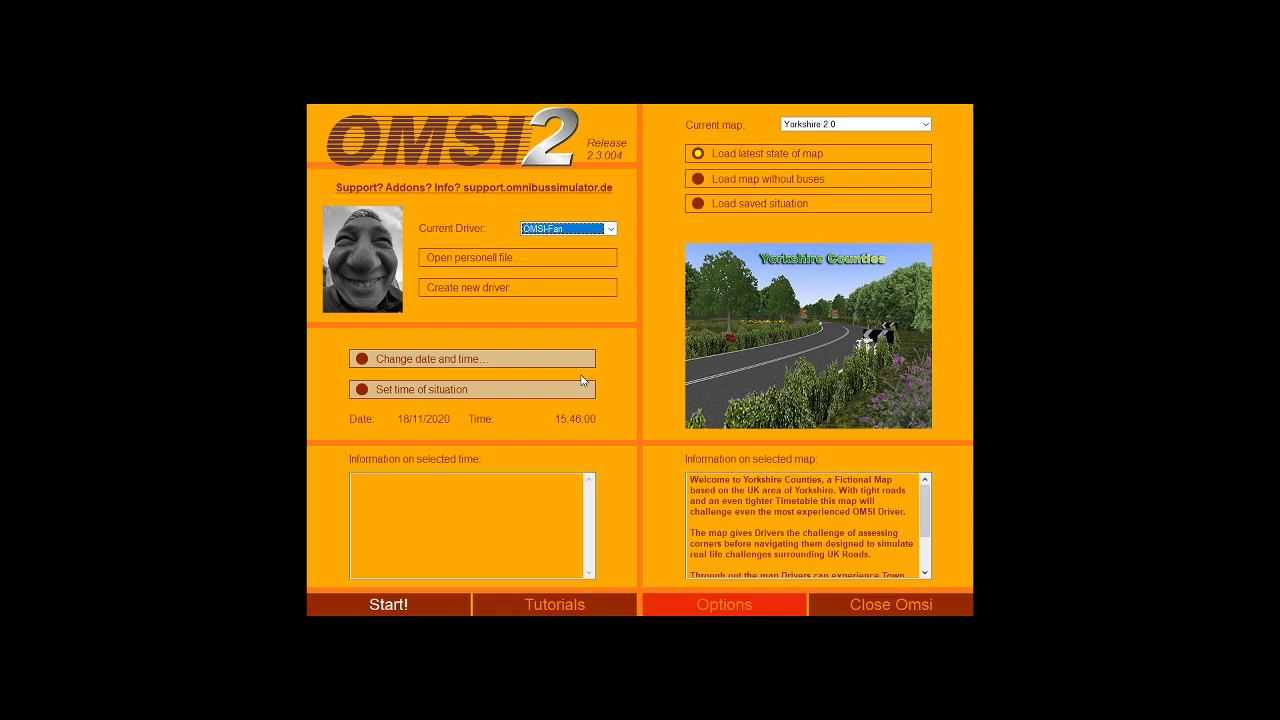
- Bring up the Alt+Tab switcher showing OMSI 2, OBS and Chrome windows
key(alt+tab)
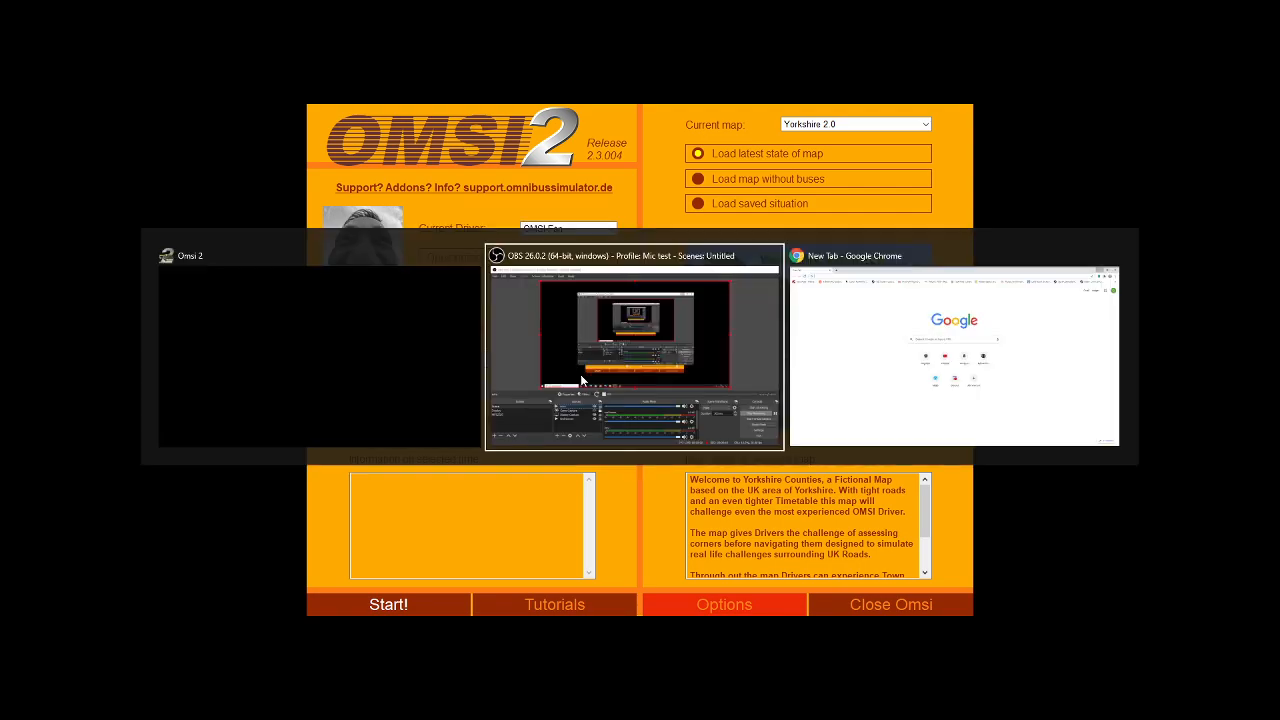